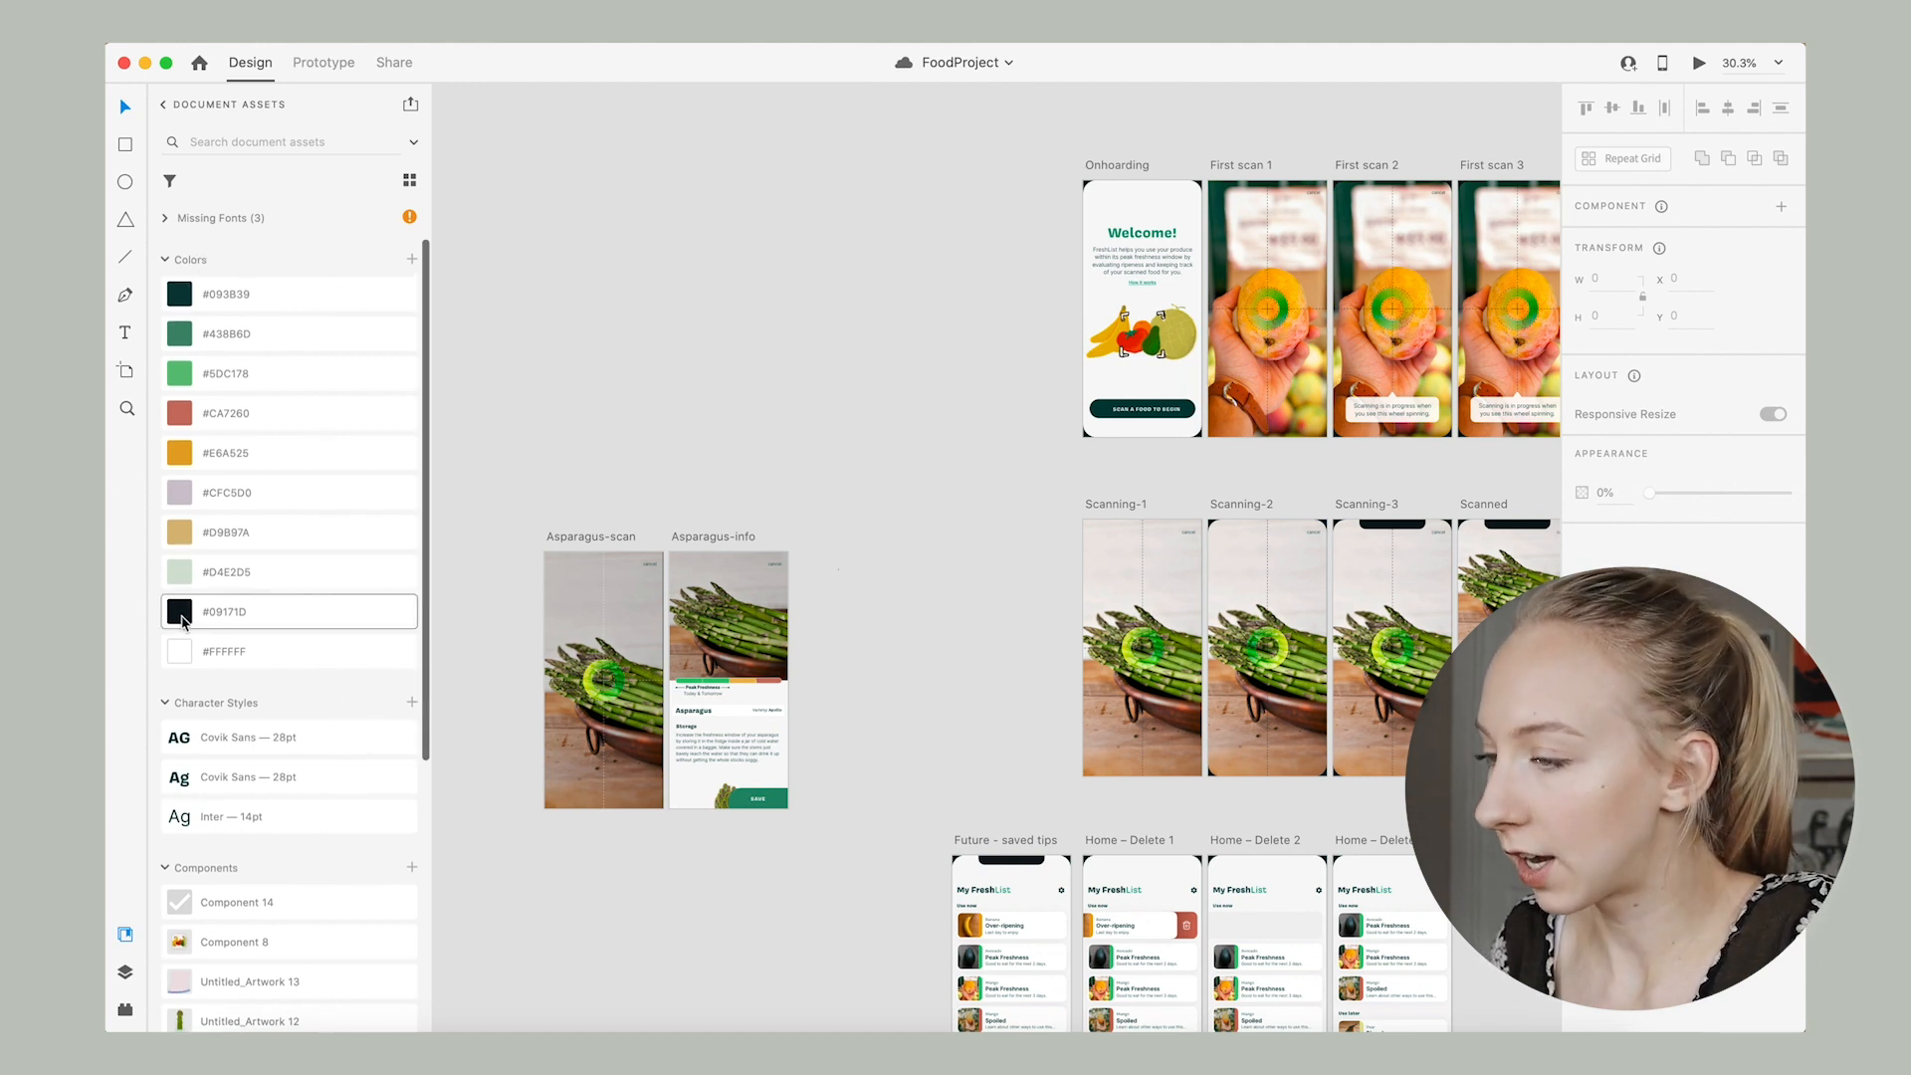
Publish the FoodProject document as a shared library from the Document Assets panel.
left_click(289, 736)
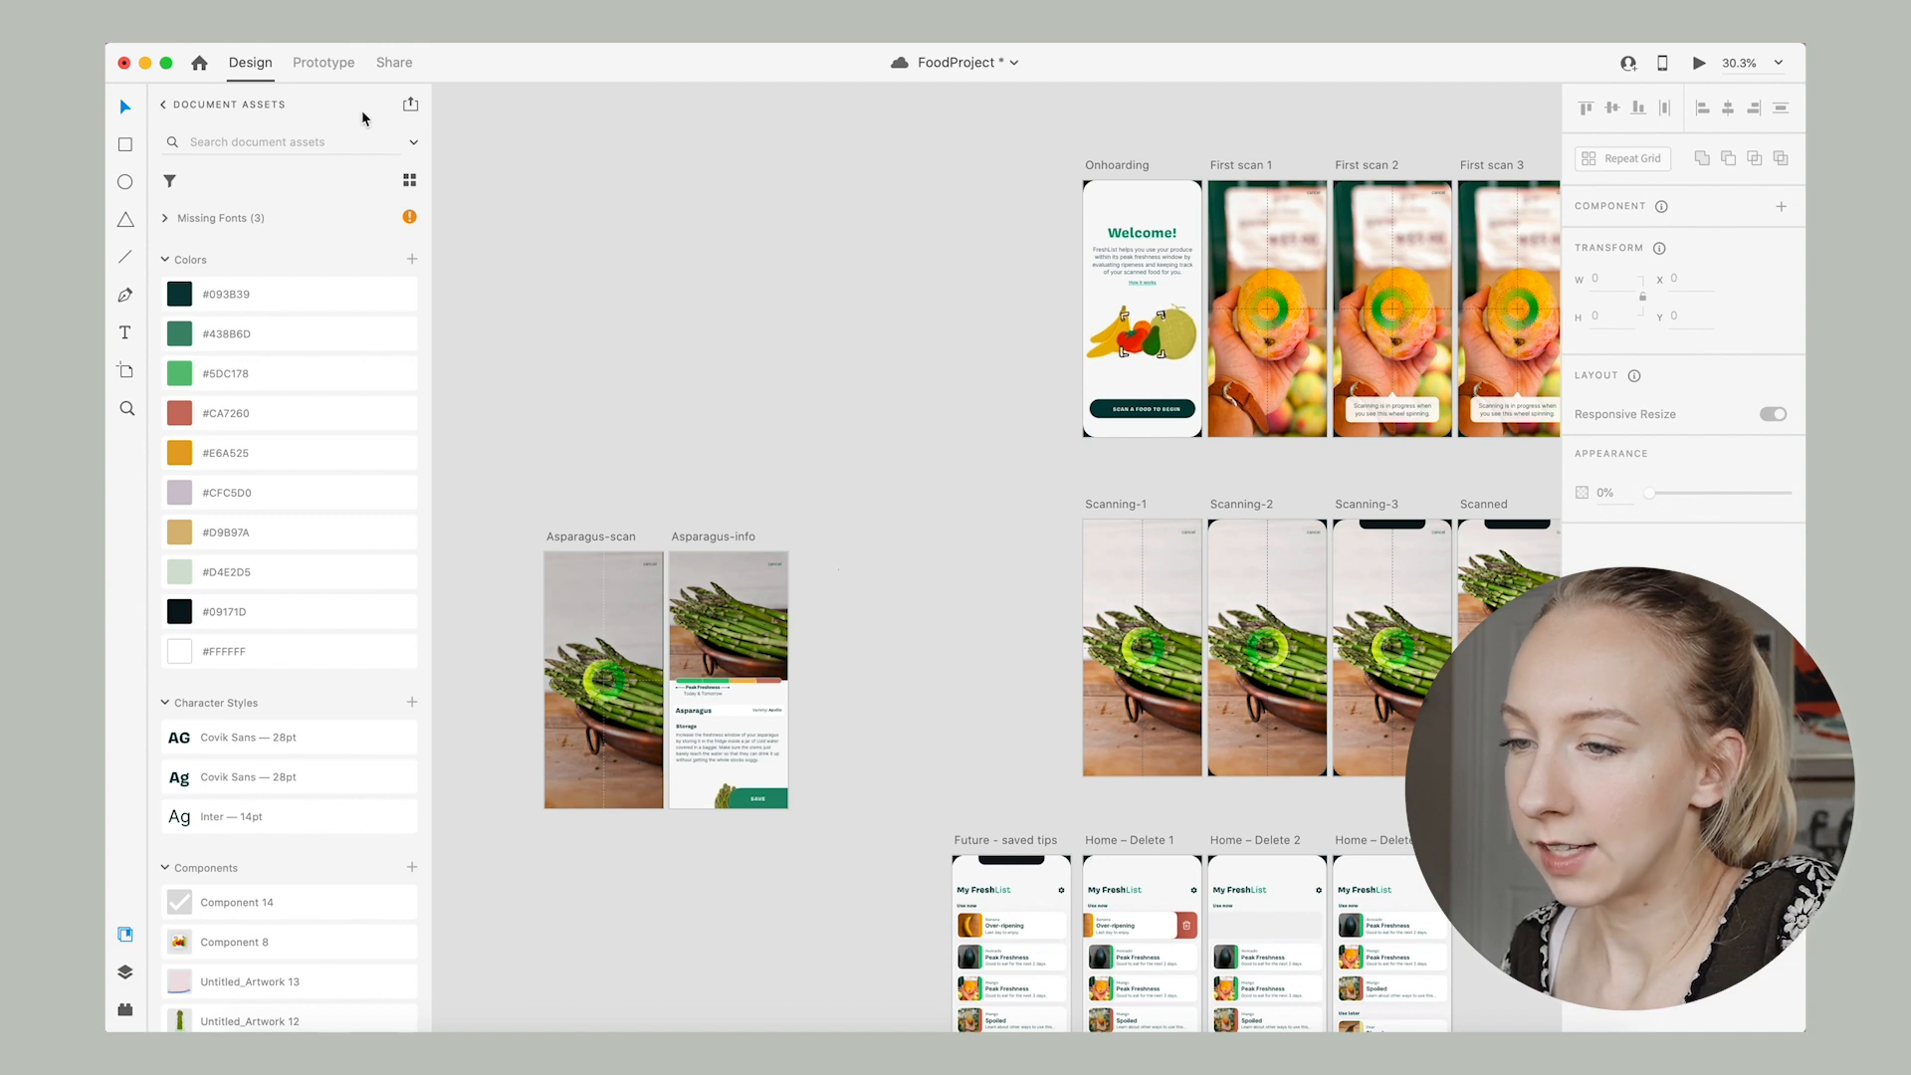
mouse_move(412, 106)
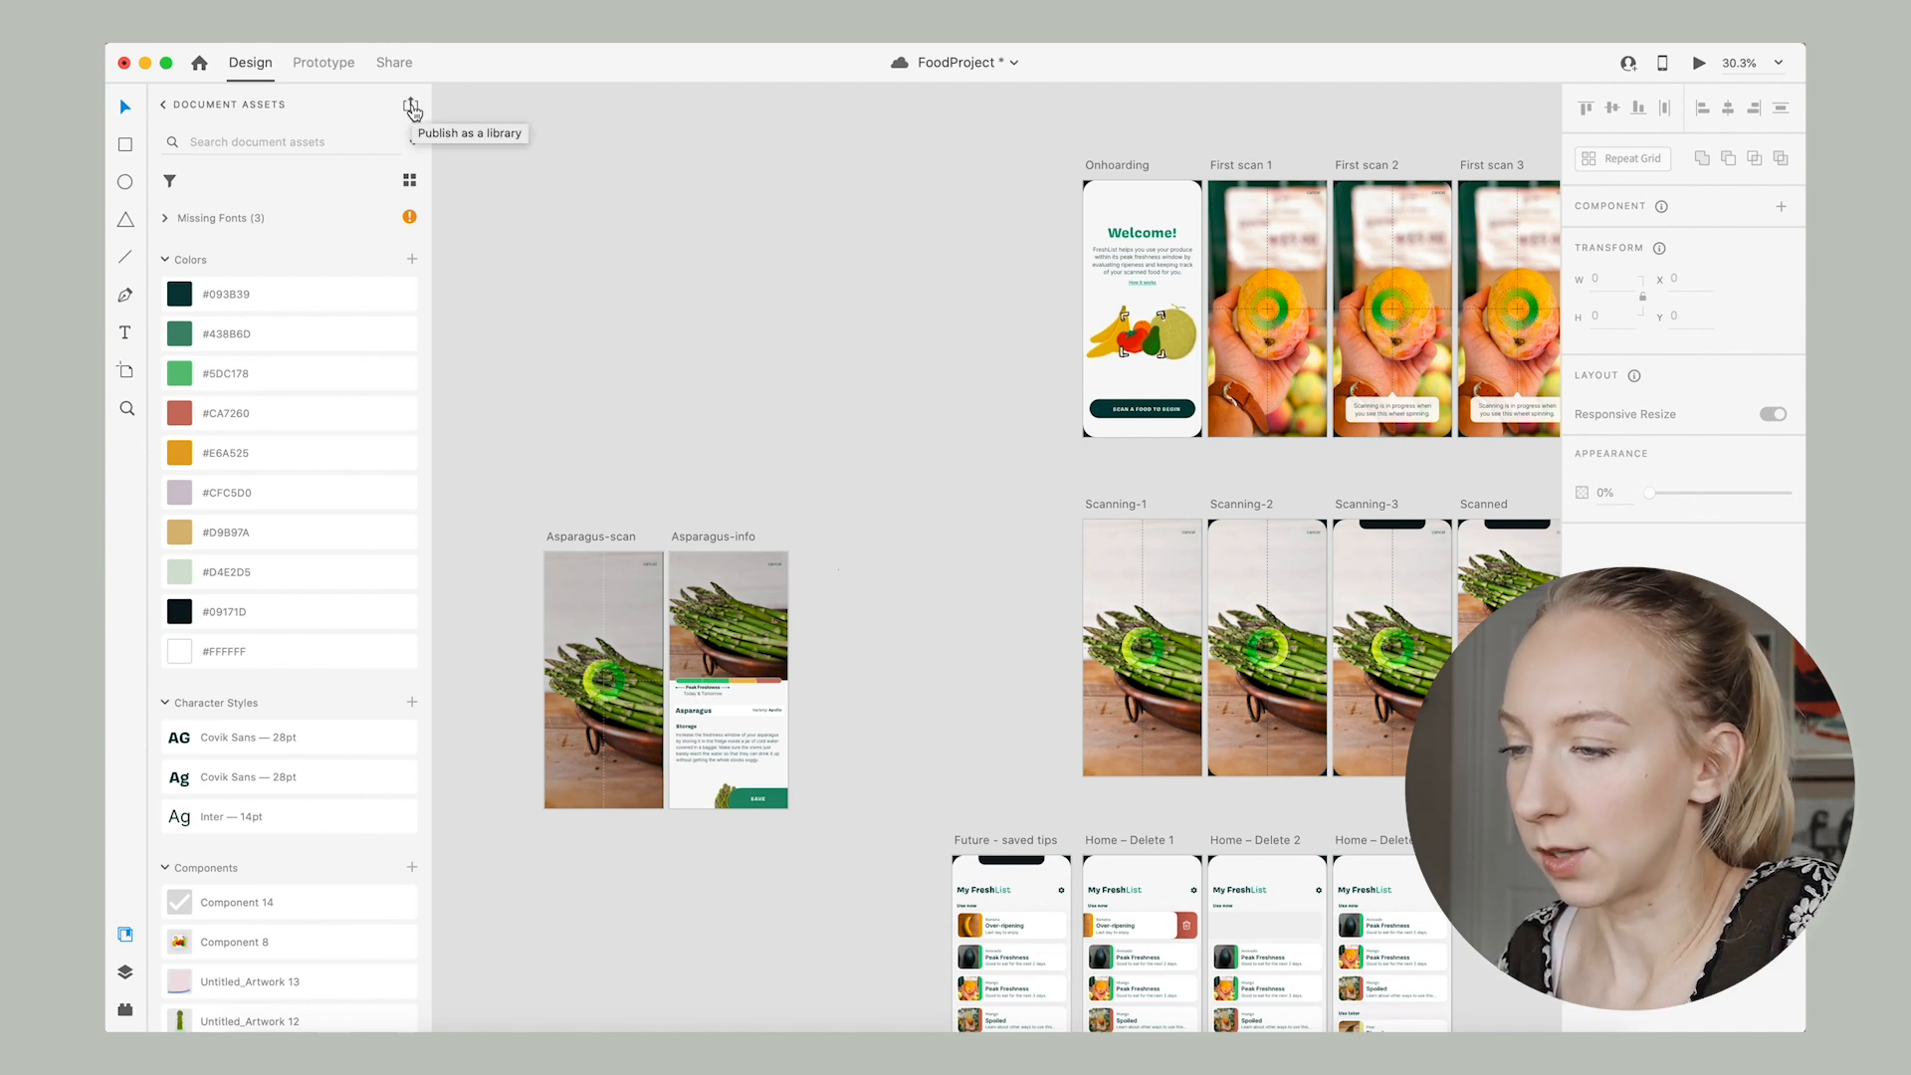
left_click(412, 105)
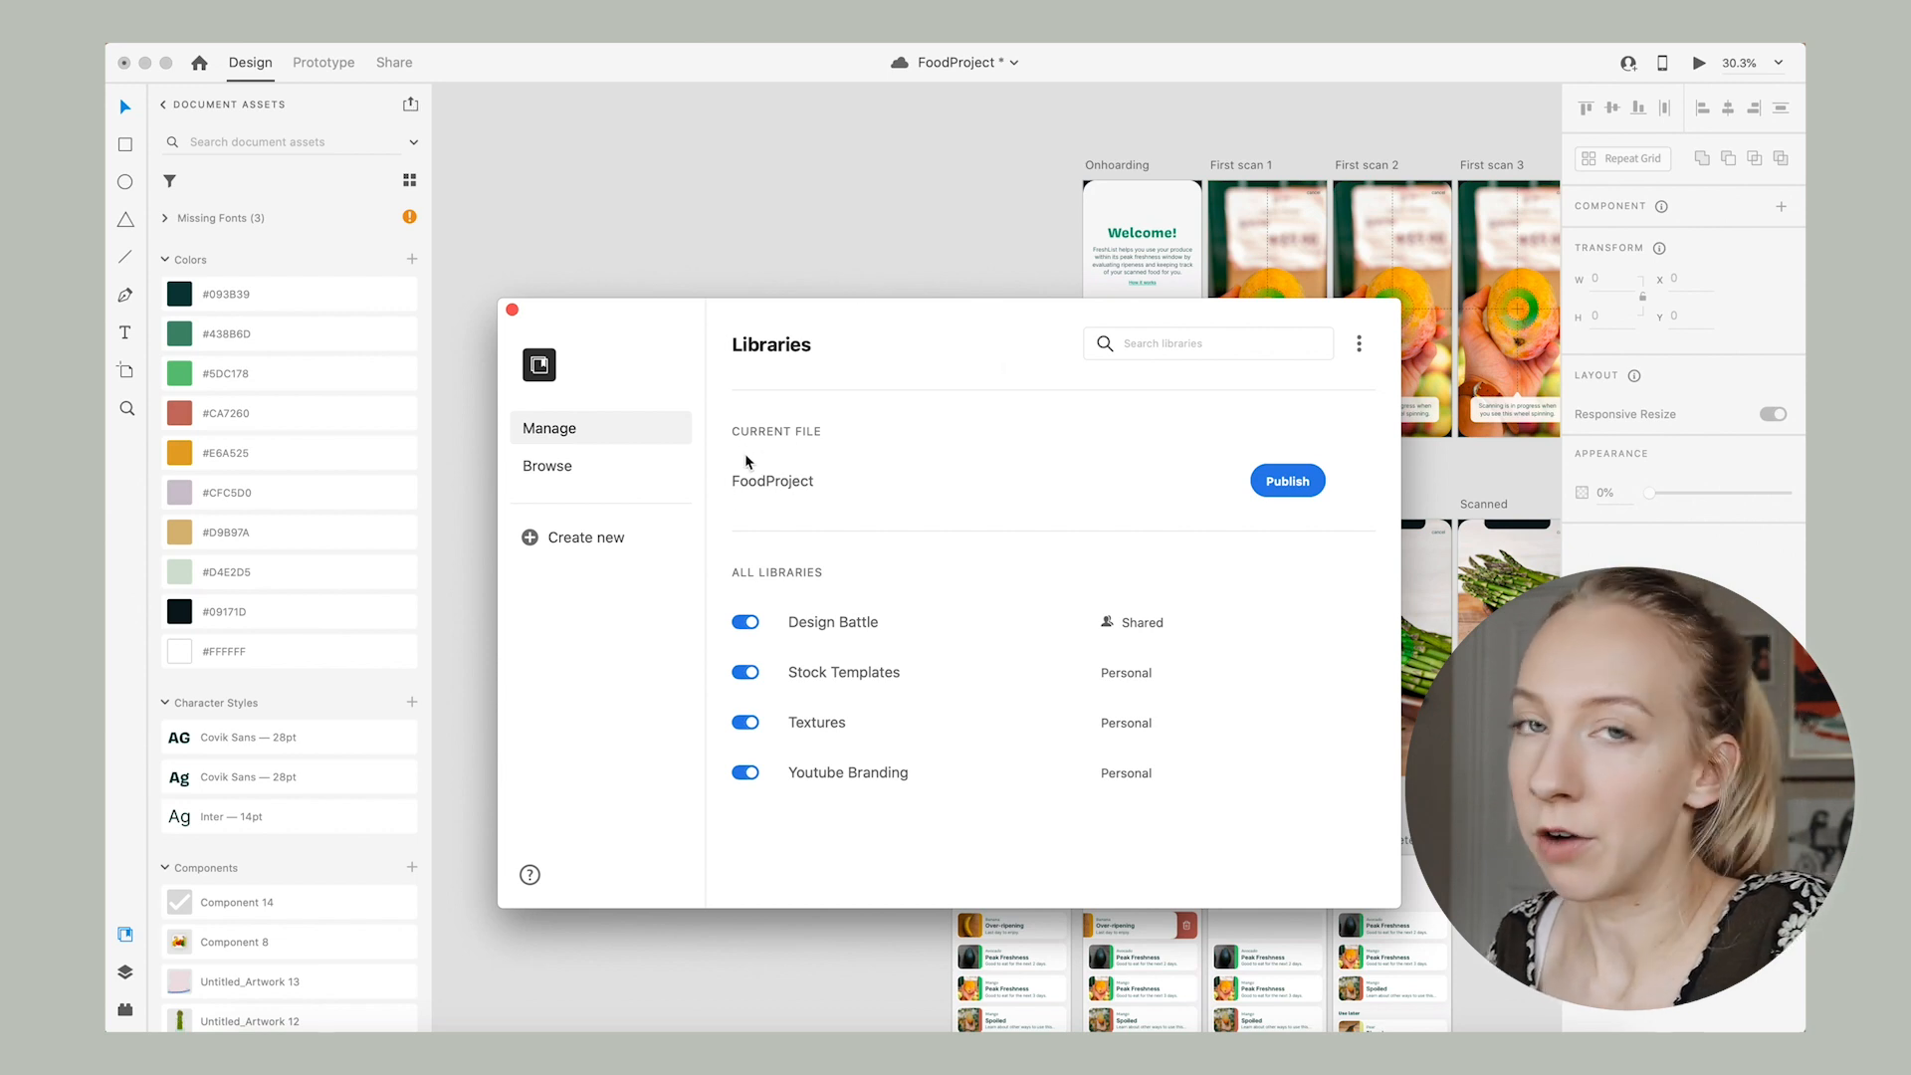
mouse_move(838, 213)
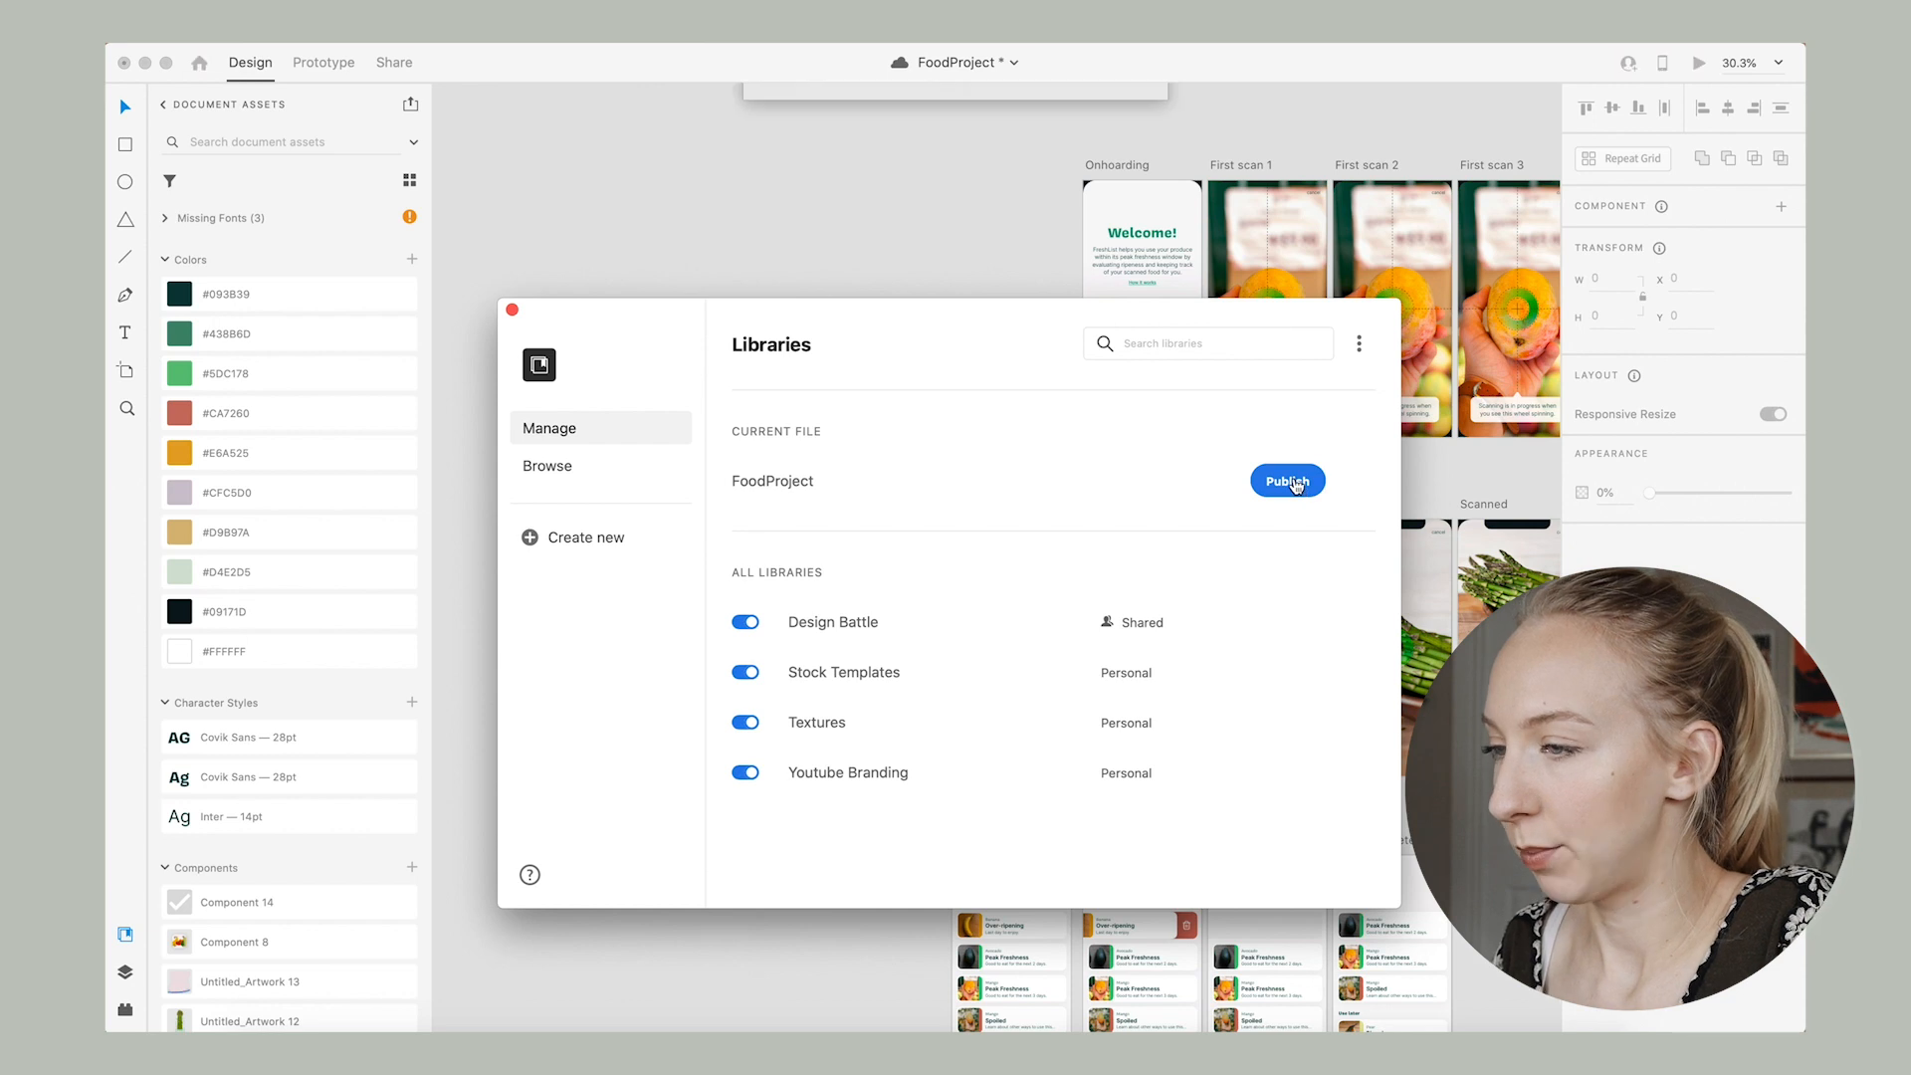
left_click(1288, 480)
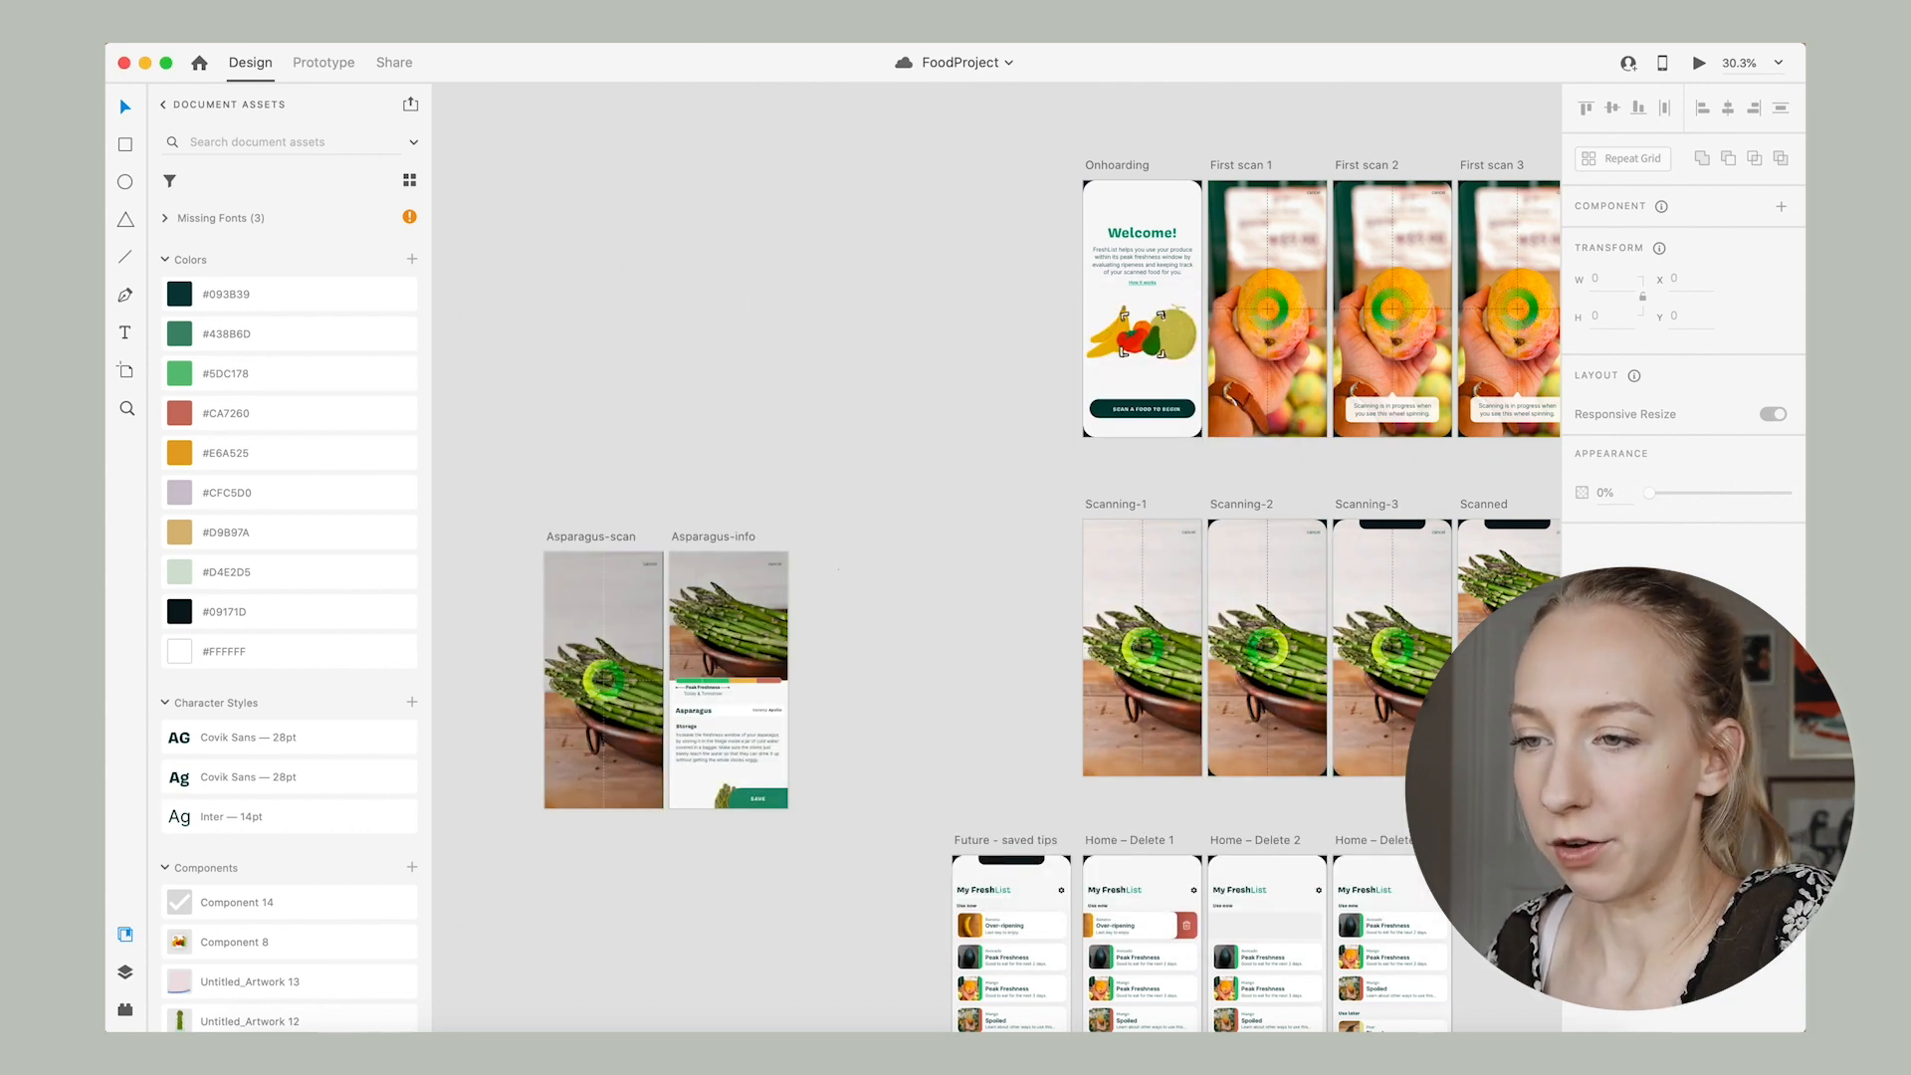
Create a new document at the Web 1920 preset from the Home screen.
left_click(197, 61)
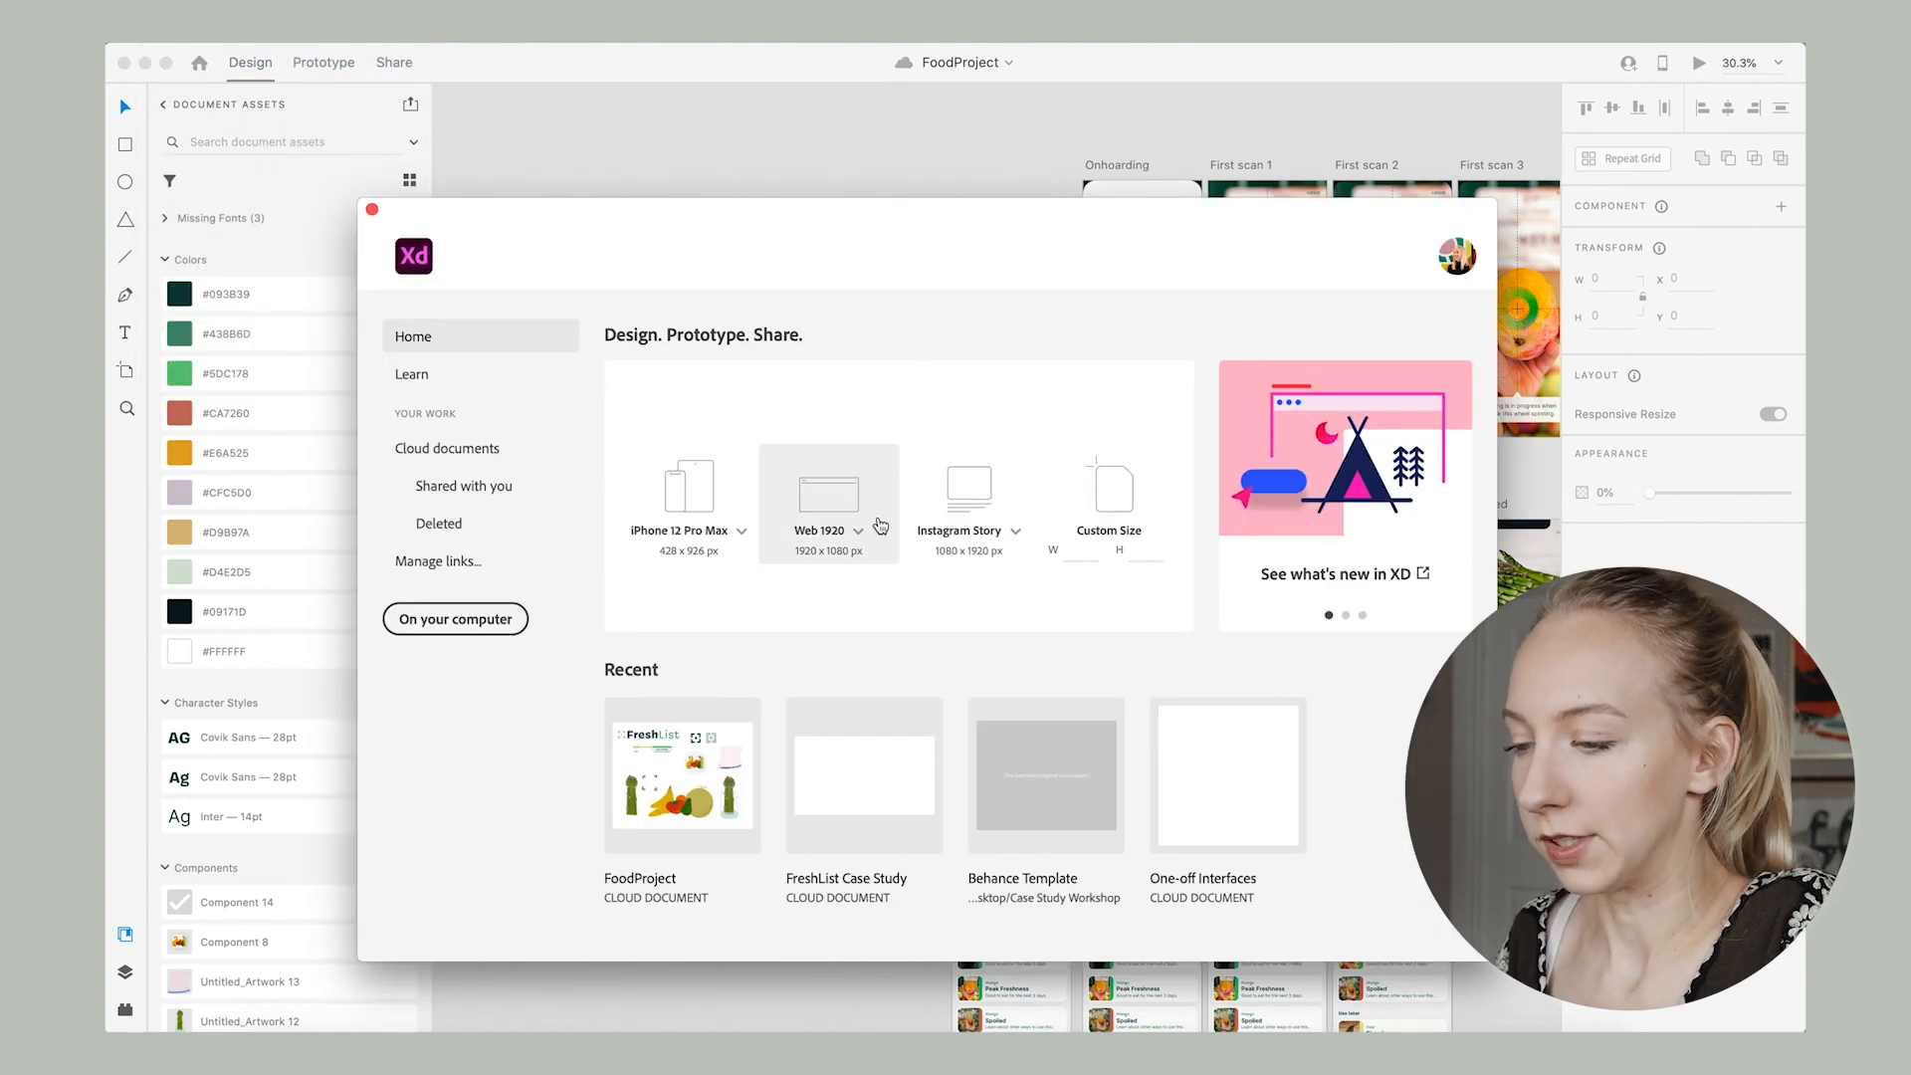
left_click(828, 500)
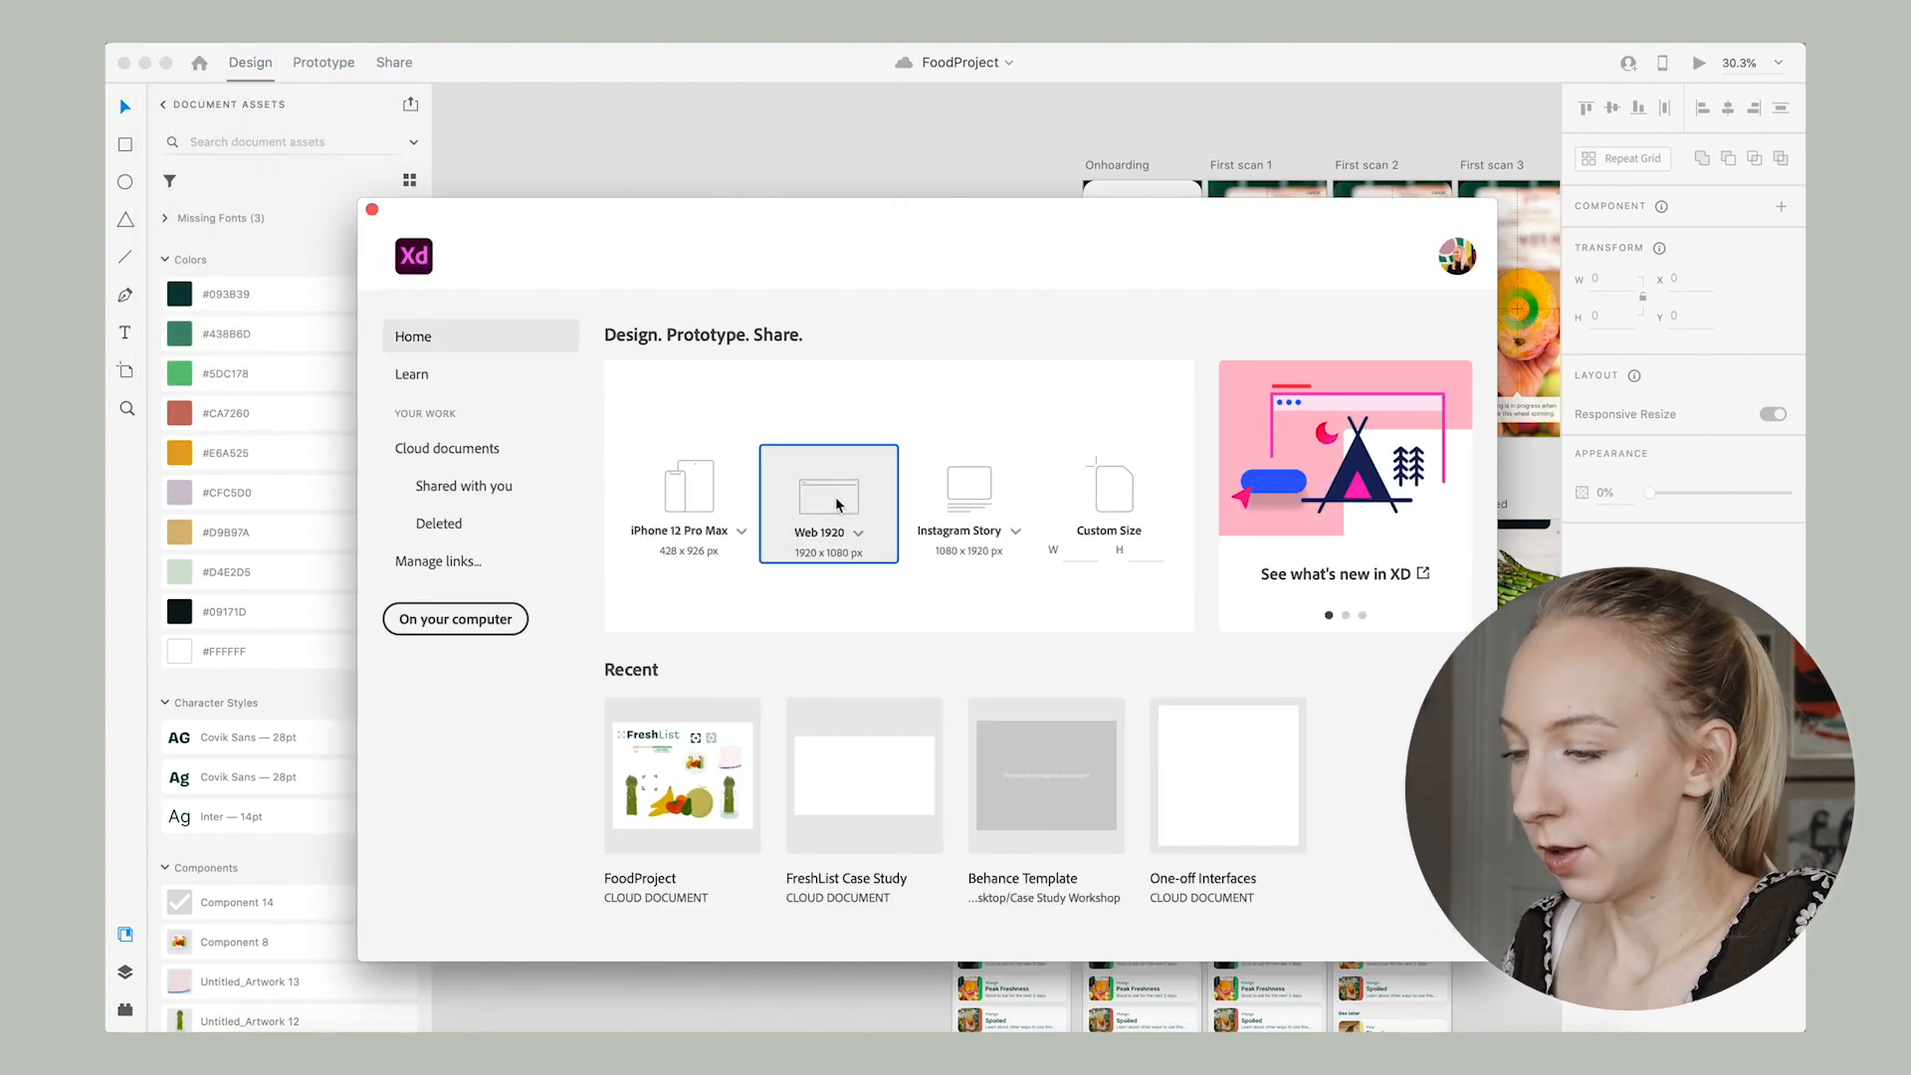
left_click(826, 503)
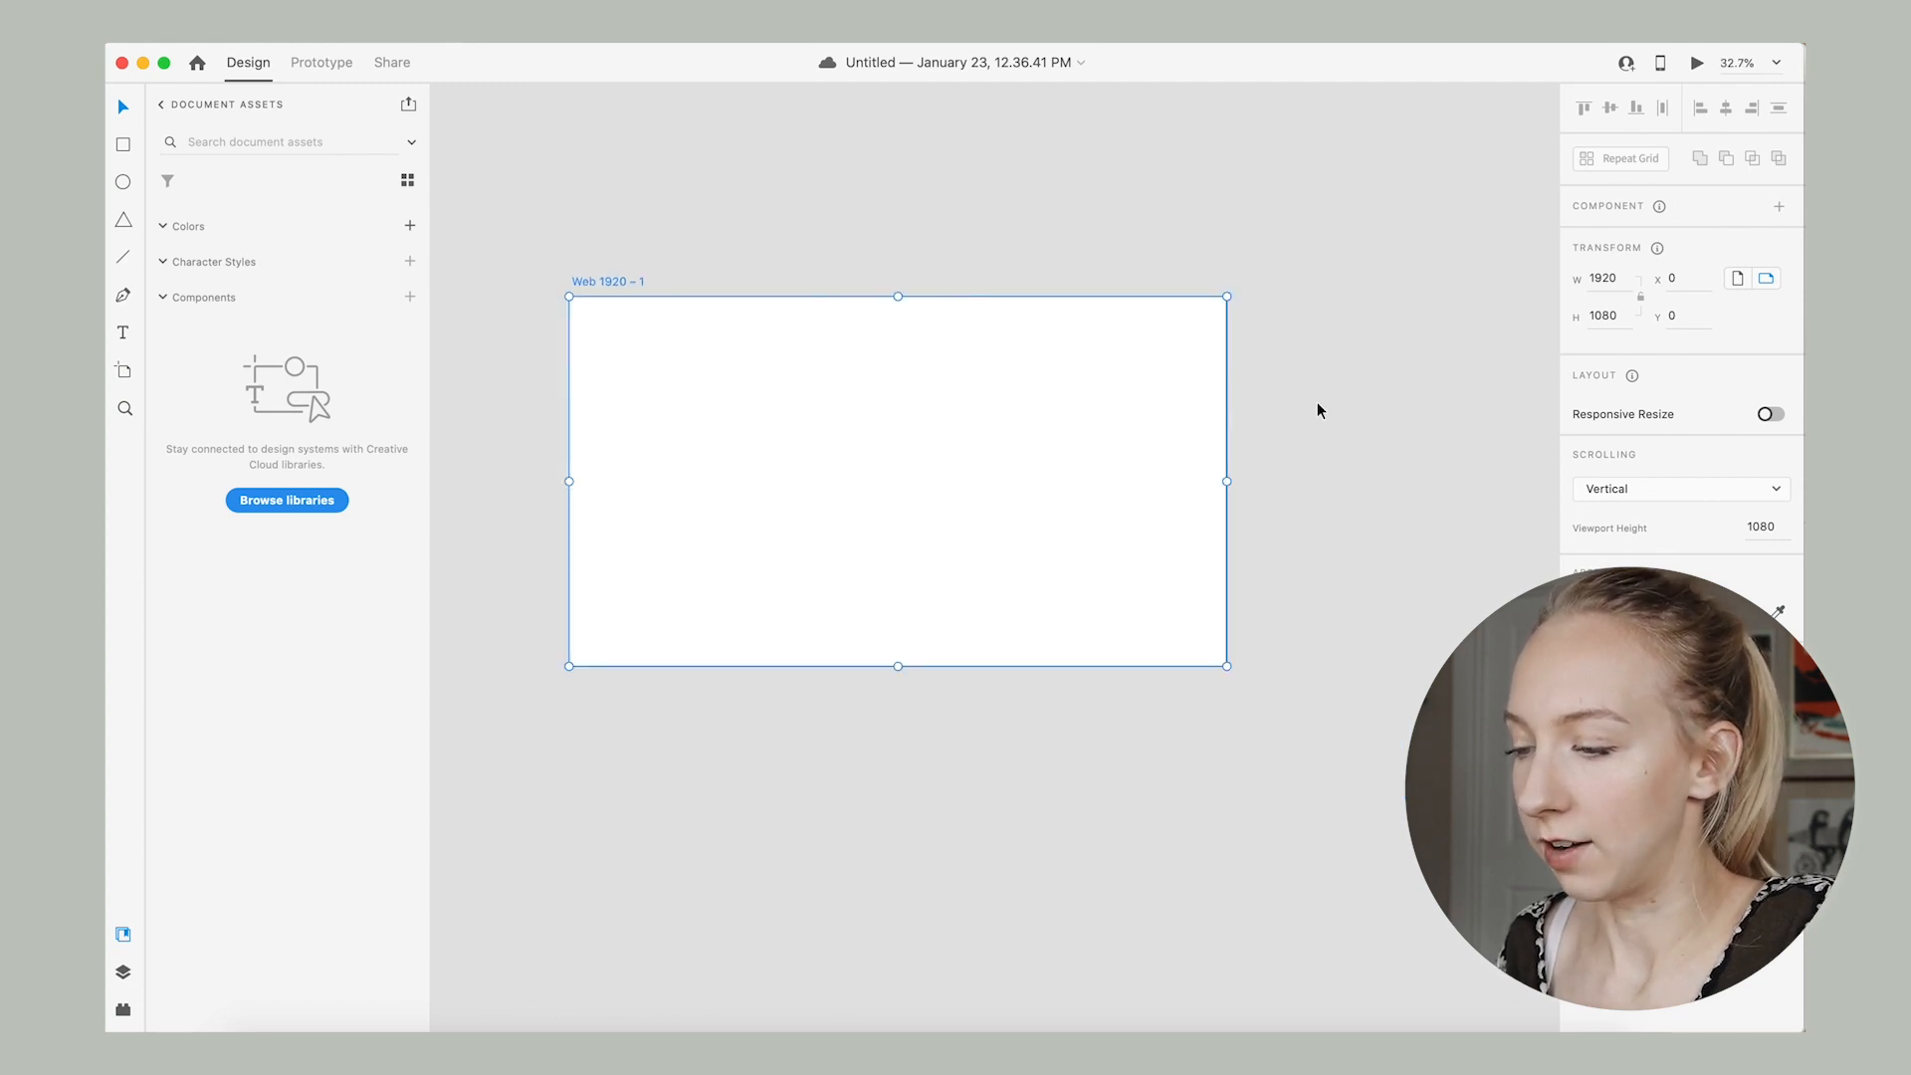
mouse_move(896, 668)
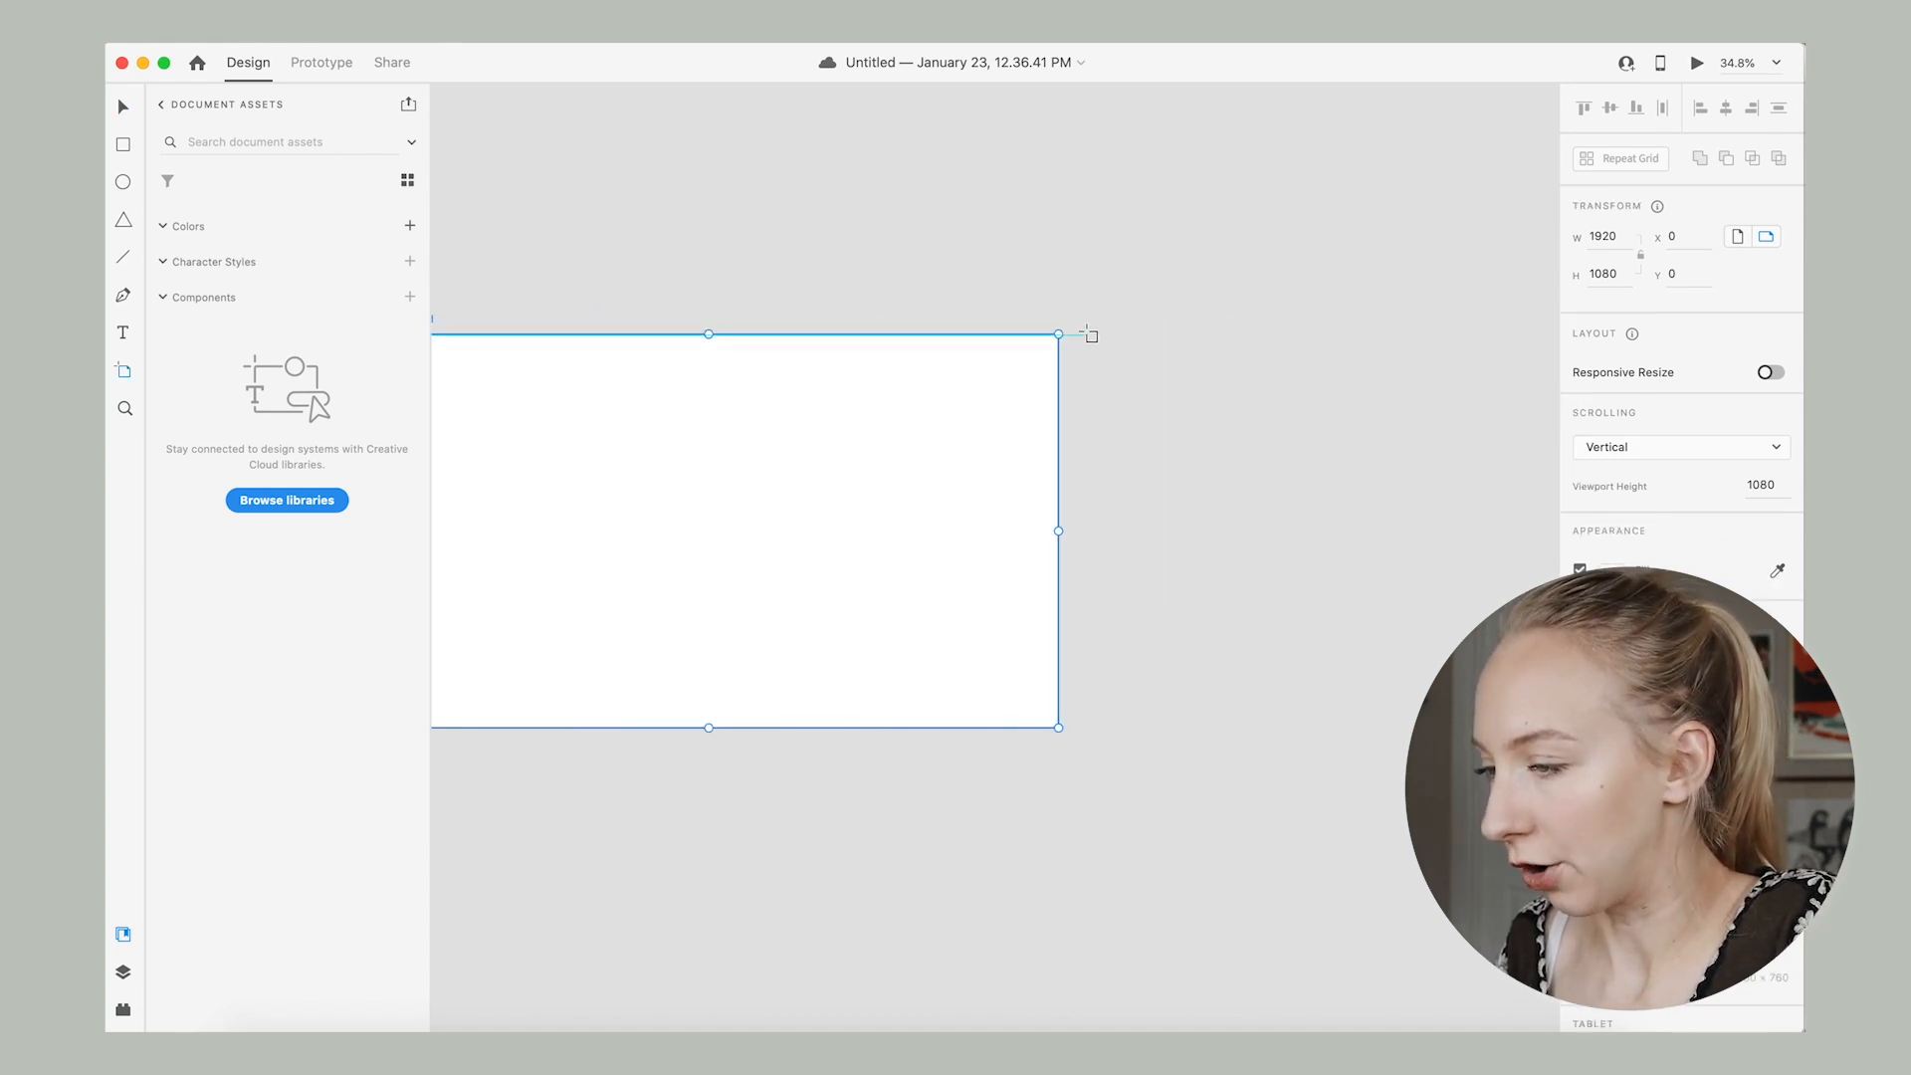
Add a second artboard beside the first, sized 1376 by 1080.
left_click_drag(1057, 335, 1447, 555)
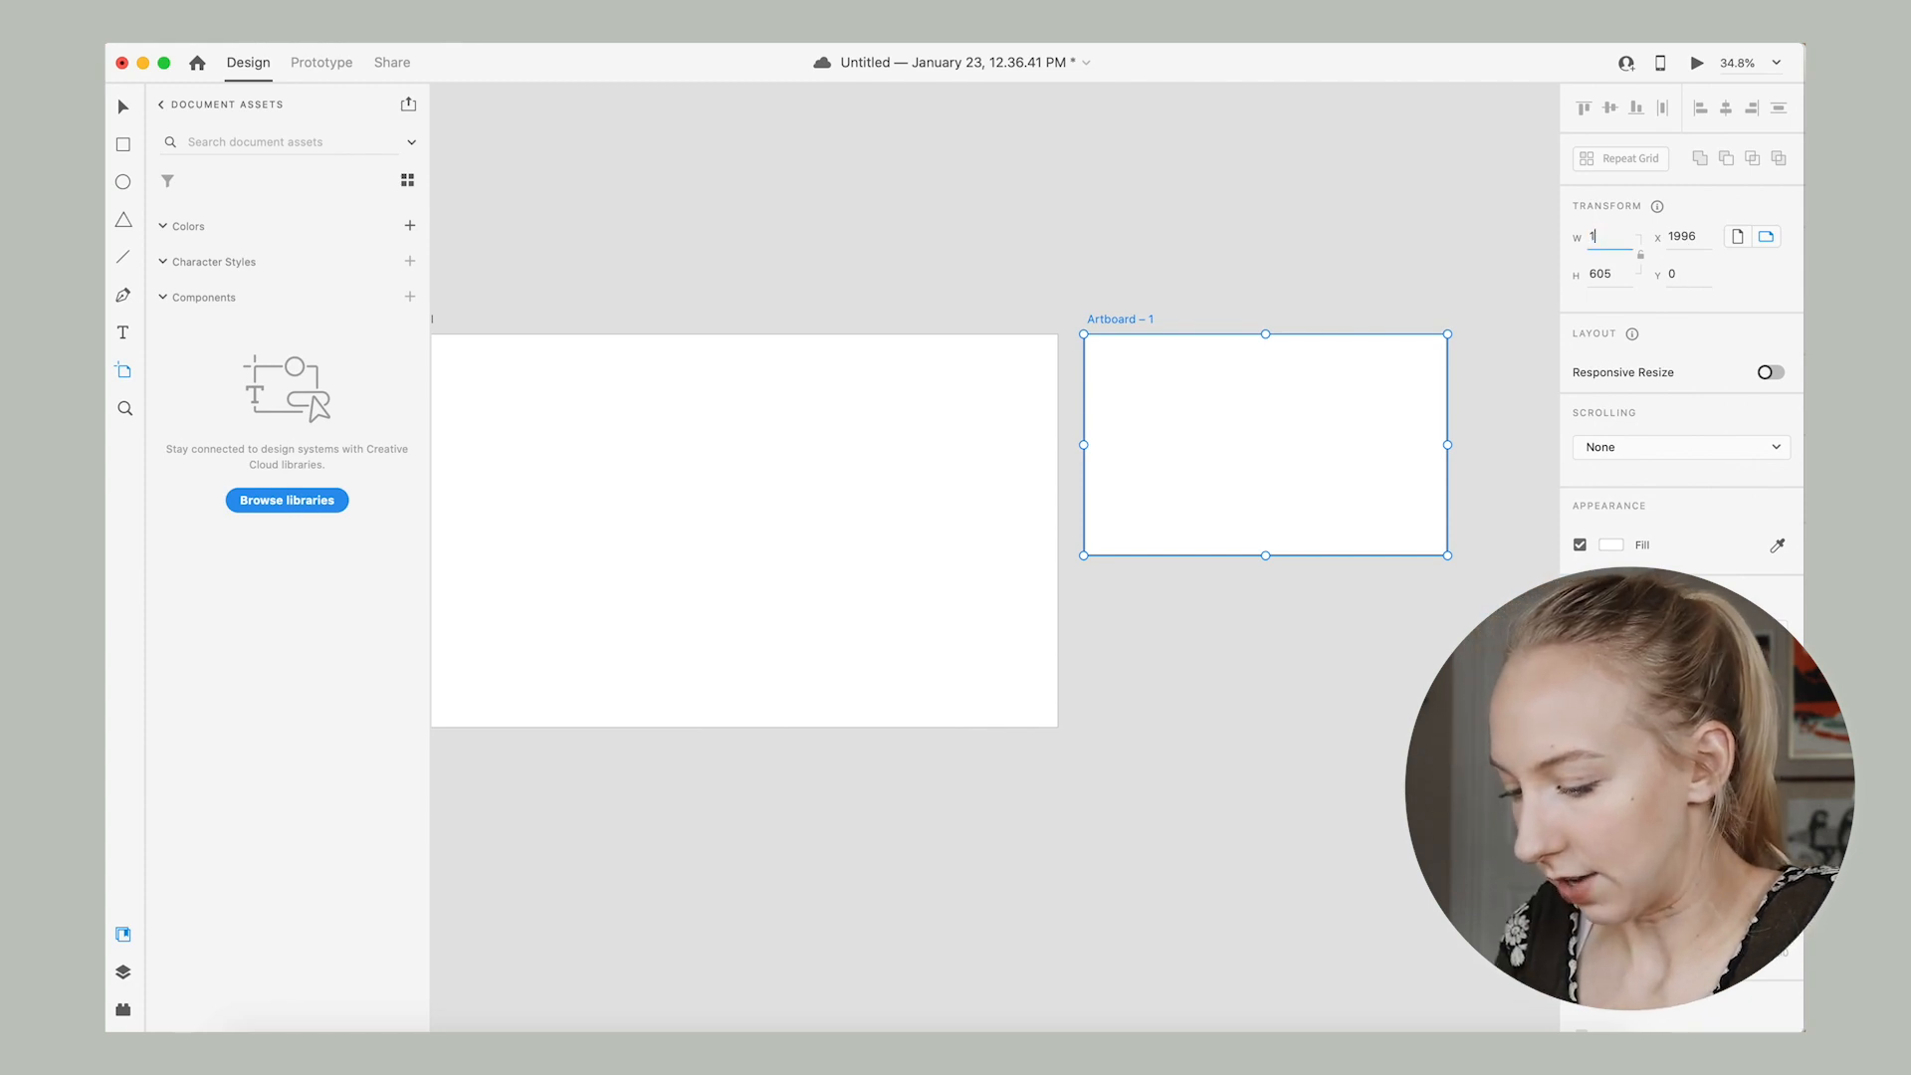
type("1376")
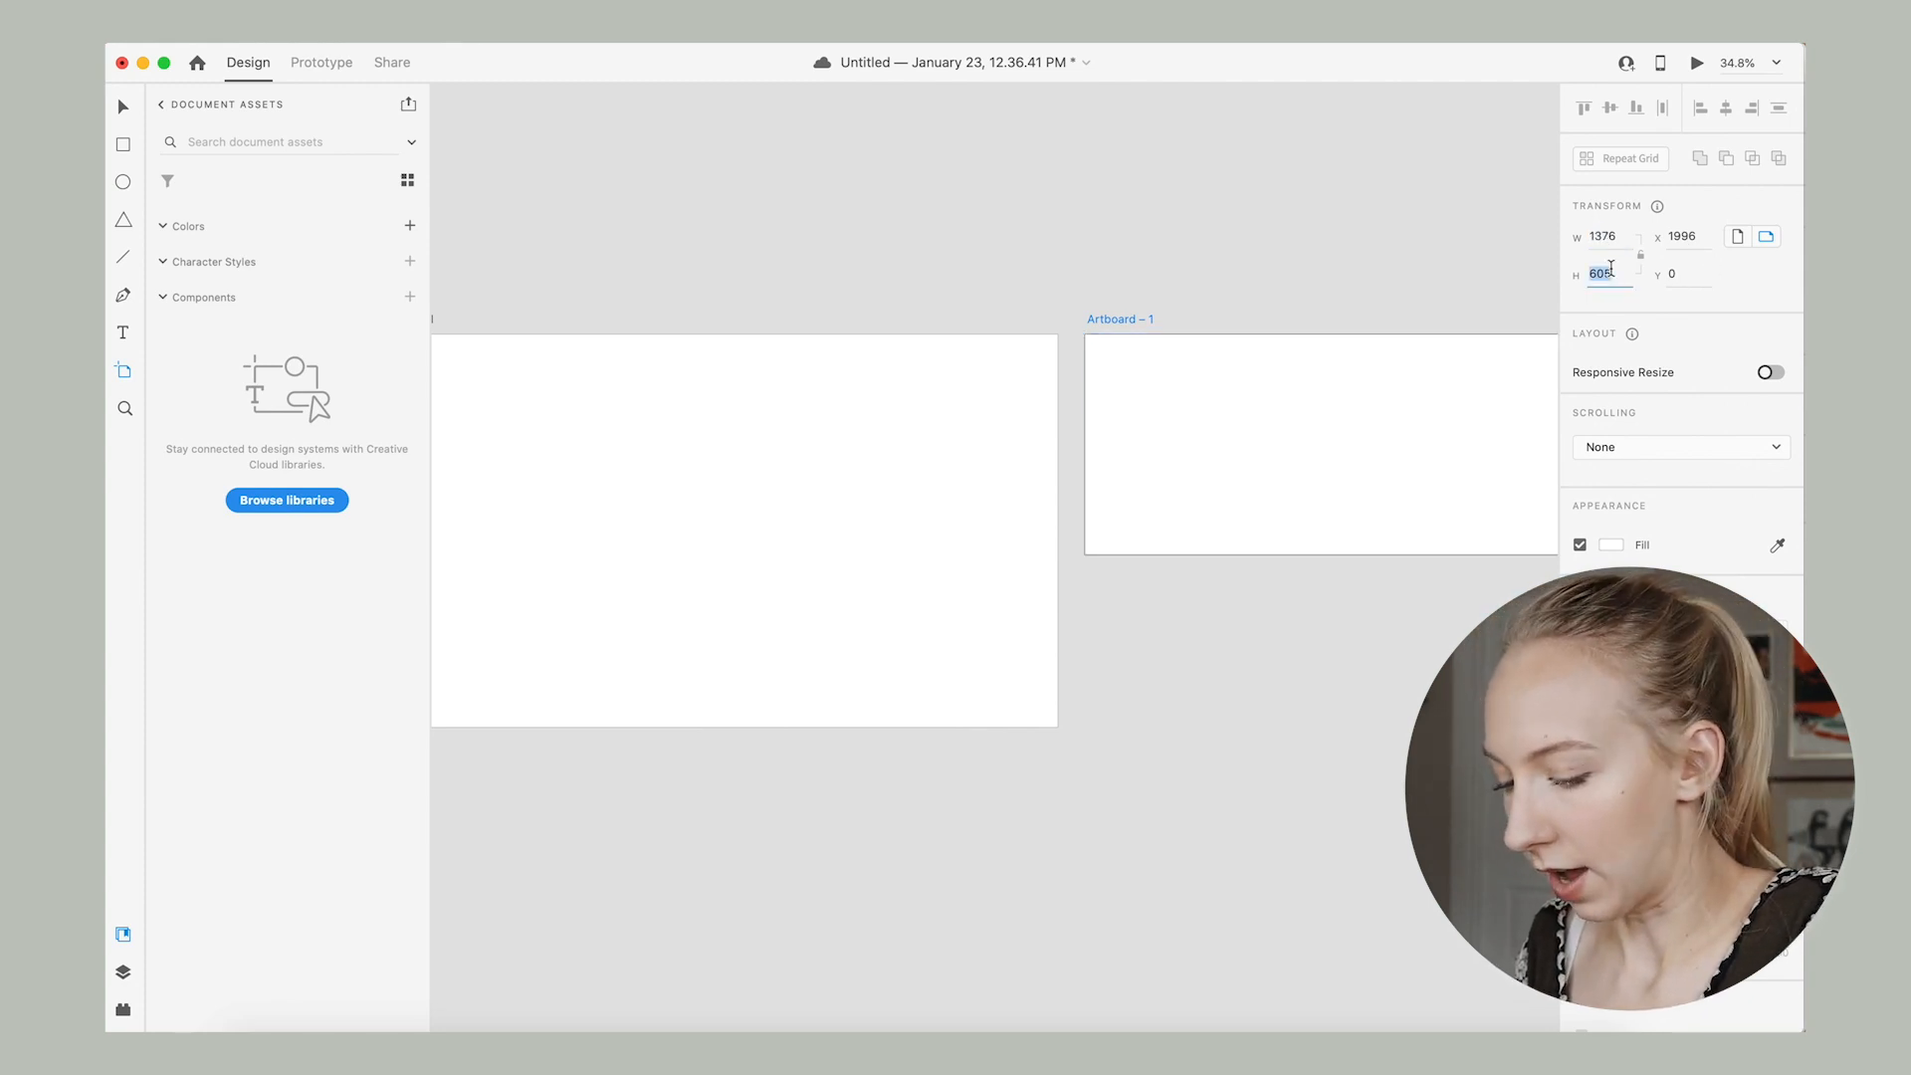
type("1080")
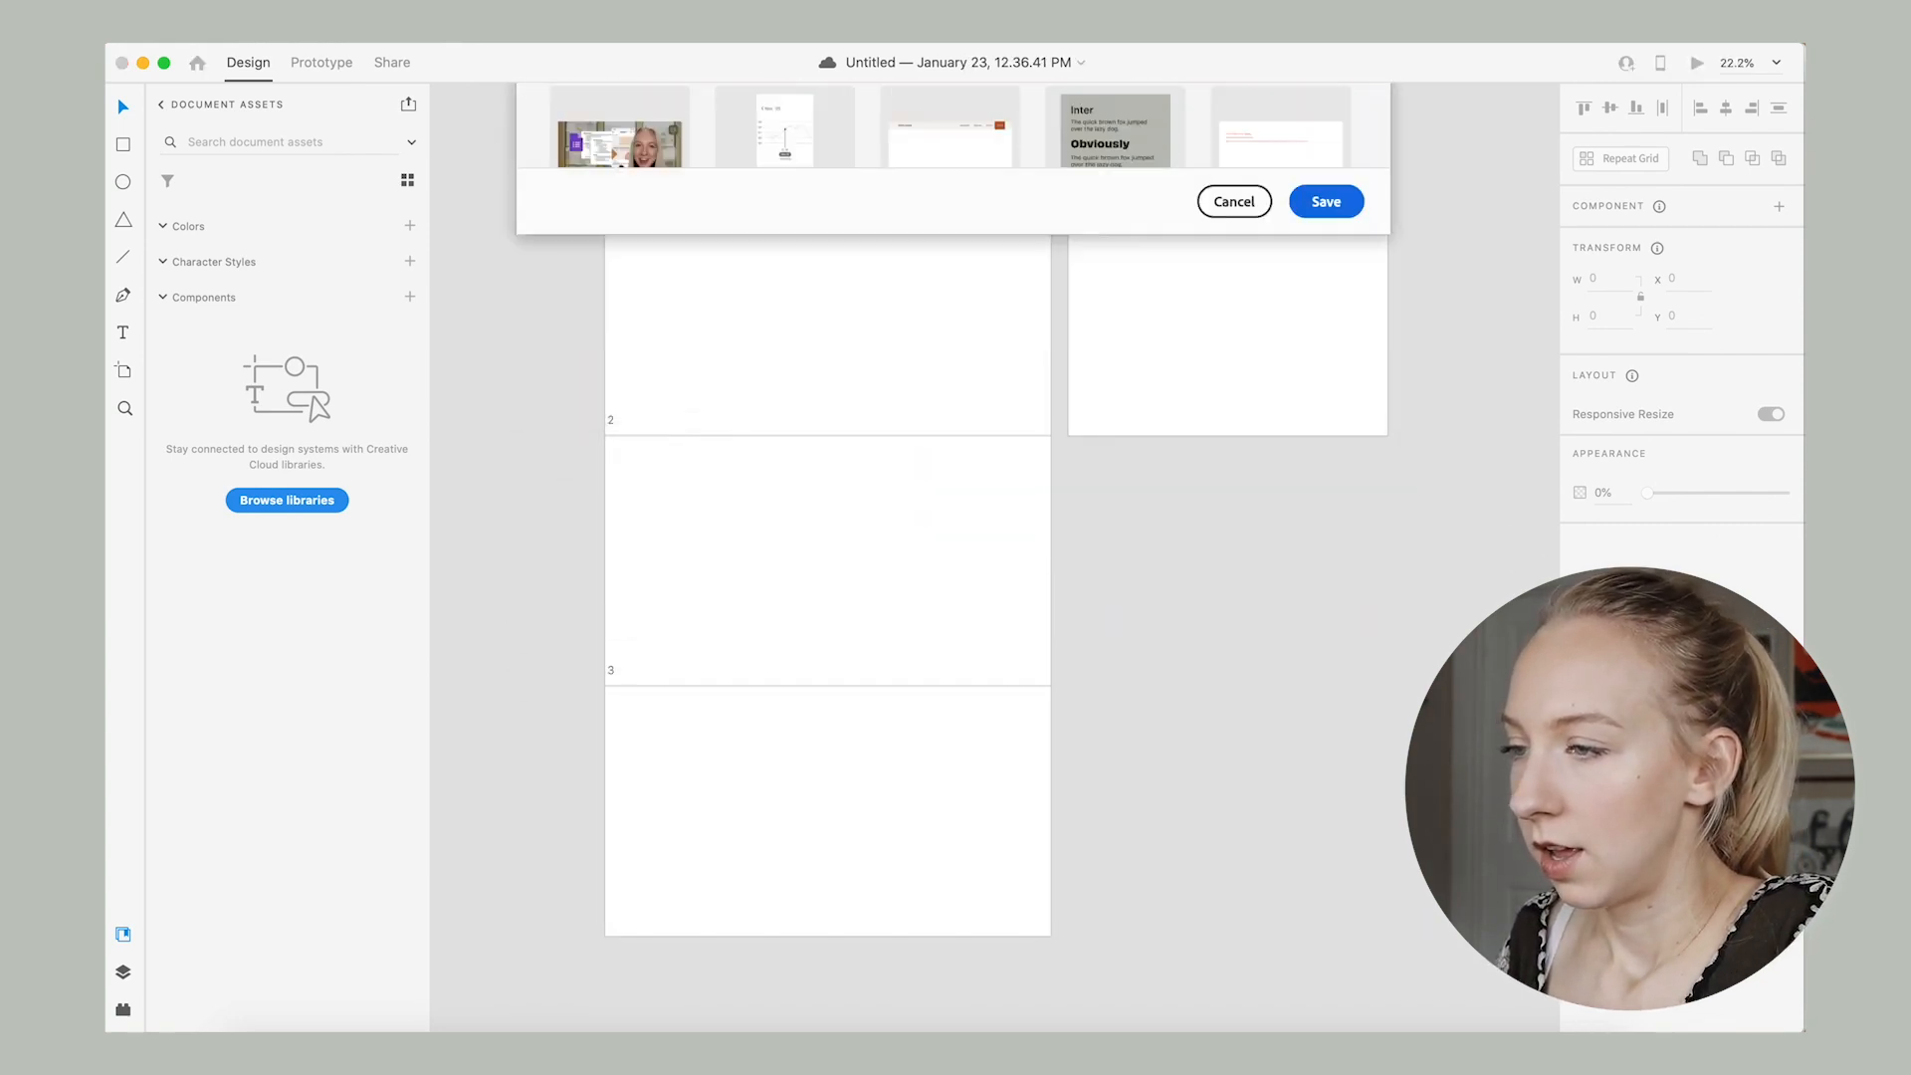
Save the document as Case Study and browse the FoodProject library's colours, styles and components.
left_click(1326, 201)
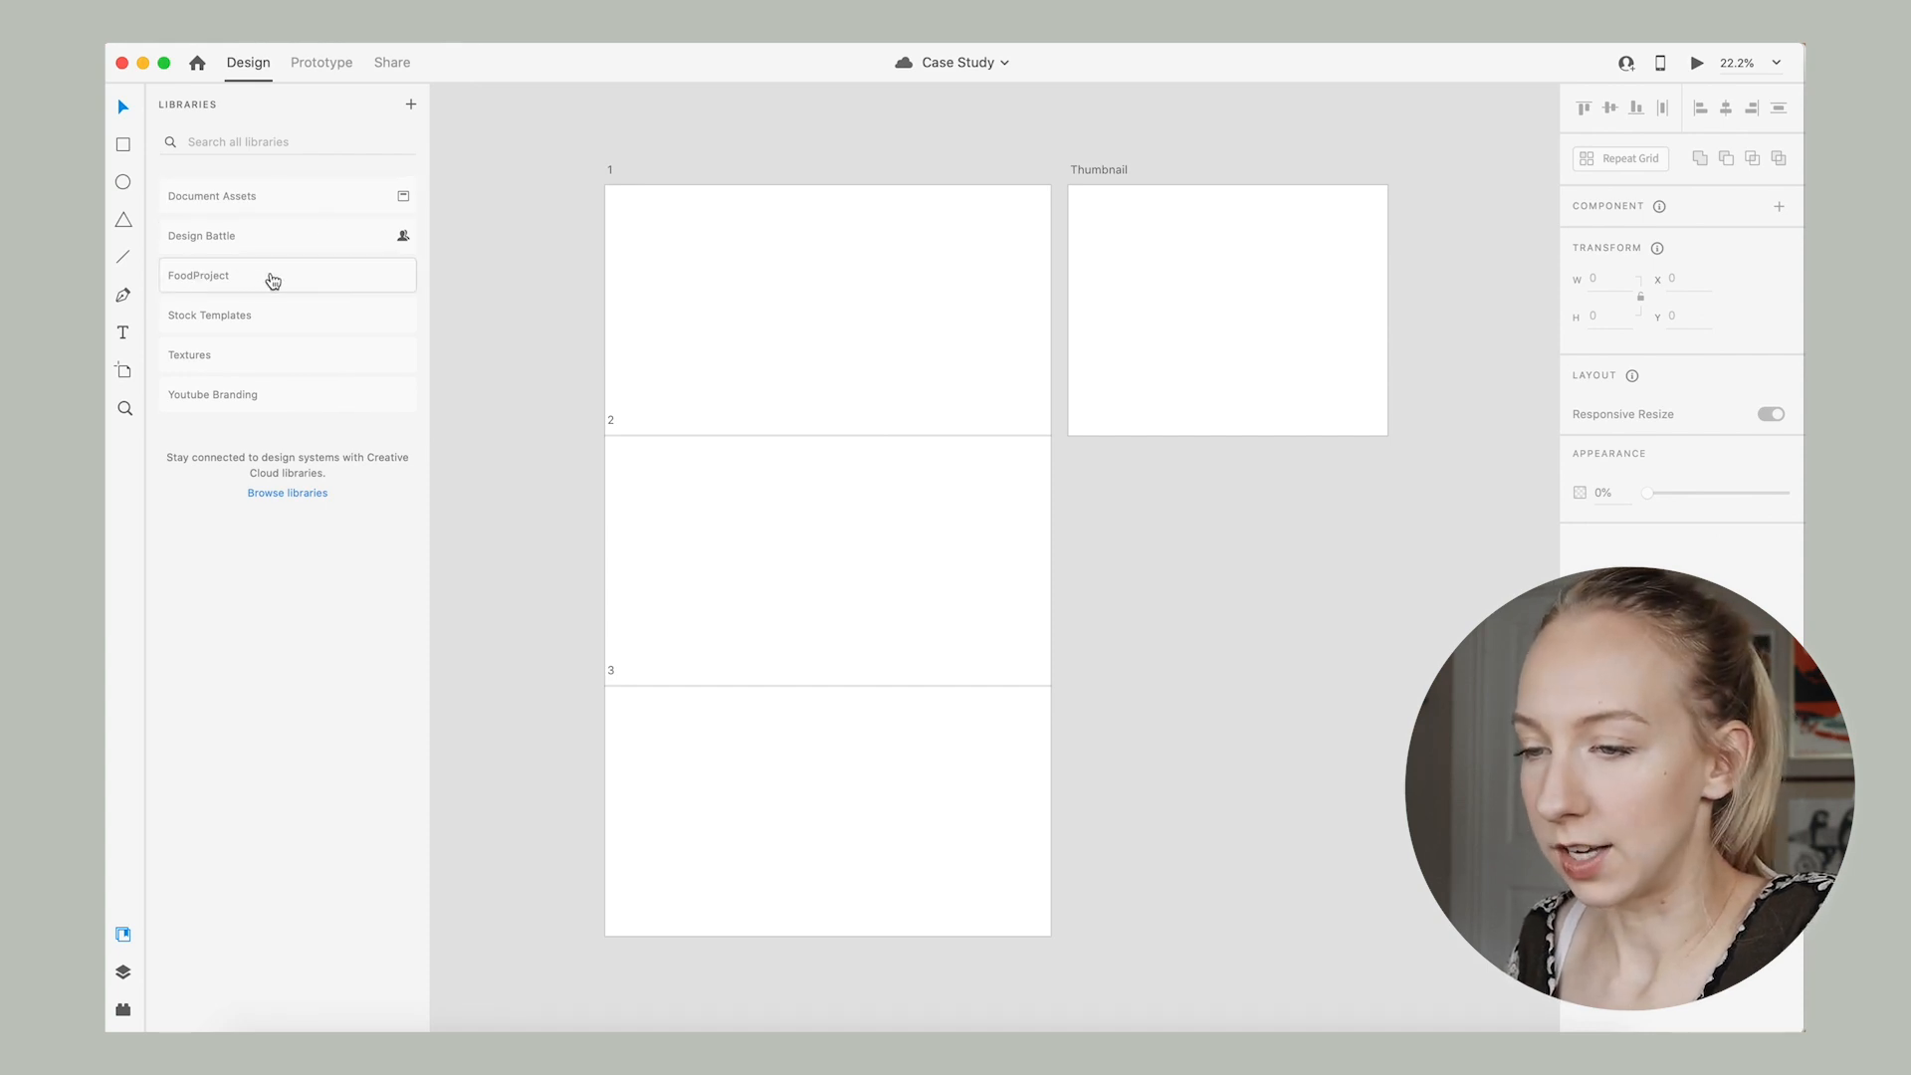
left_click(199, 274)
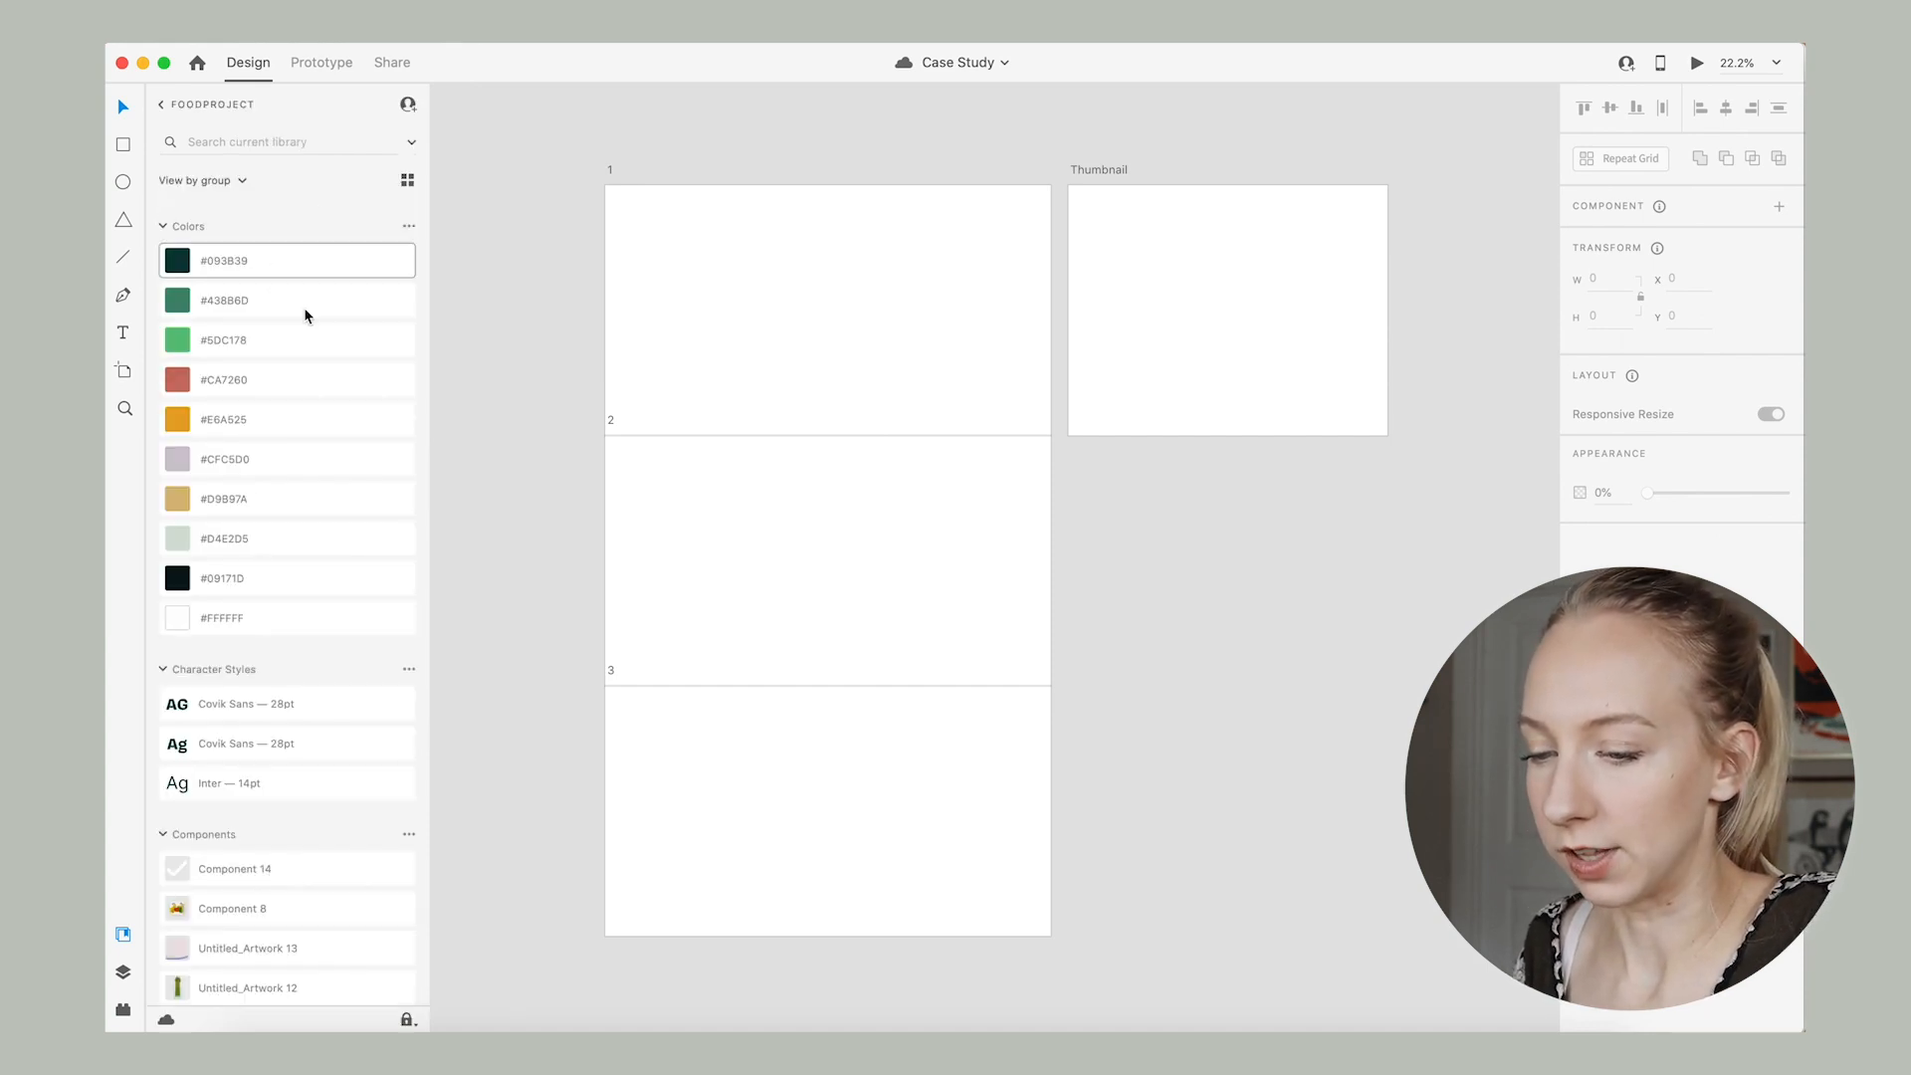
scroll("down", 3)
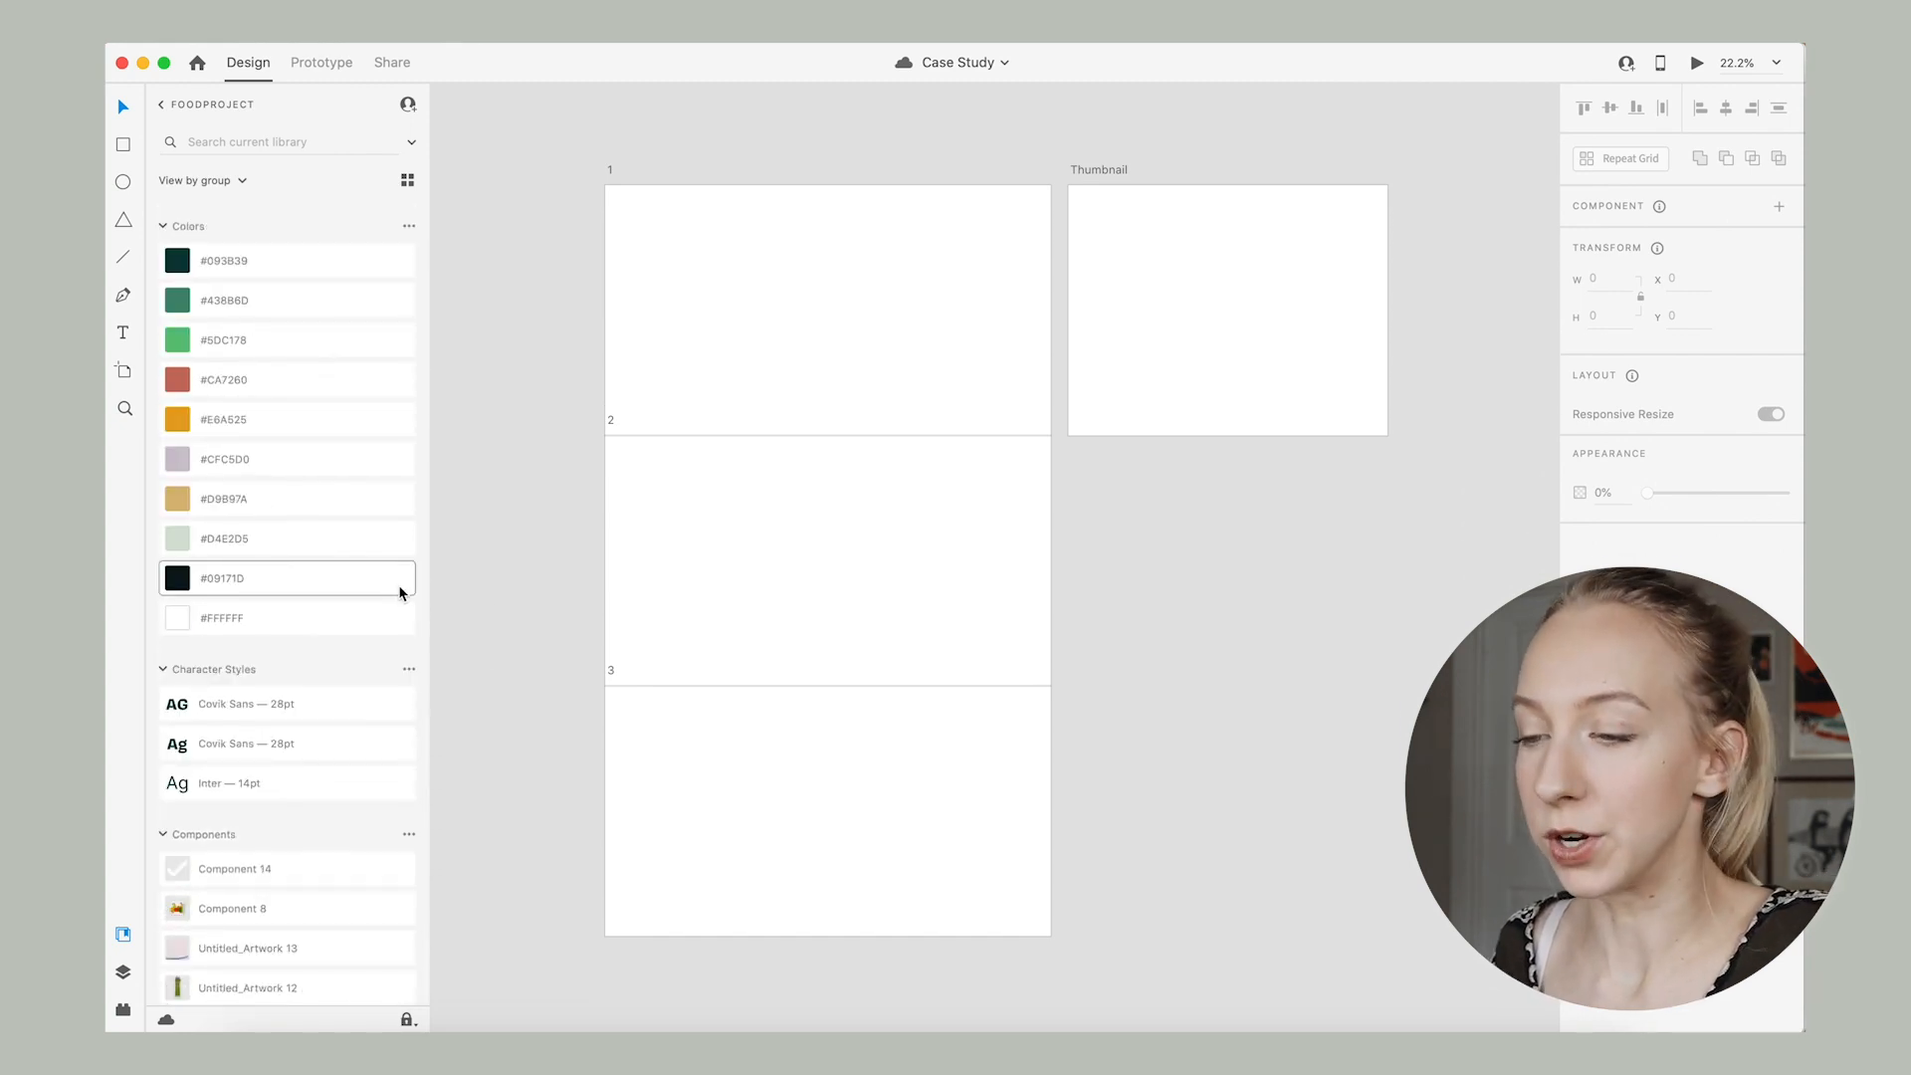
mouse_move(491, 448)
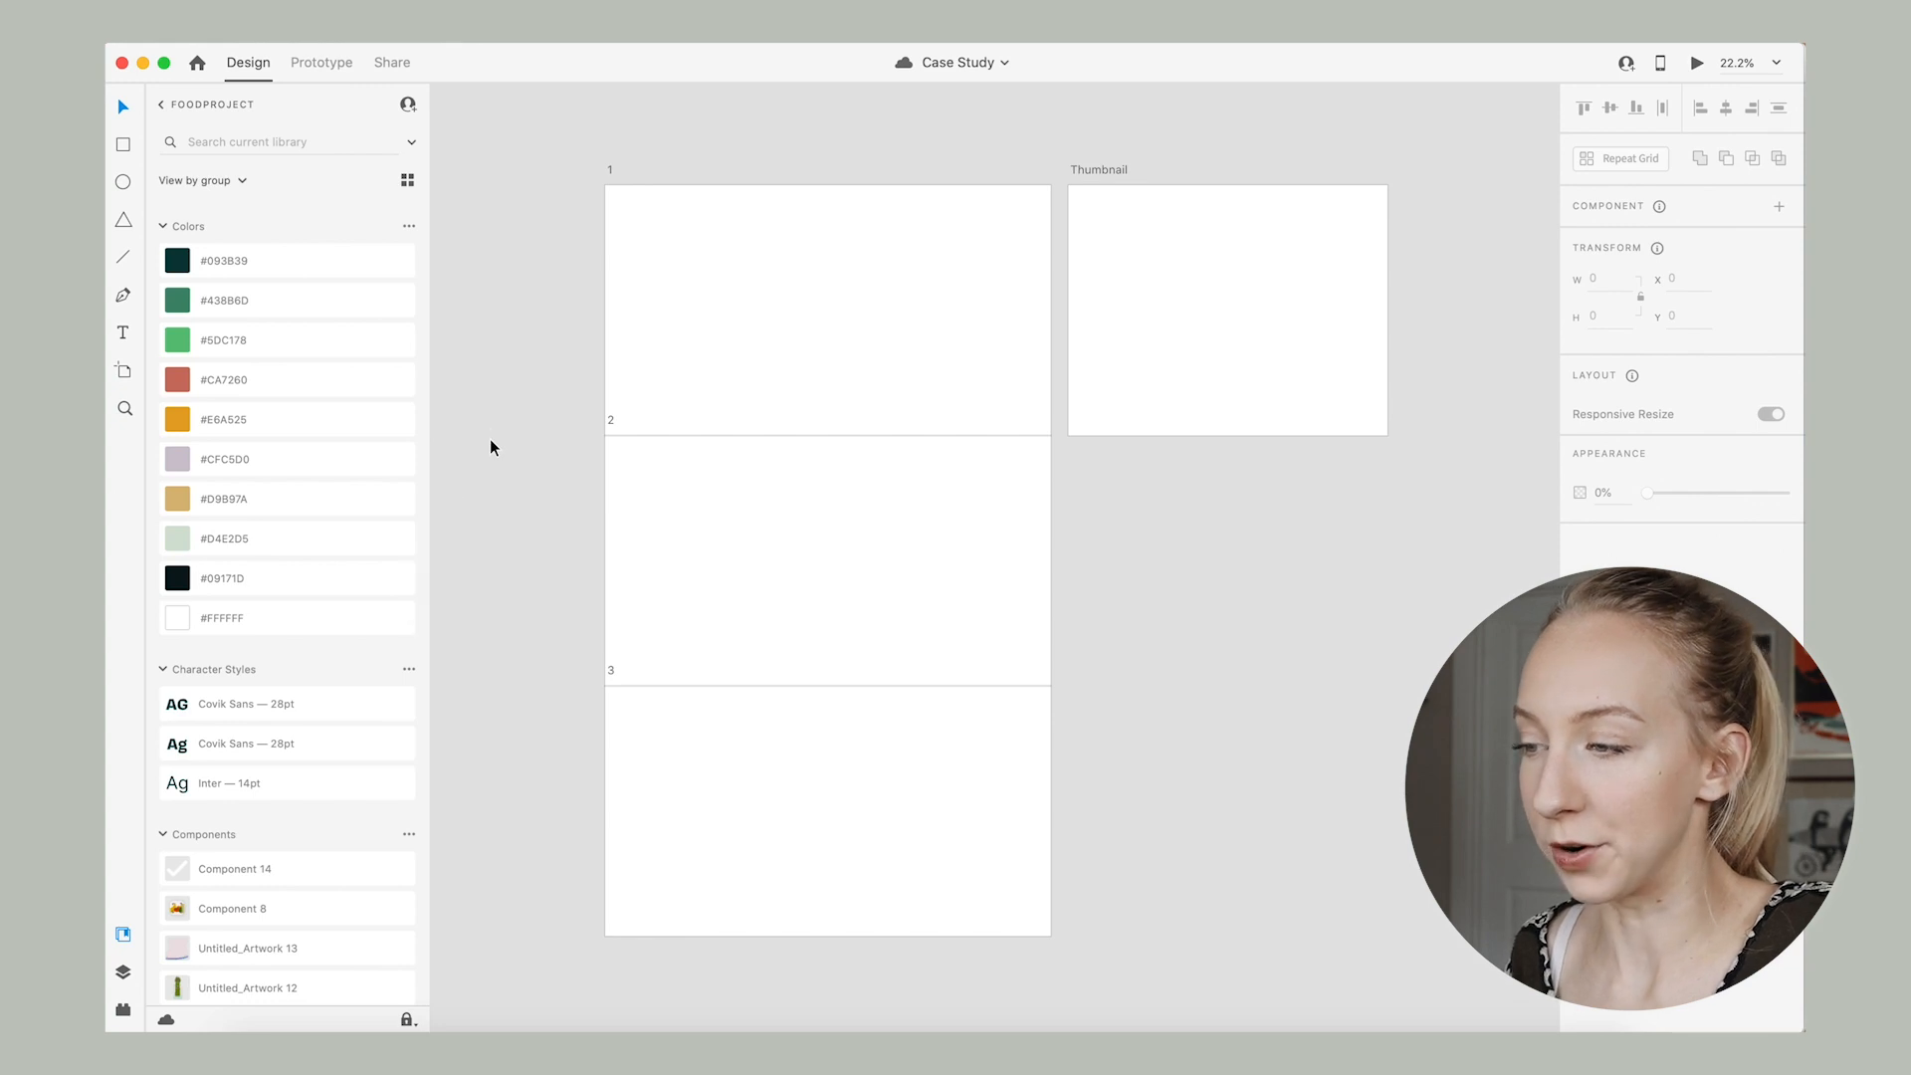
mouse_move(1057, 94)
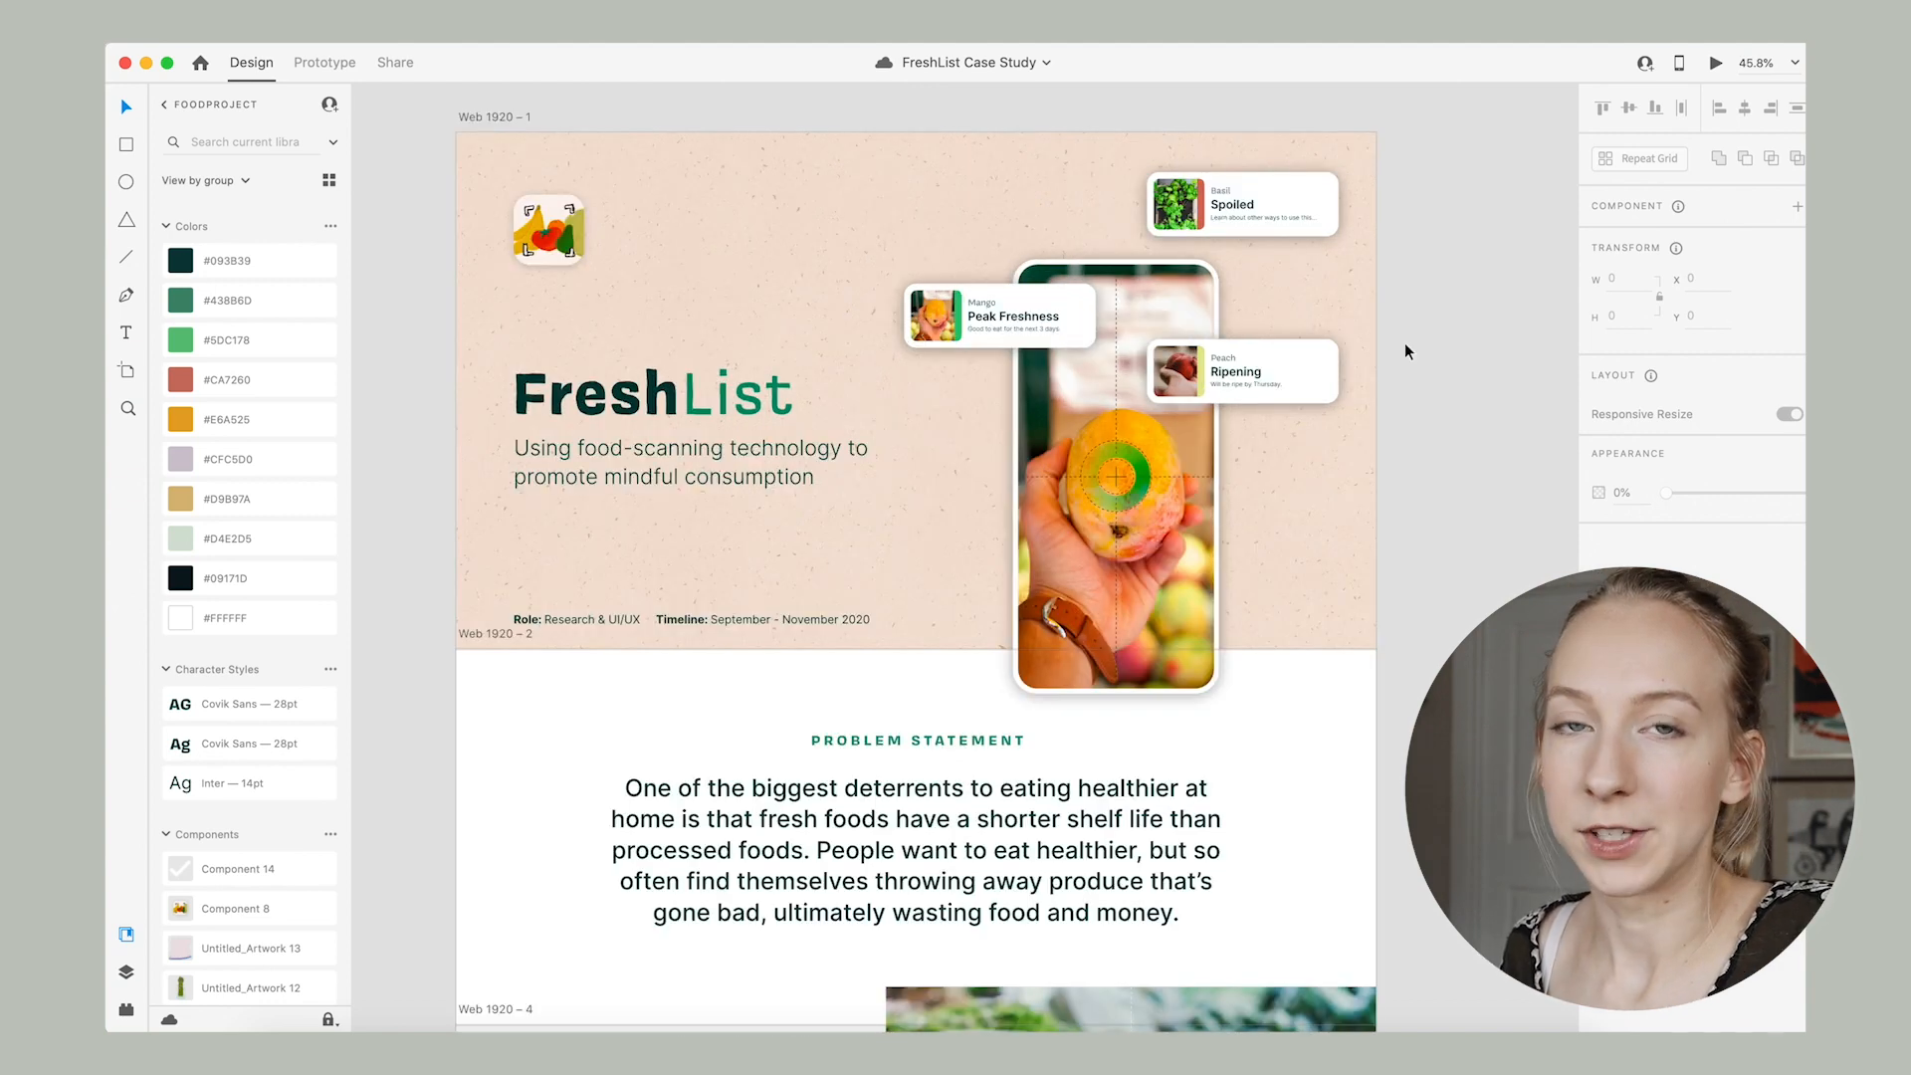
Scroll down through the FreshList case study's artboards from title to design, then back up.
scroll("down", 3)
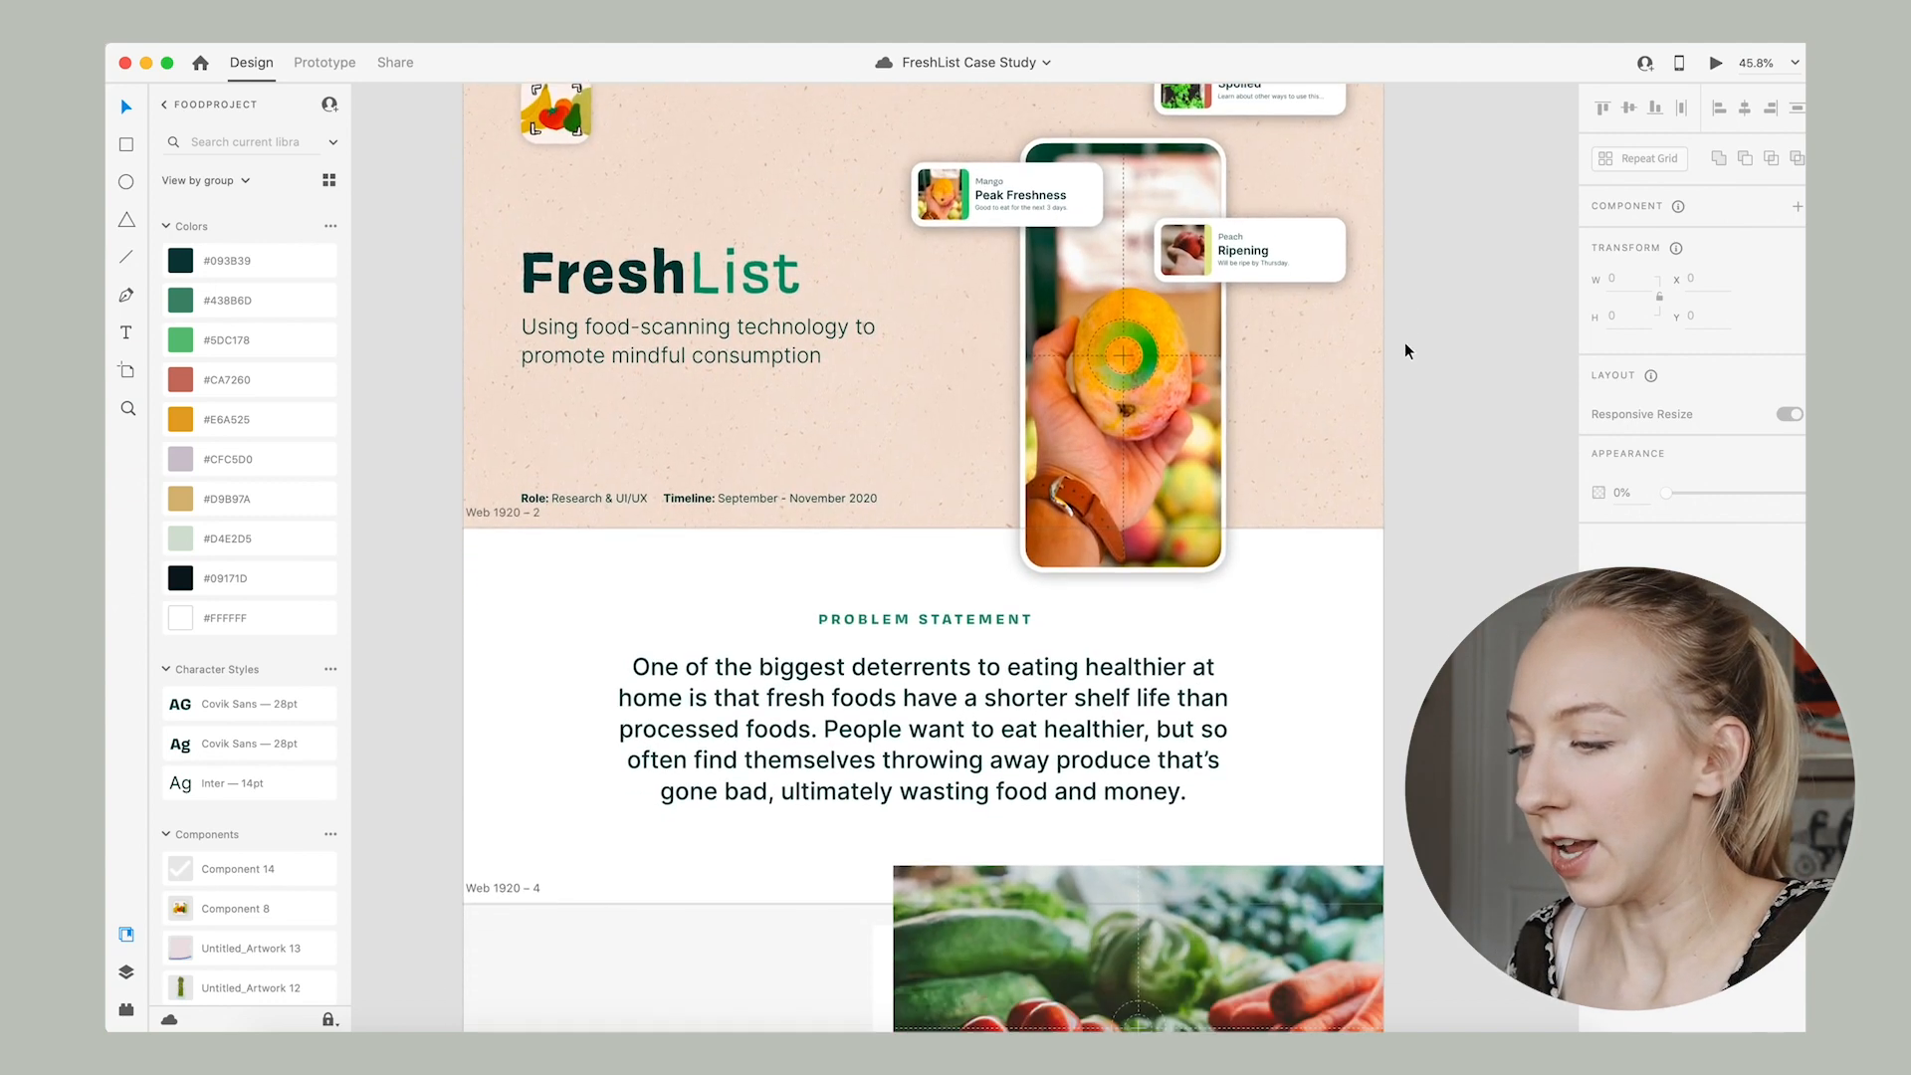
scroll("down", 3)
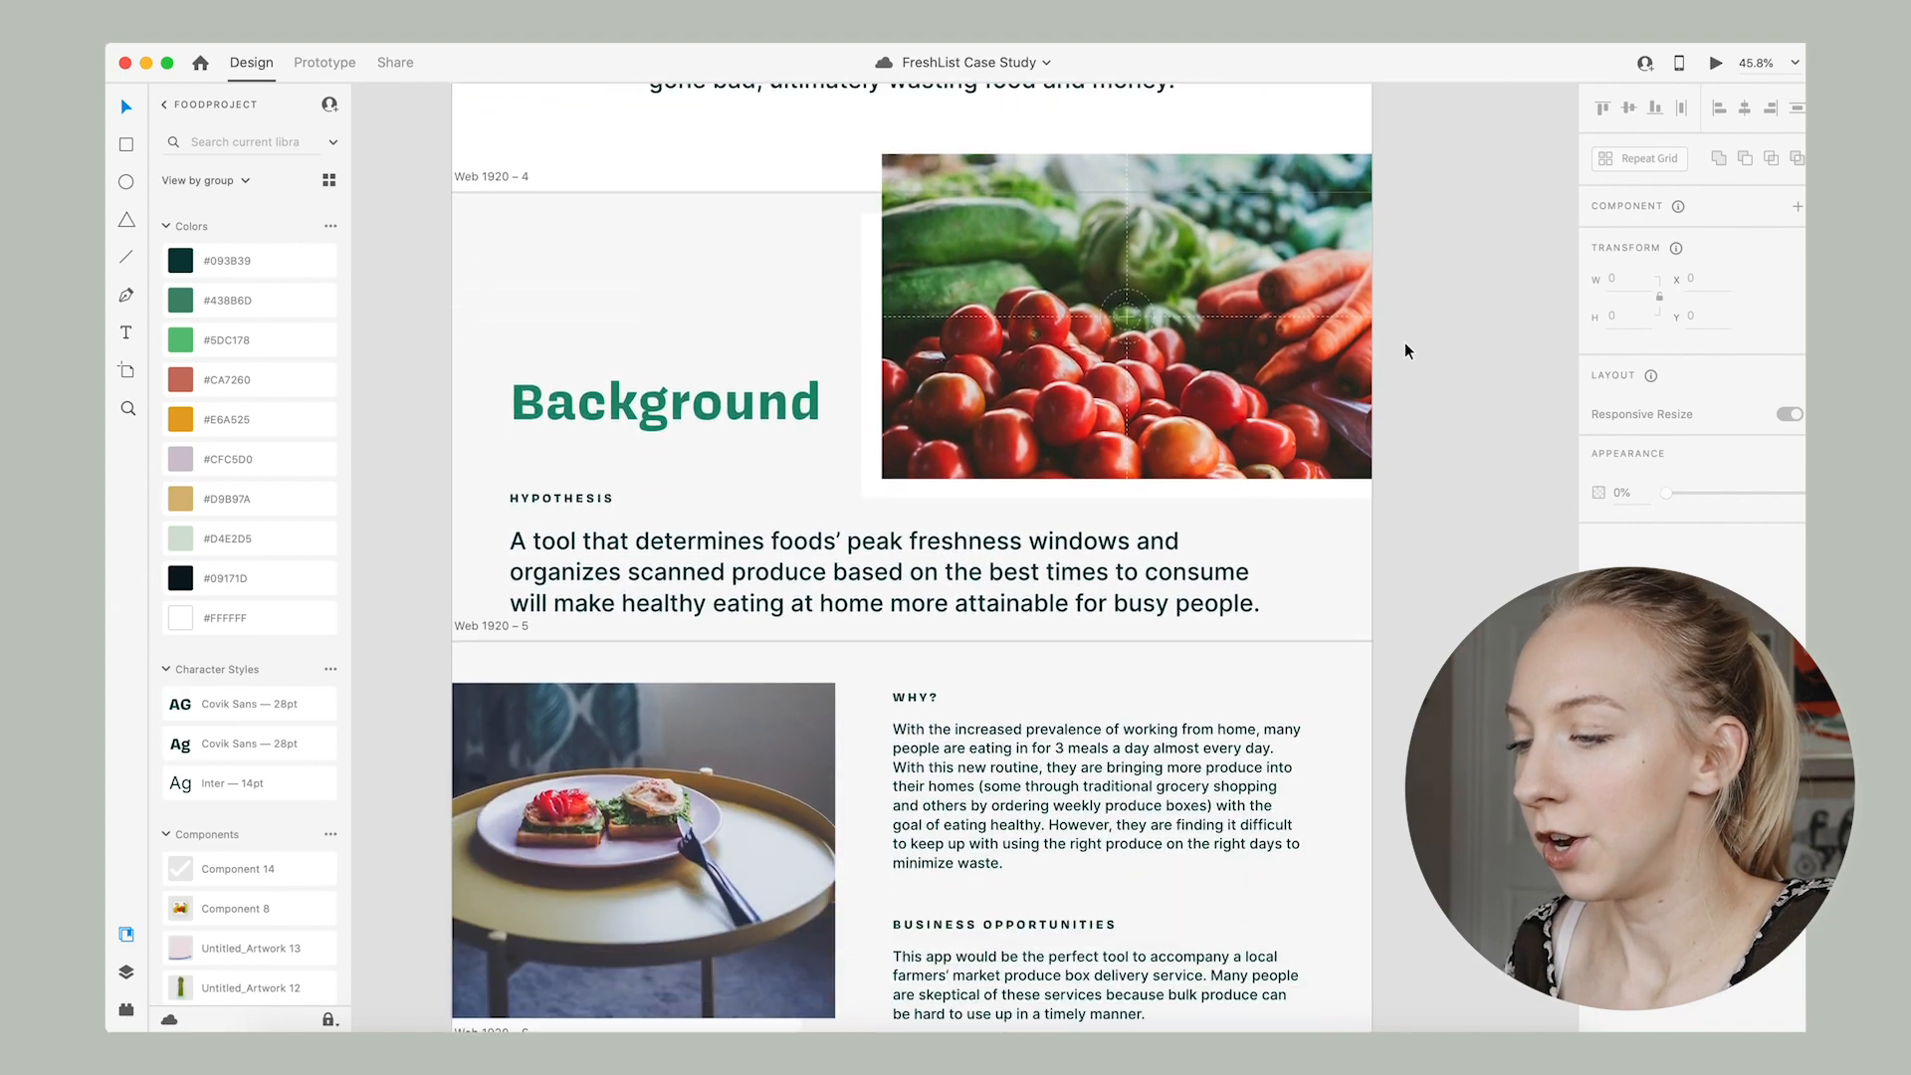
scroll("down", 3)
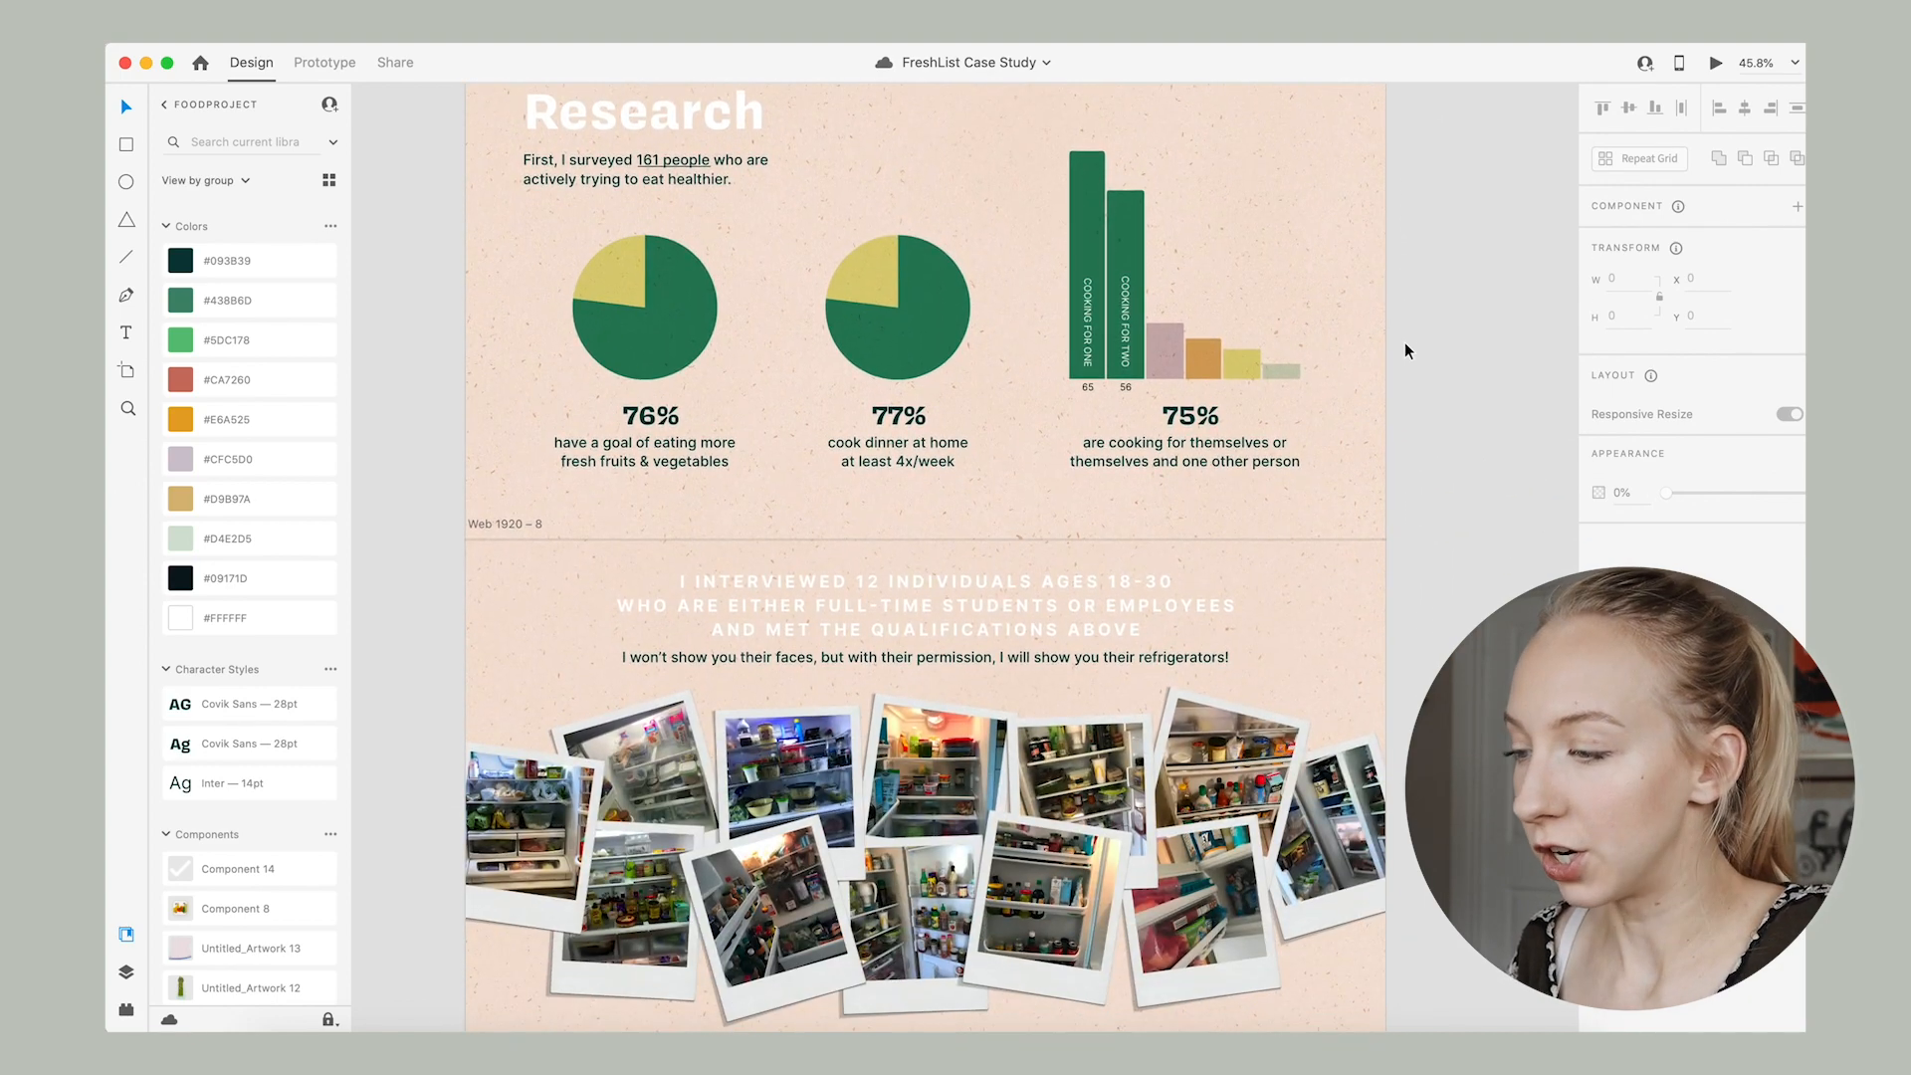
scroll("down", 3)
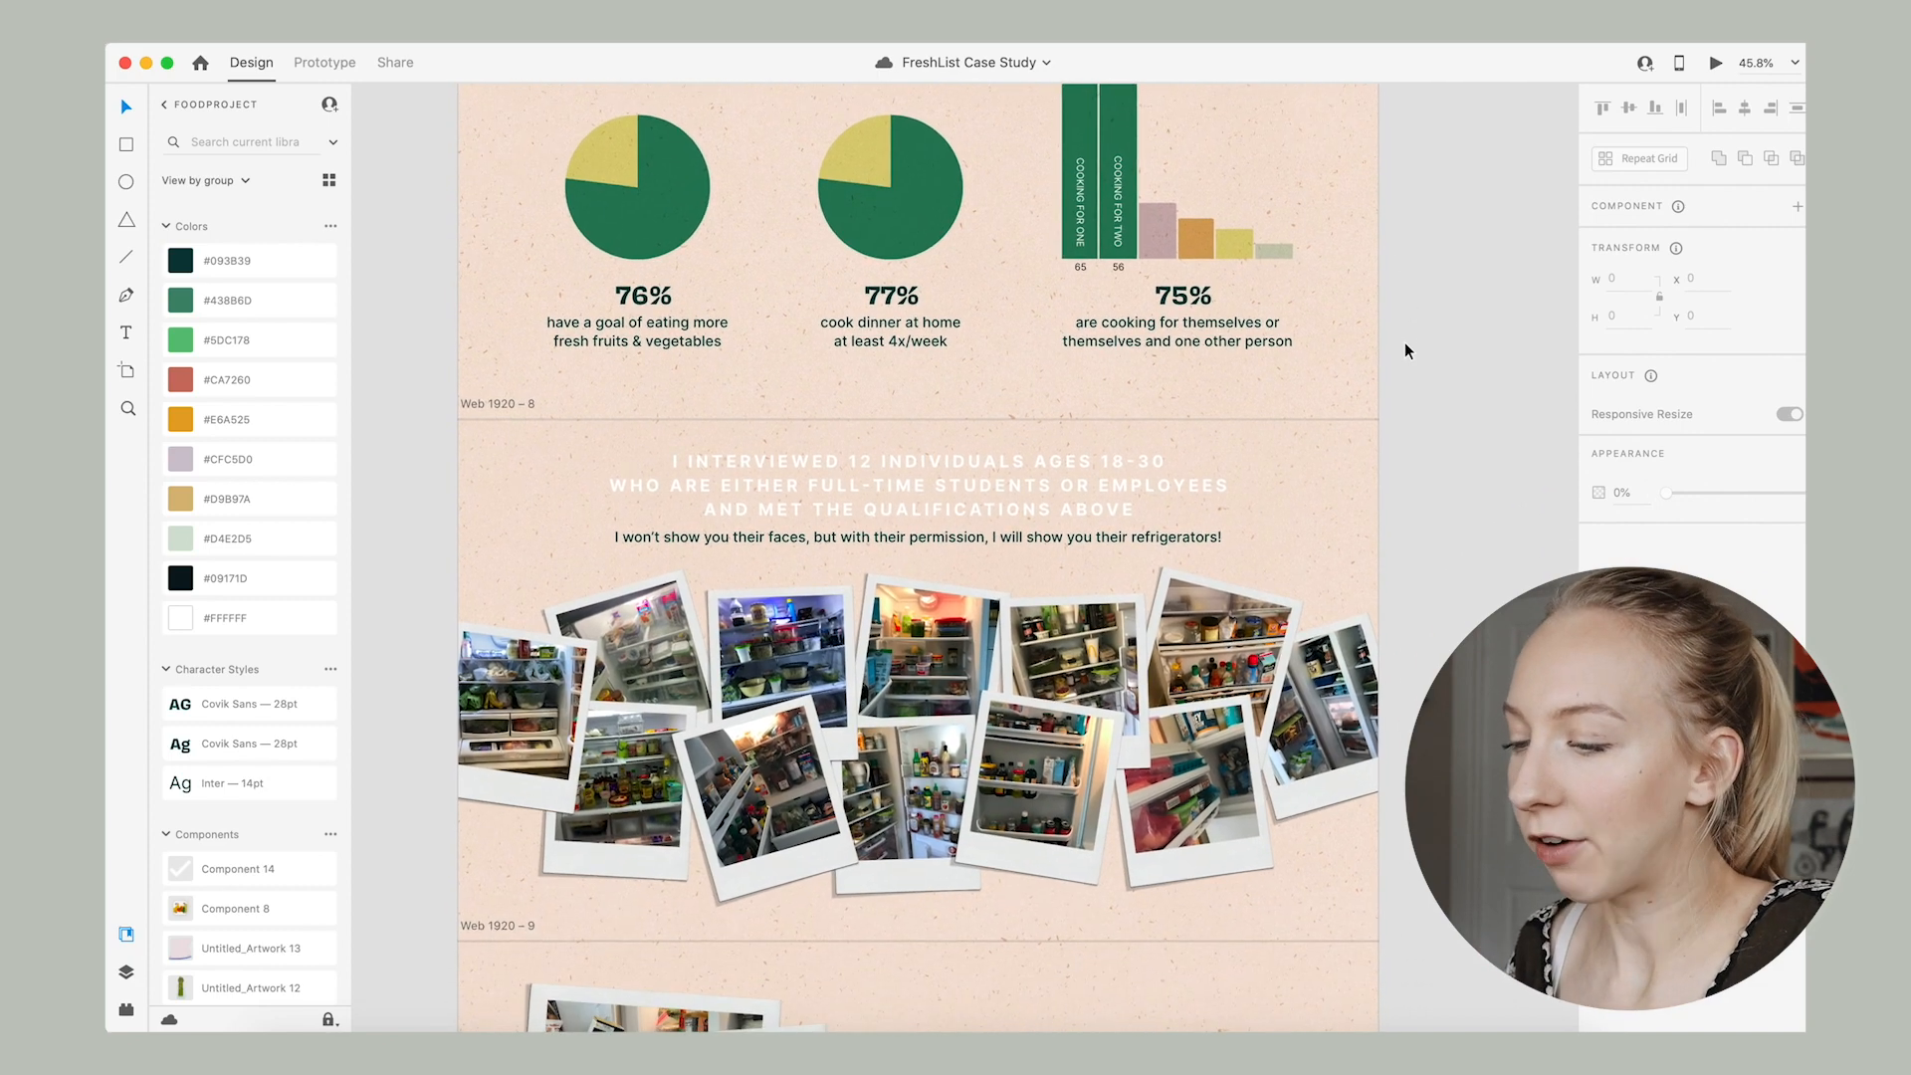
scroll("down", 3)
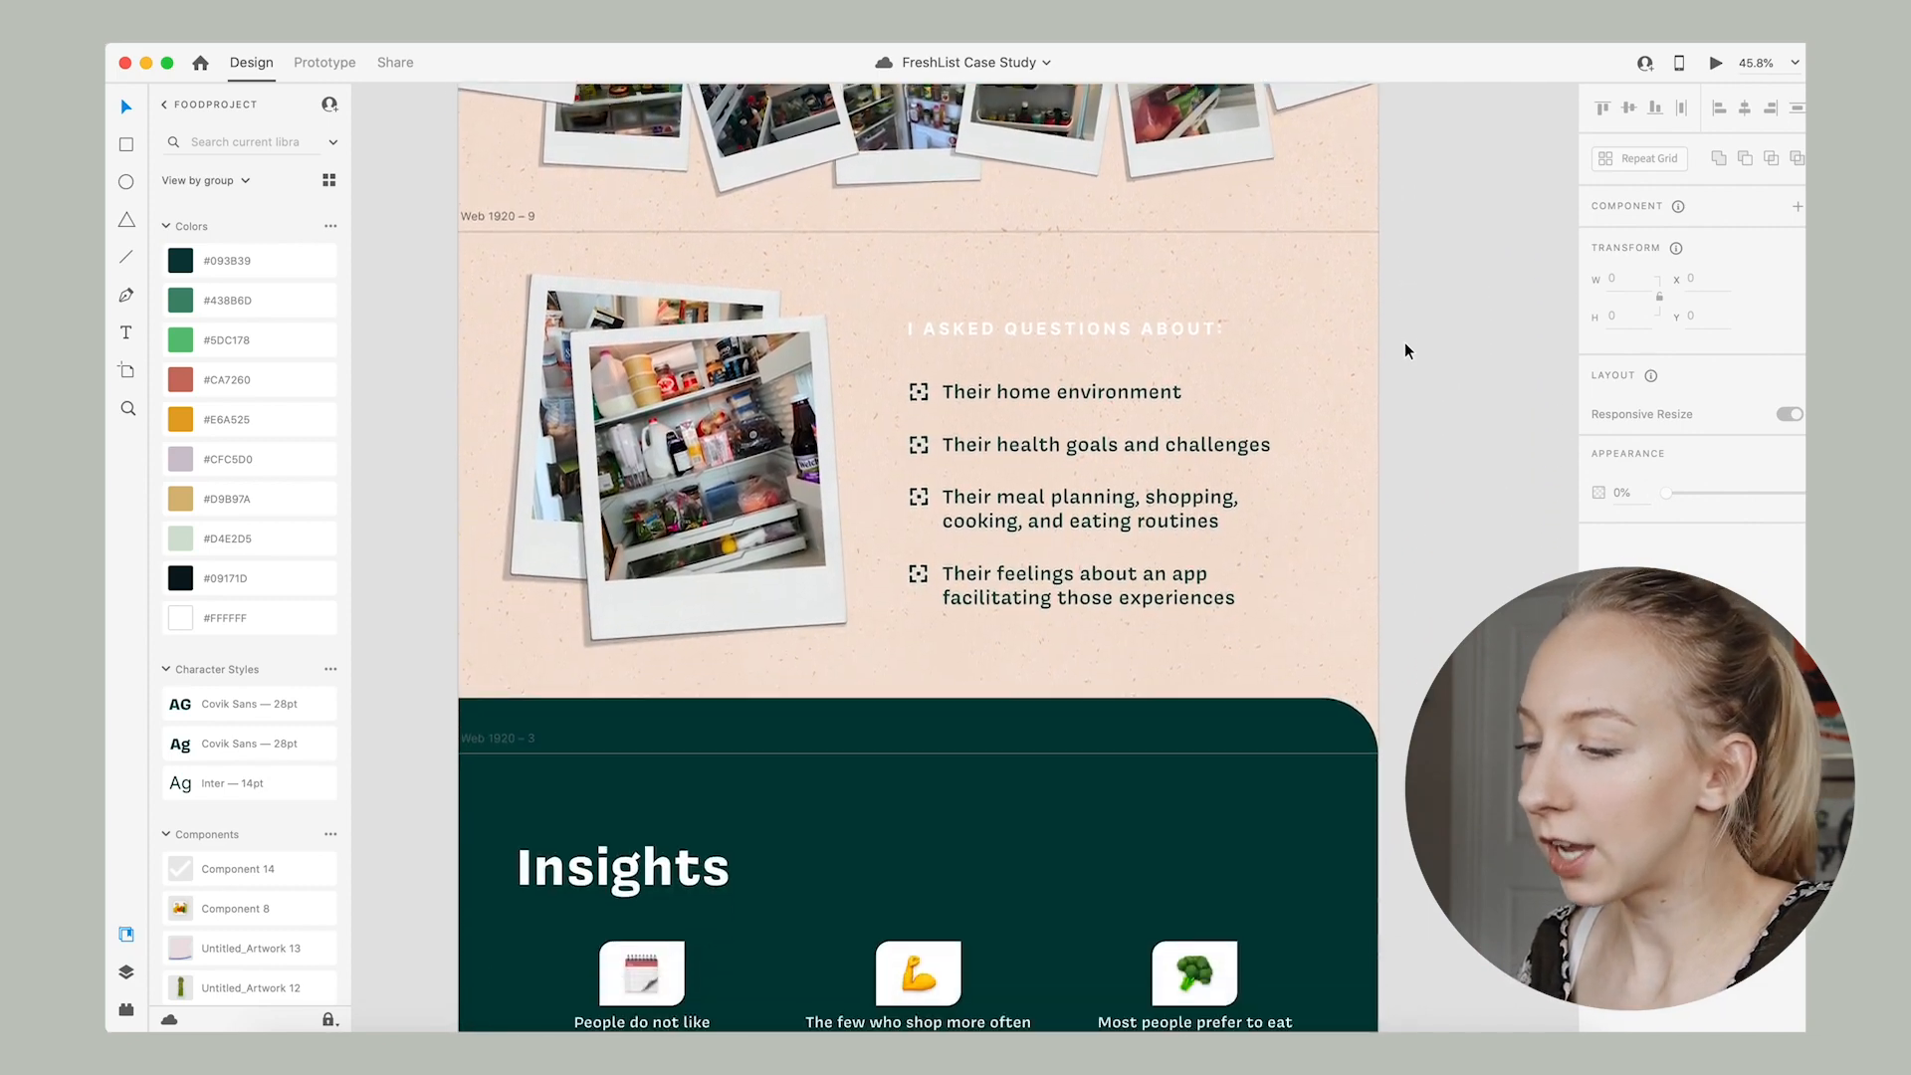
scroll("down", 3)
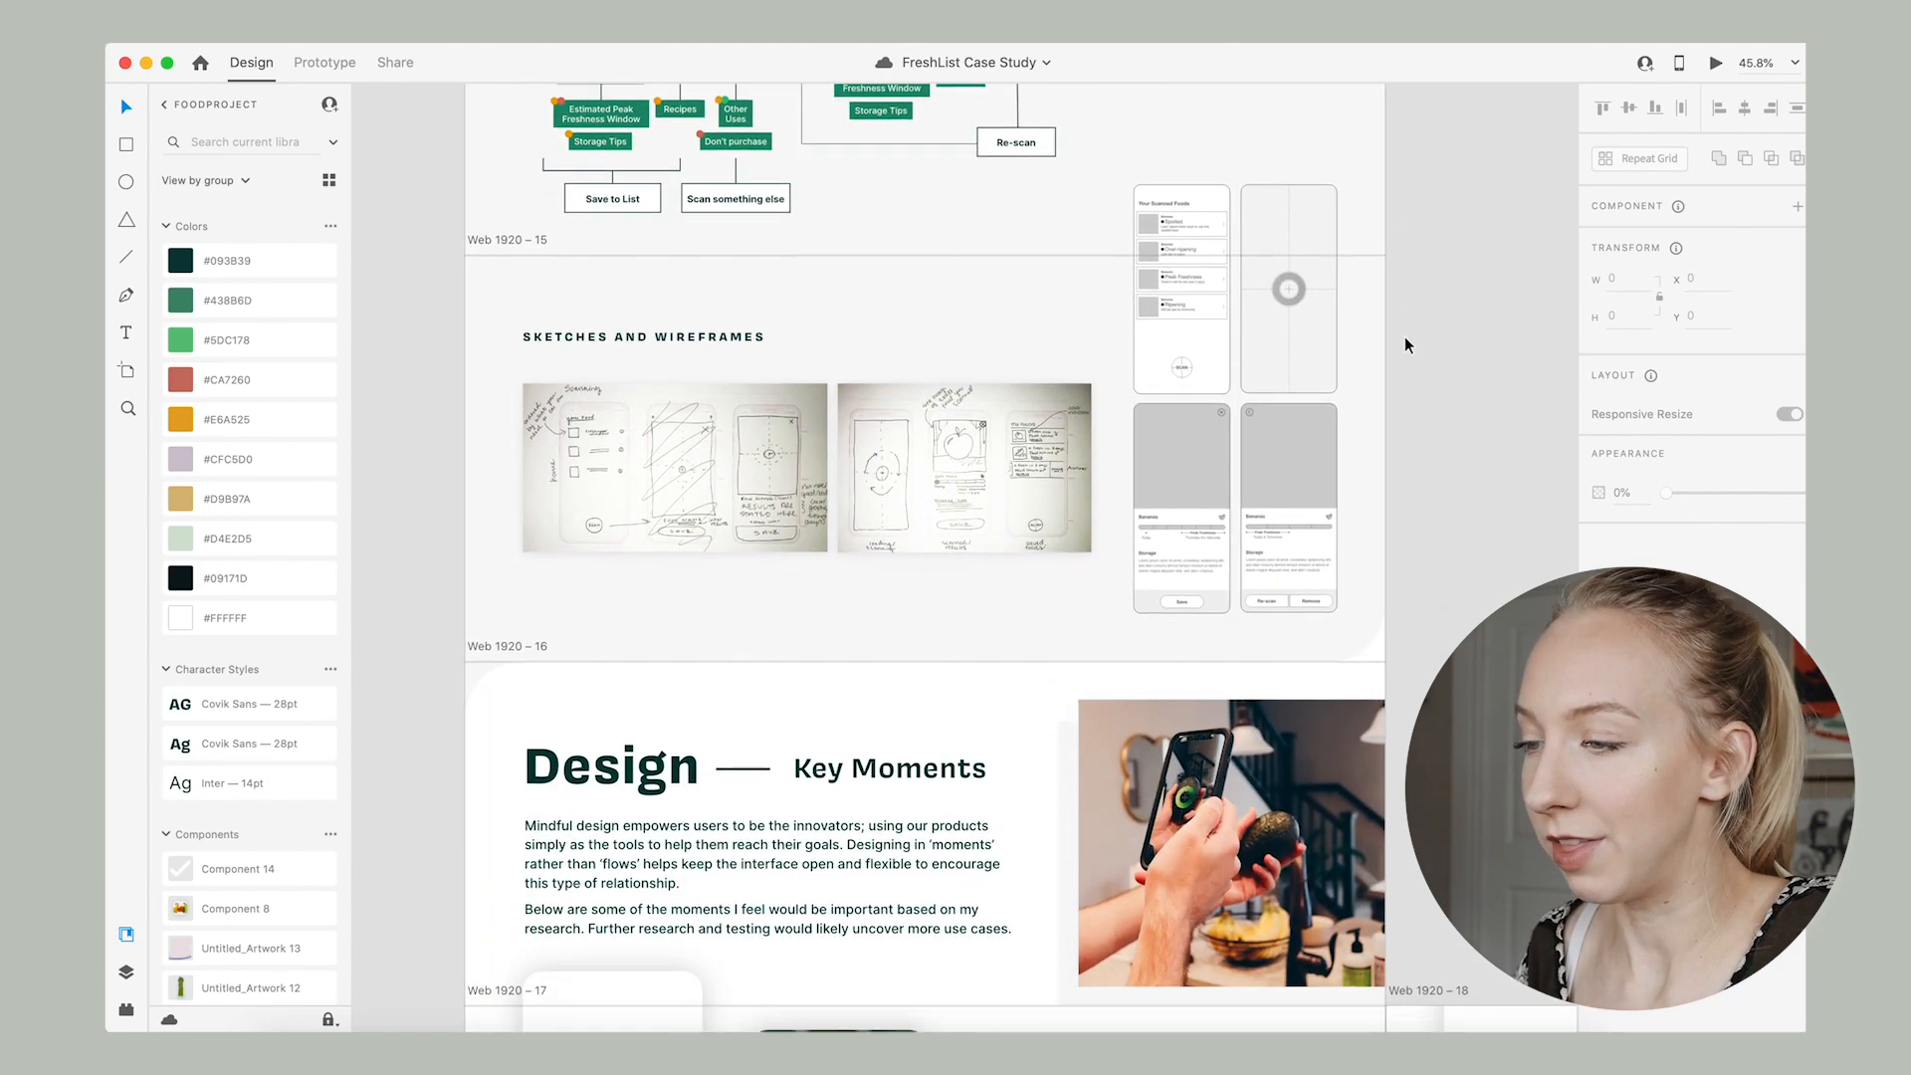
scroll("up", 3)
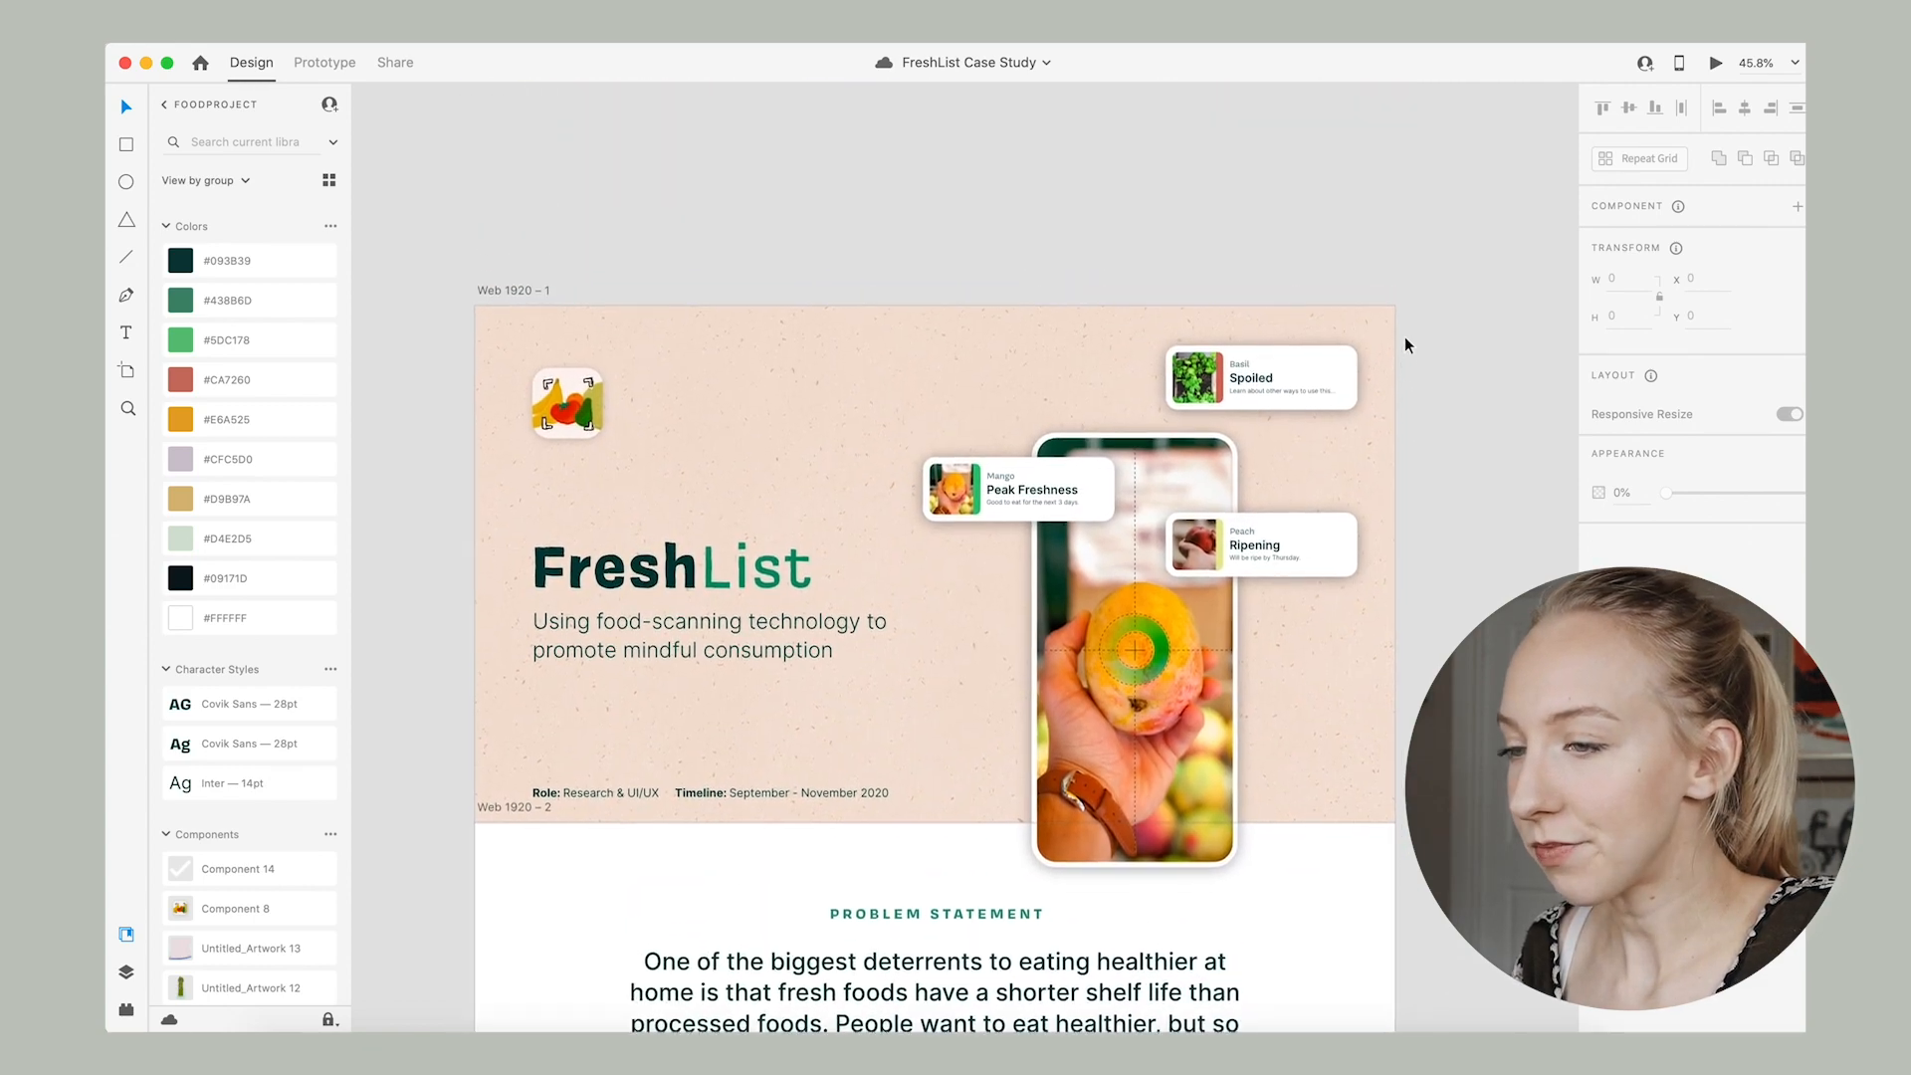
scroll("down", 3)
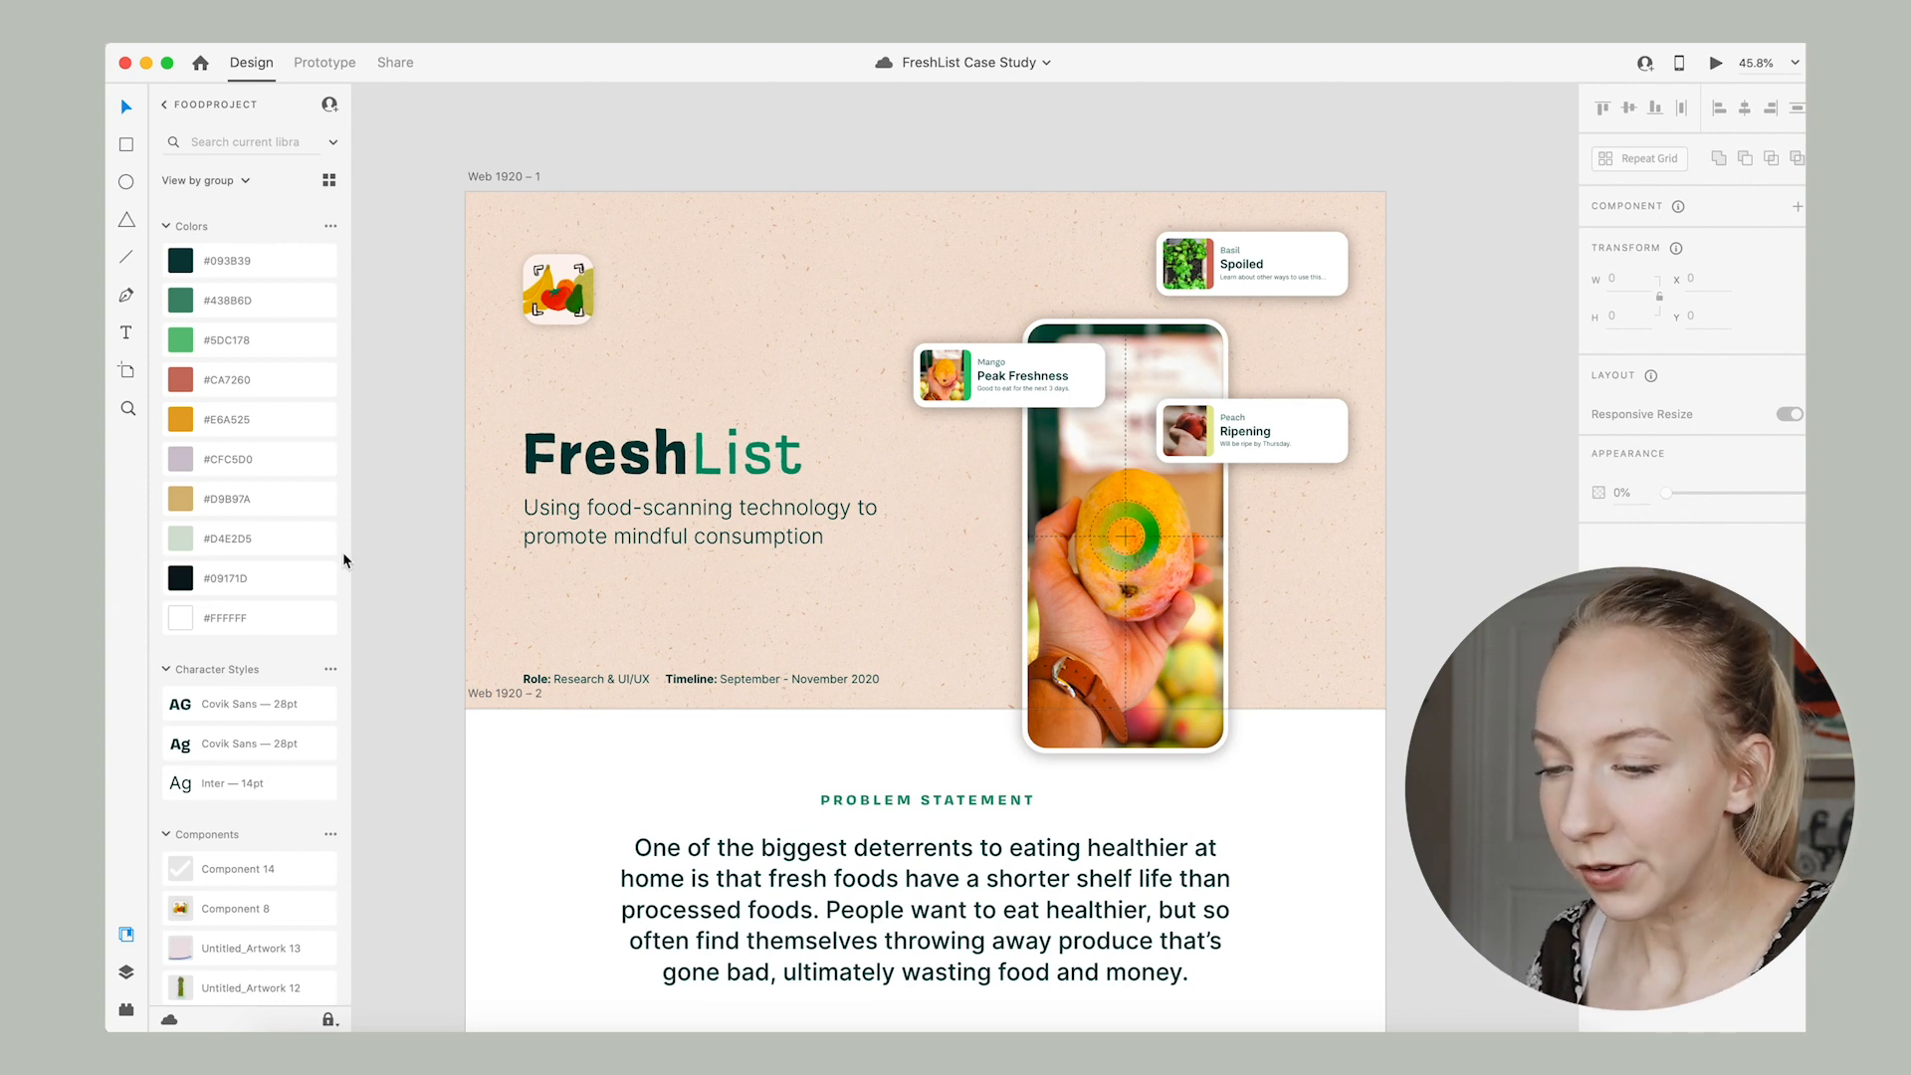
left_click(249, 782)
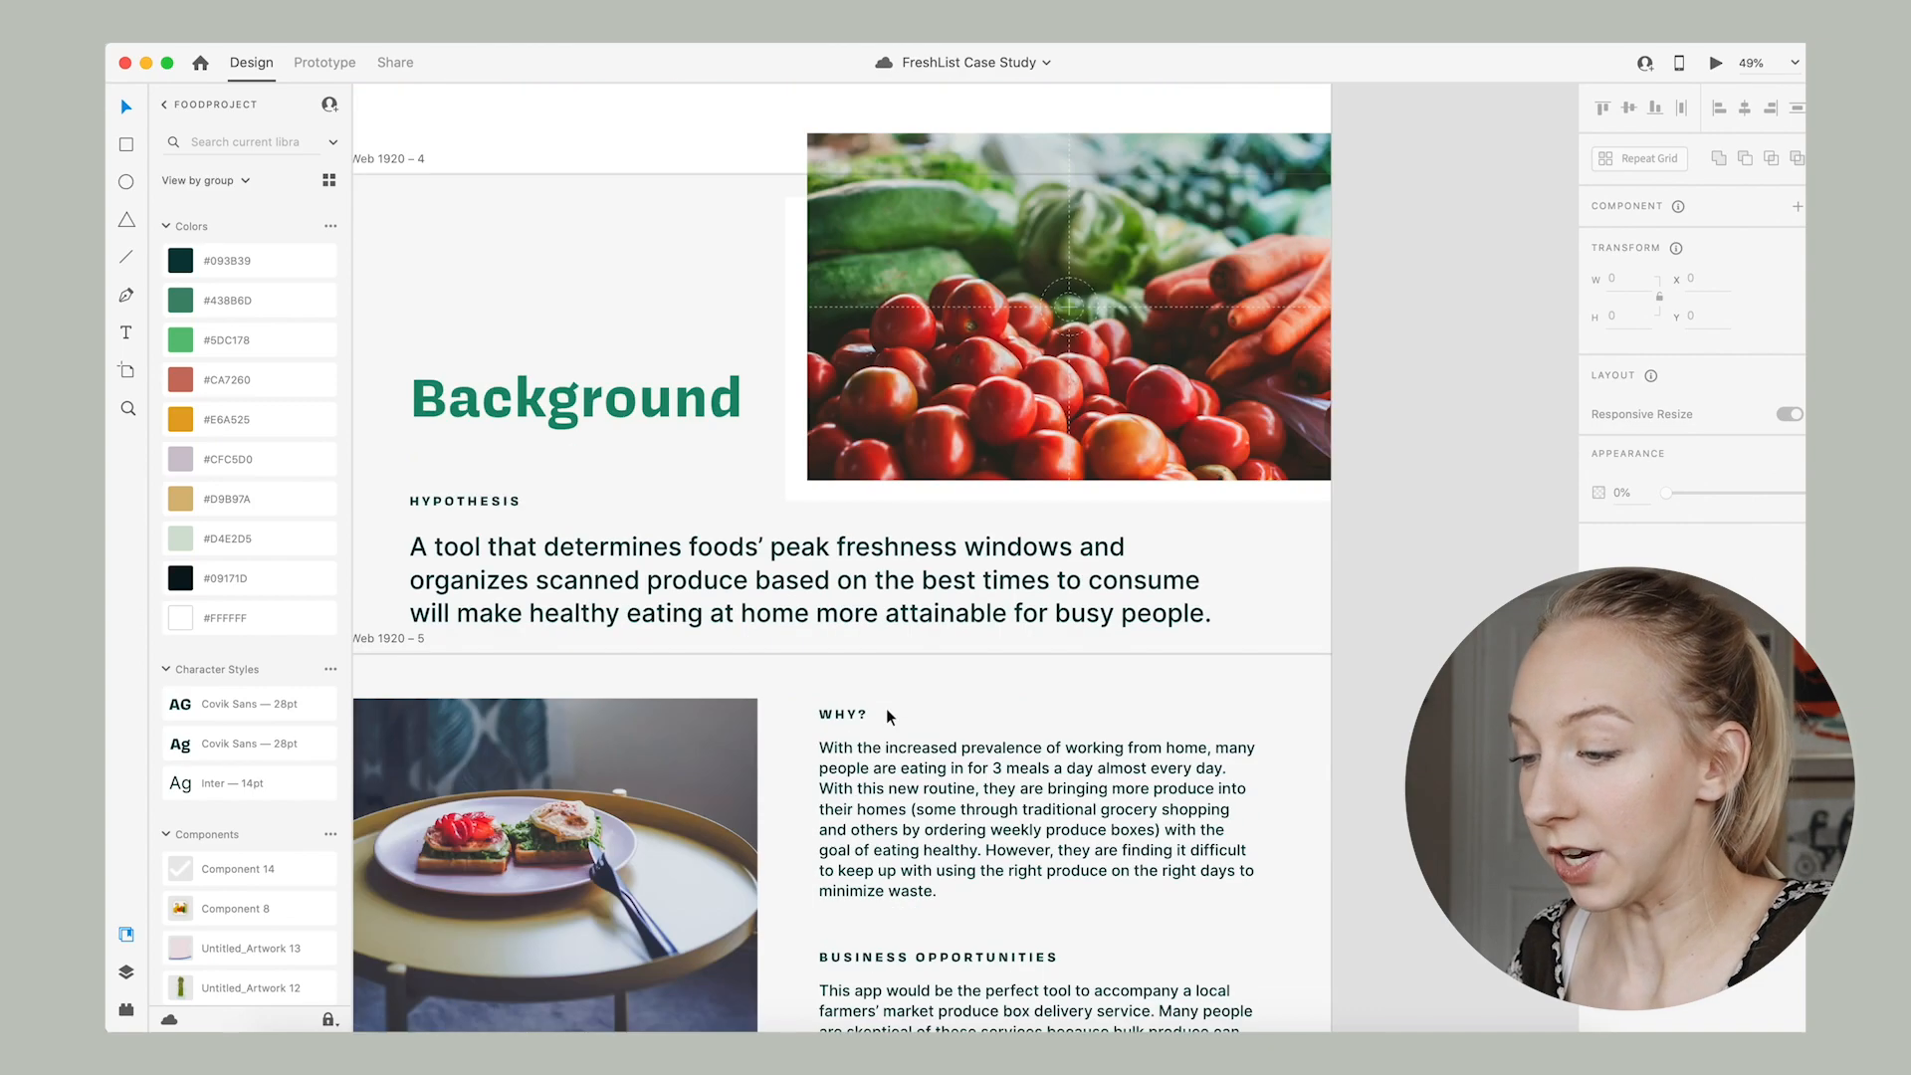
scroll("down", 3)
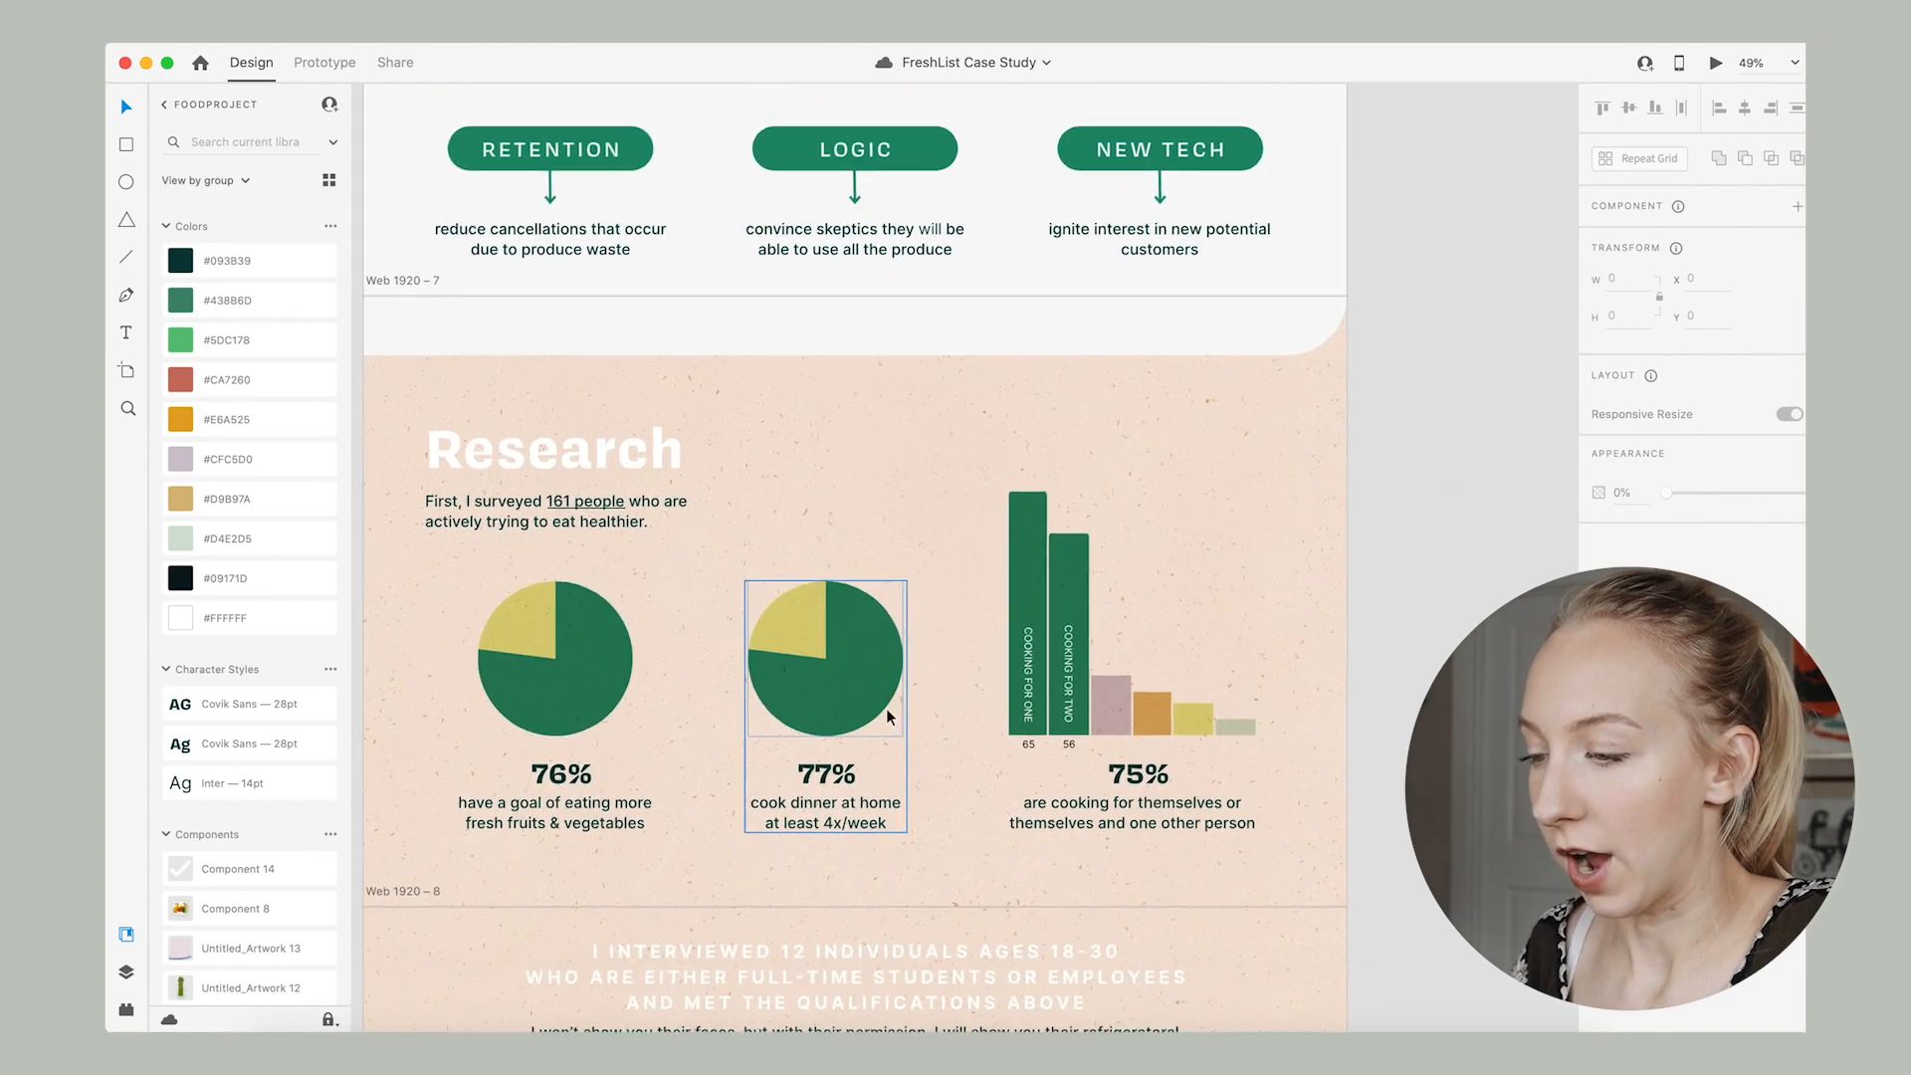
scroll("down", 3)
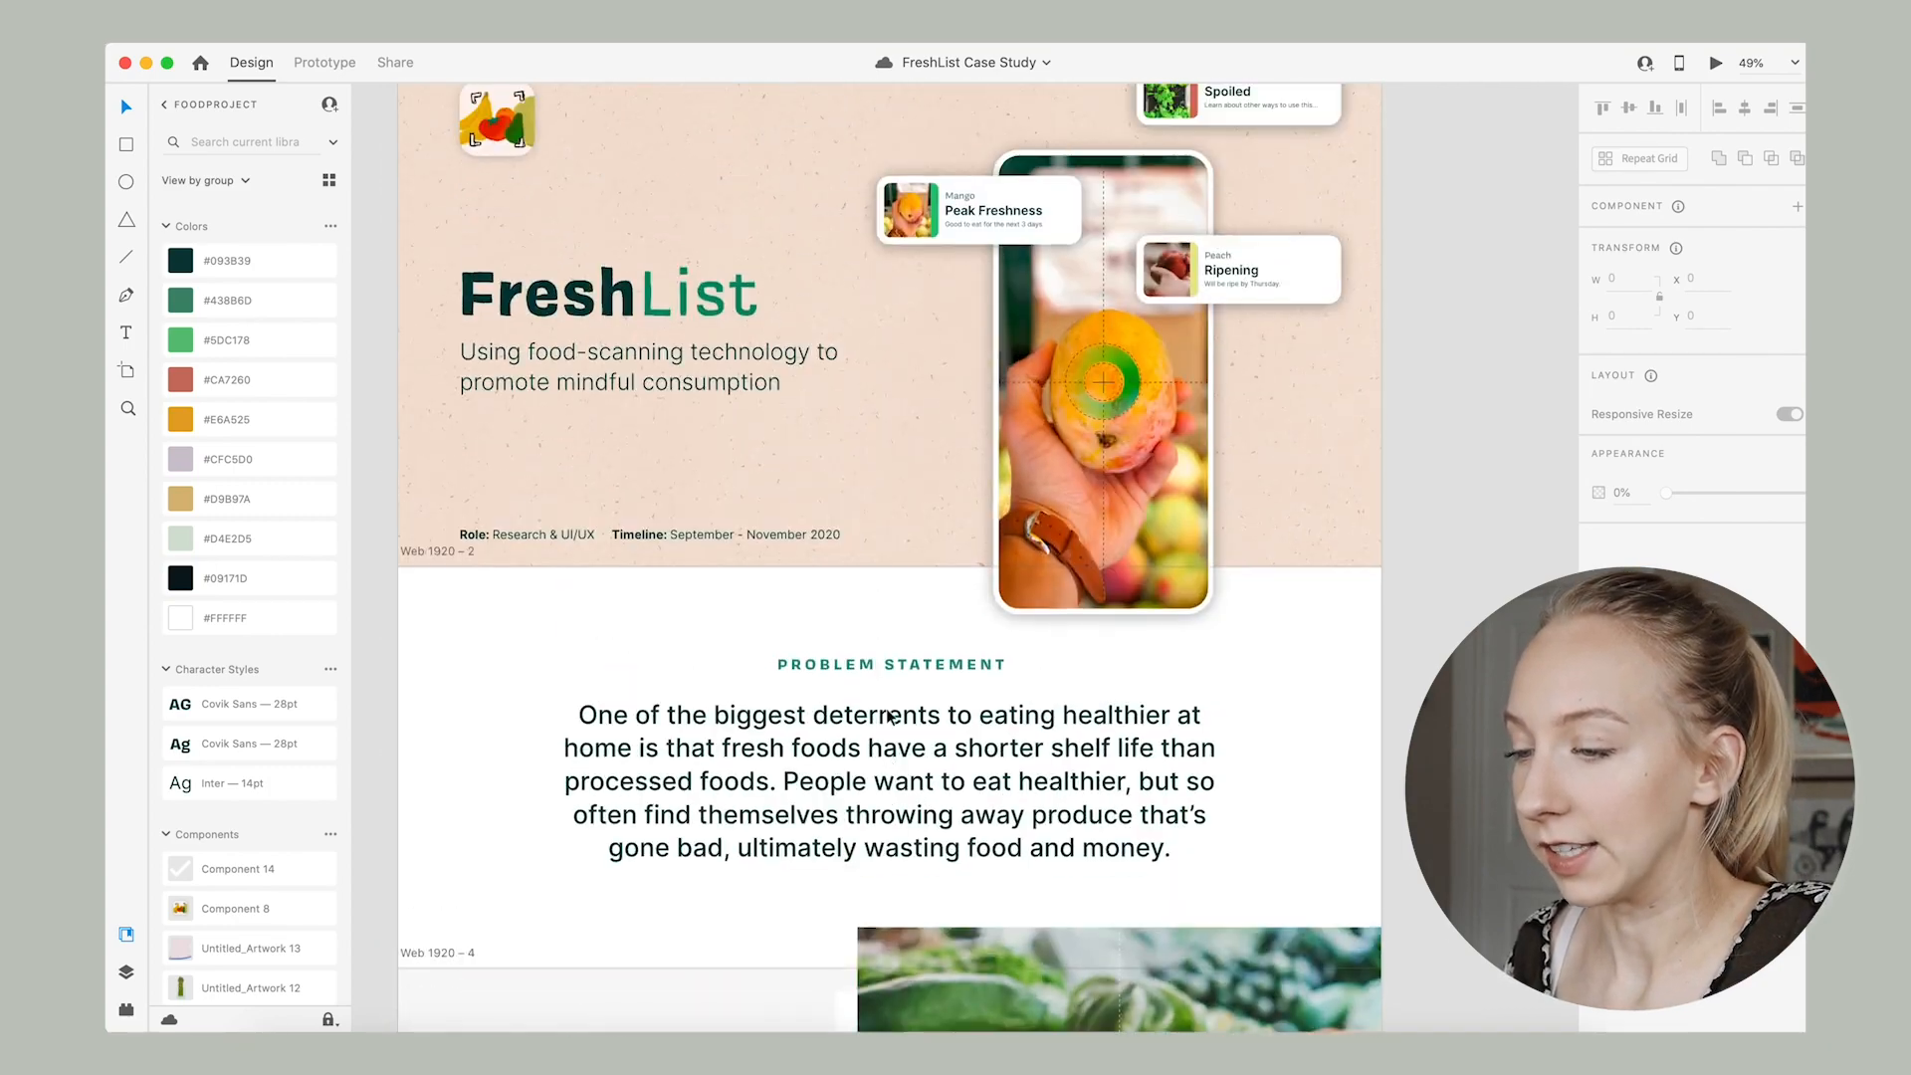
scroll("down", 3)
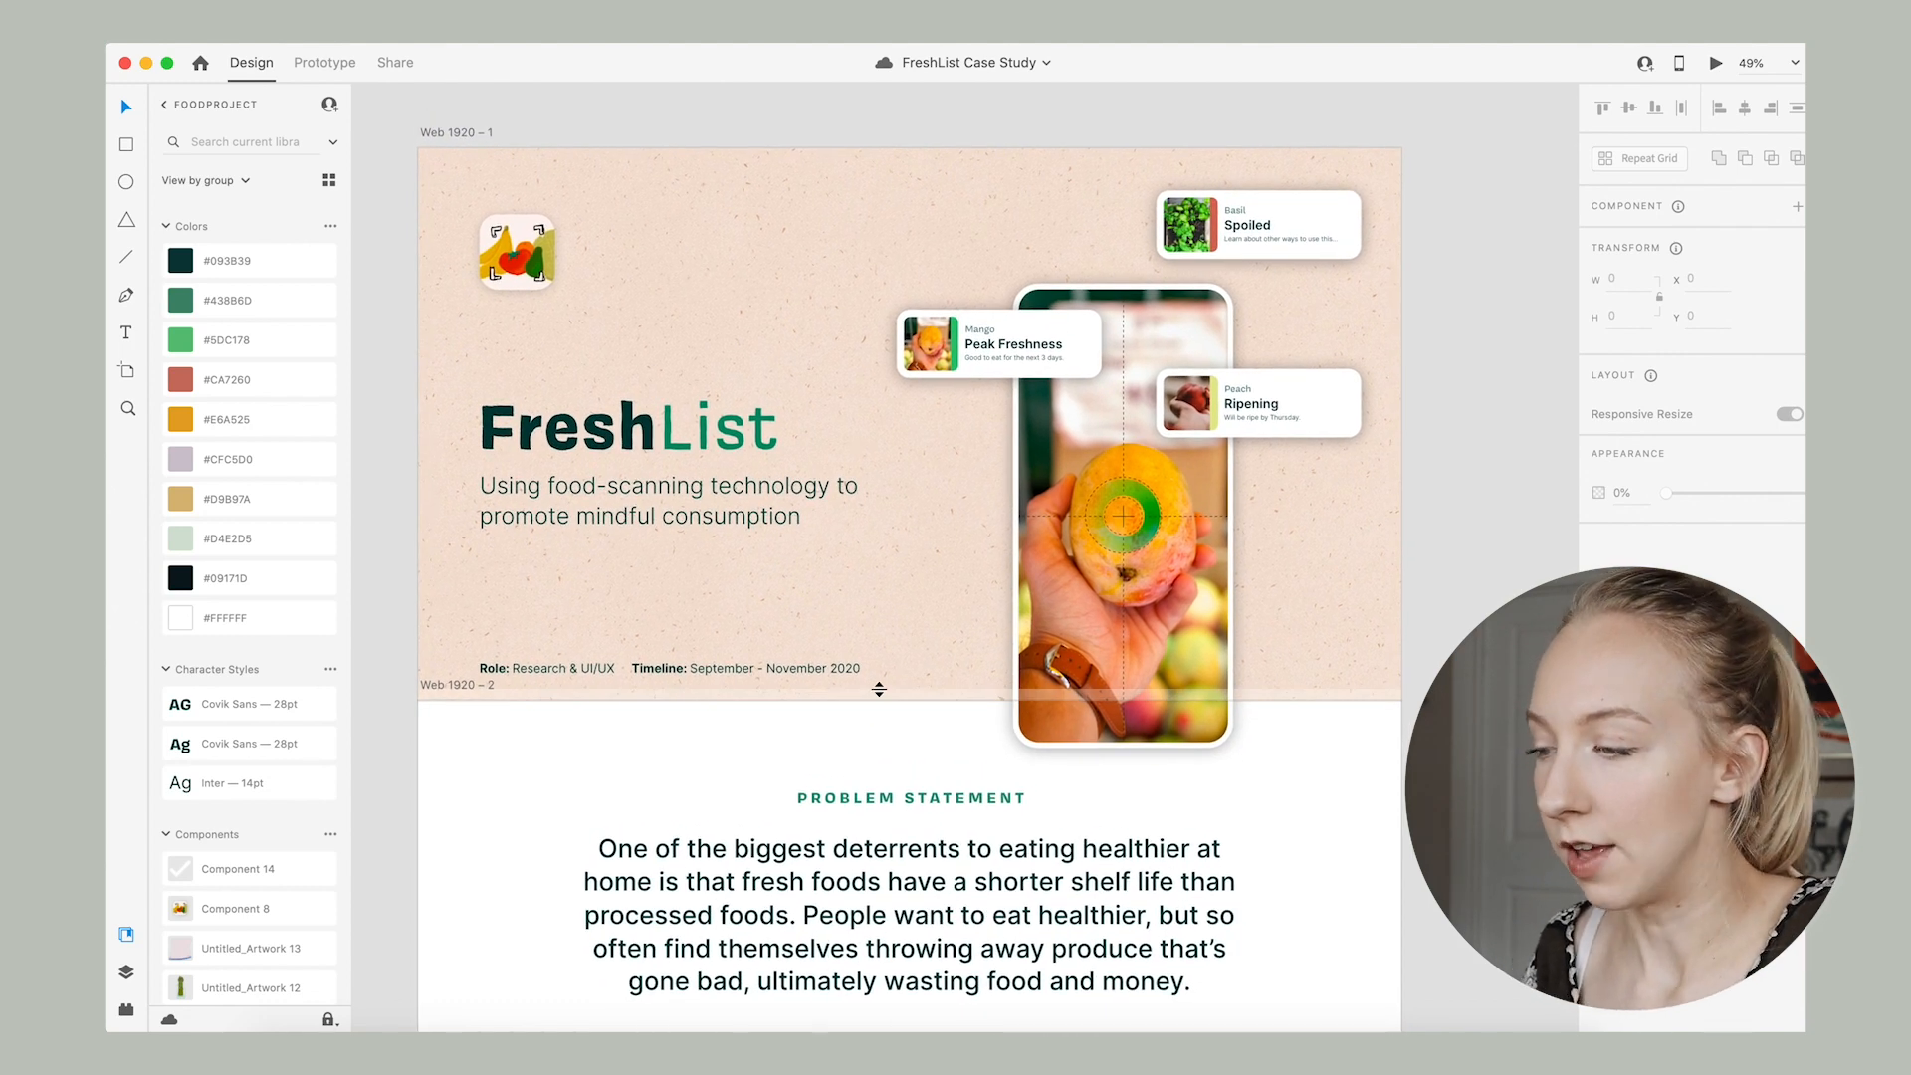
scroll("down", 3)
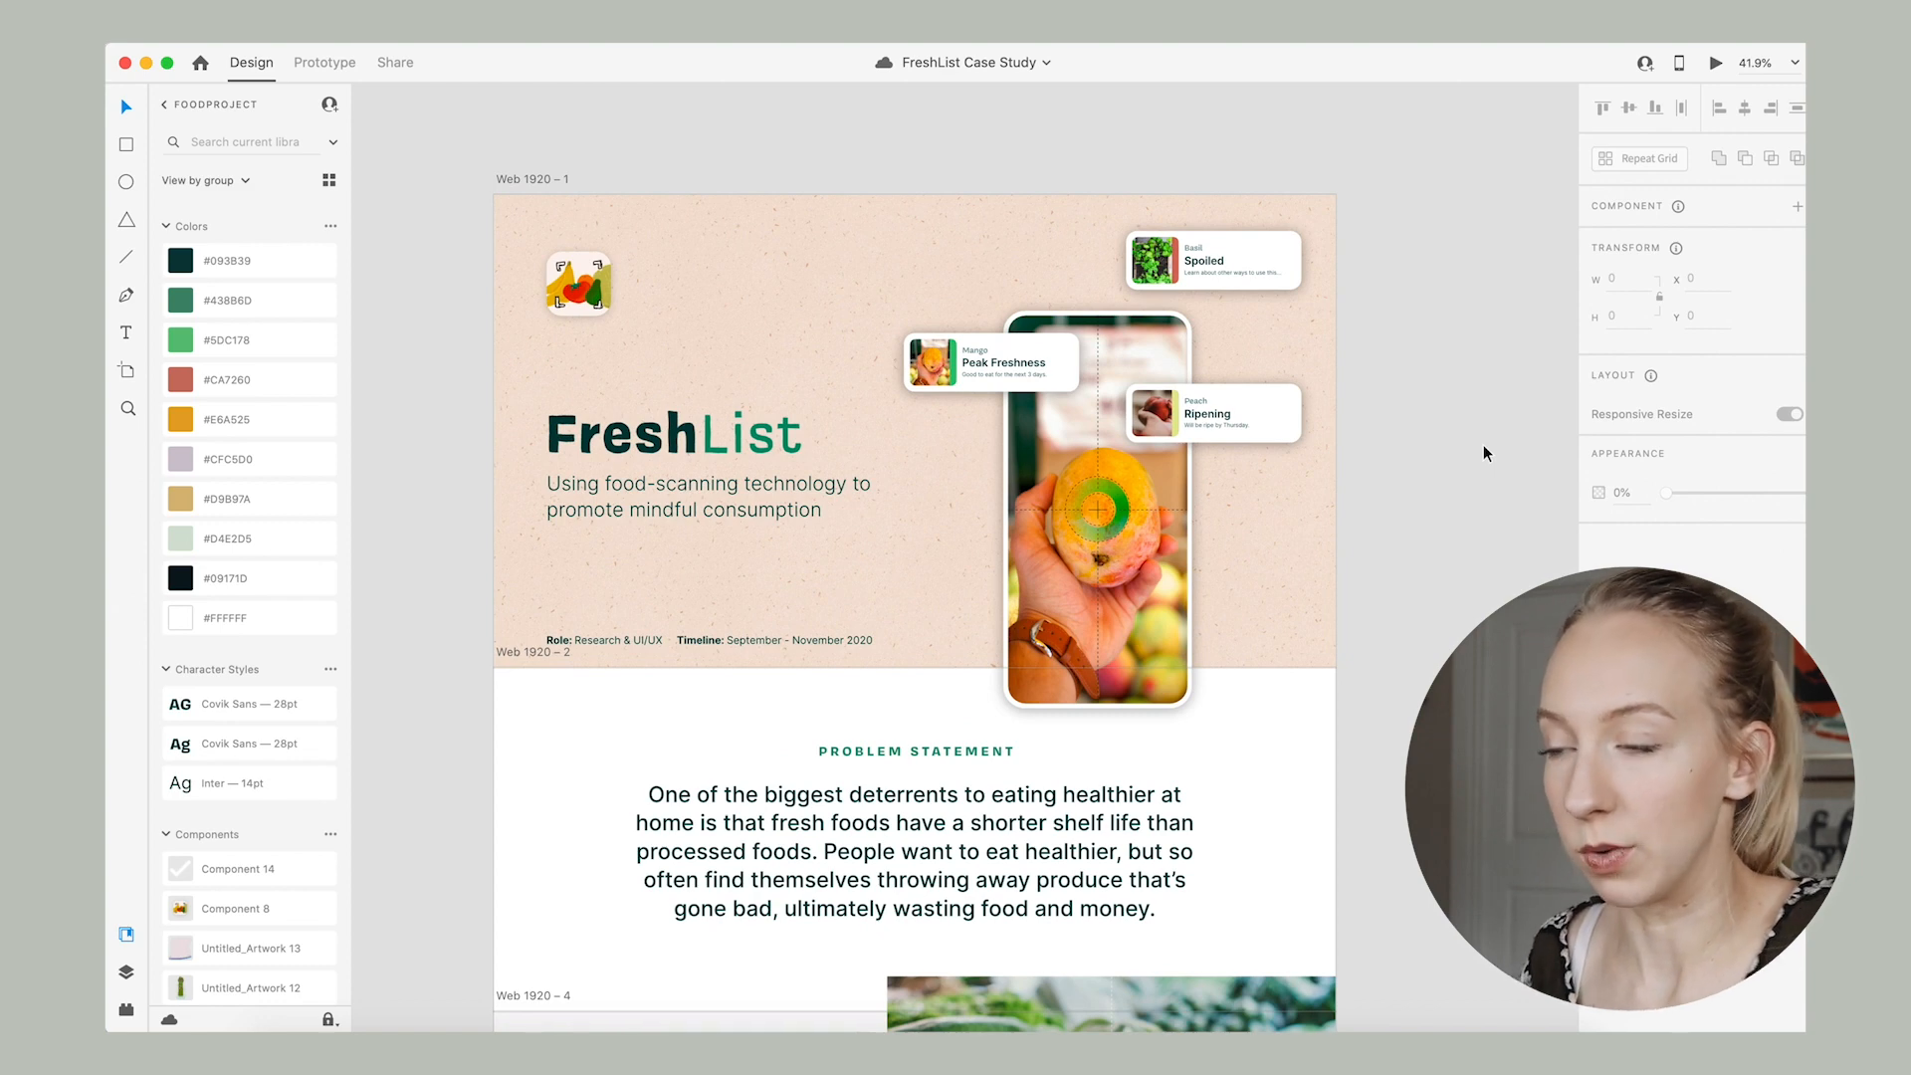
scroll("down", 3)
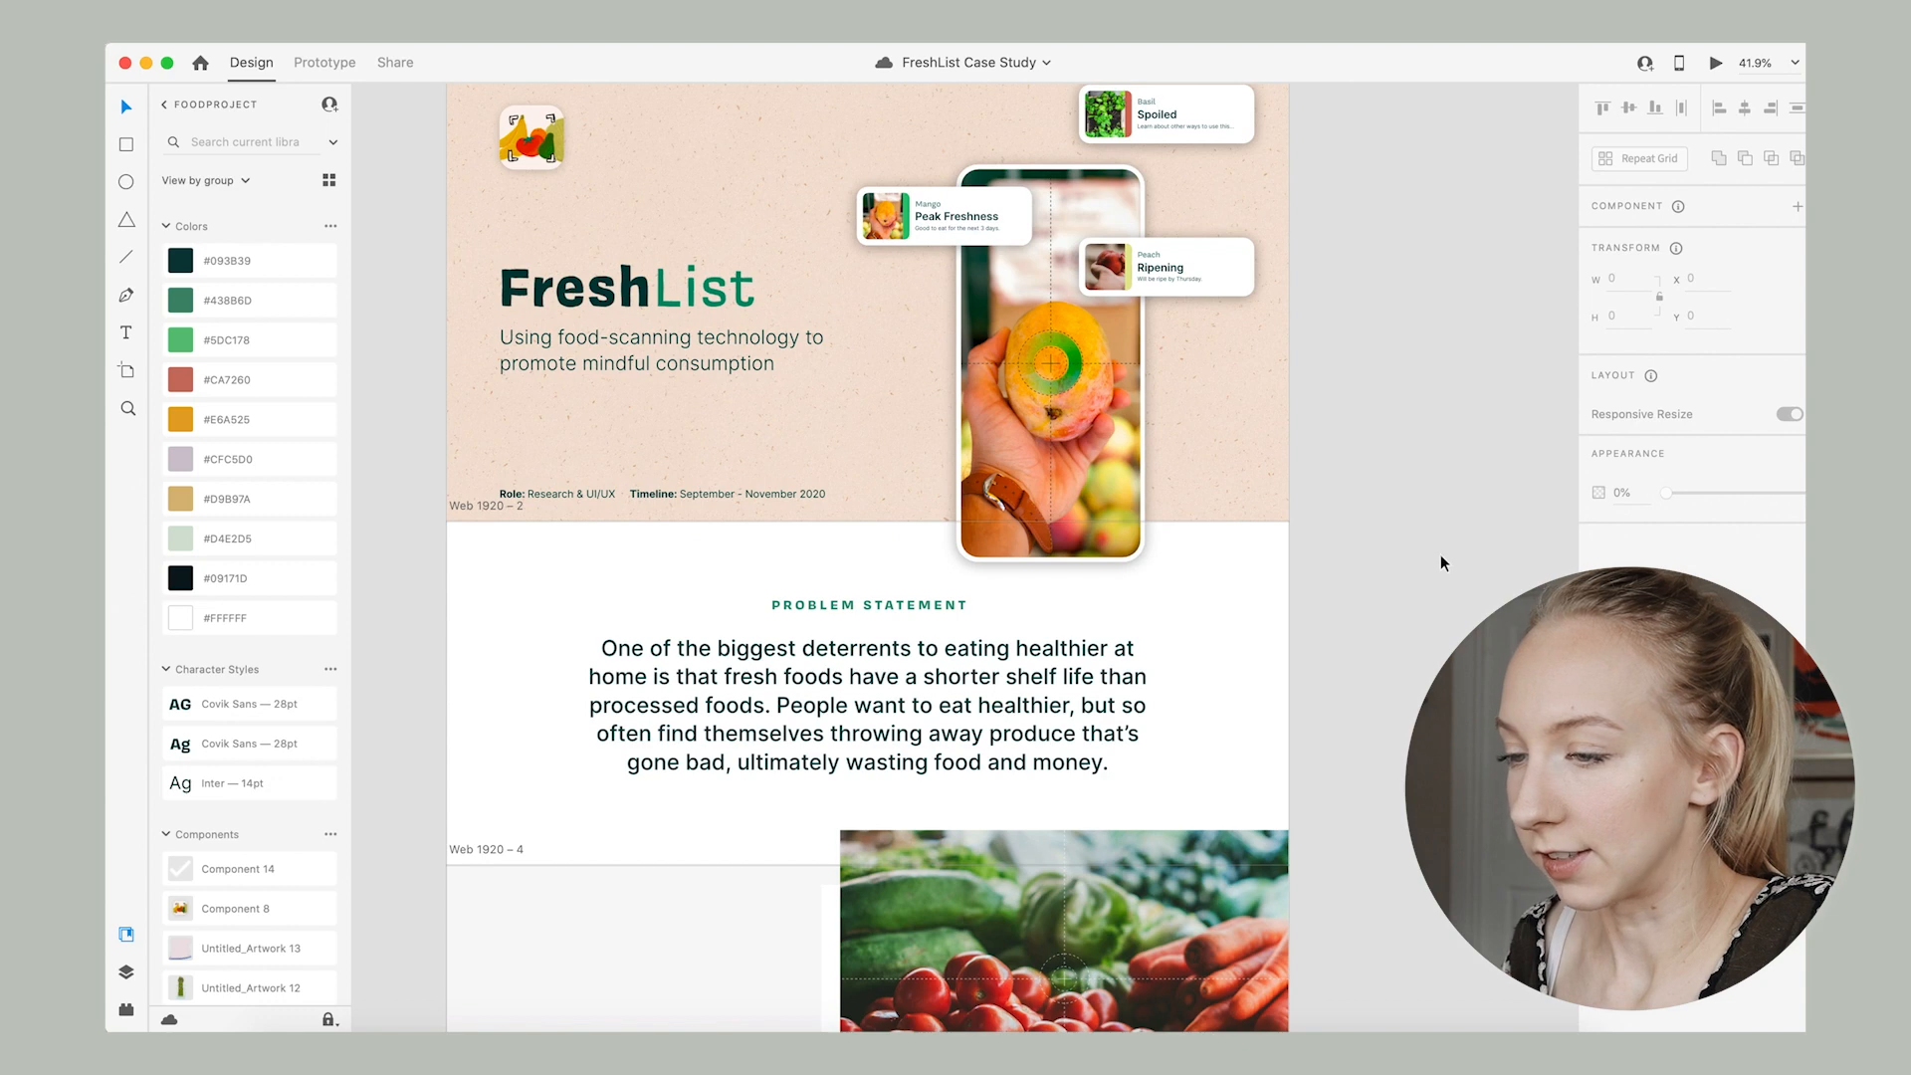
left_click(623, 286)
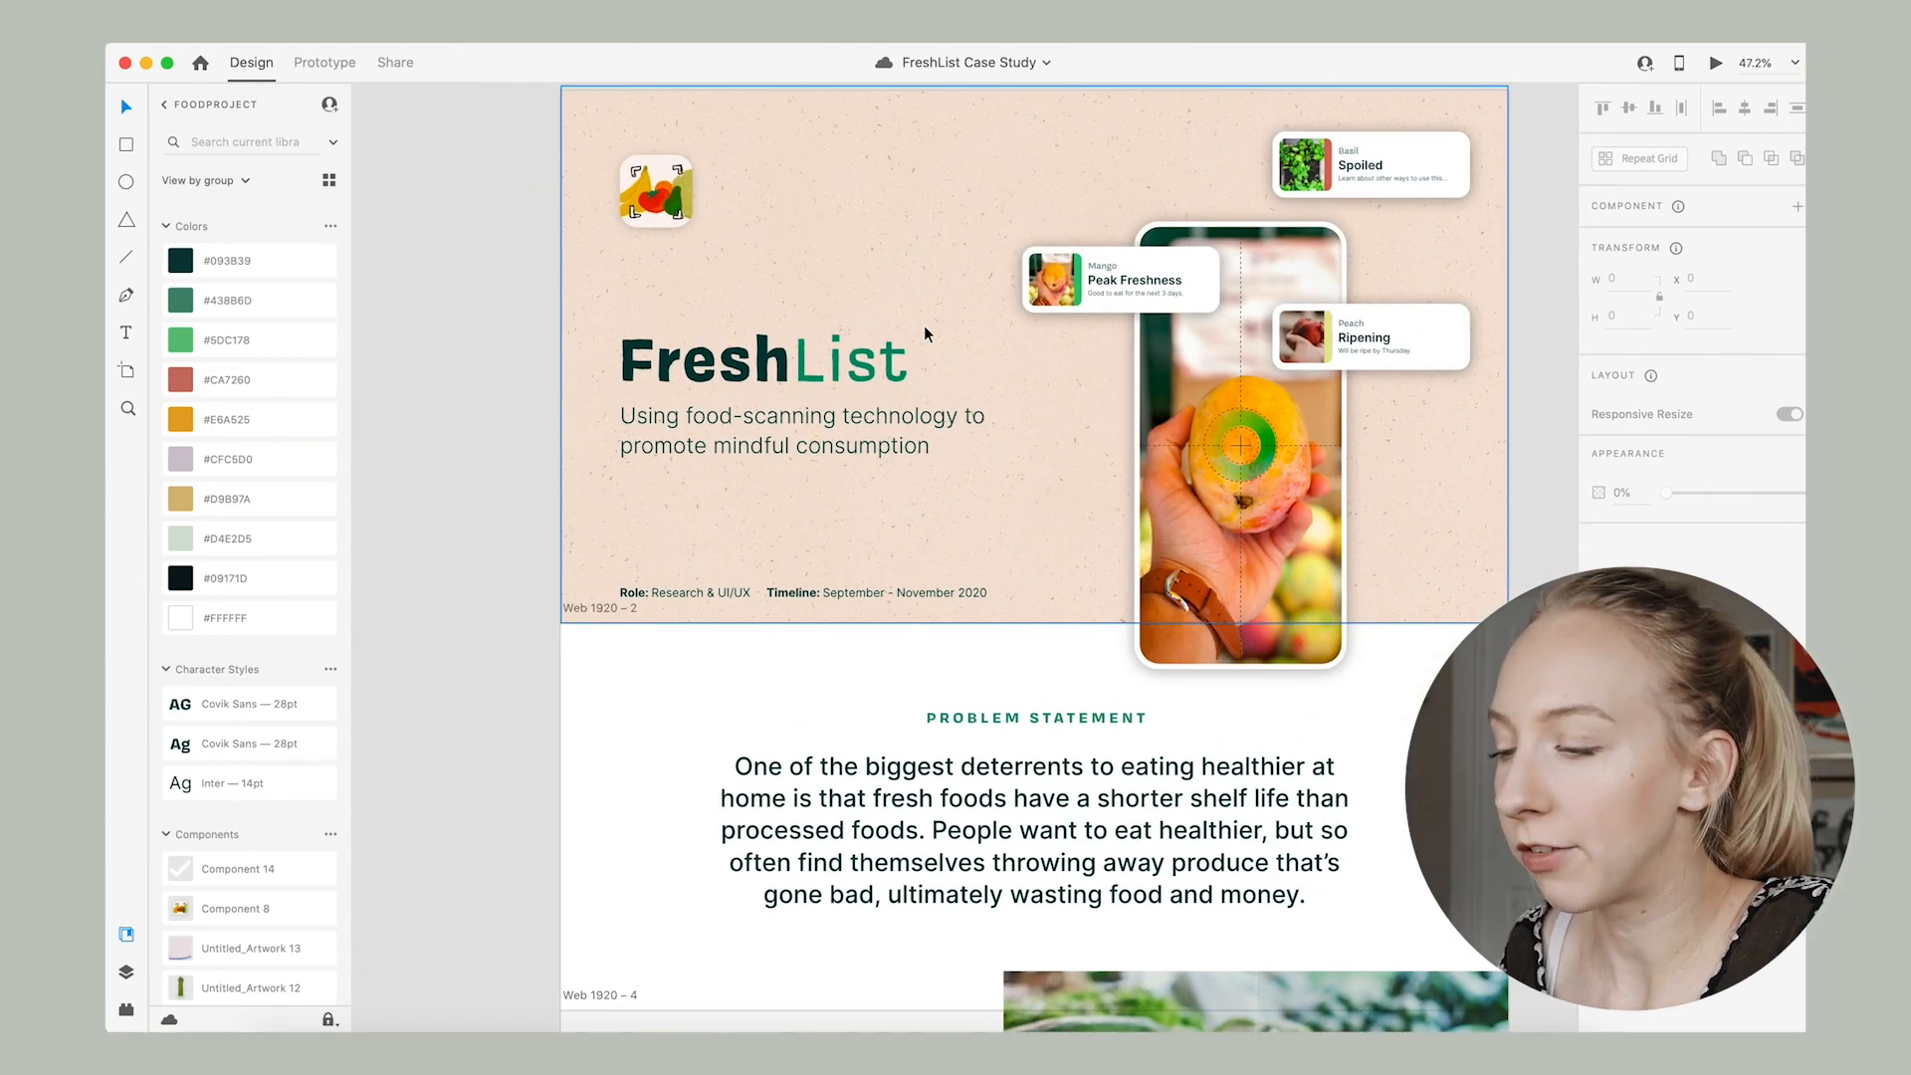
scroll("down", 3)
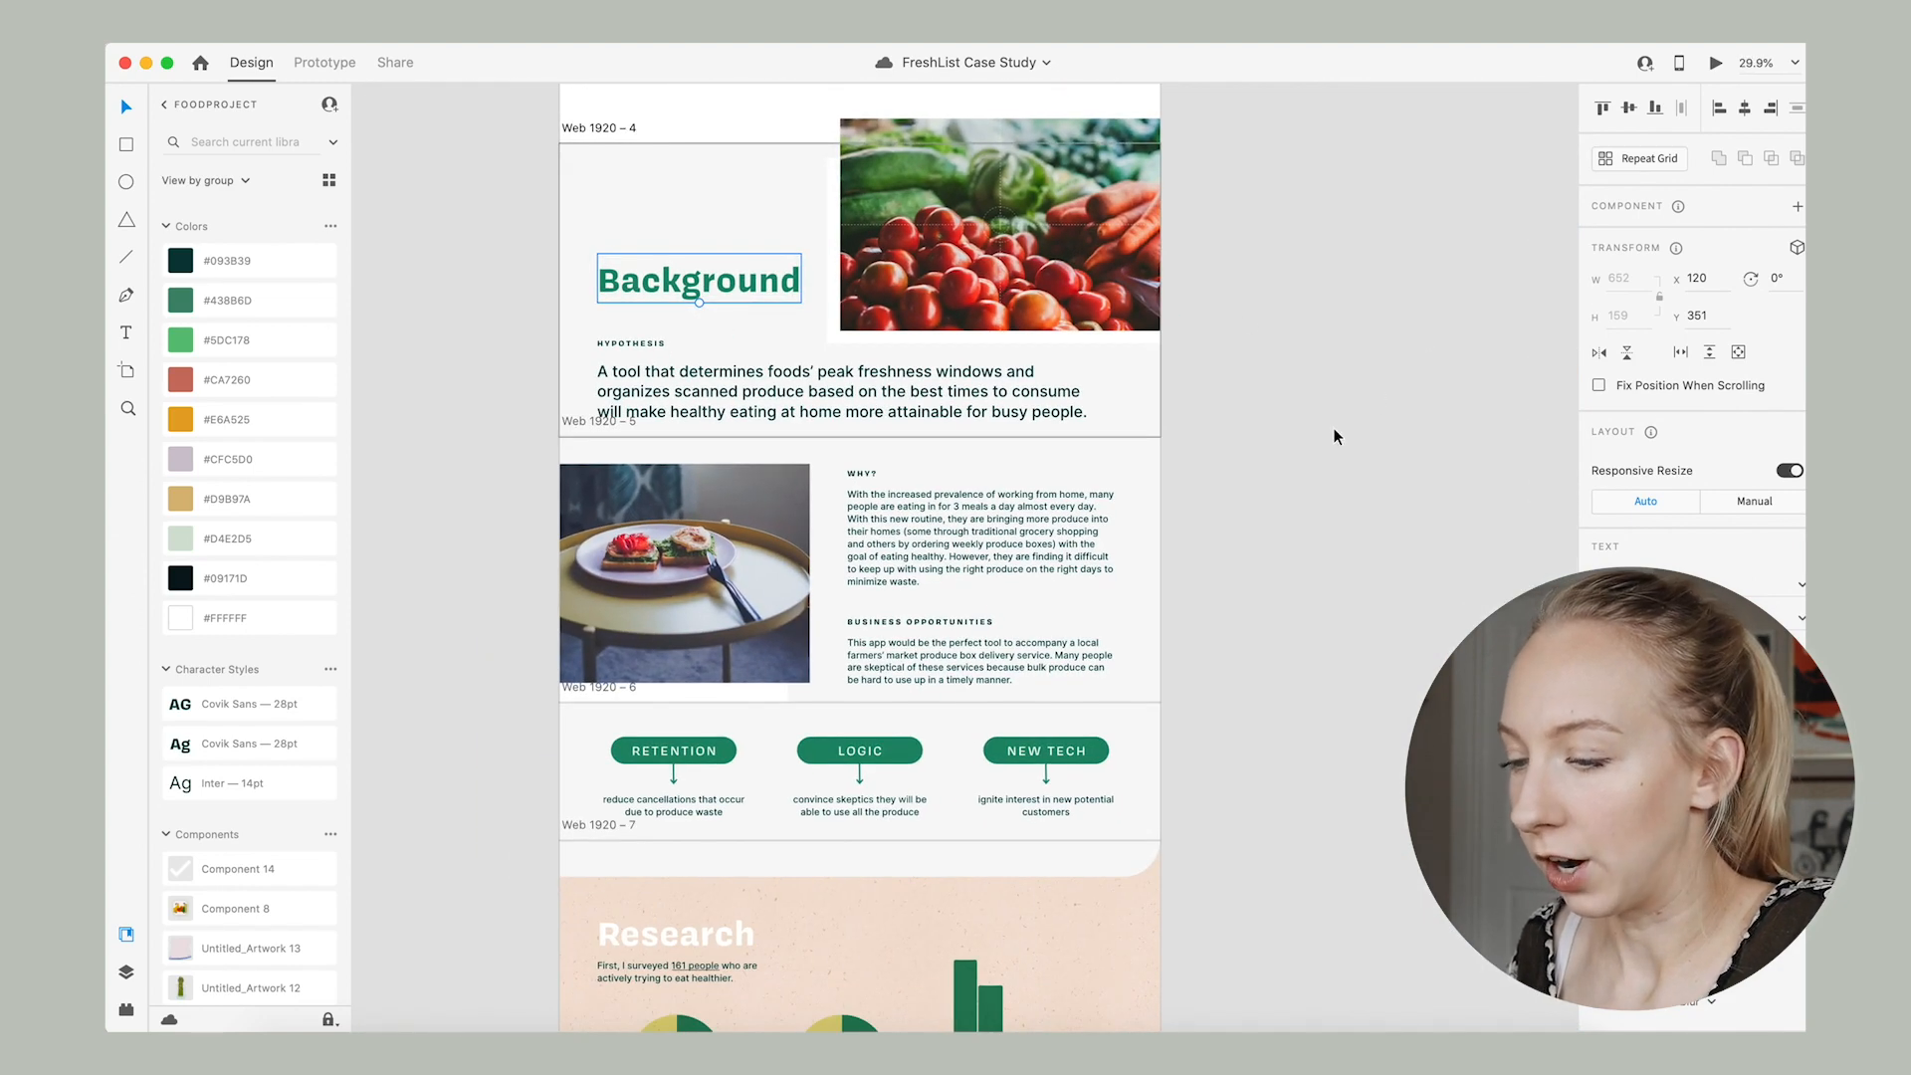
scroll("down", 3)
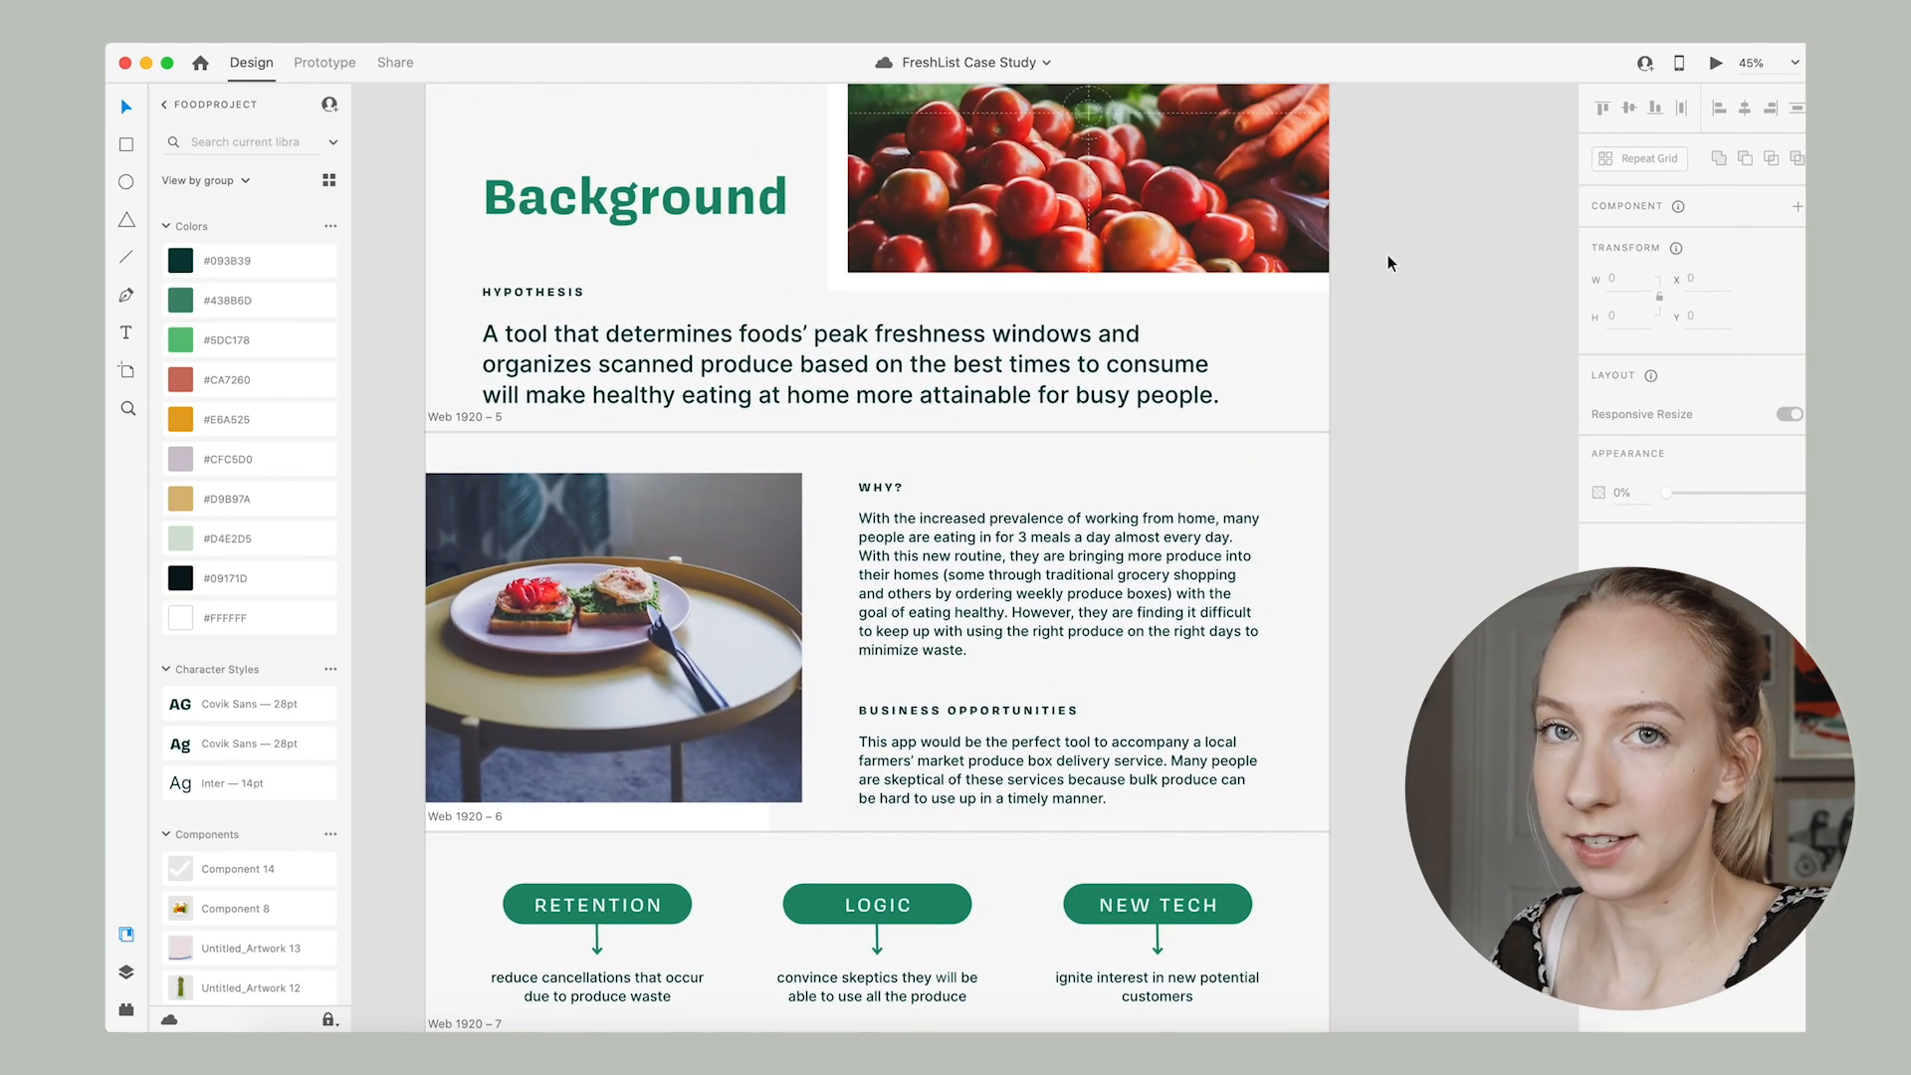
mouse_move(1441, 358)
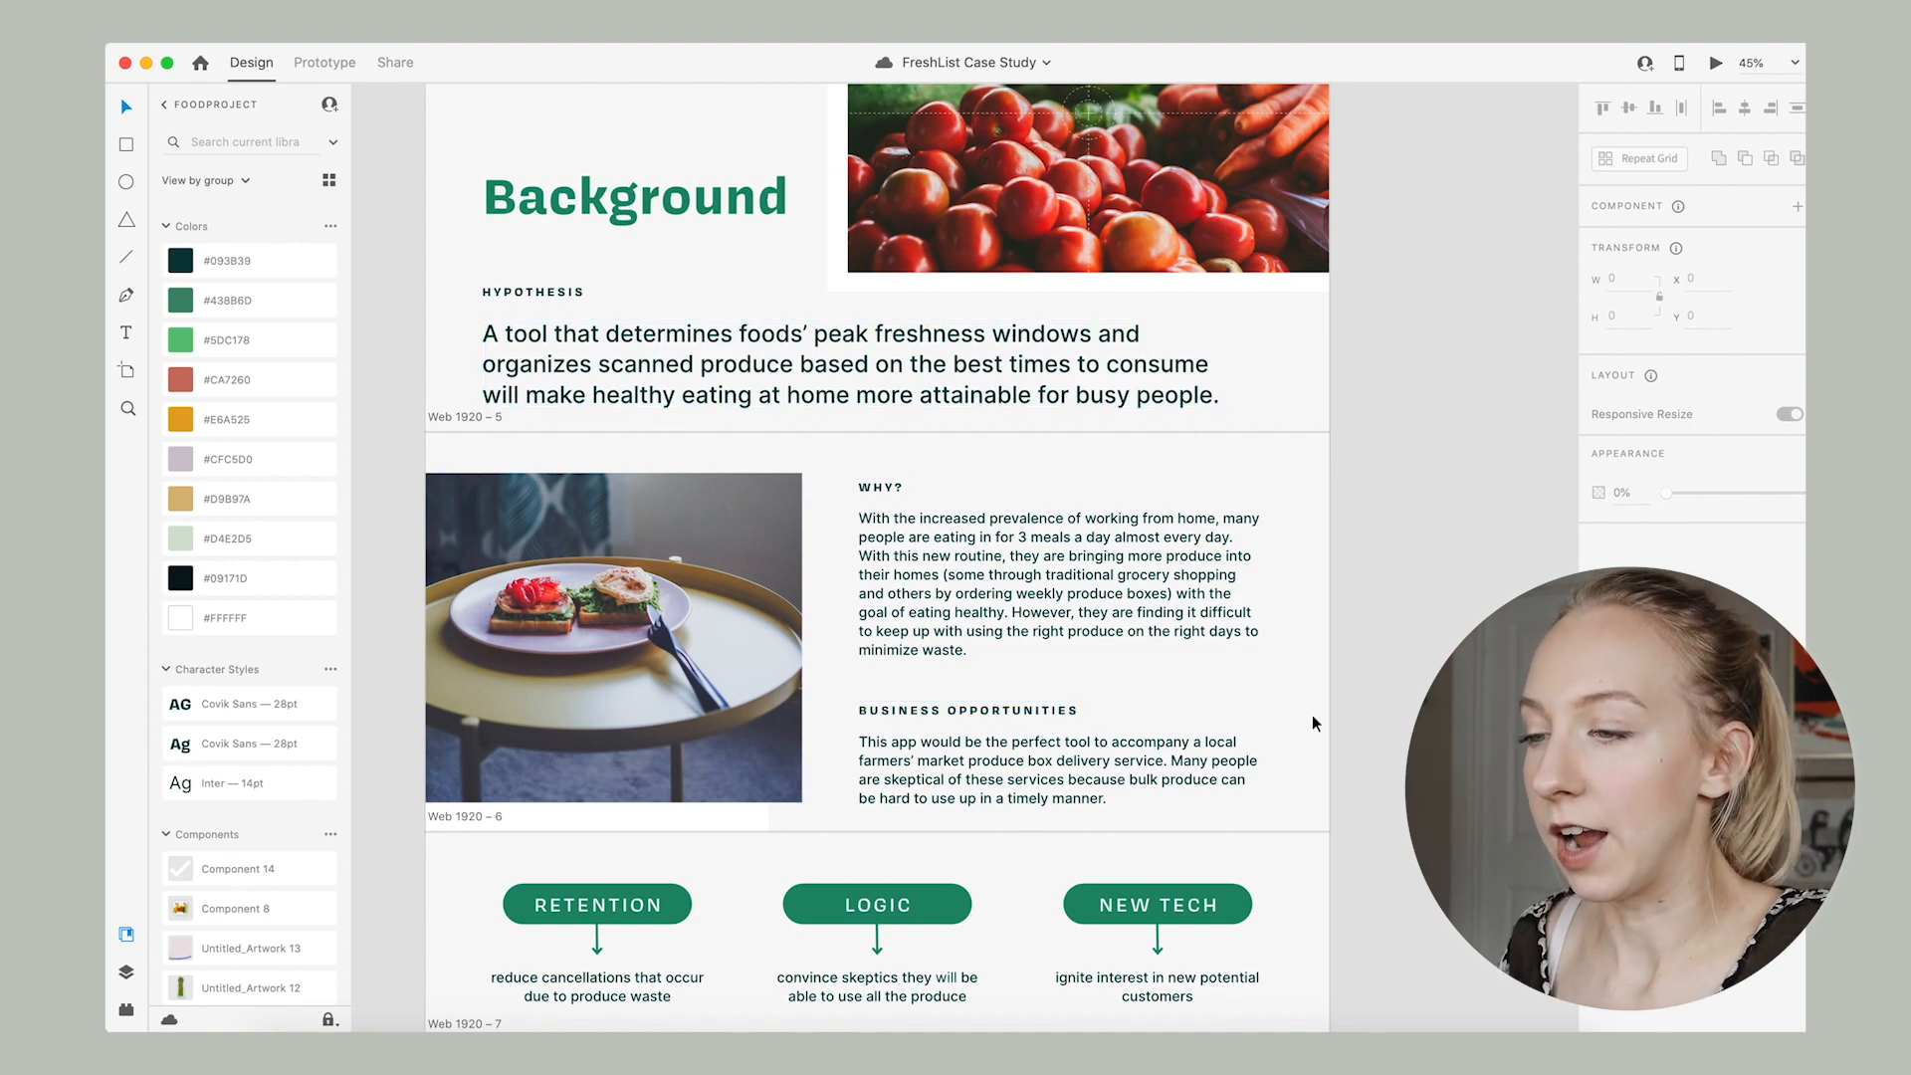
scroll("down", 3)
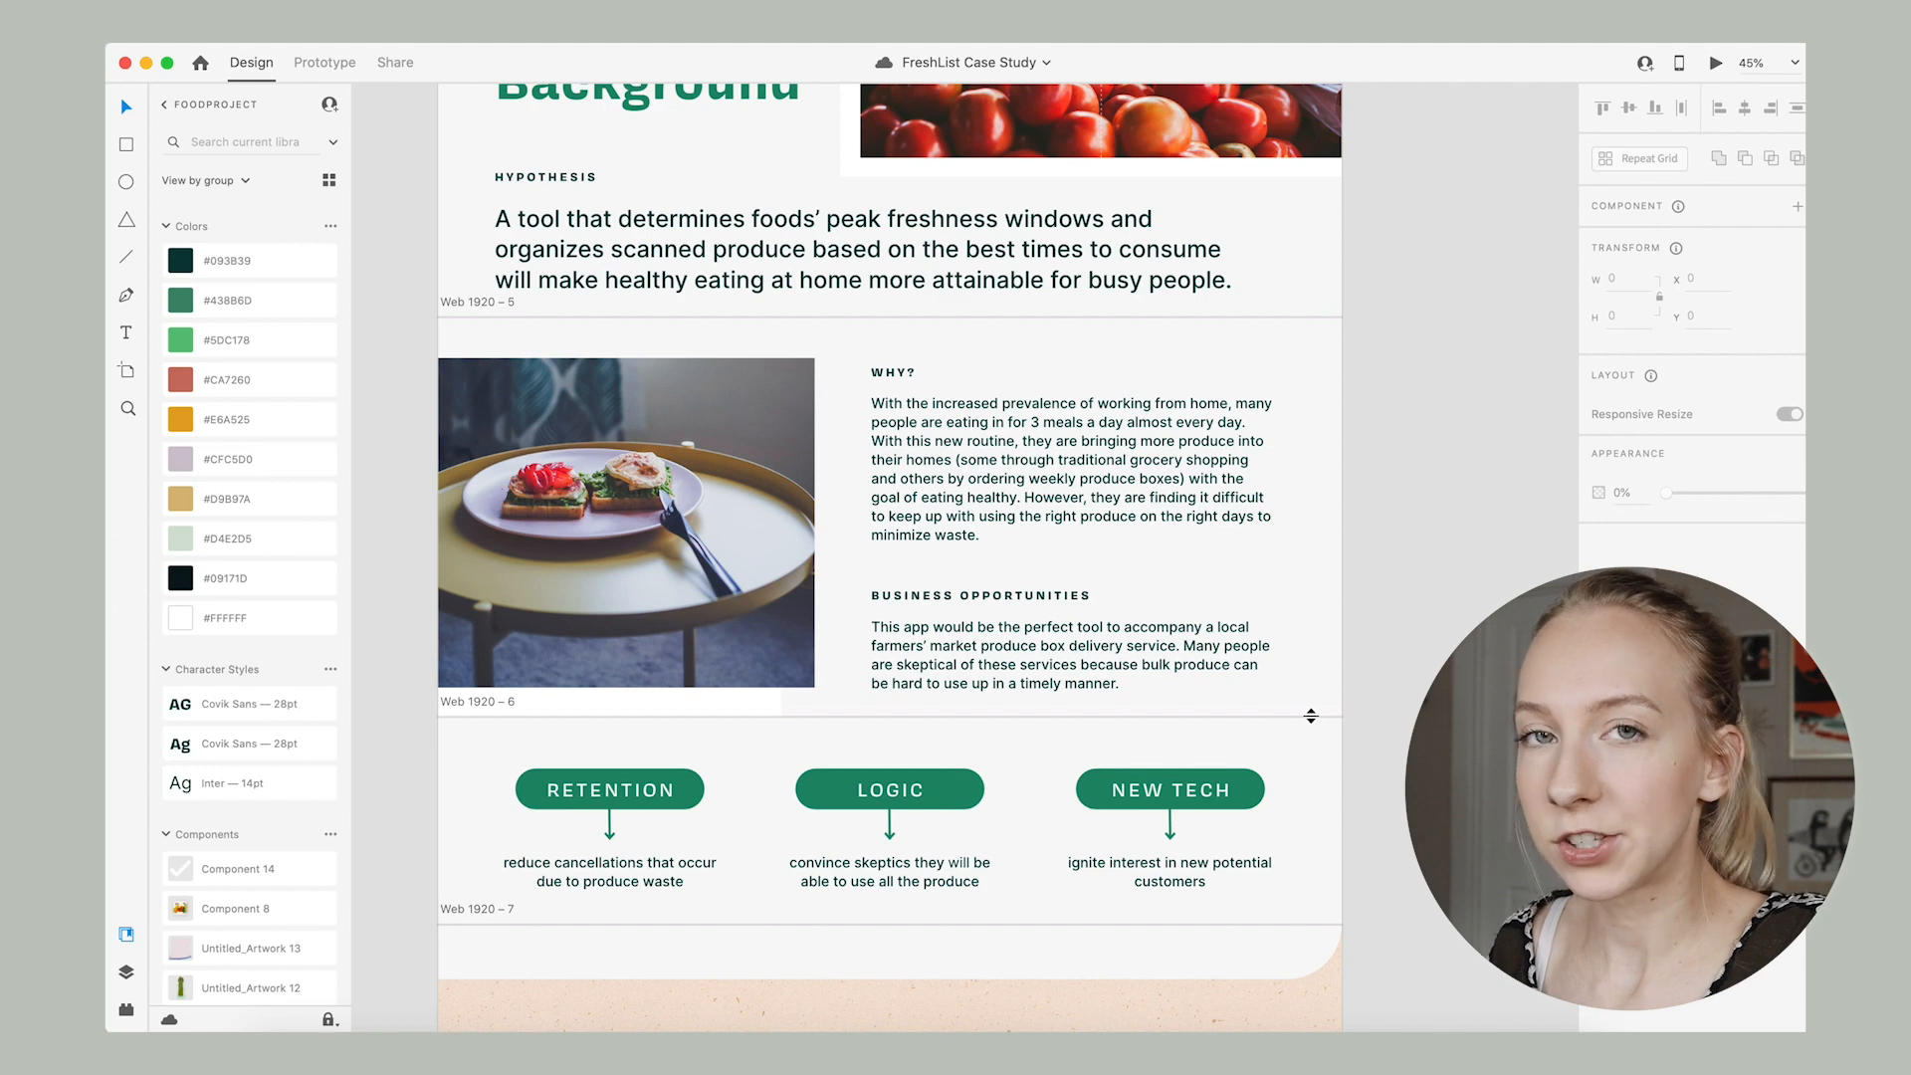
scroll("down", 3)
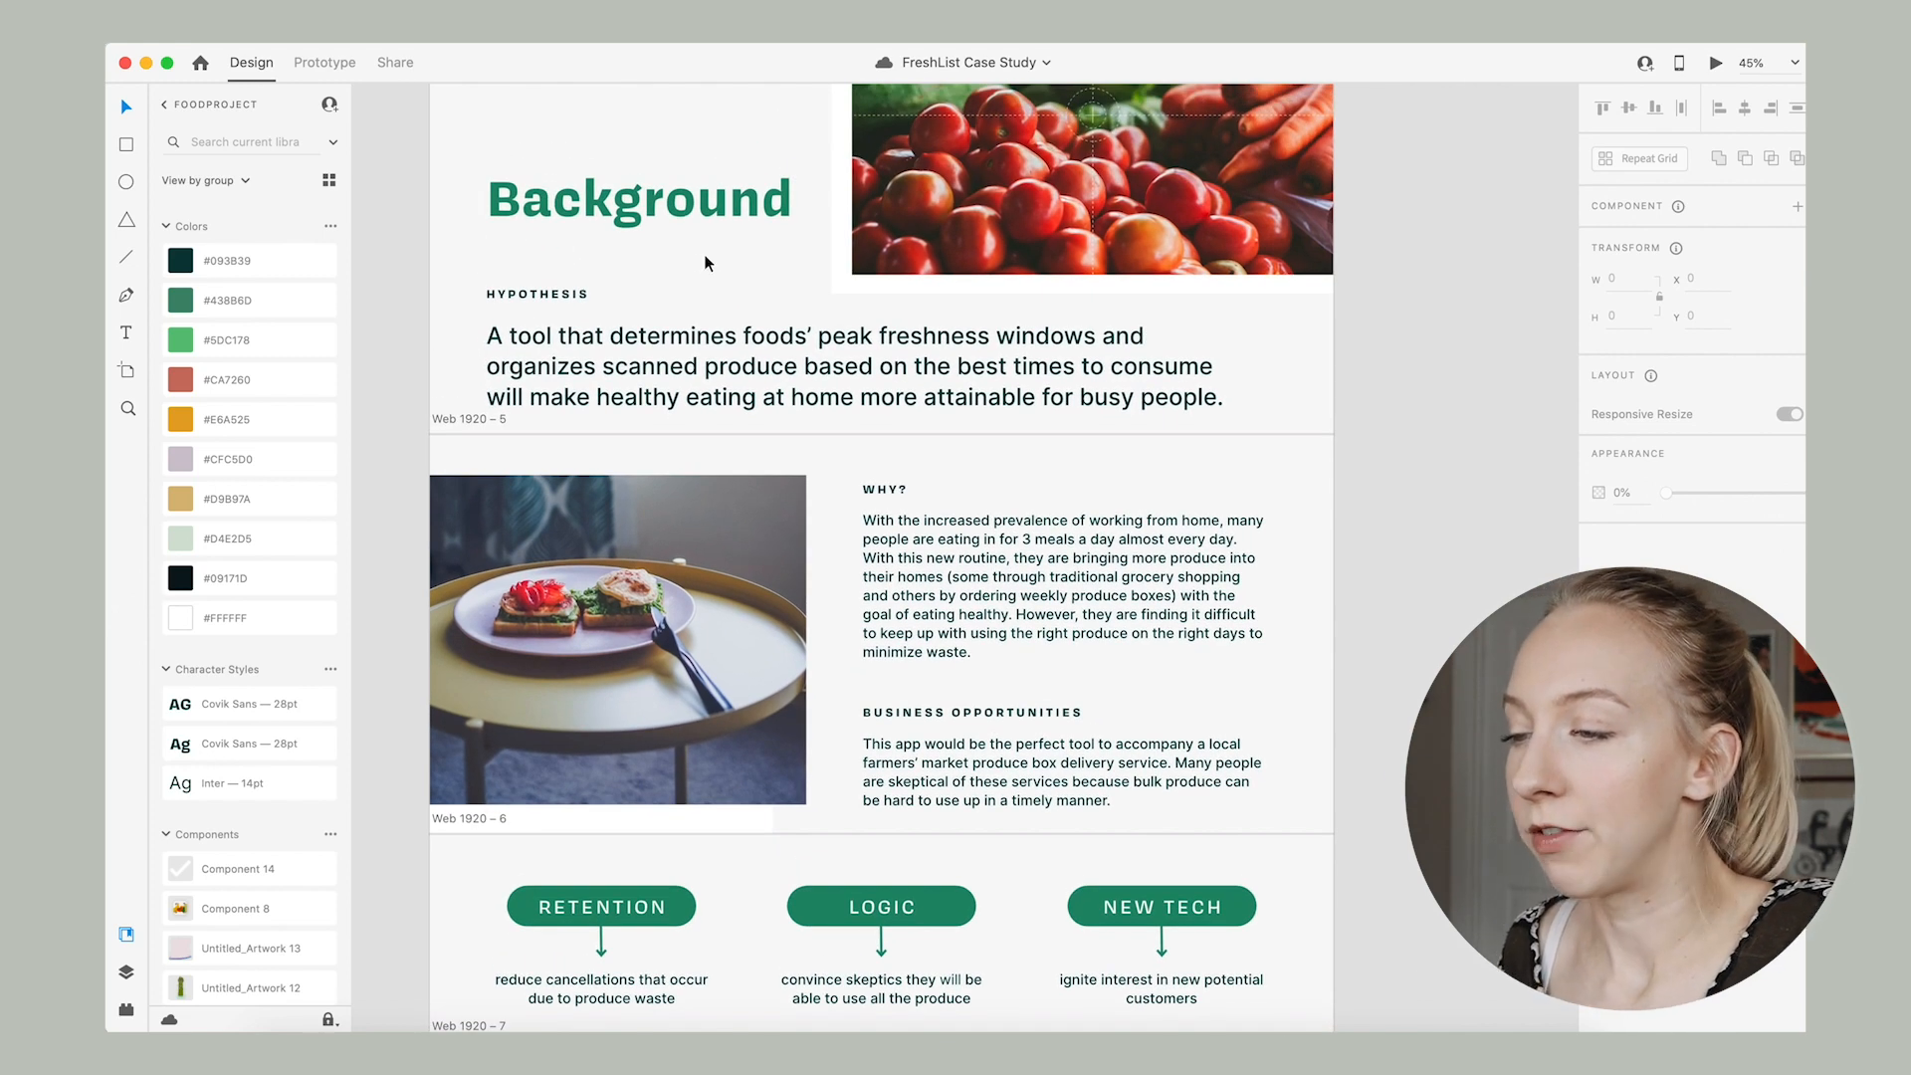
mouse_move(1337, 410)
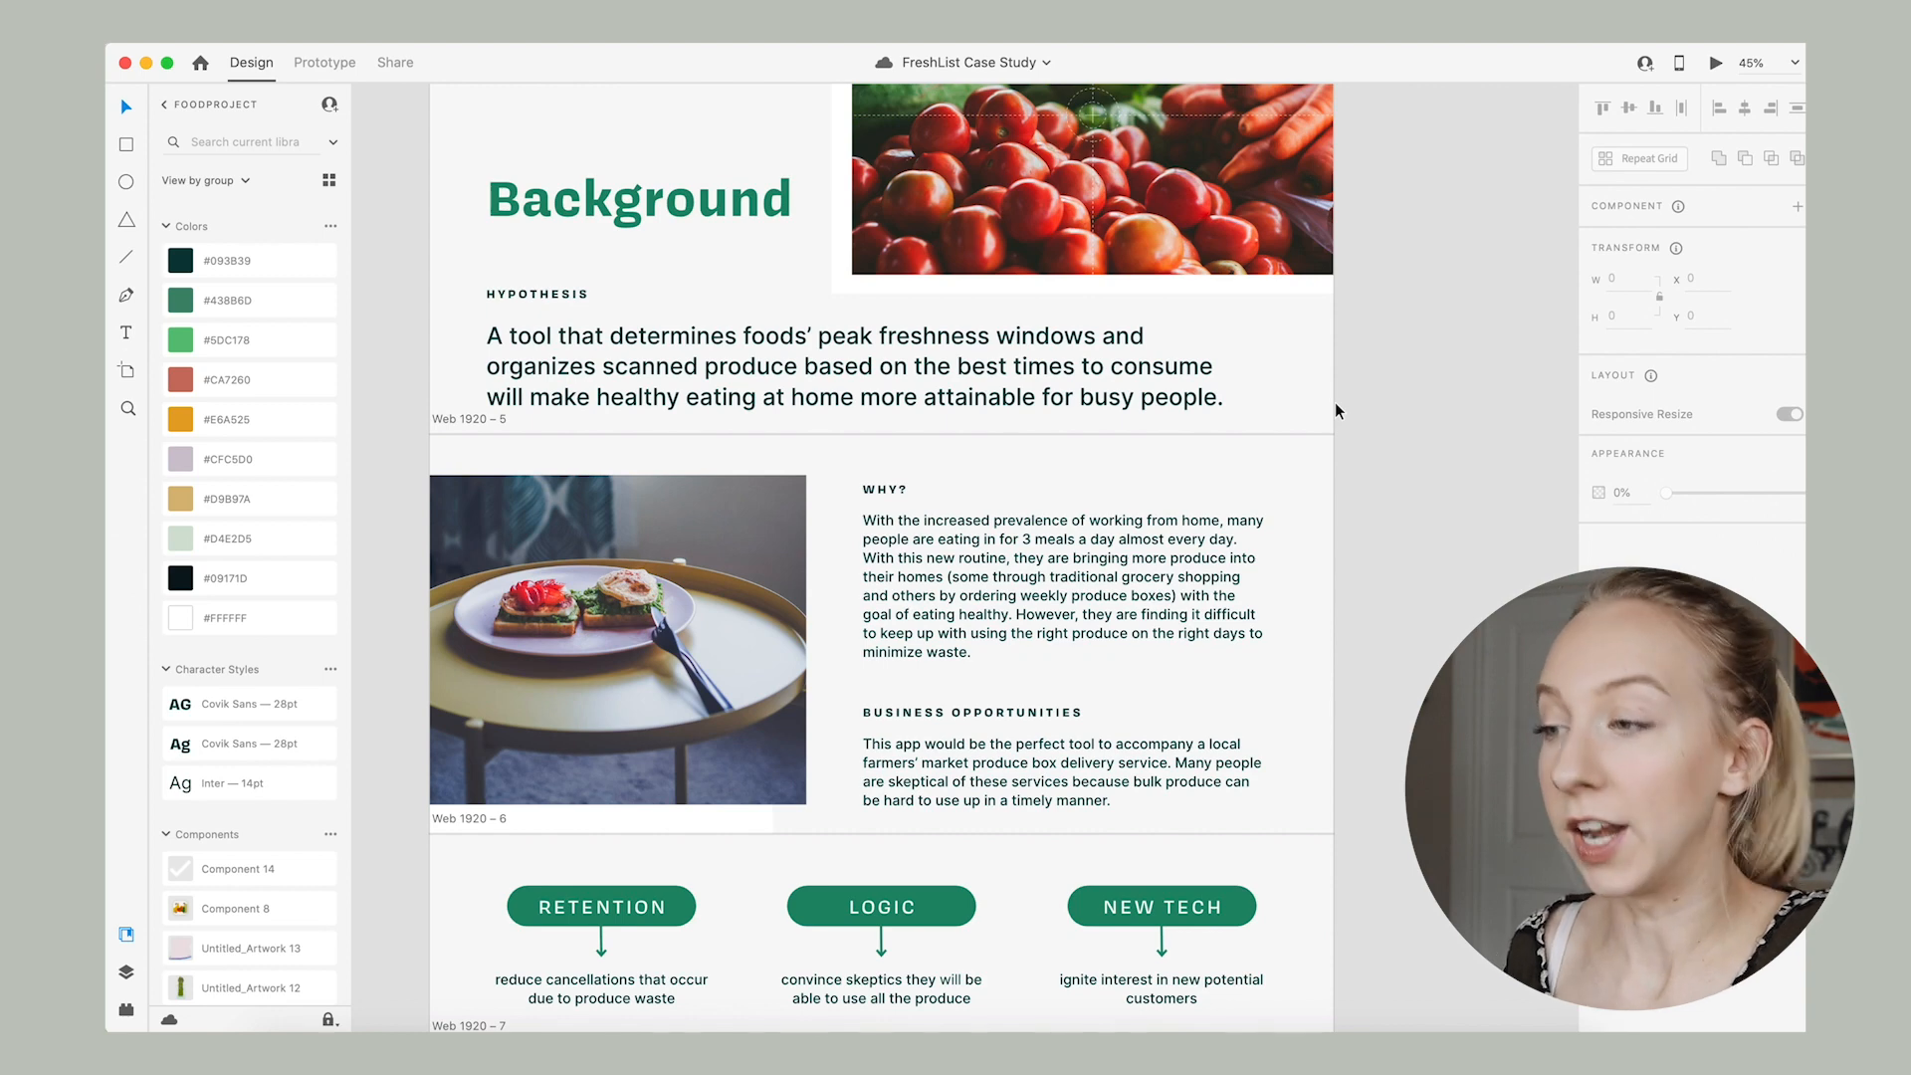
left_click(638, 197)
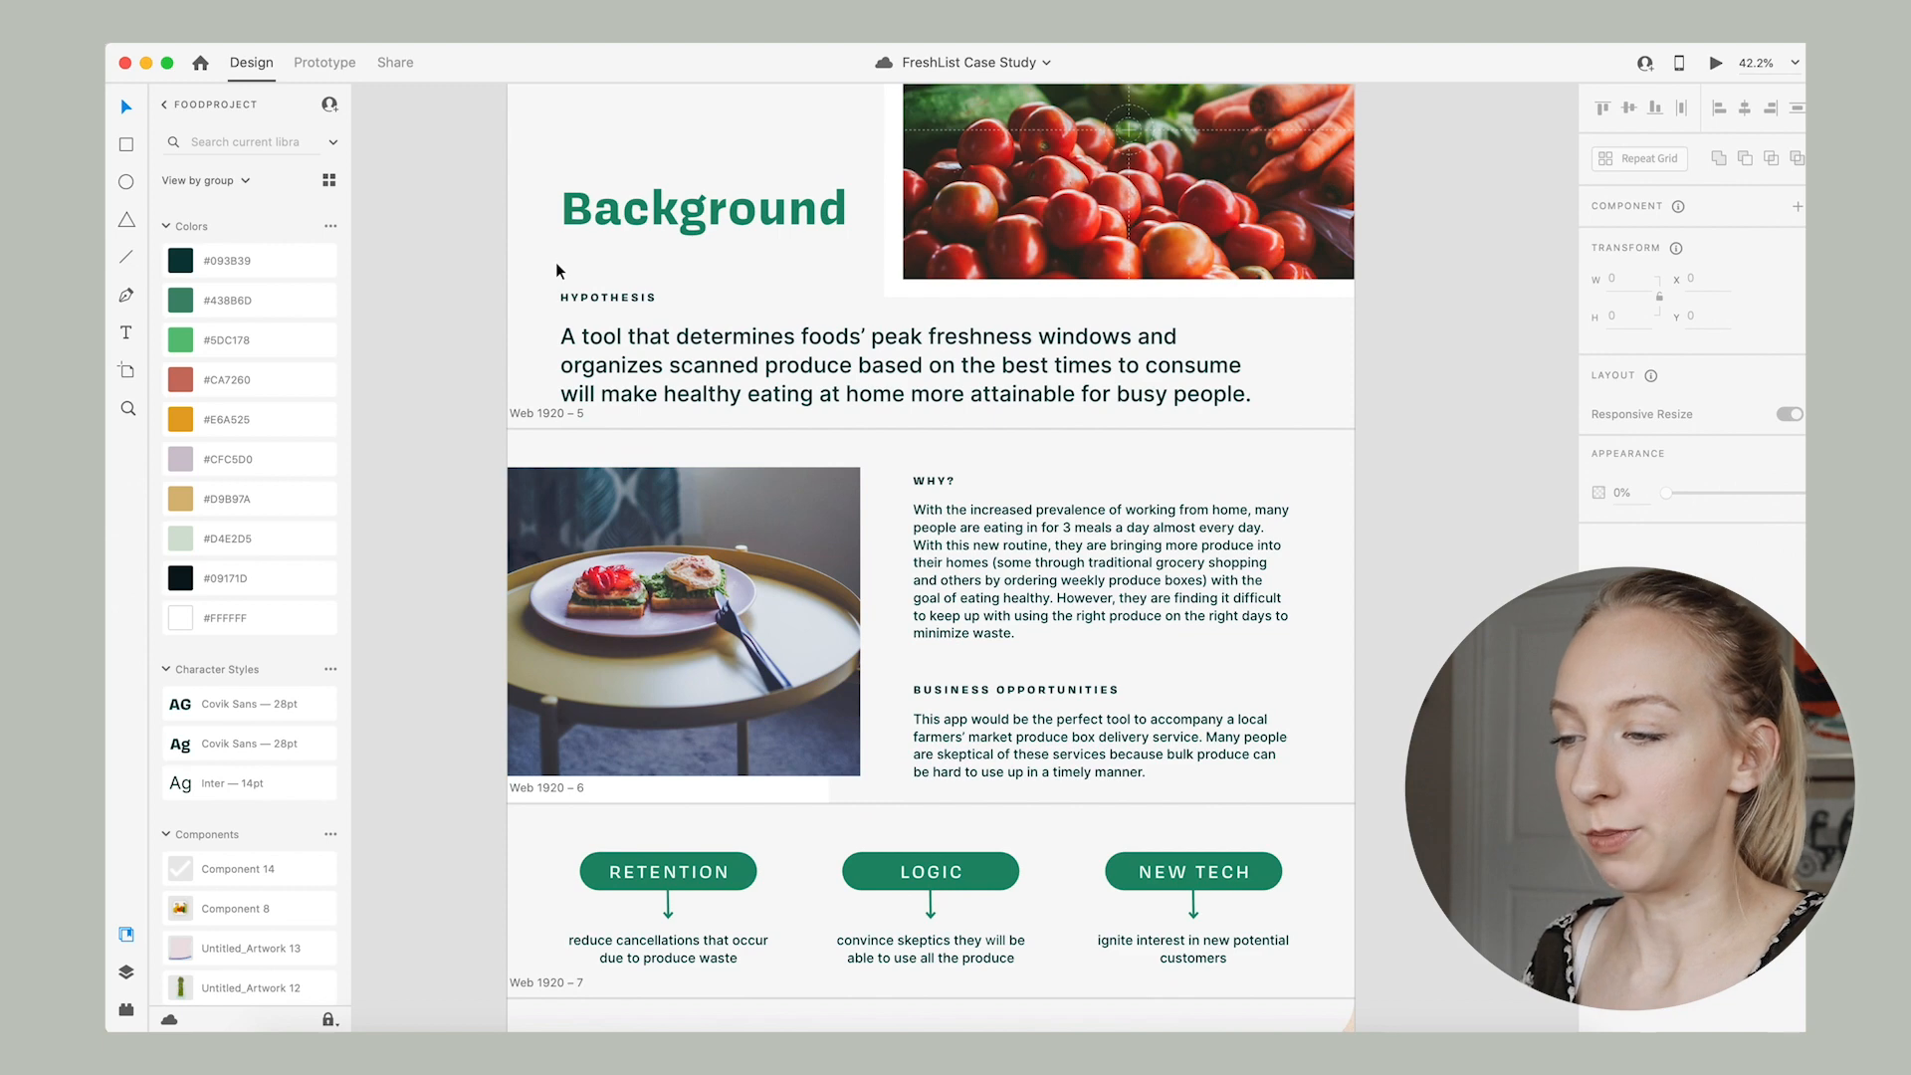
left_click(703, 205)
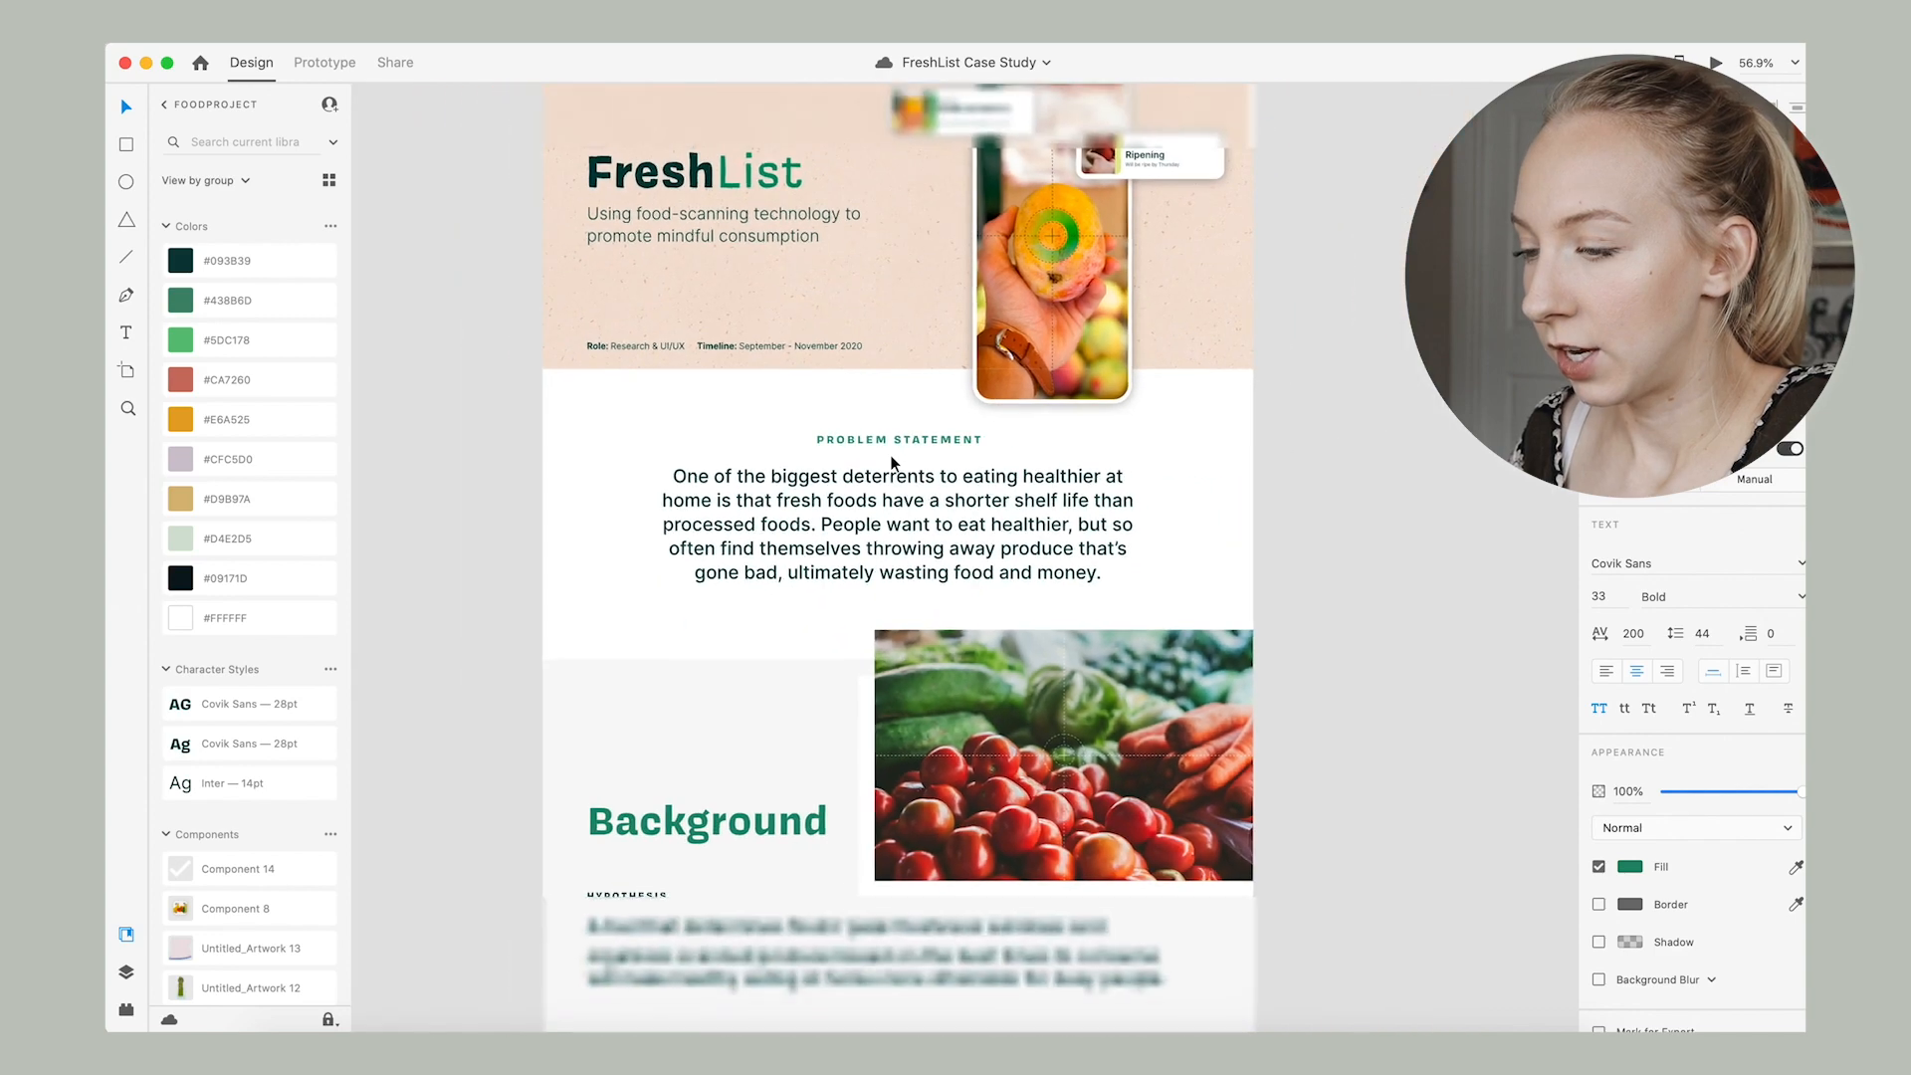
scroll("down", 3)
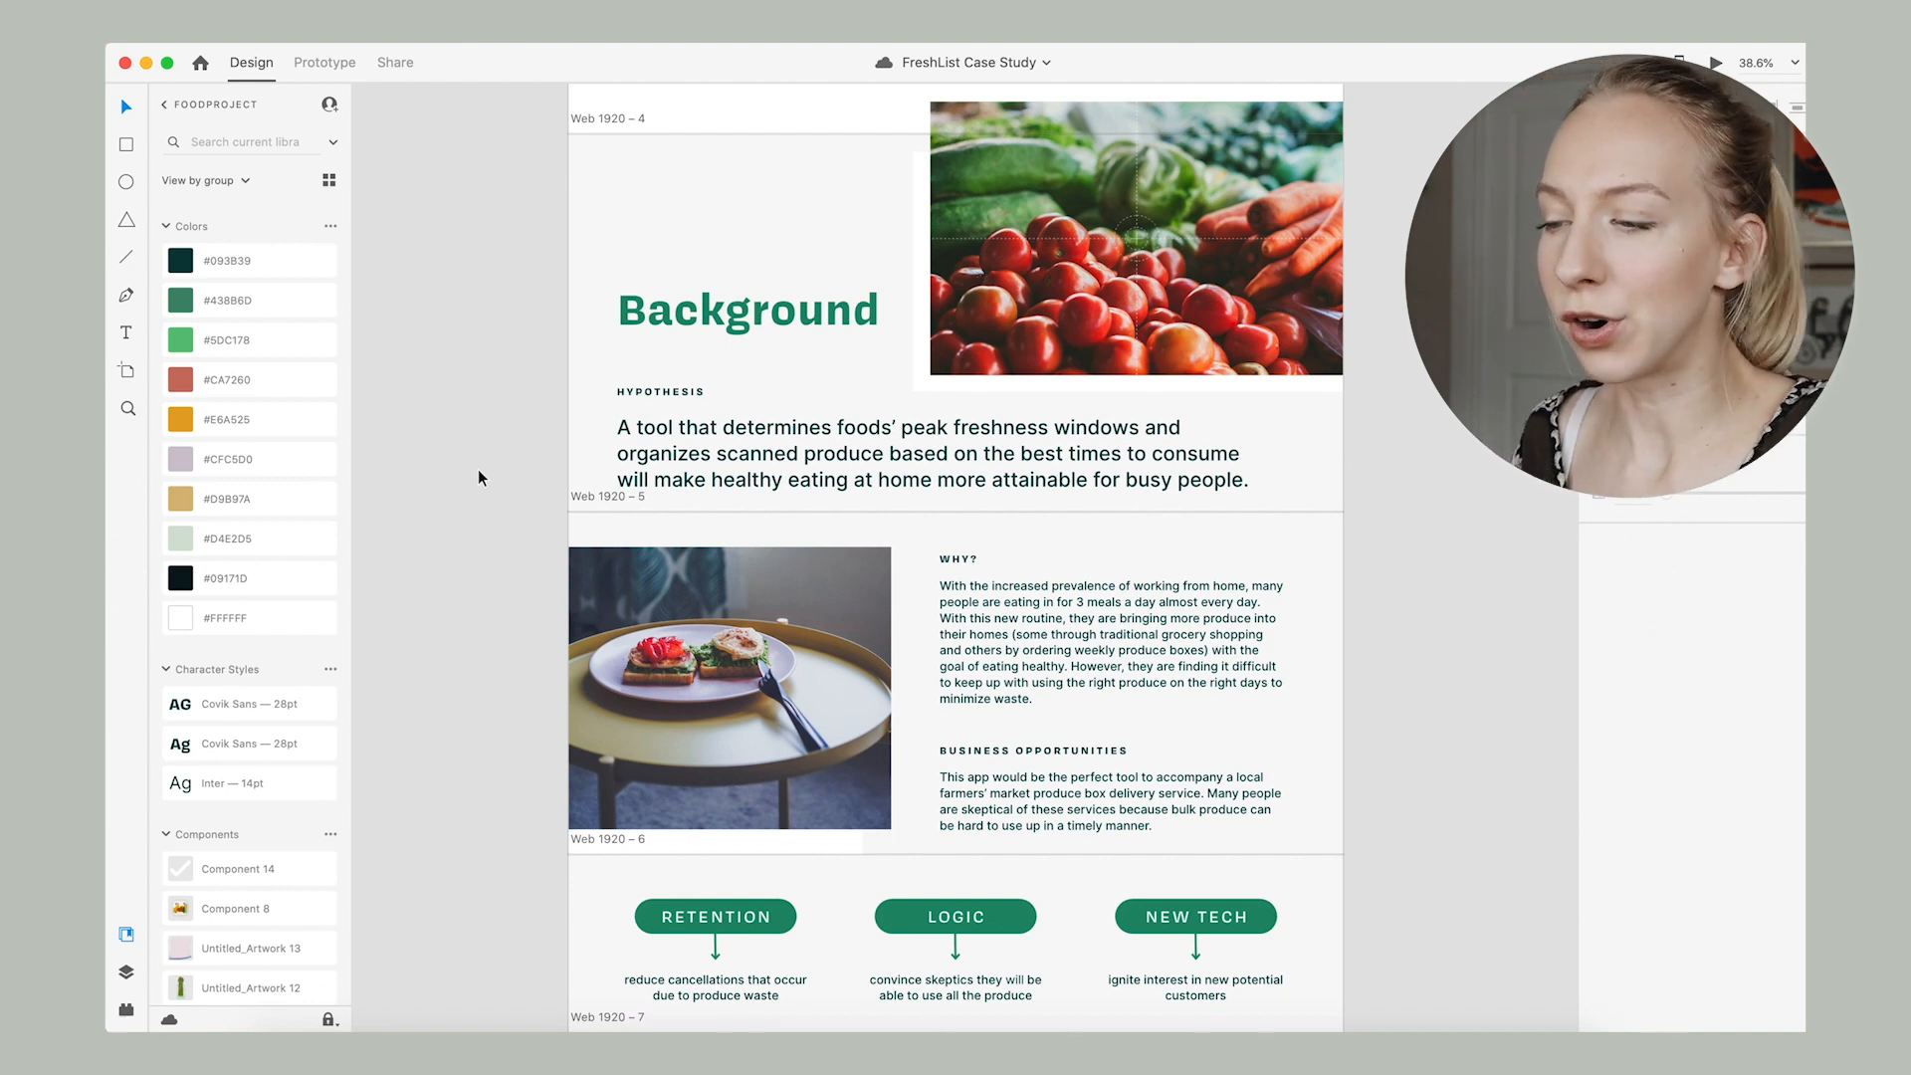
mouse_move(558, 490)
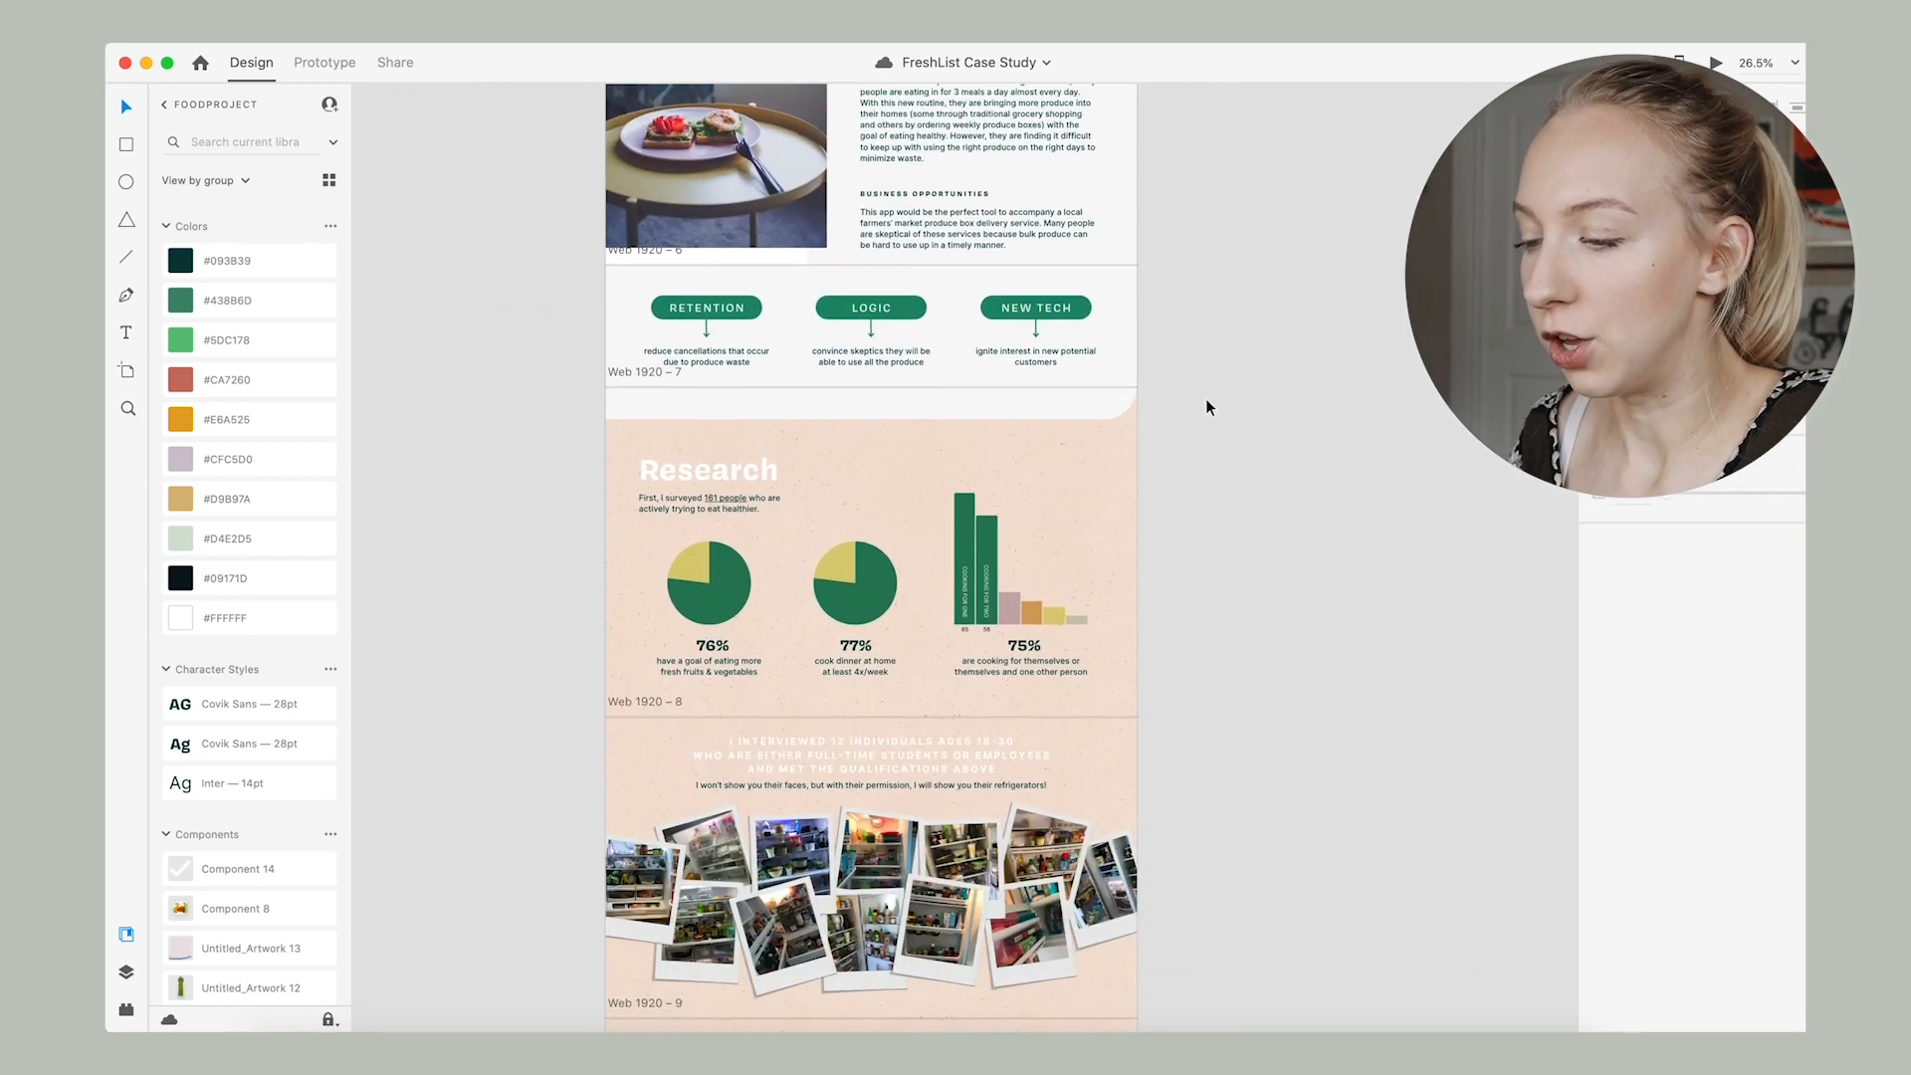
scroll("down", 3)
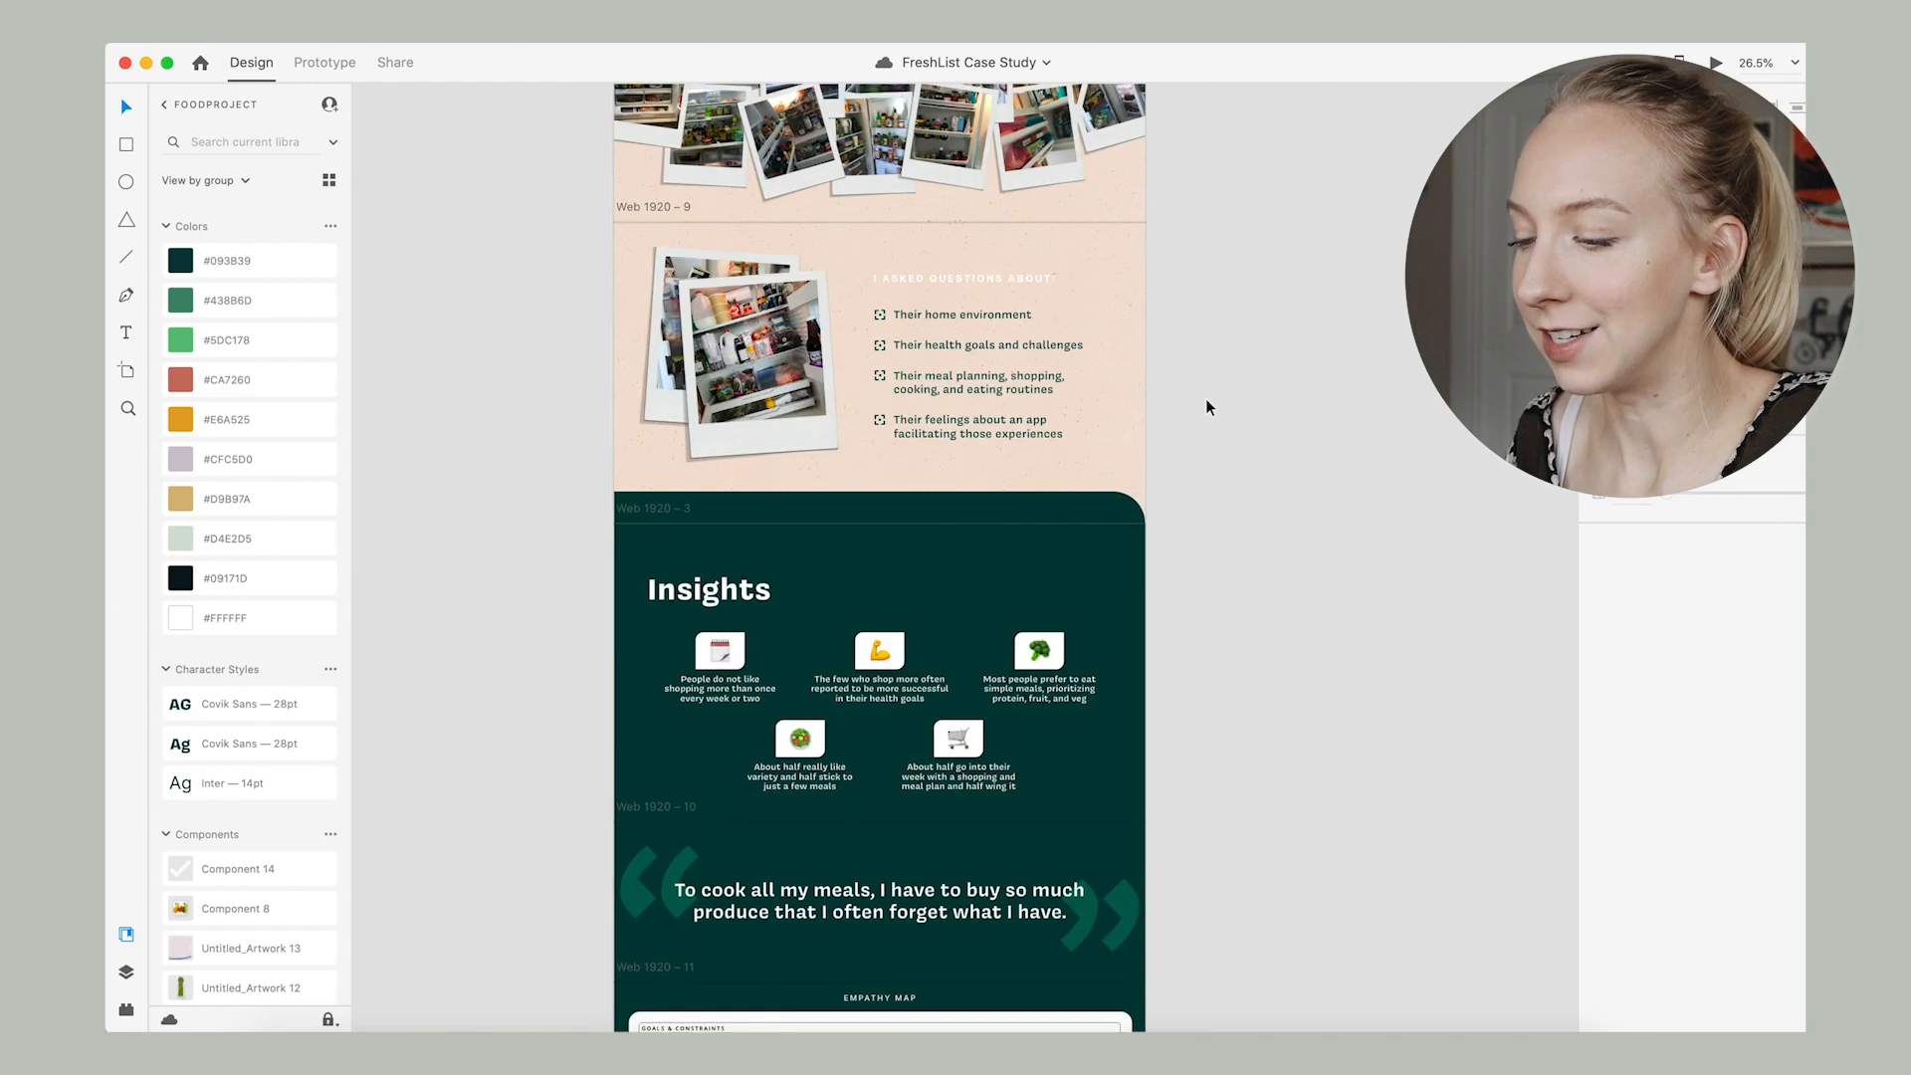
scroll("down", 3)
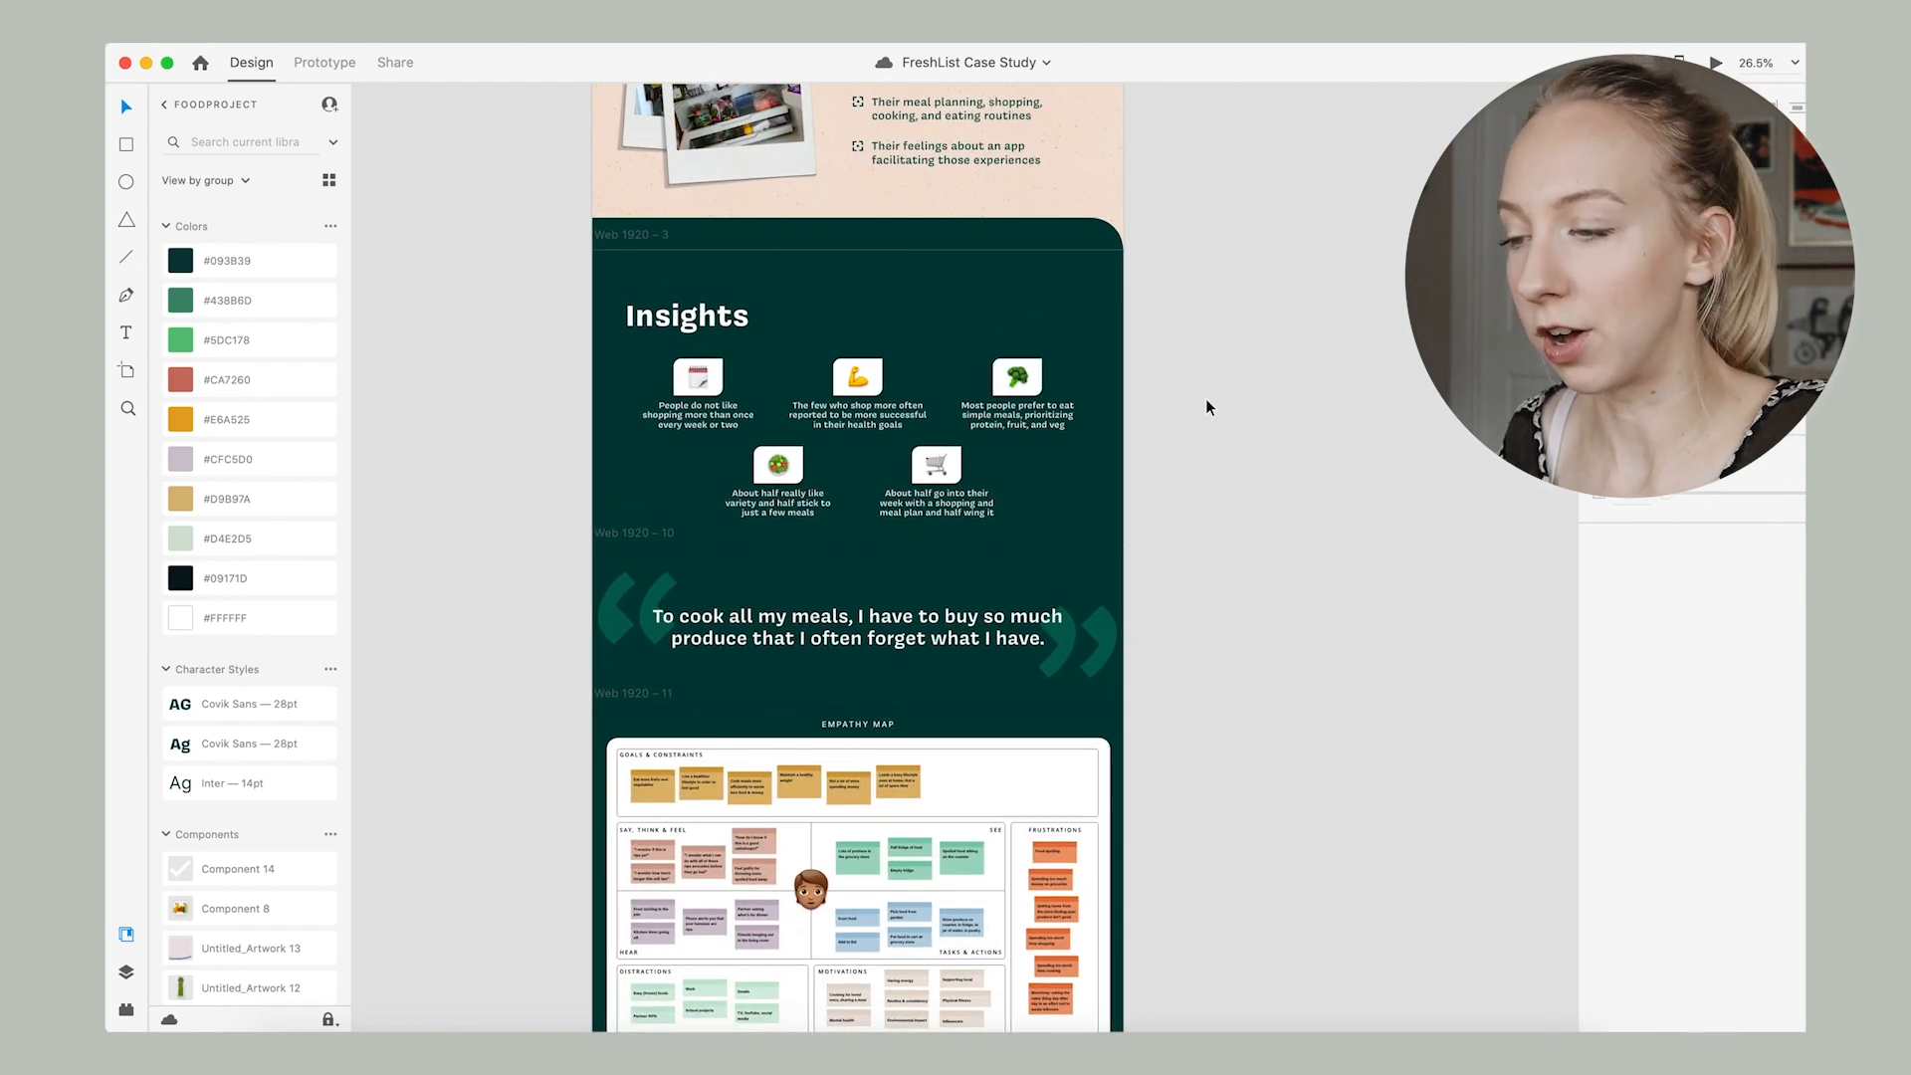
scroll("down", 3)
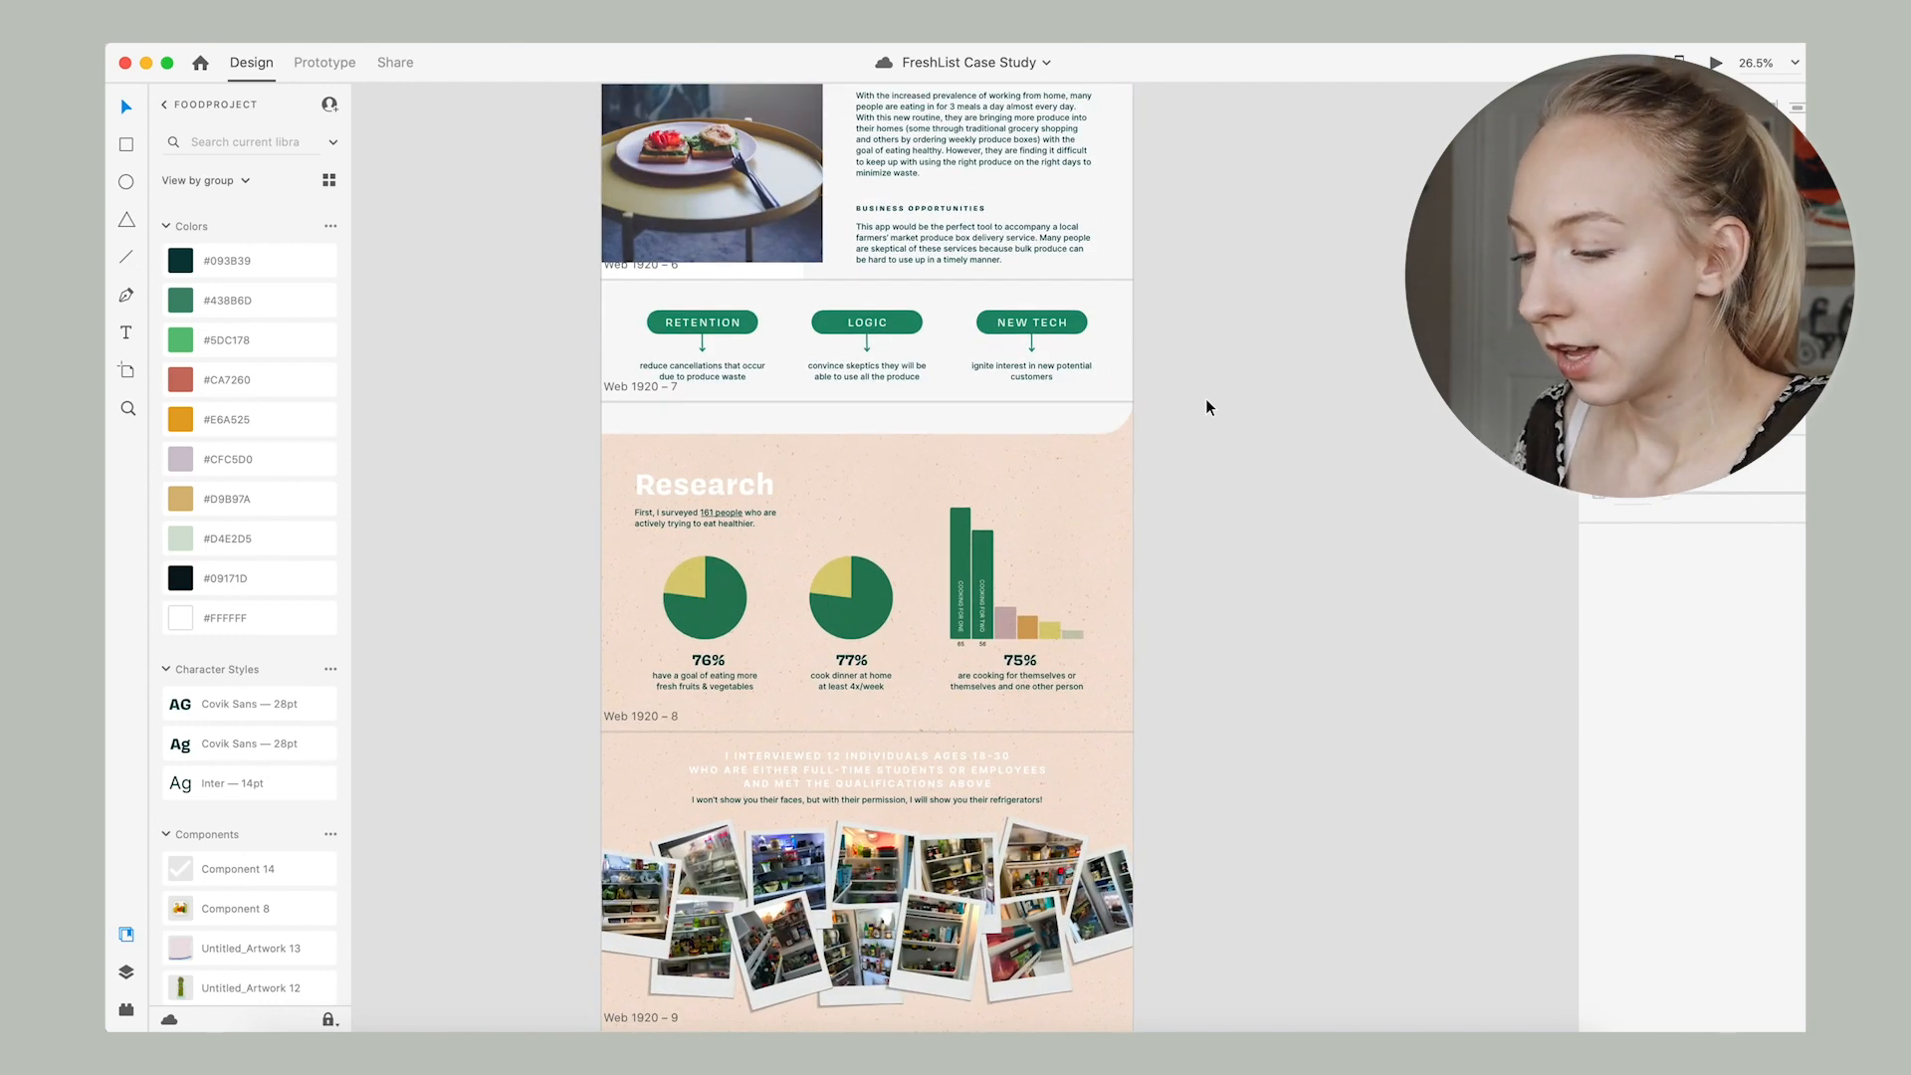
scroll("down", 3)
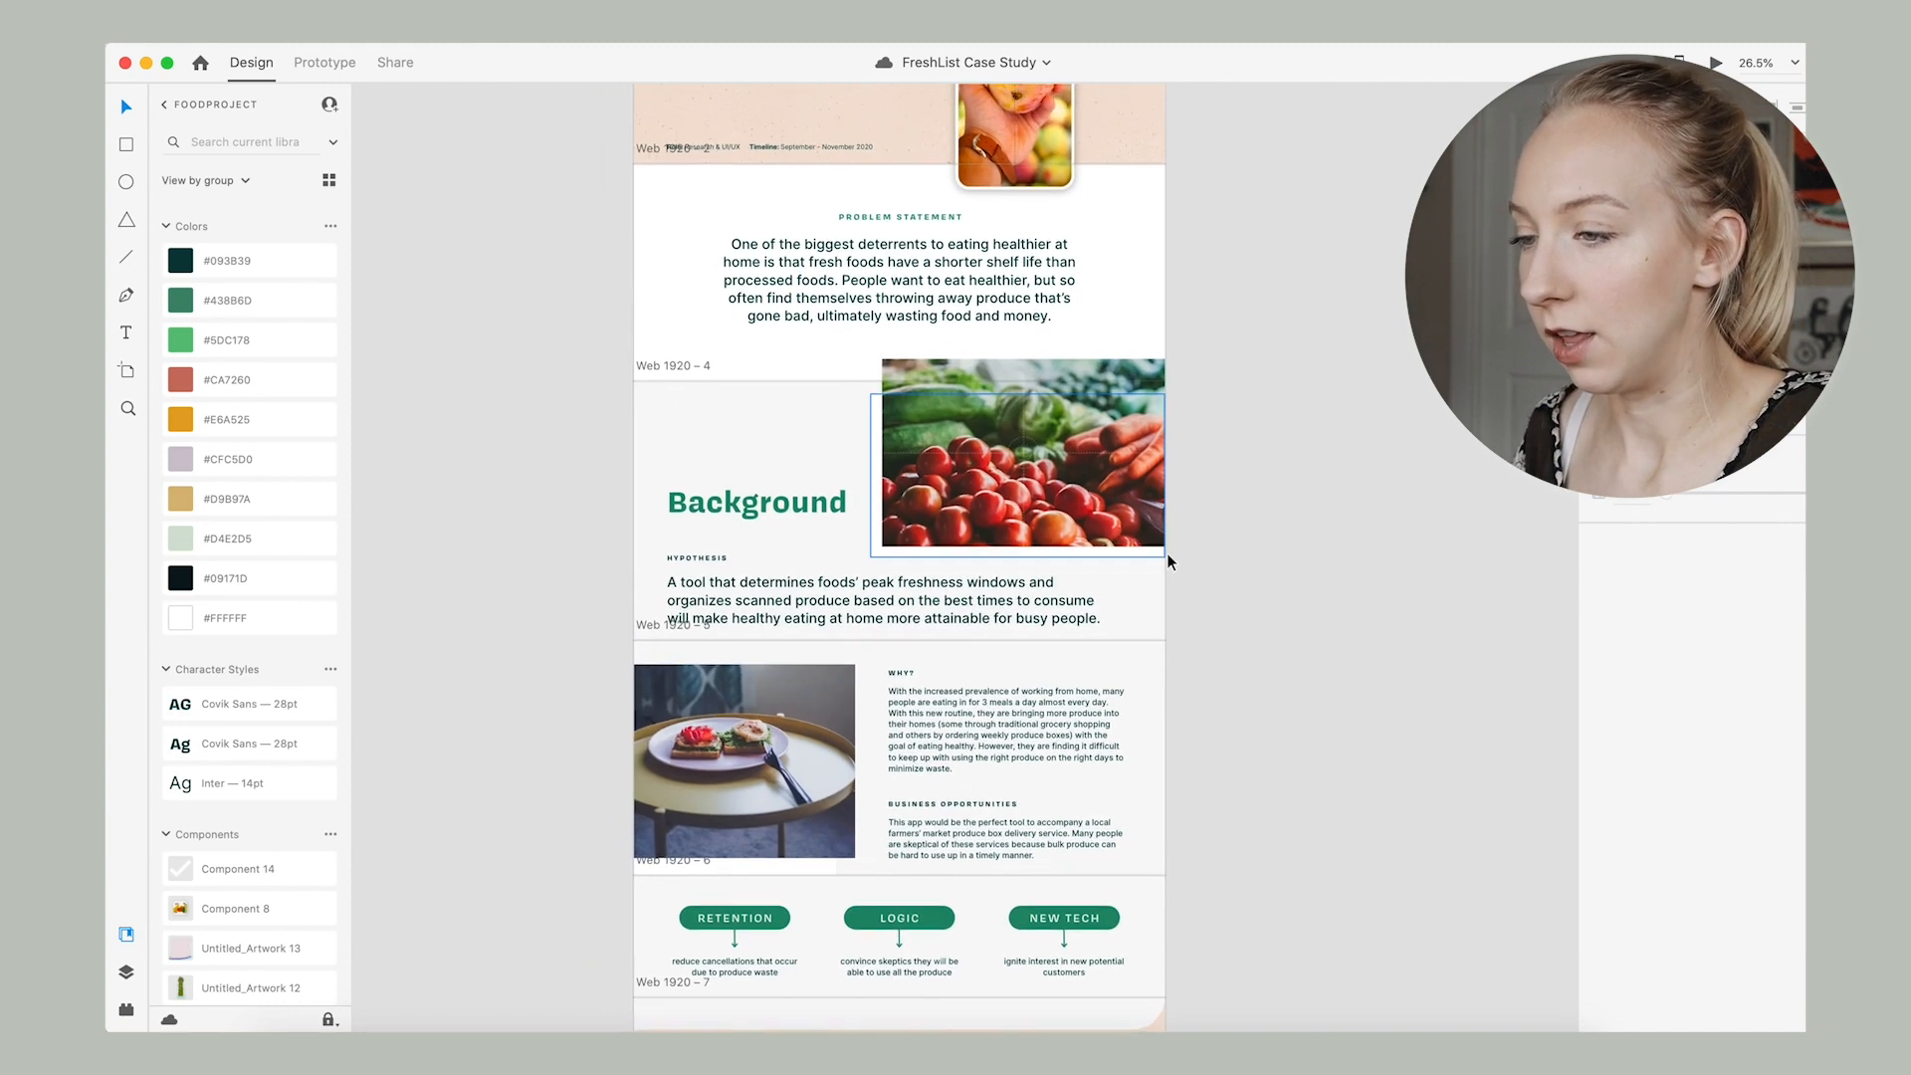
left_click(899, 278)
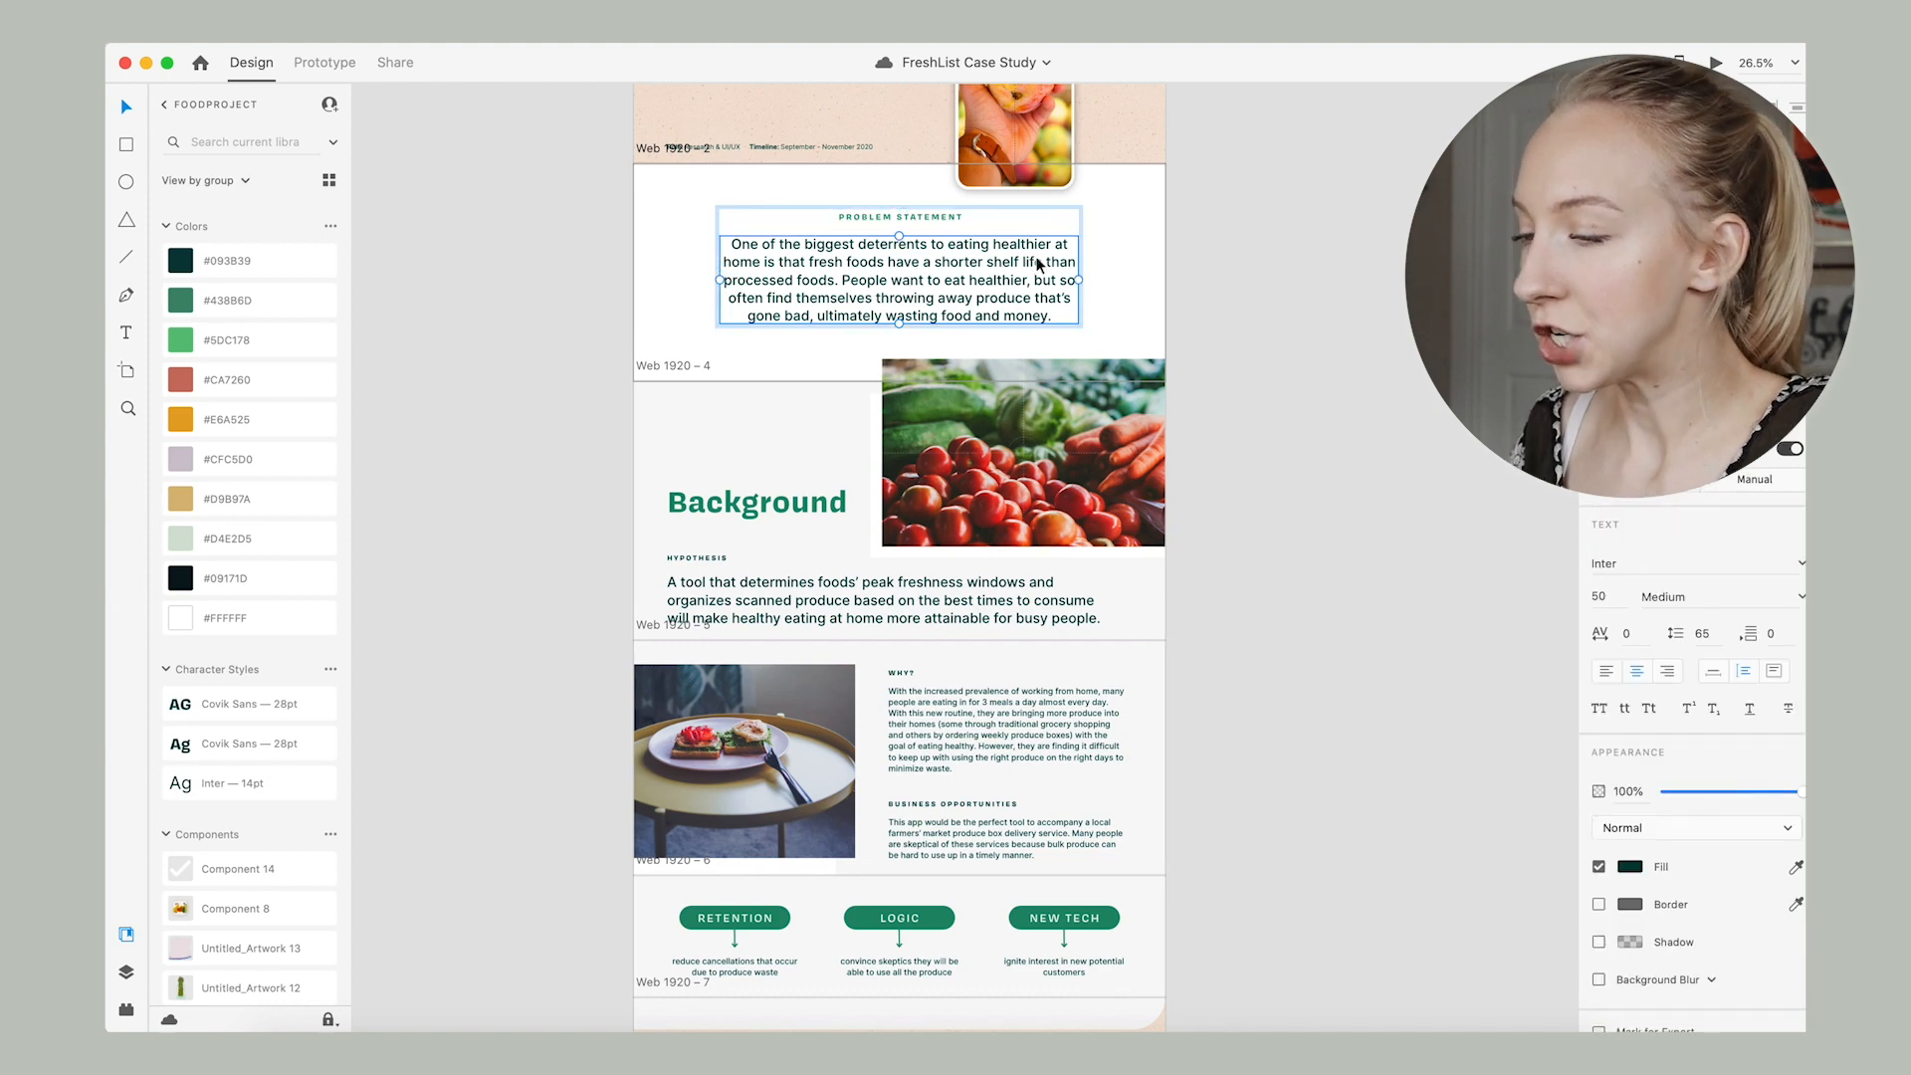
mouse_move(1228, 317)
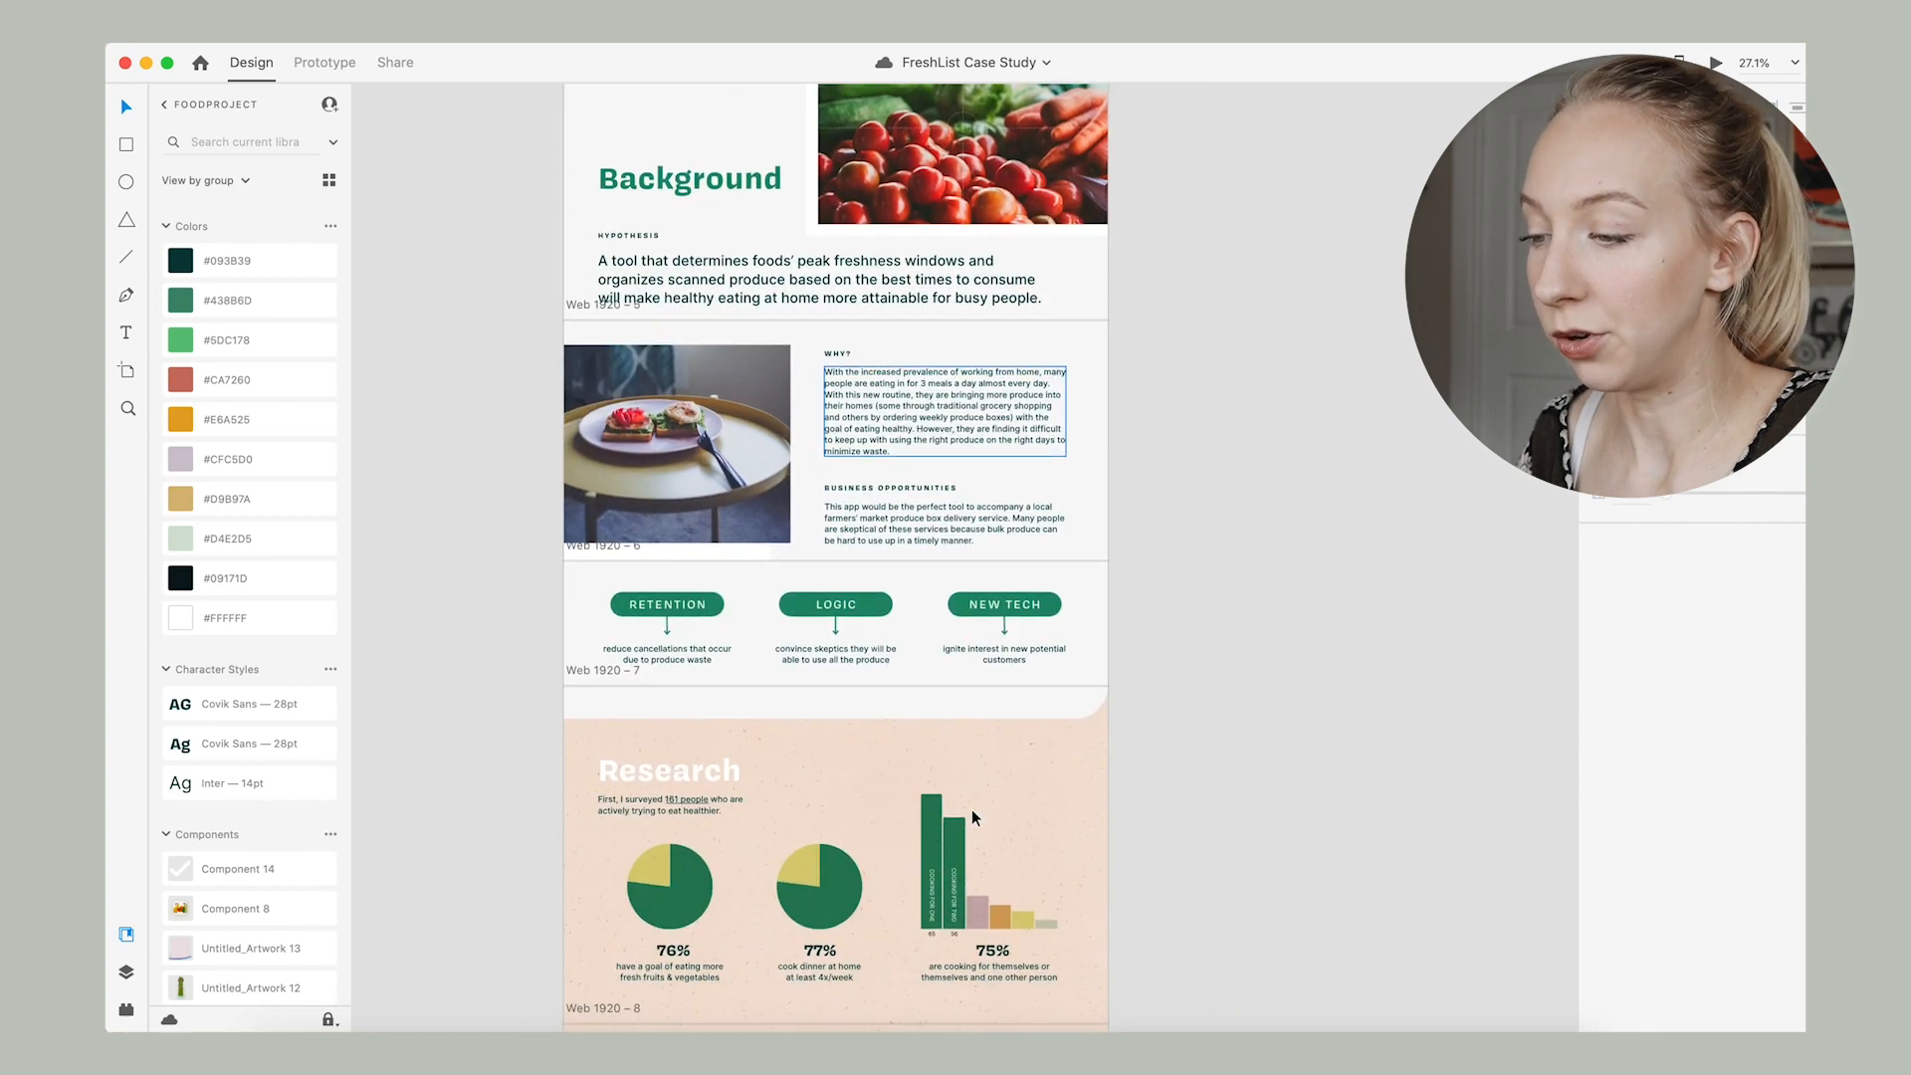
scroll("down", 3)
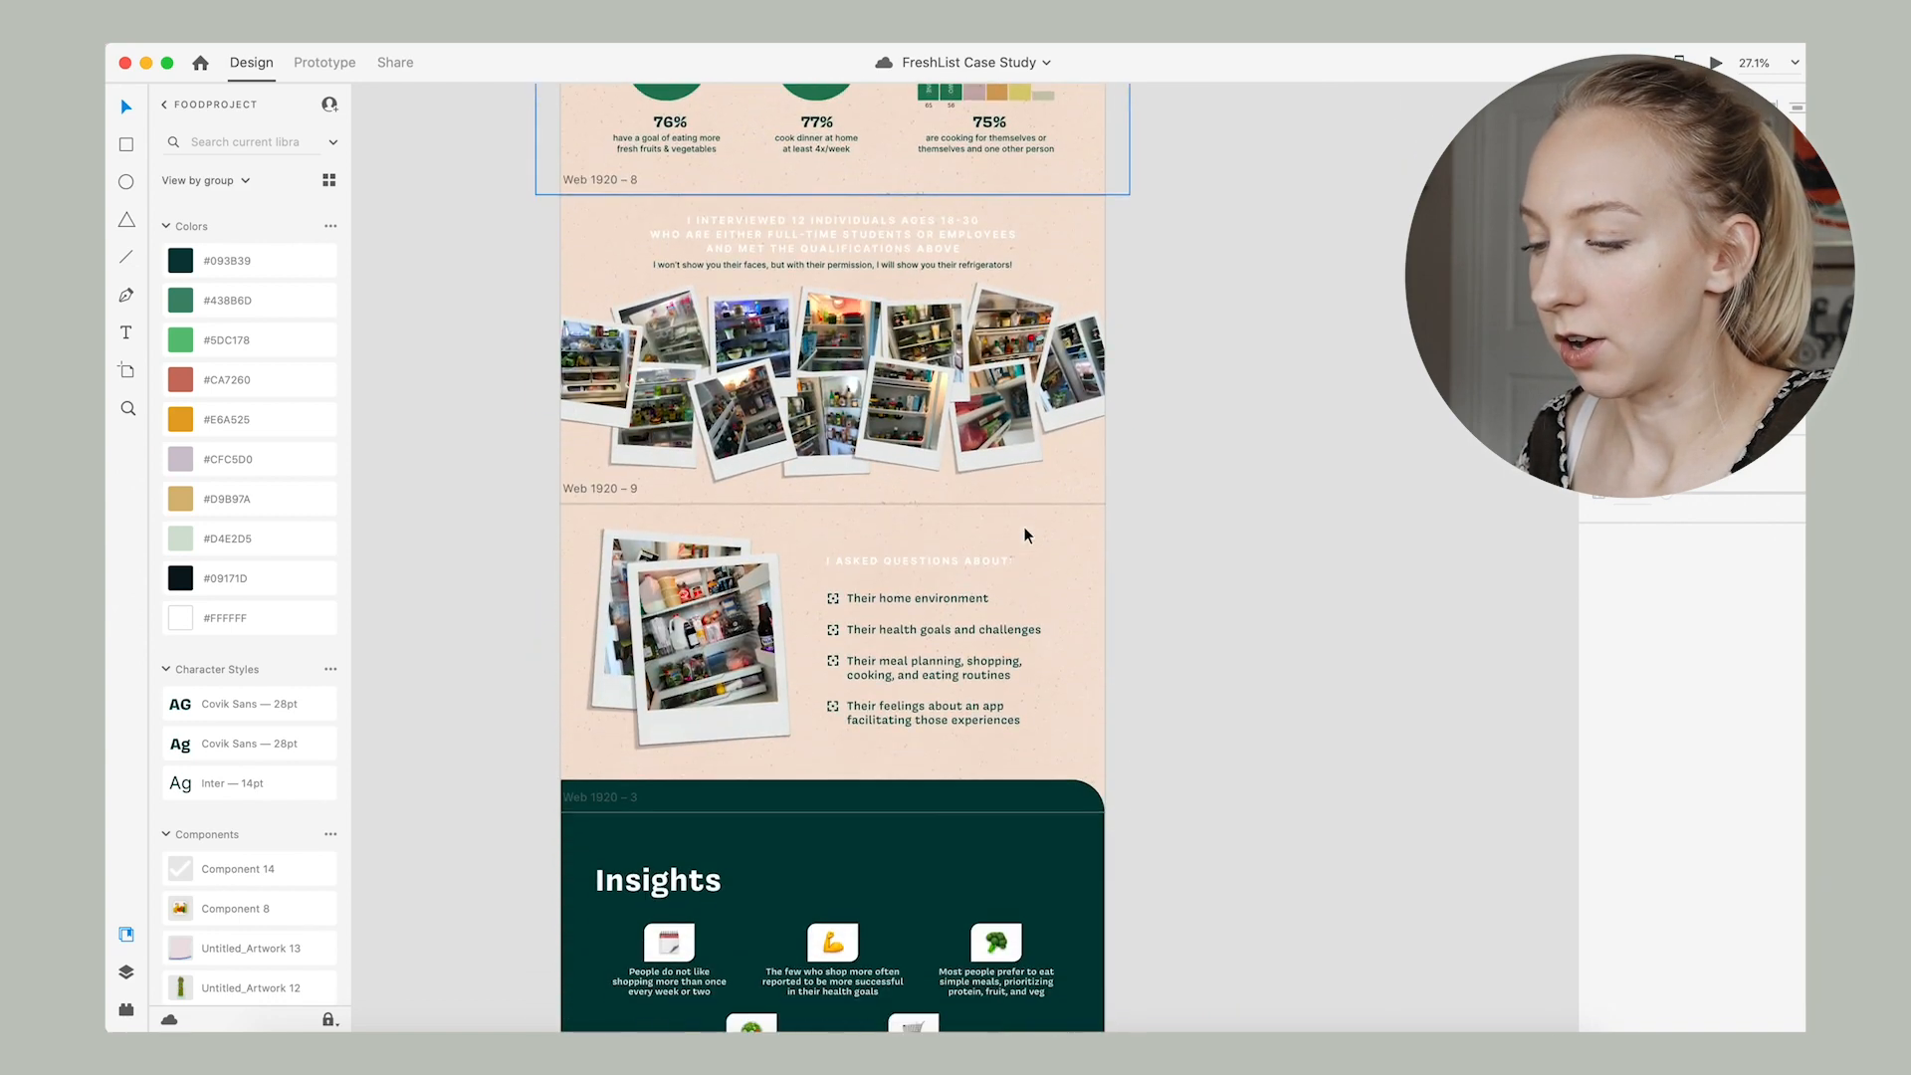
scroll("down", 3)
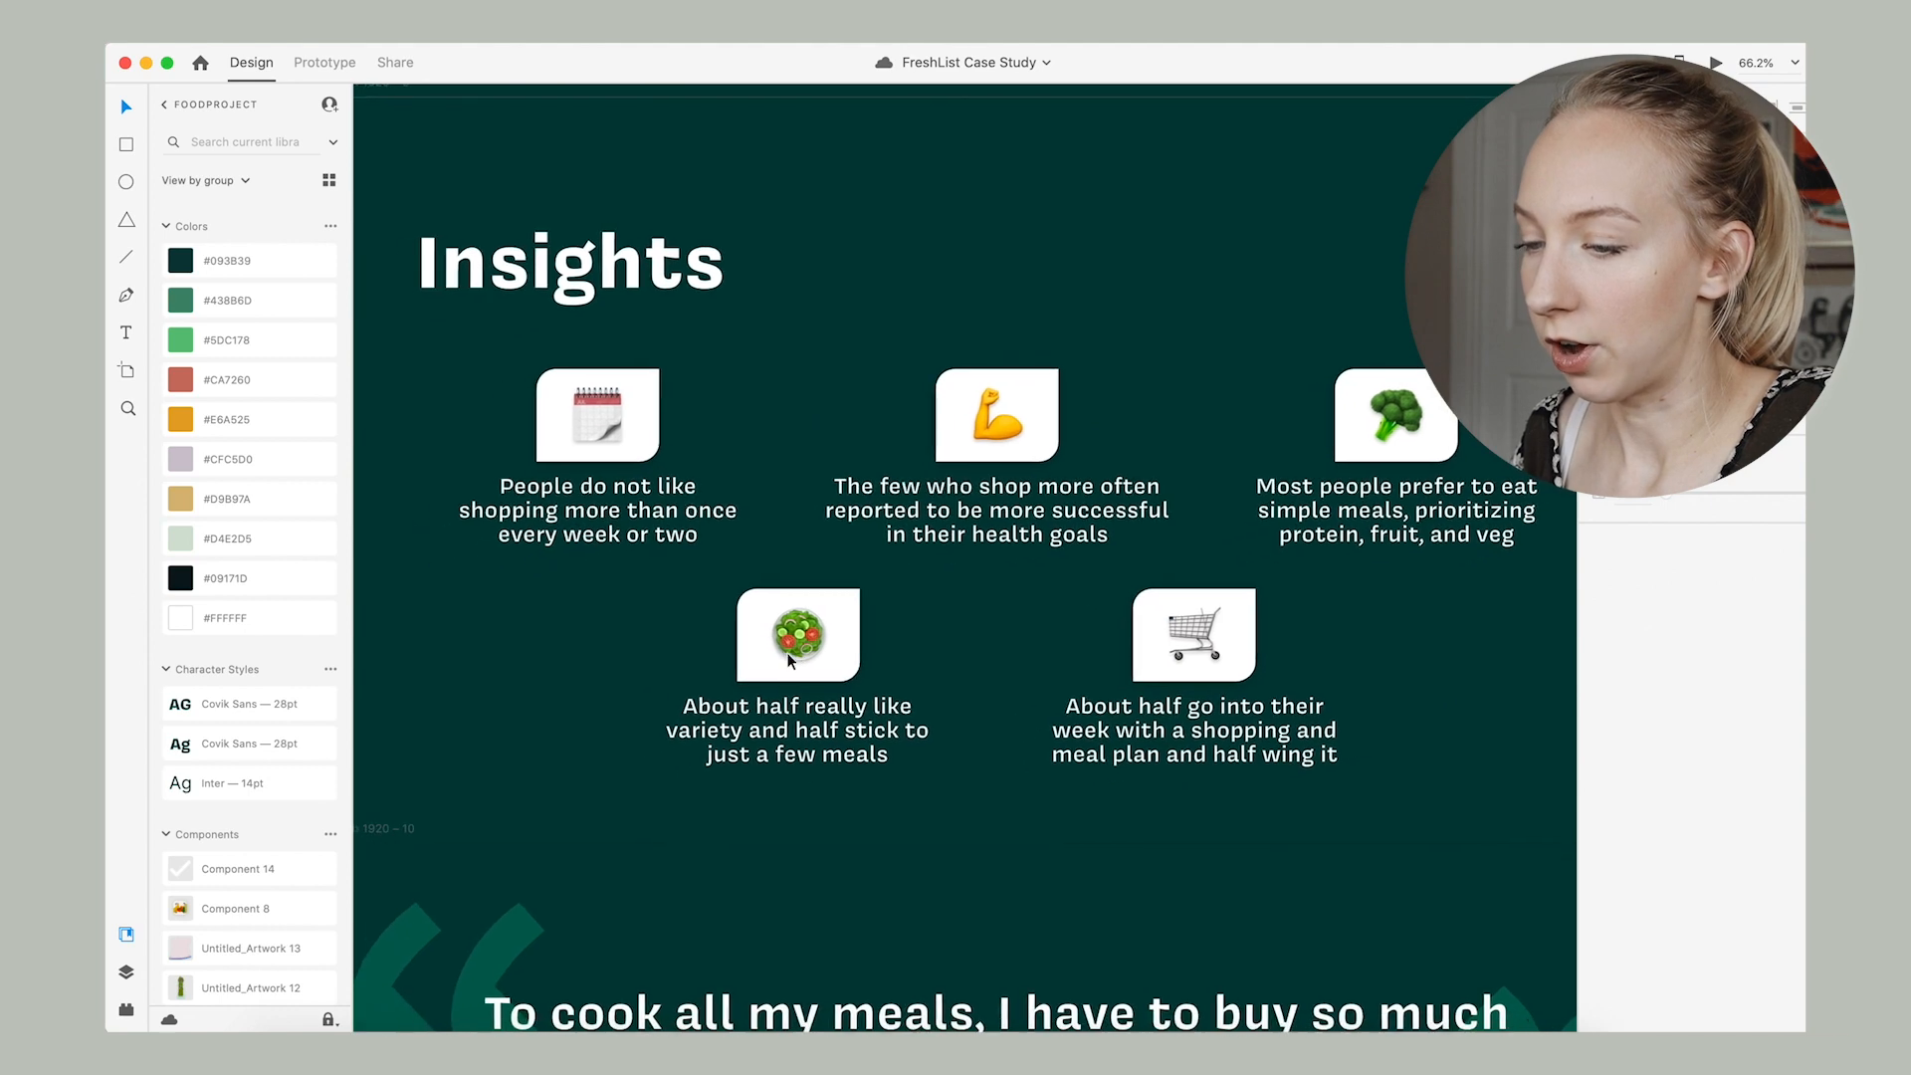
left_click(587, 534)
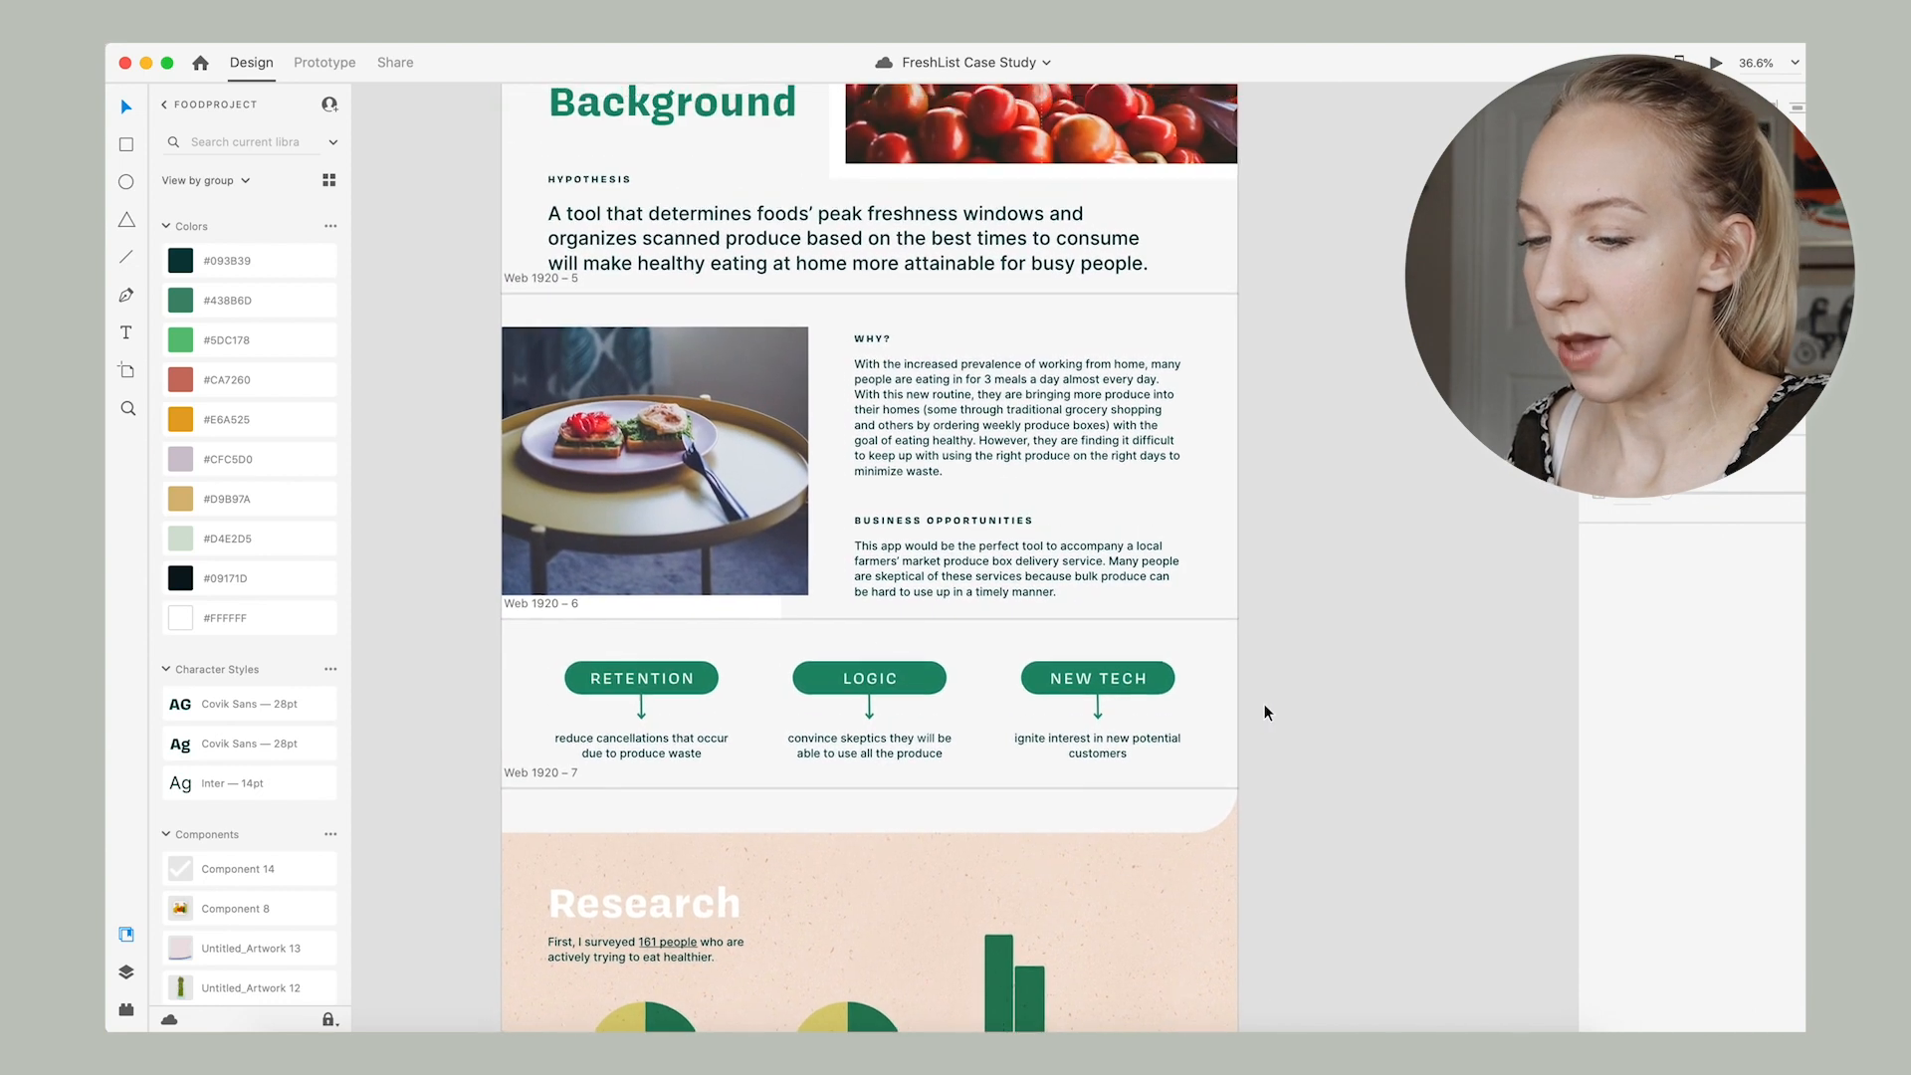
scroll("down", 3)
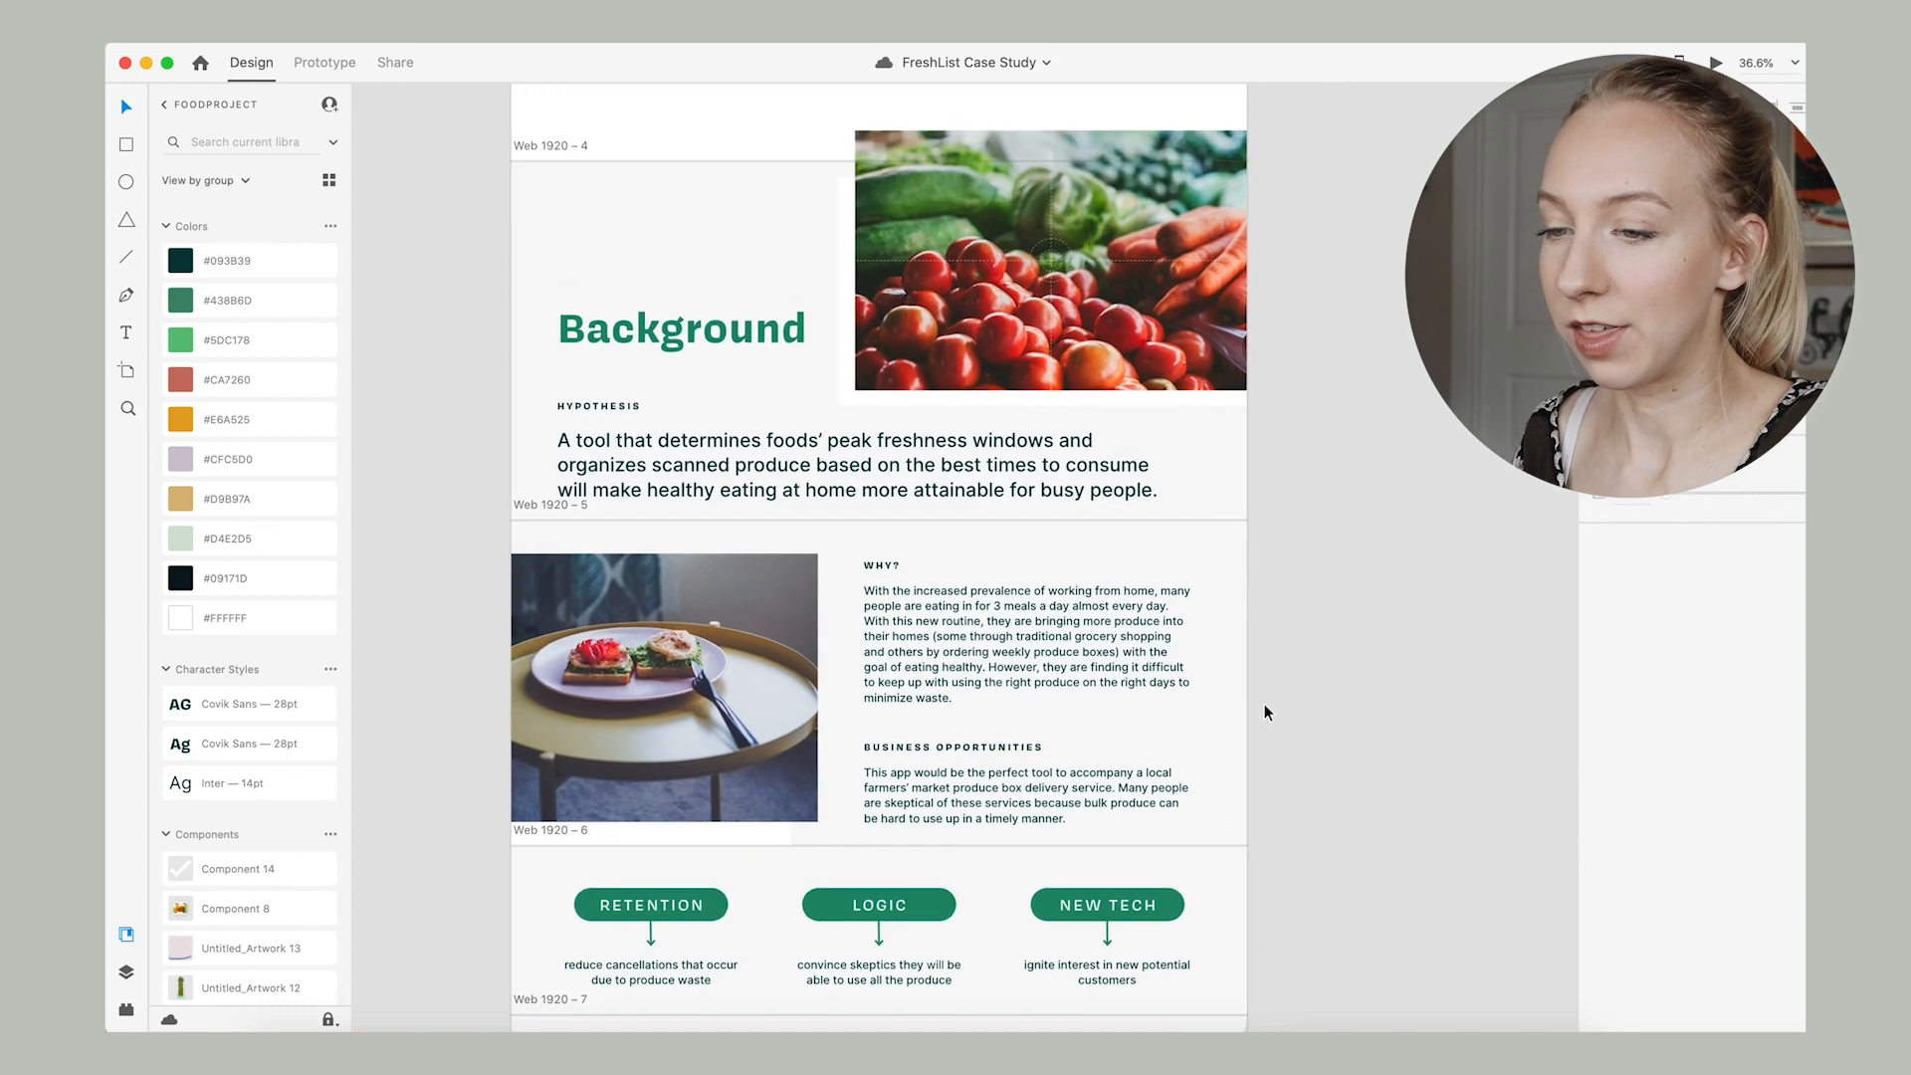
scroll("down", 3)
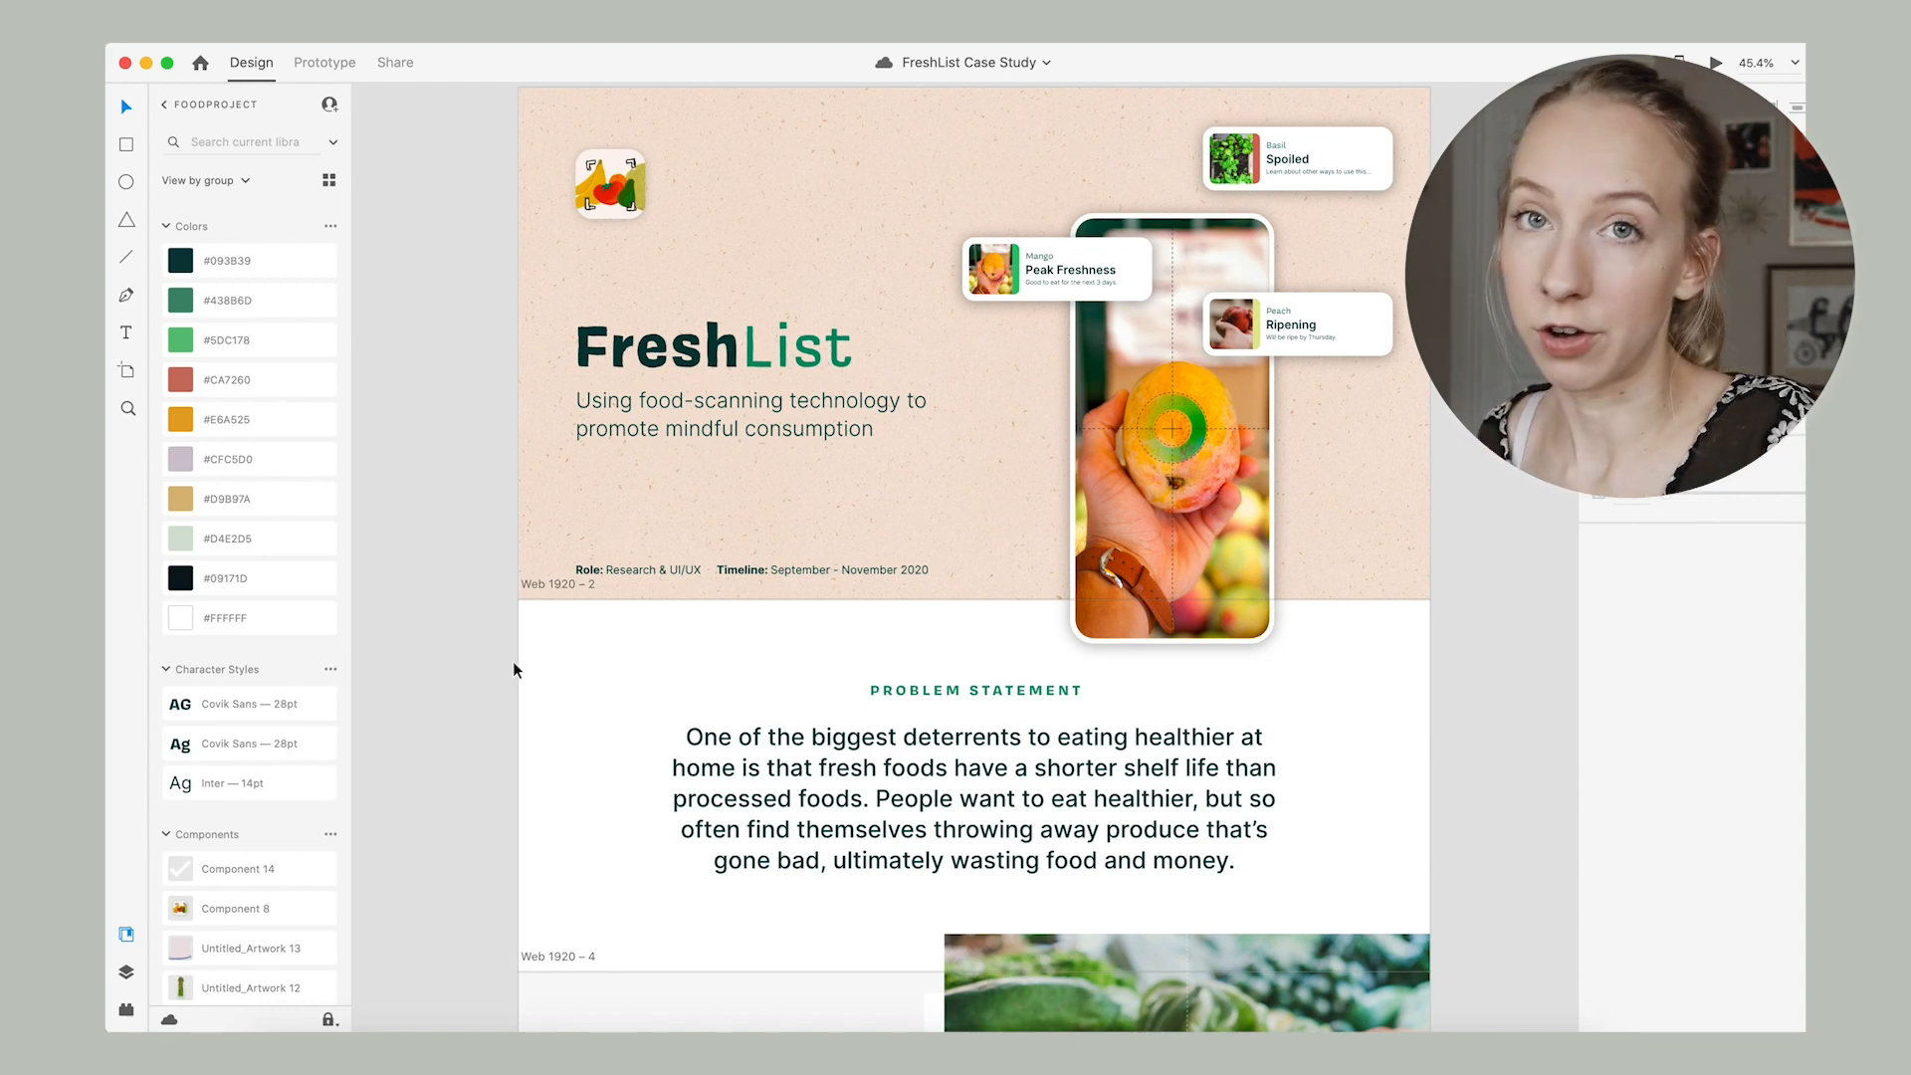
Scroll down the case study to the app feature screens and the Visual System artboard.
scroll("down", 3)
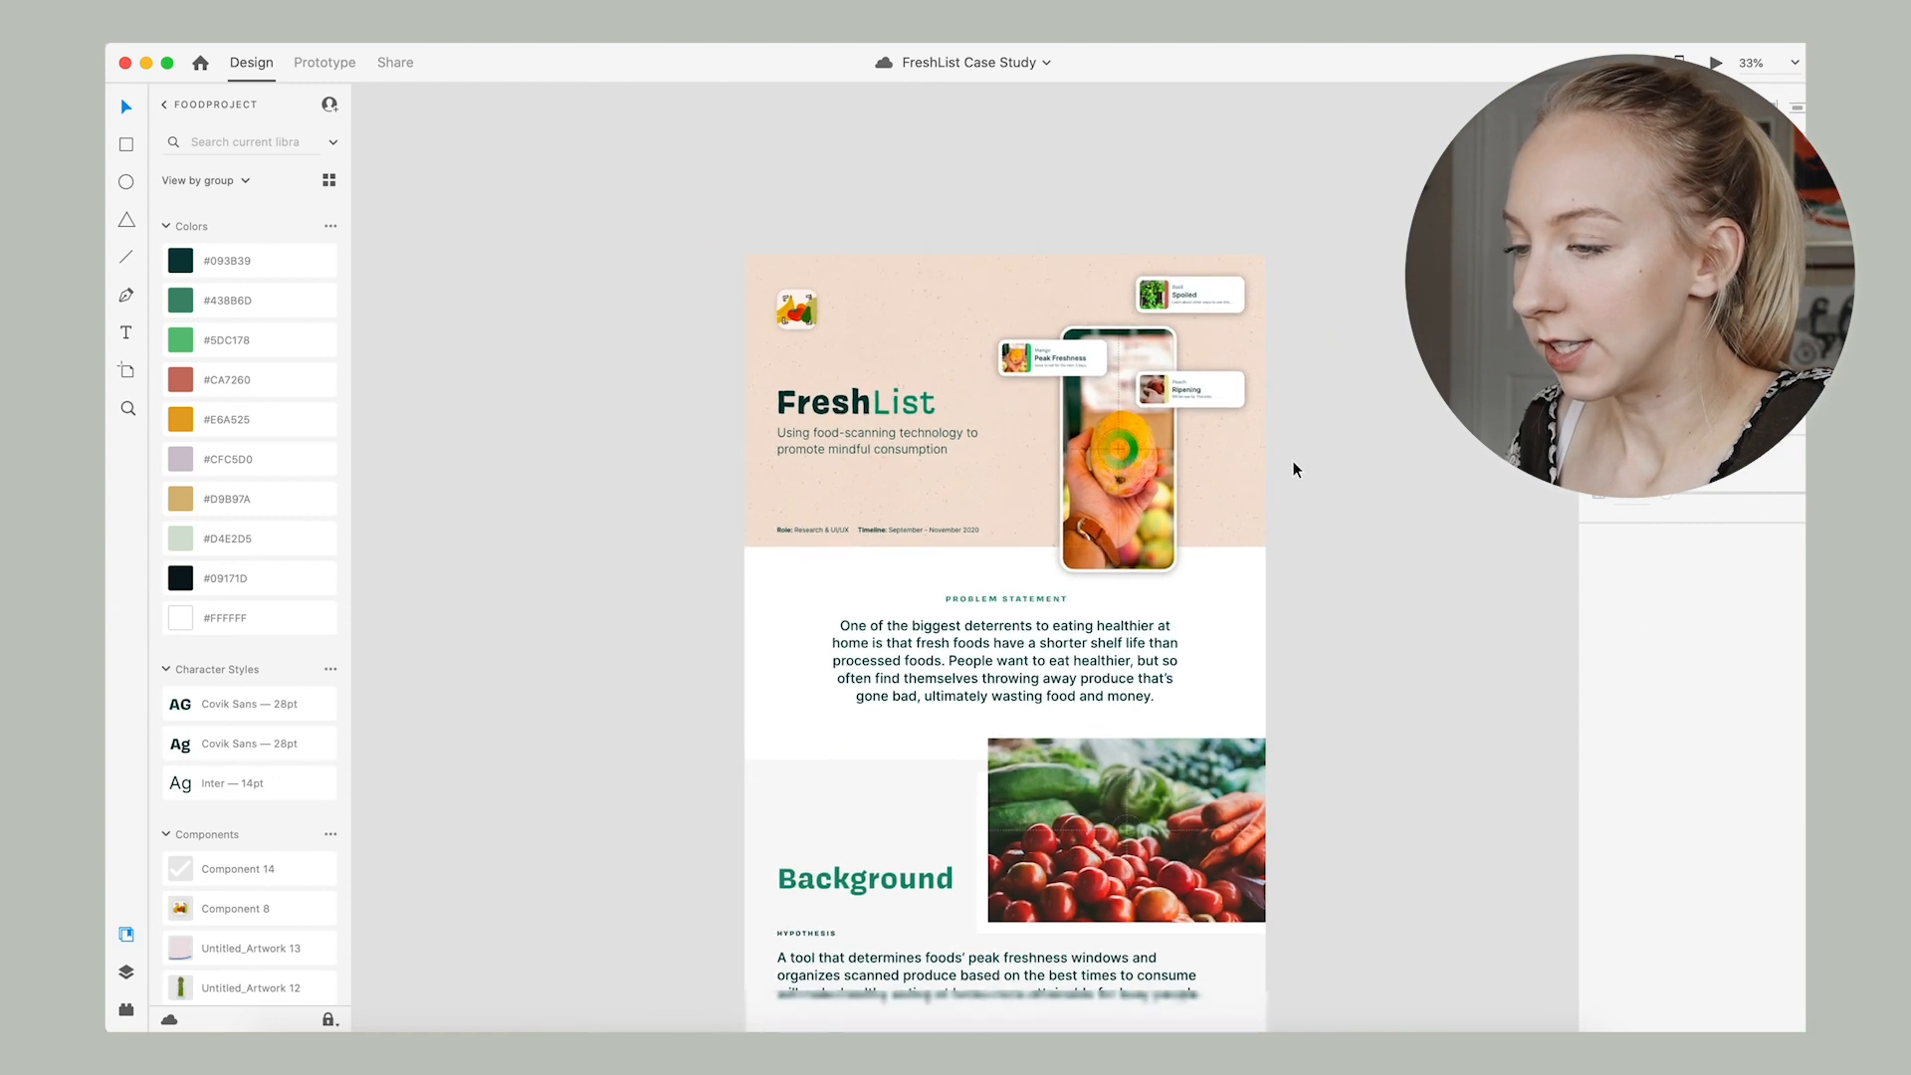
scroll("down", 3)
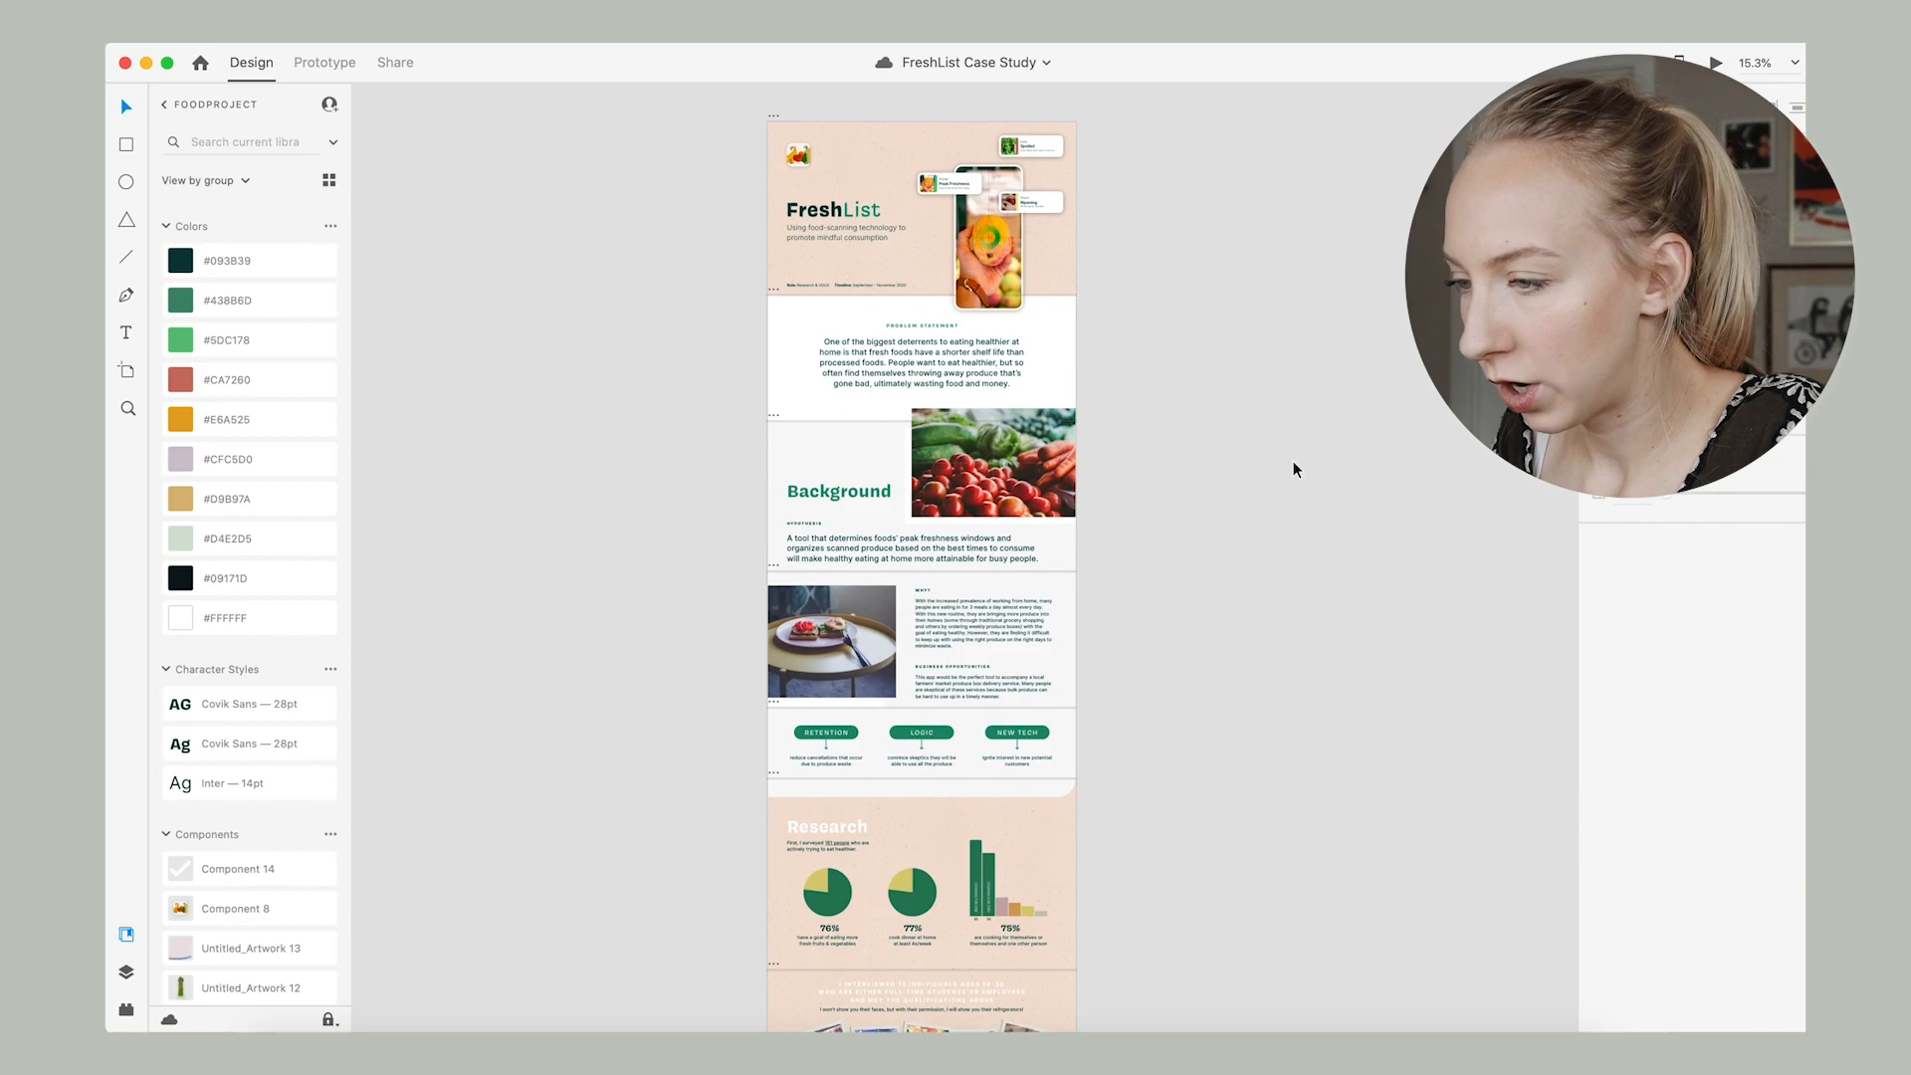
scroll("down", 3)
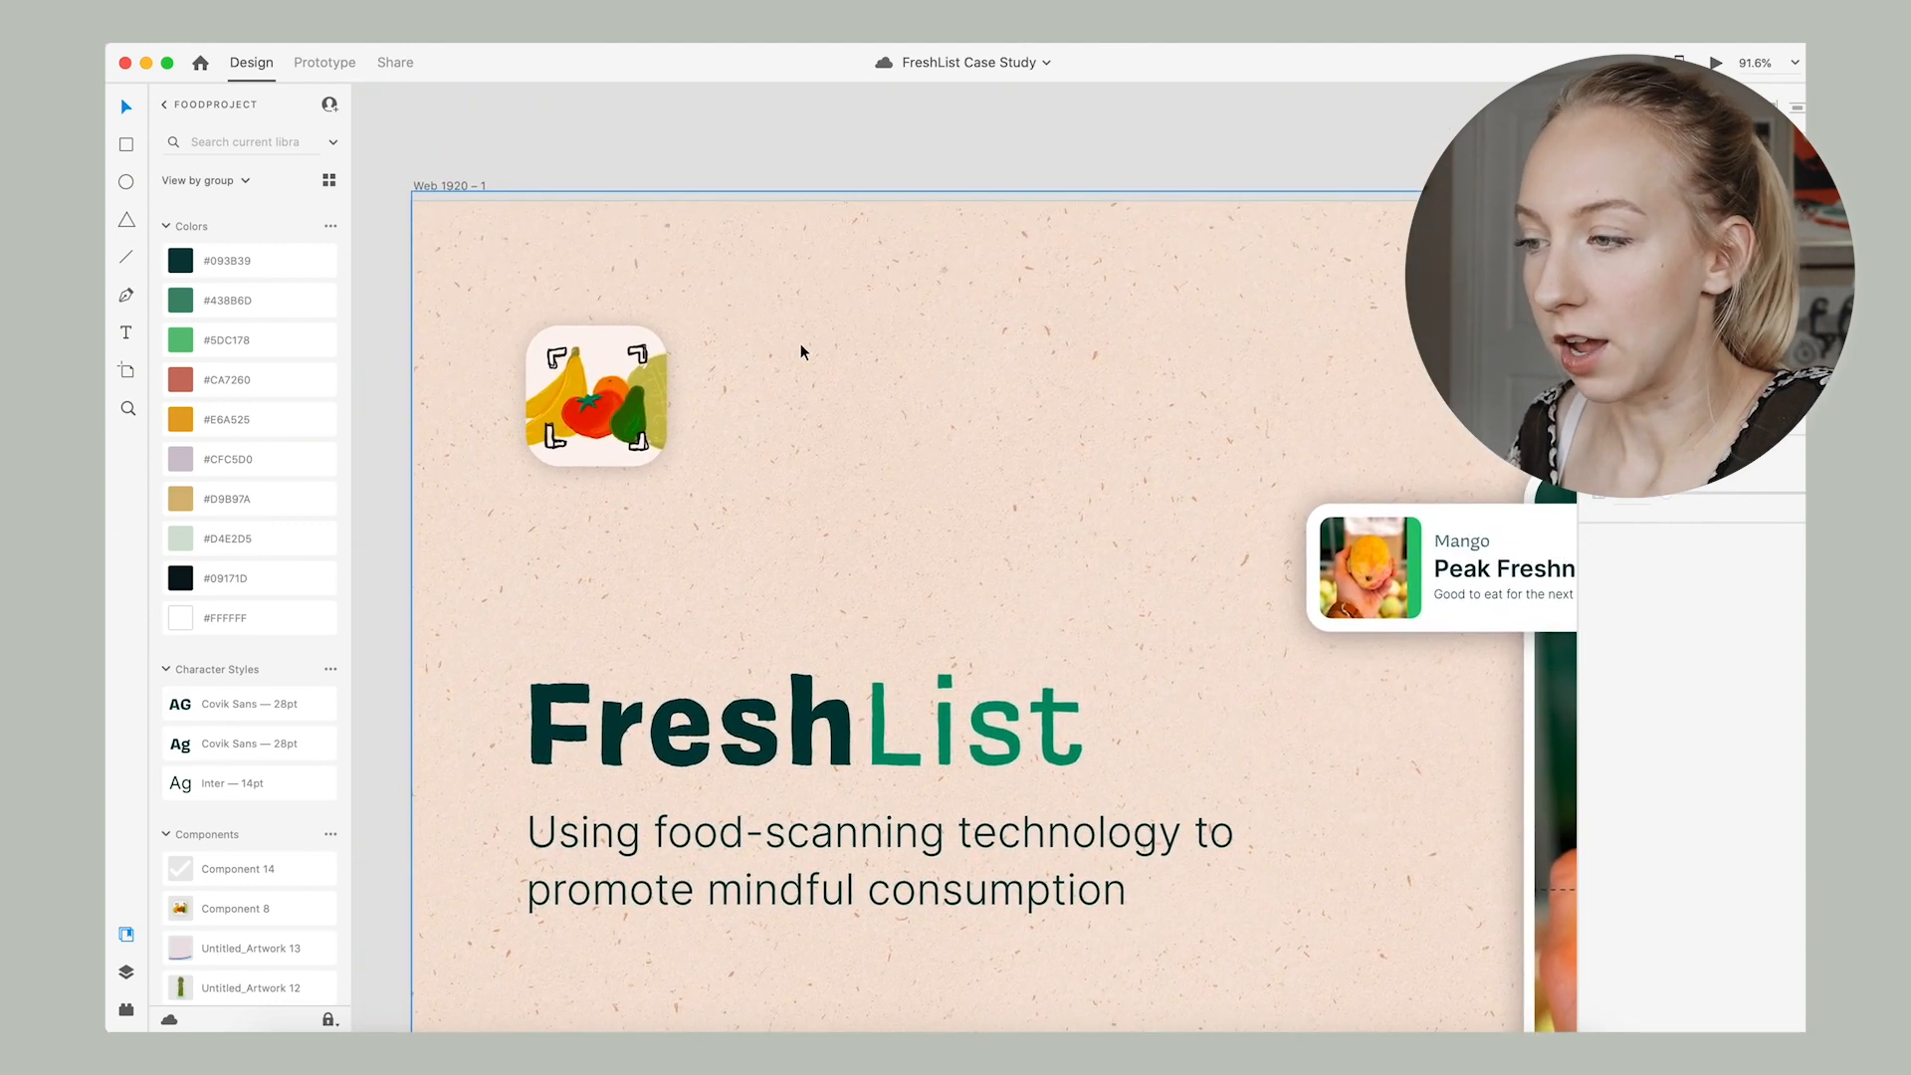
mouse_move(758, 418)
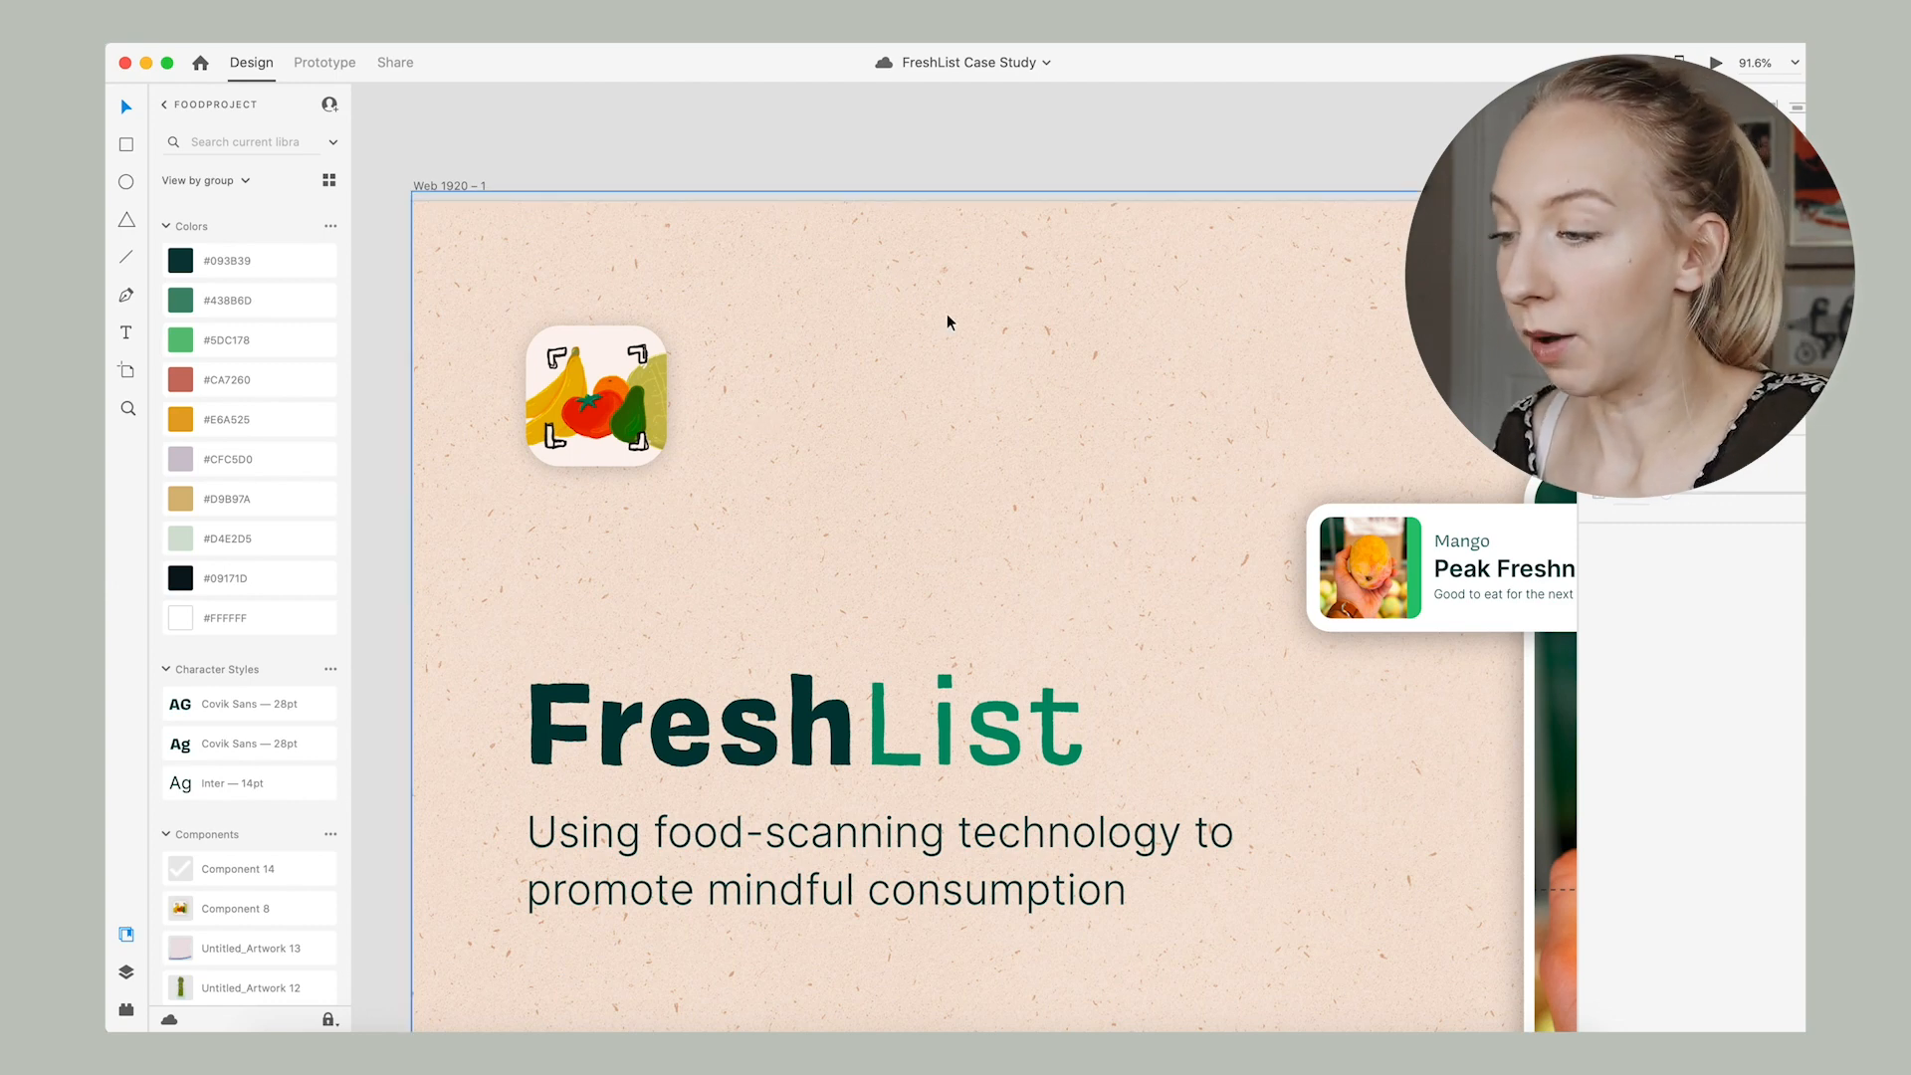
scroll("down", 3)
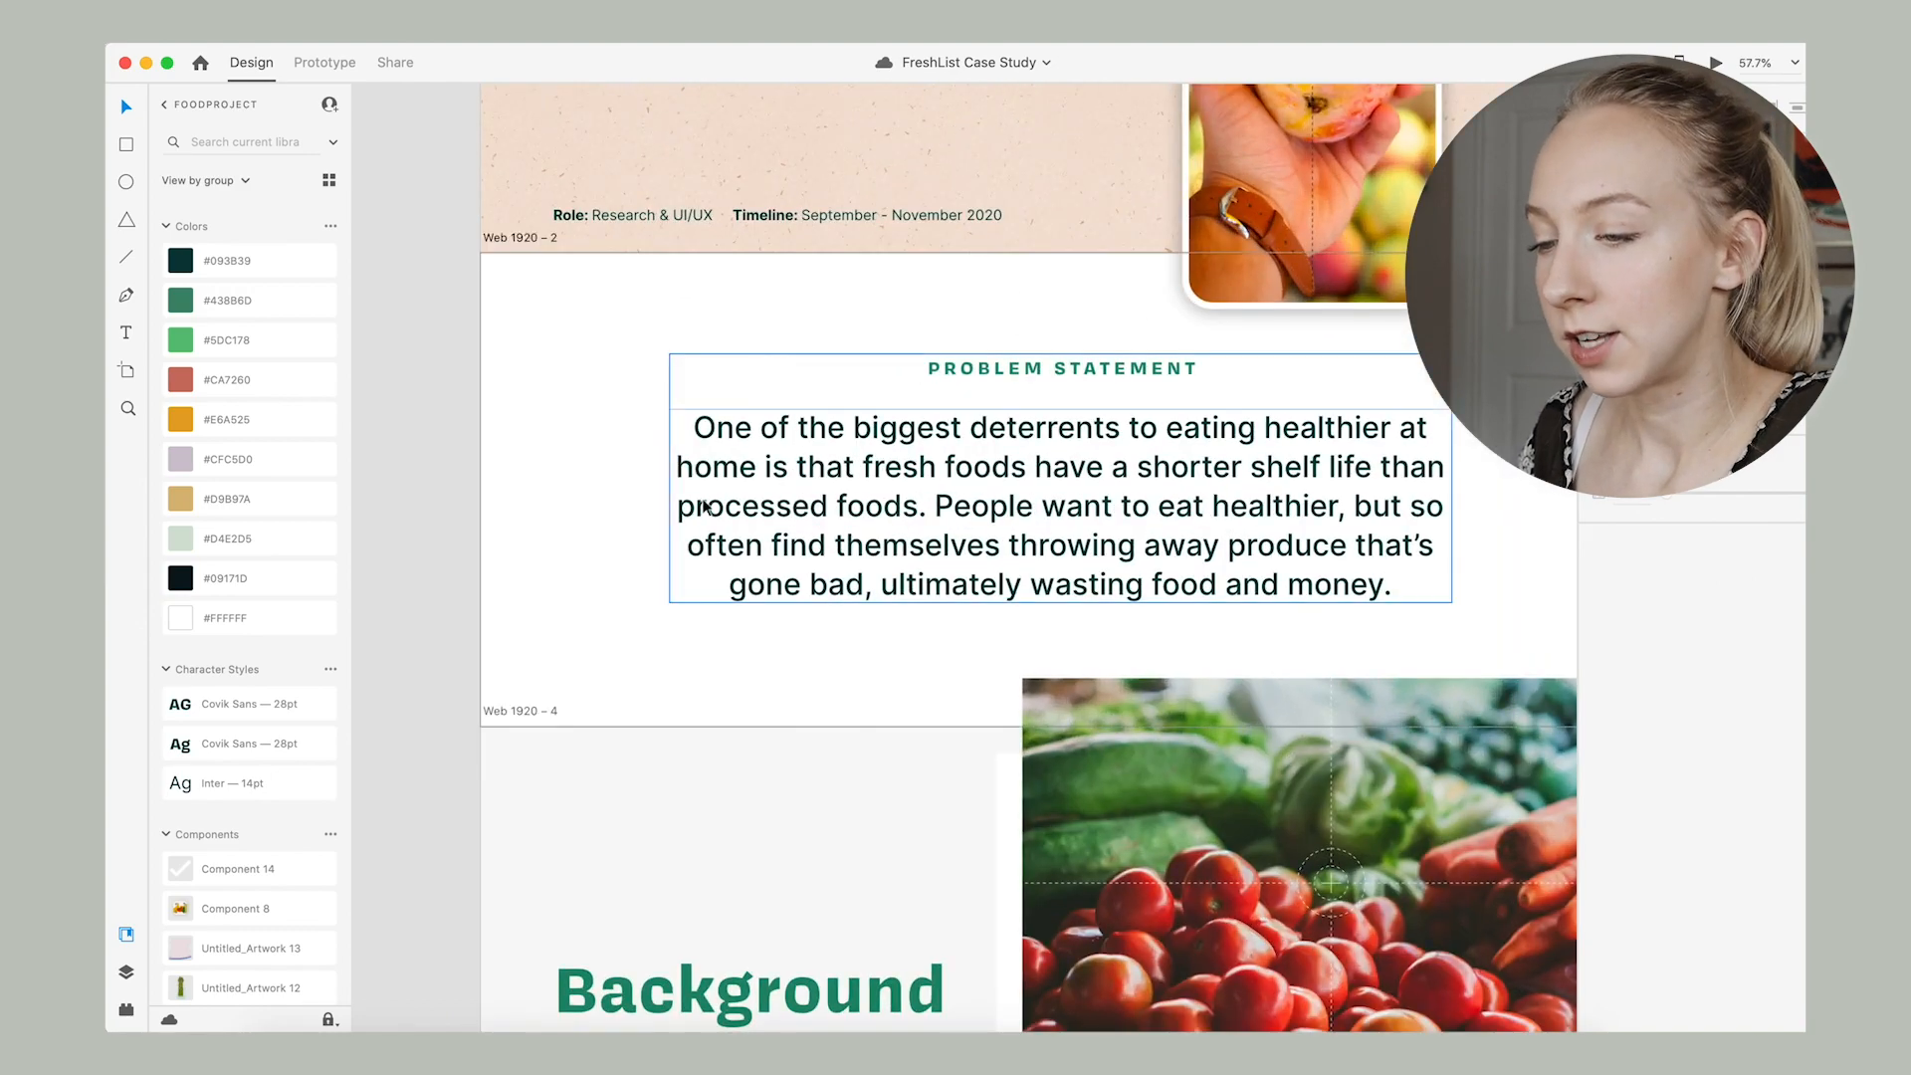
scroll("down", 3)
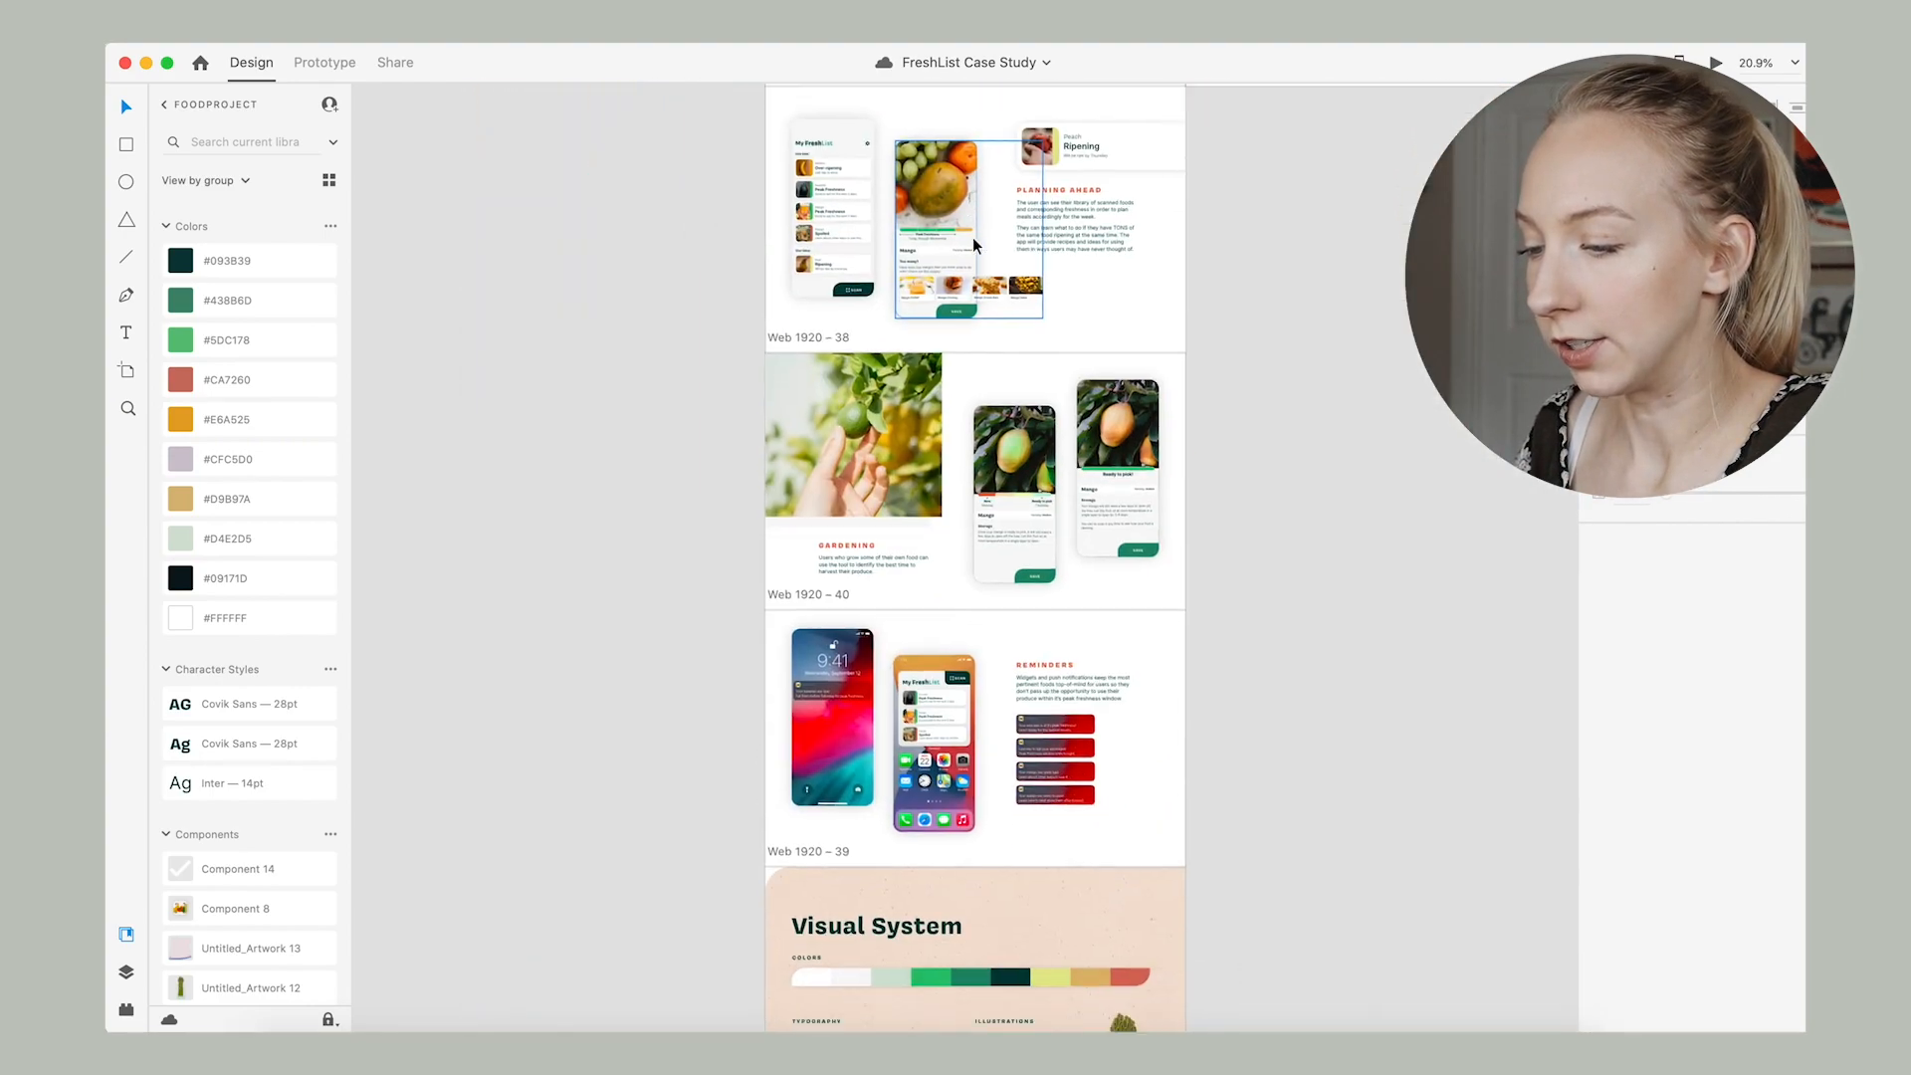
scroll("down", 3)
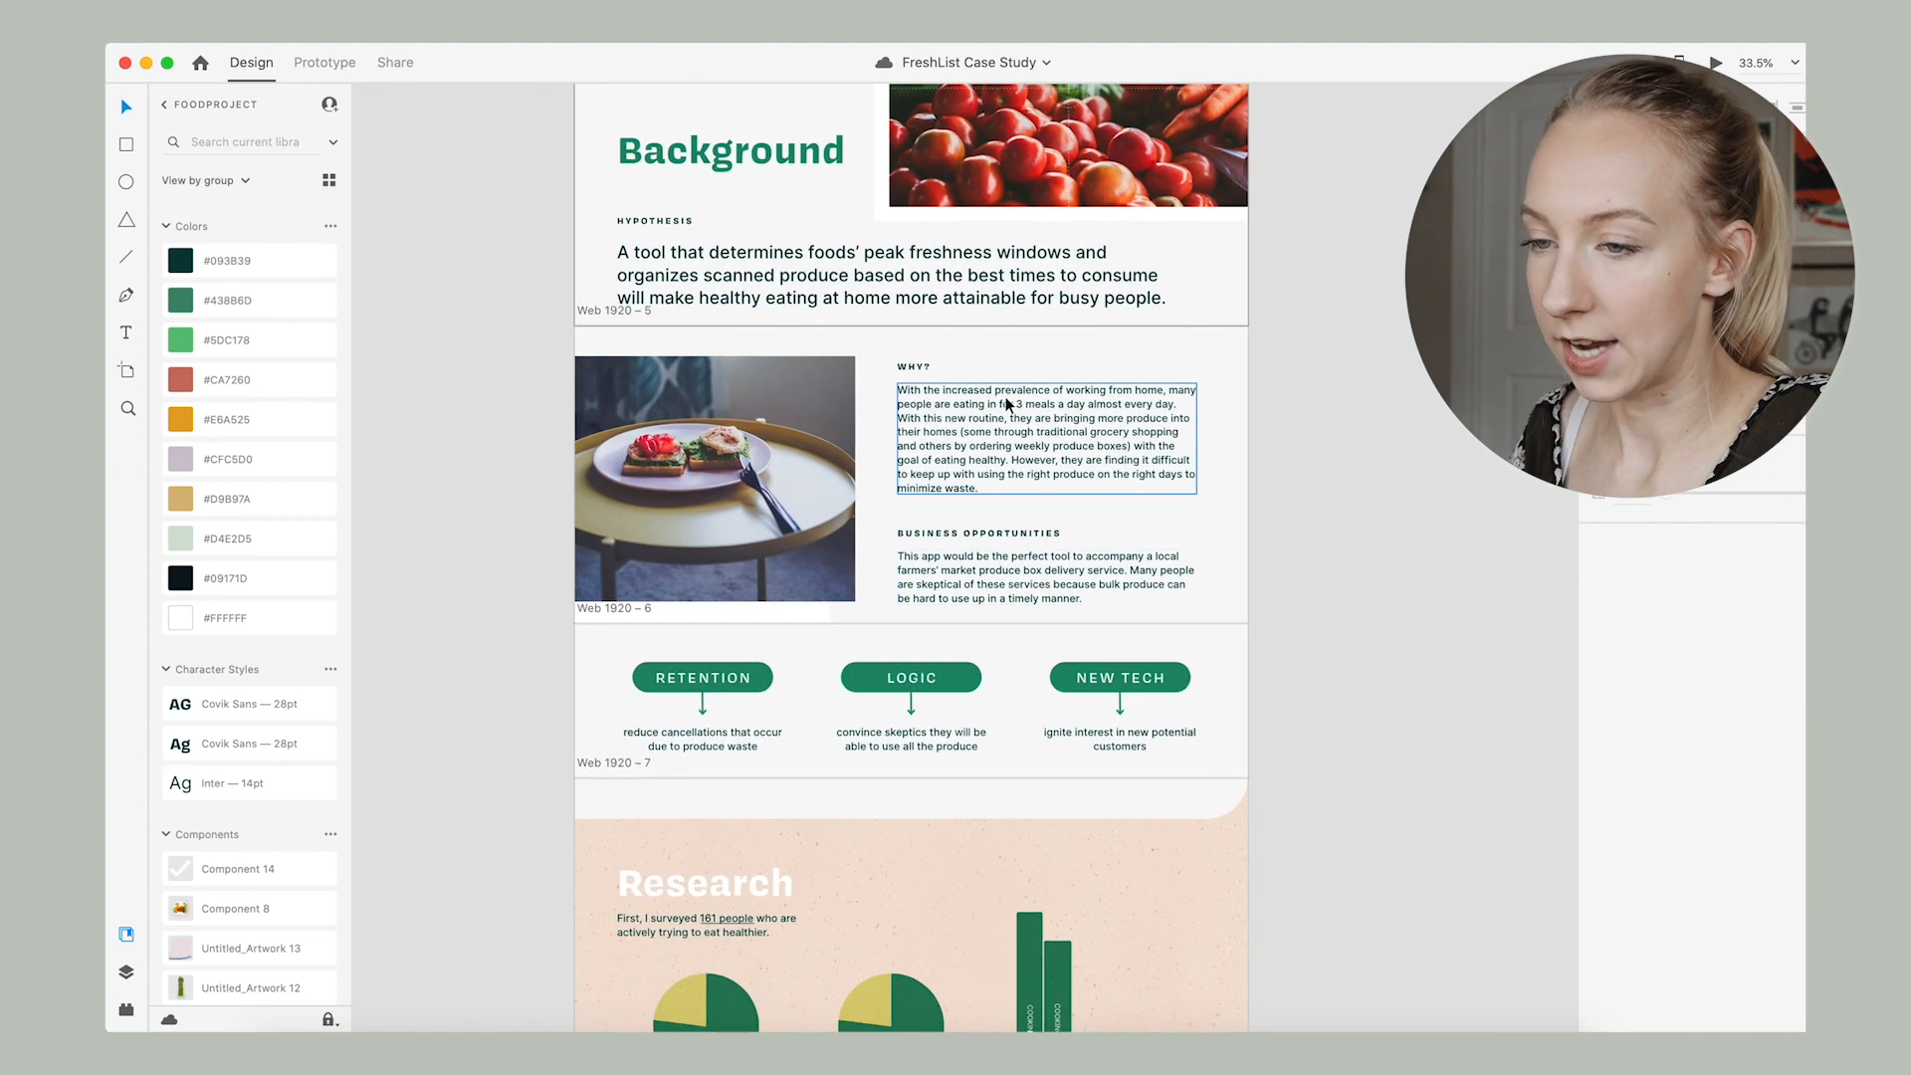
left_click(249, 259)
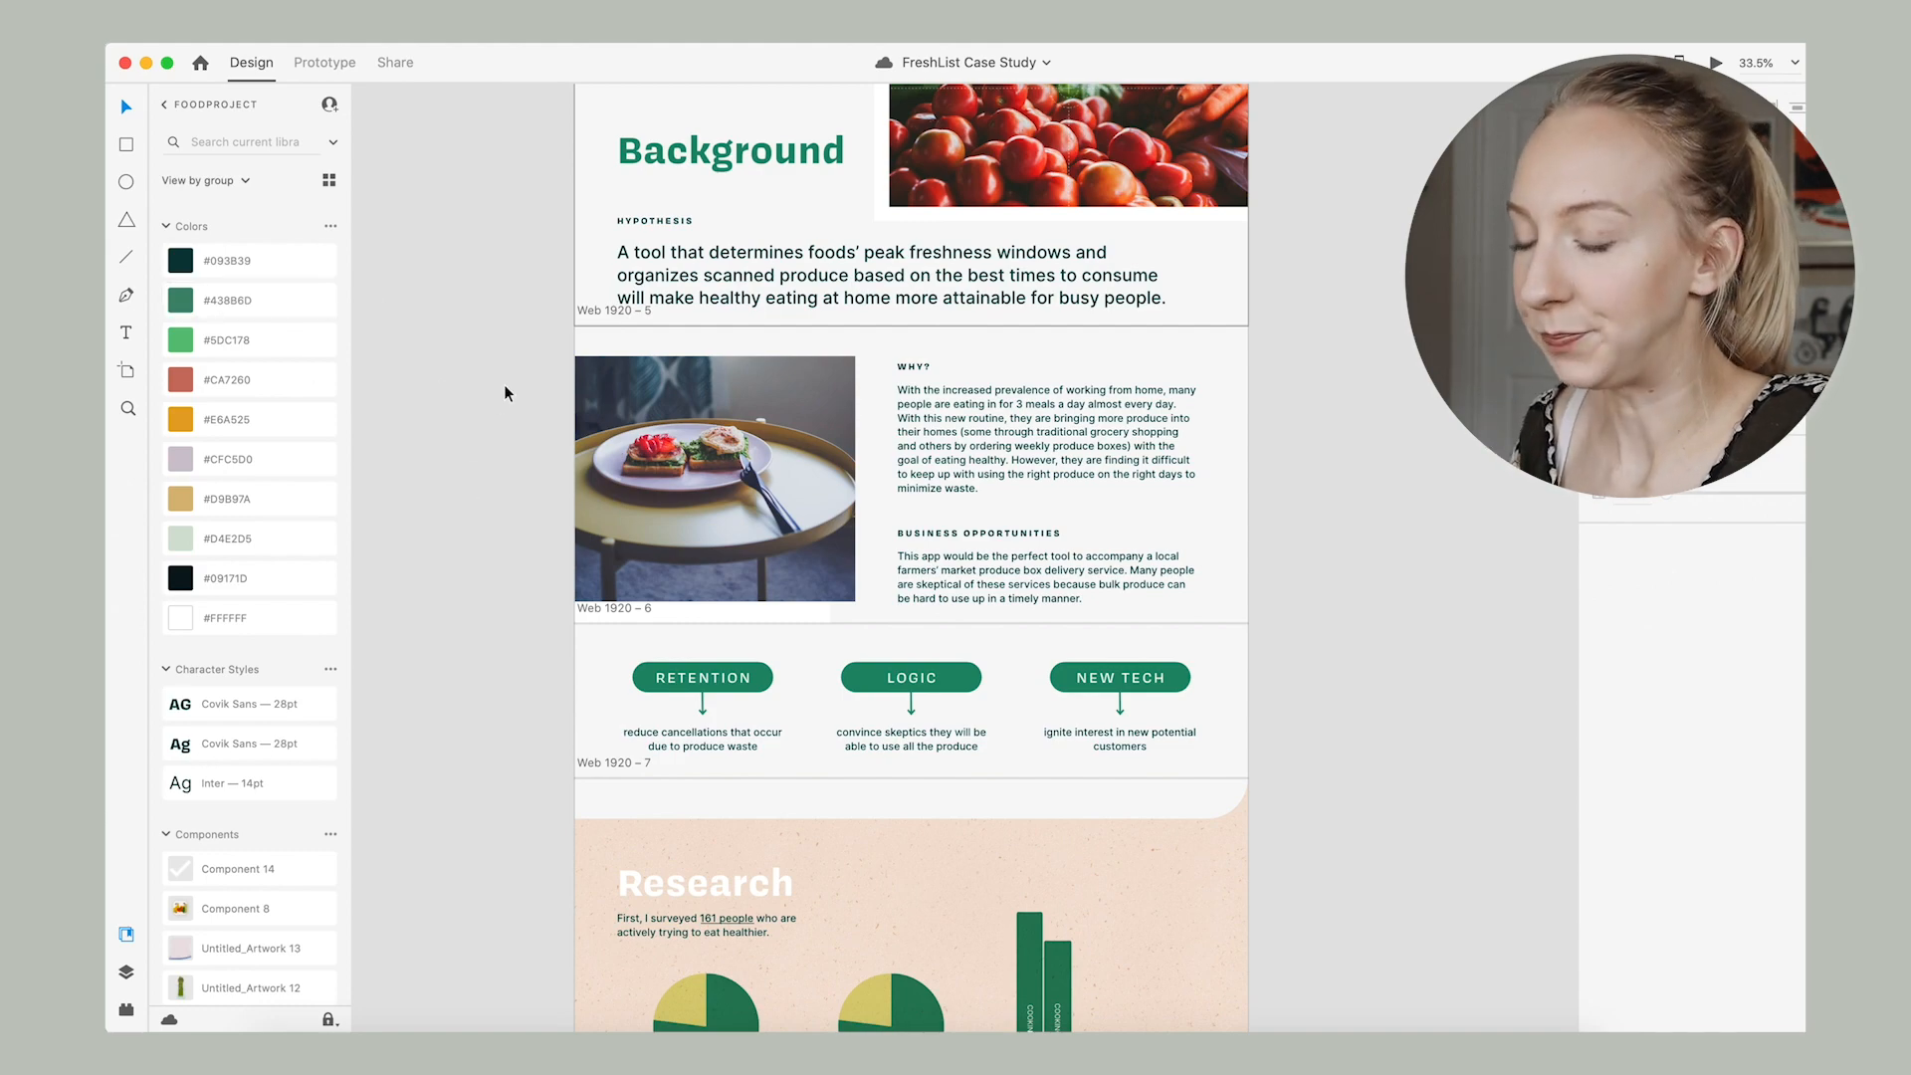
scroll("down", 3)
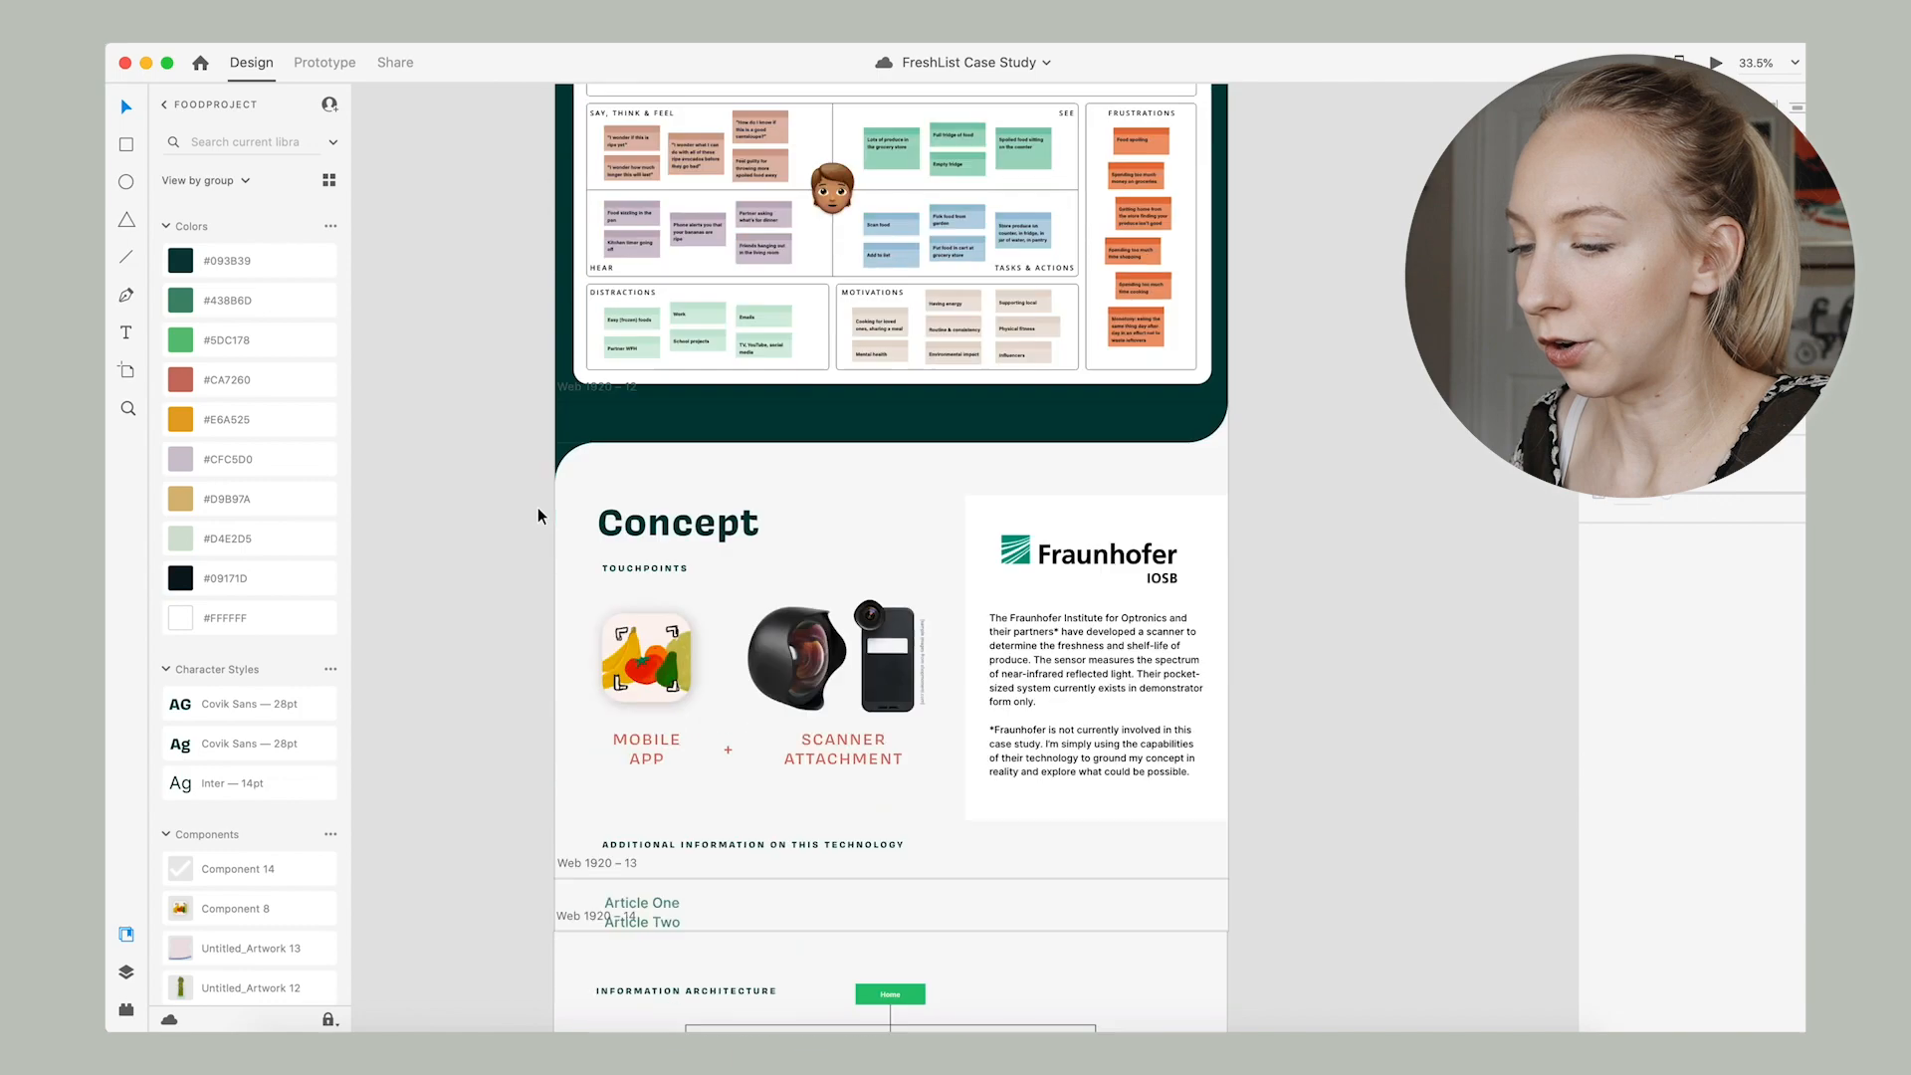
scroll("down", 3)
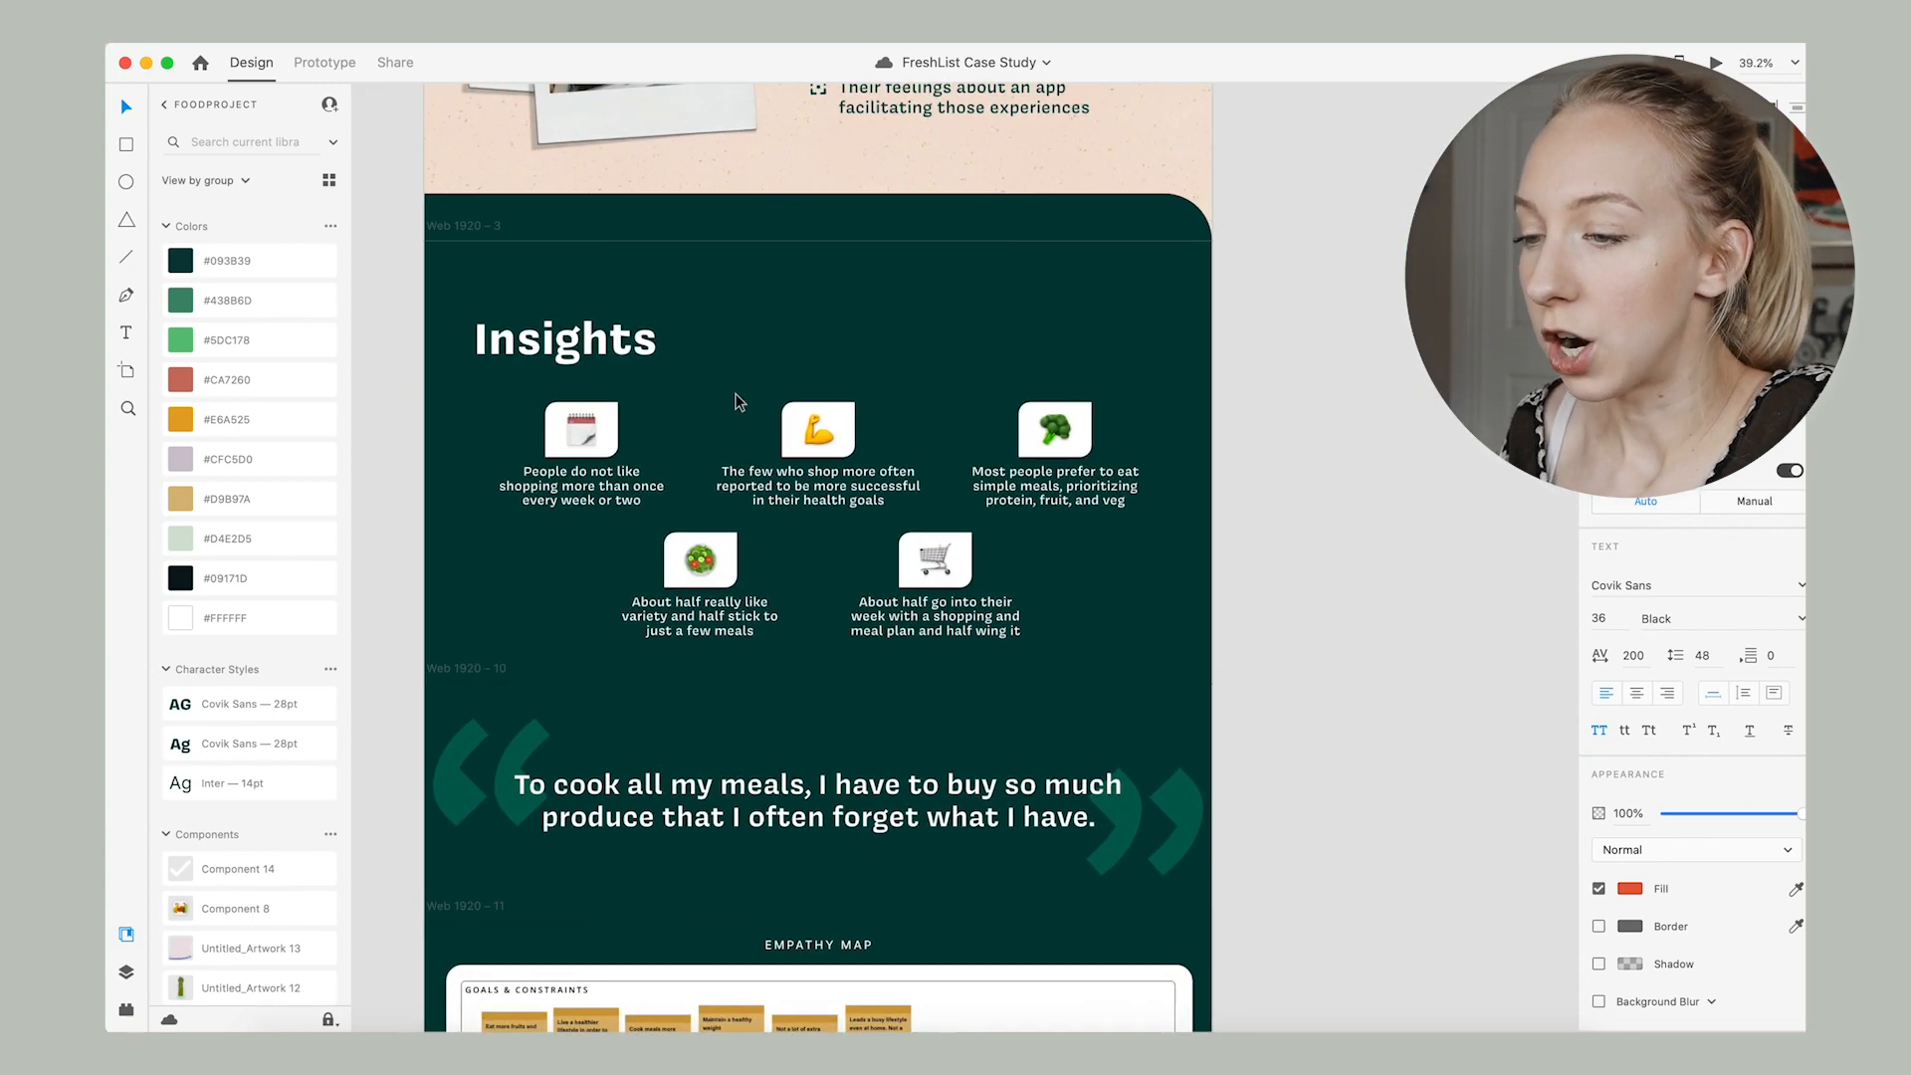
left_click(564, 339)
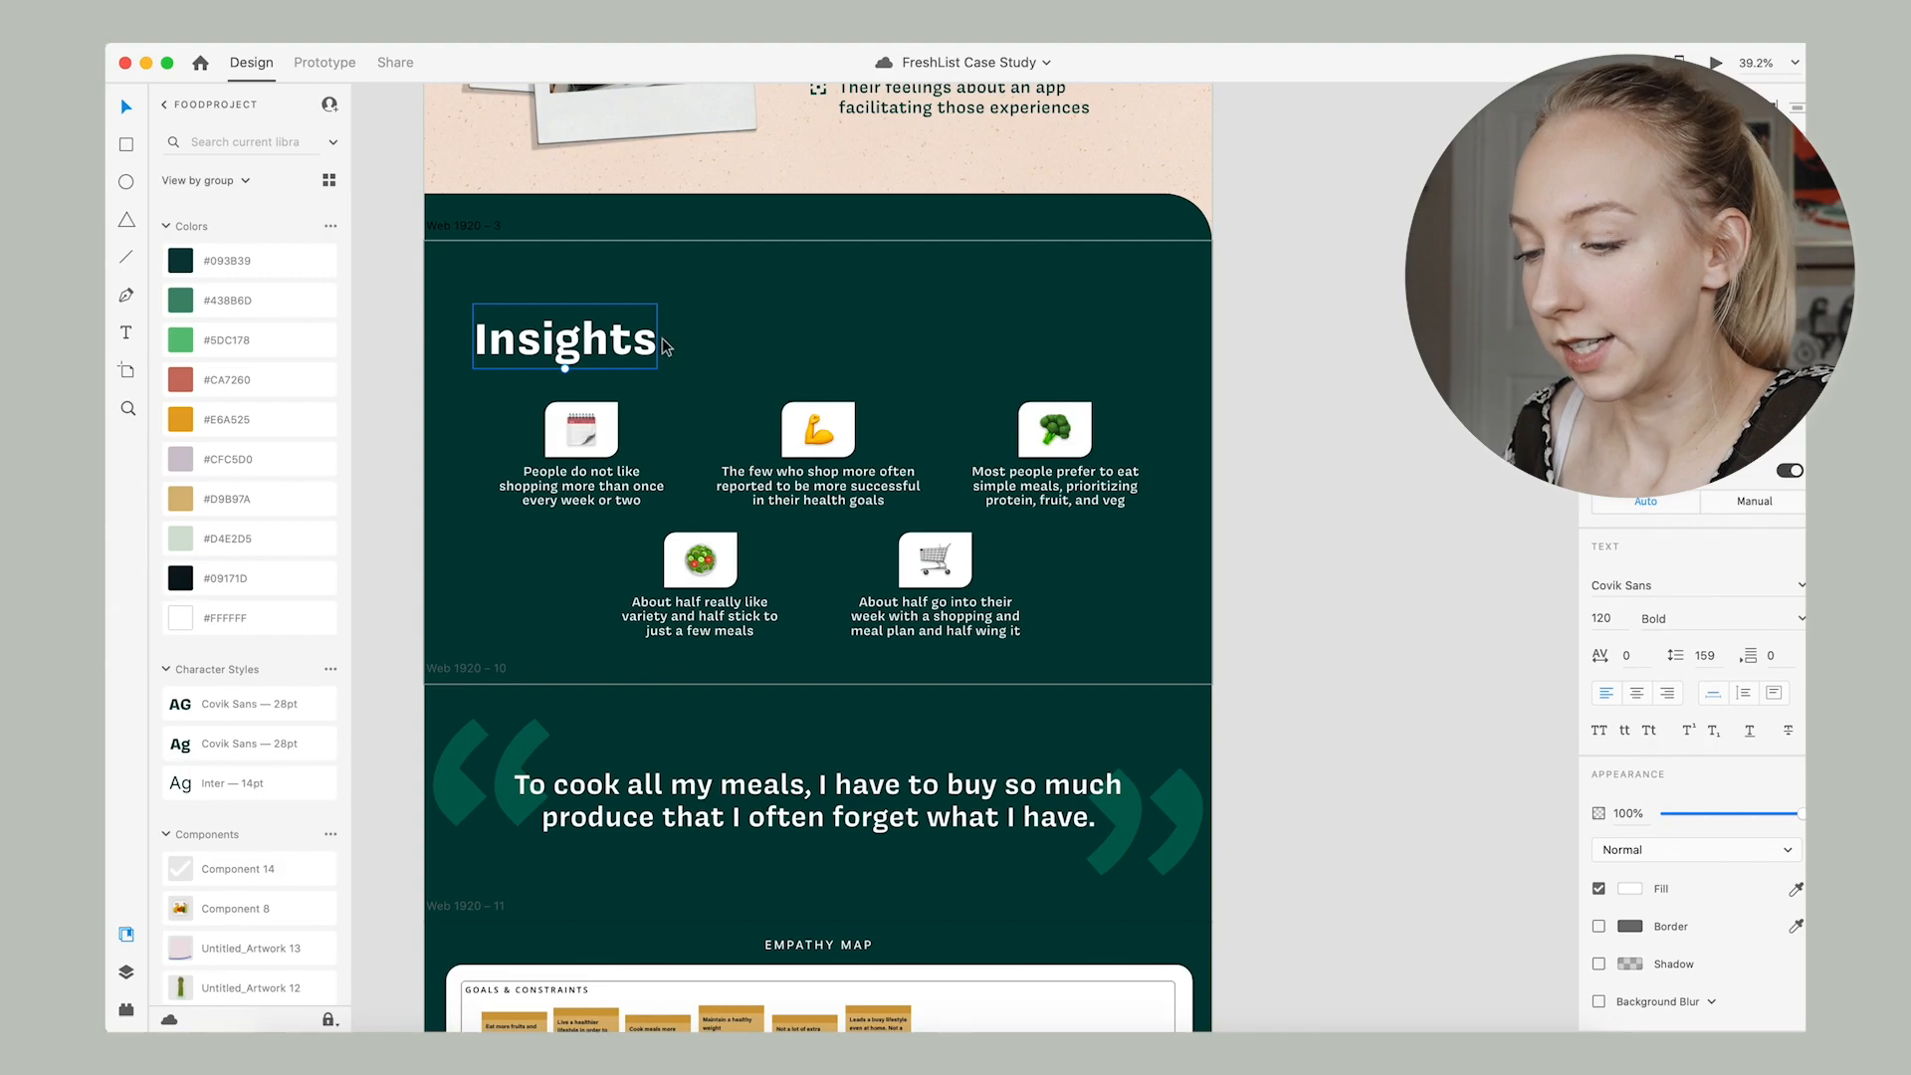
scroll("down", 3)
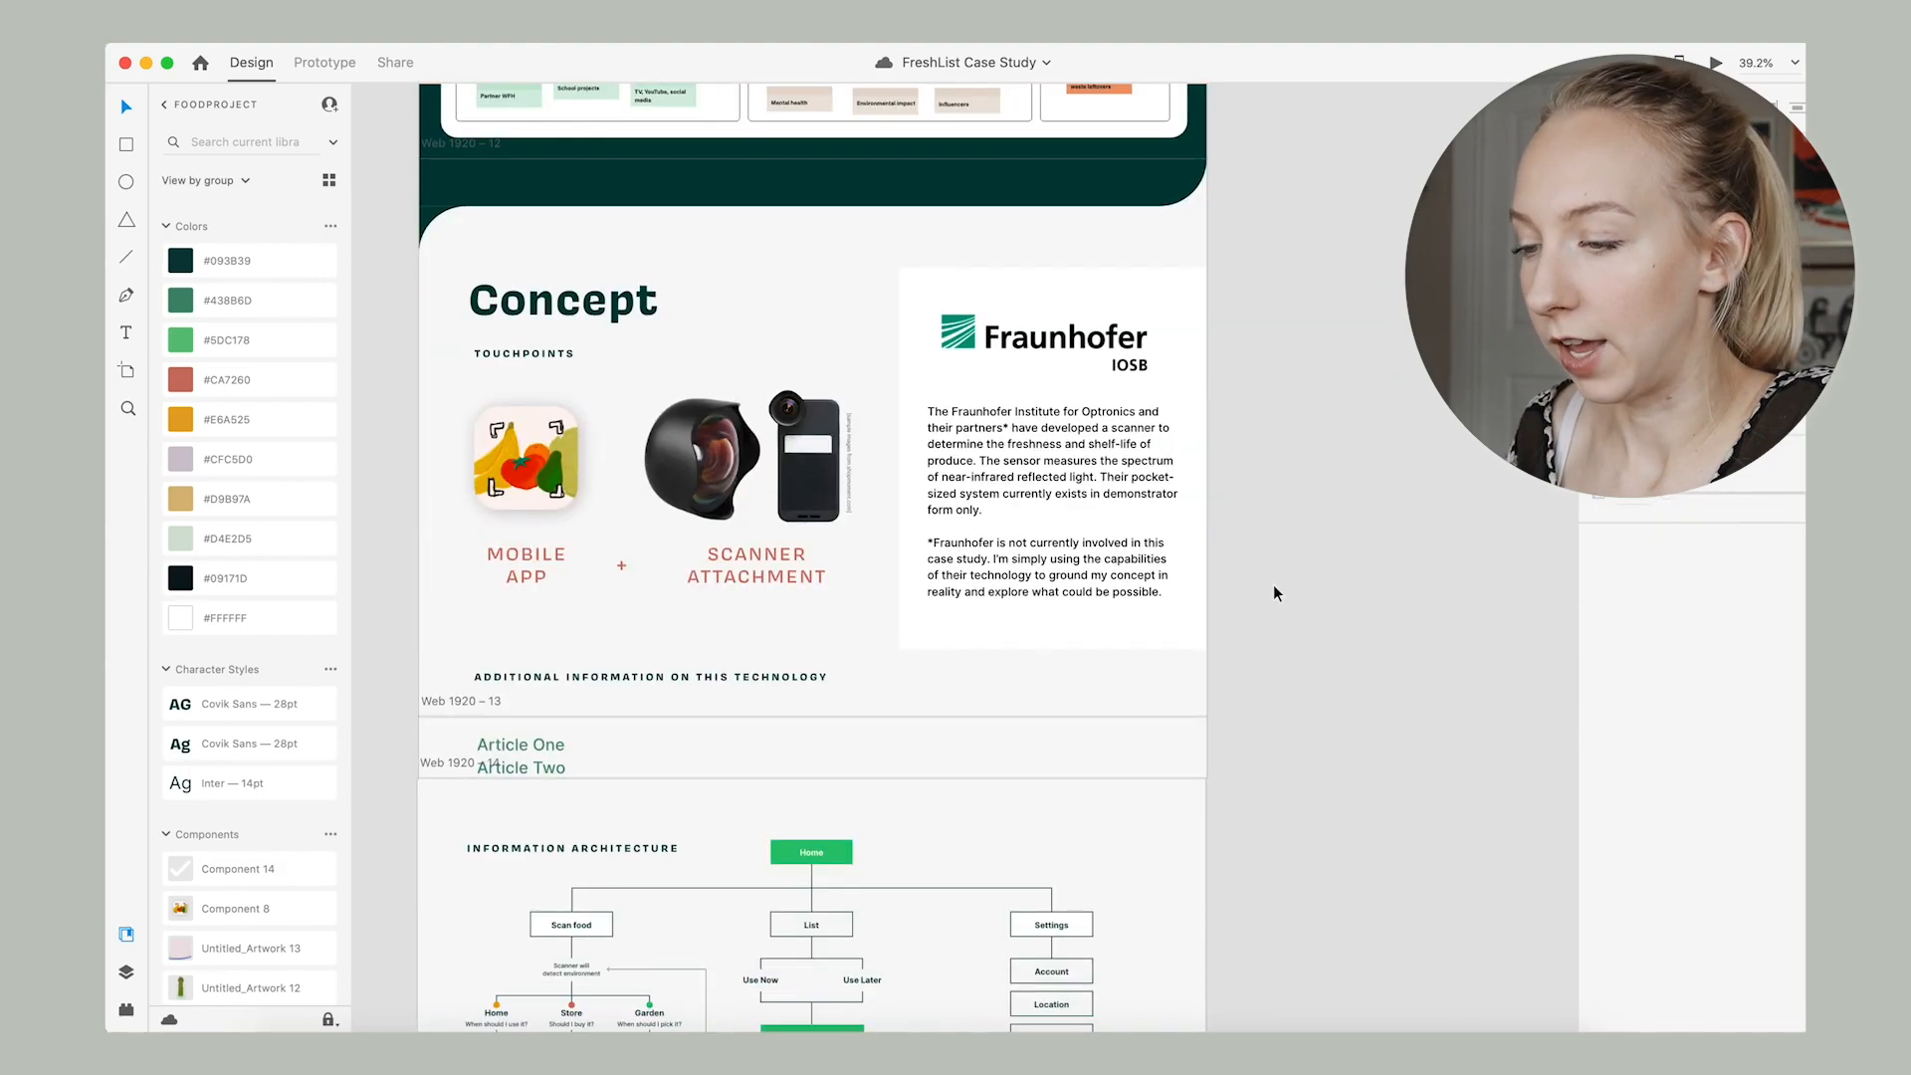
scroll("down", 3)
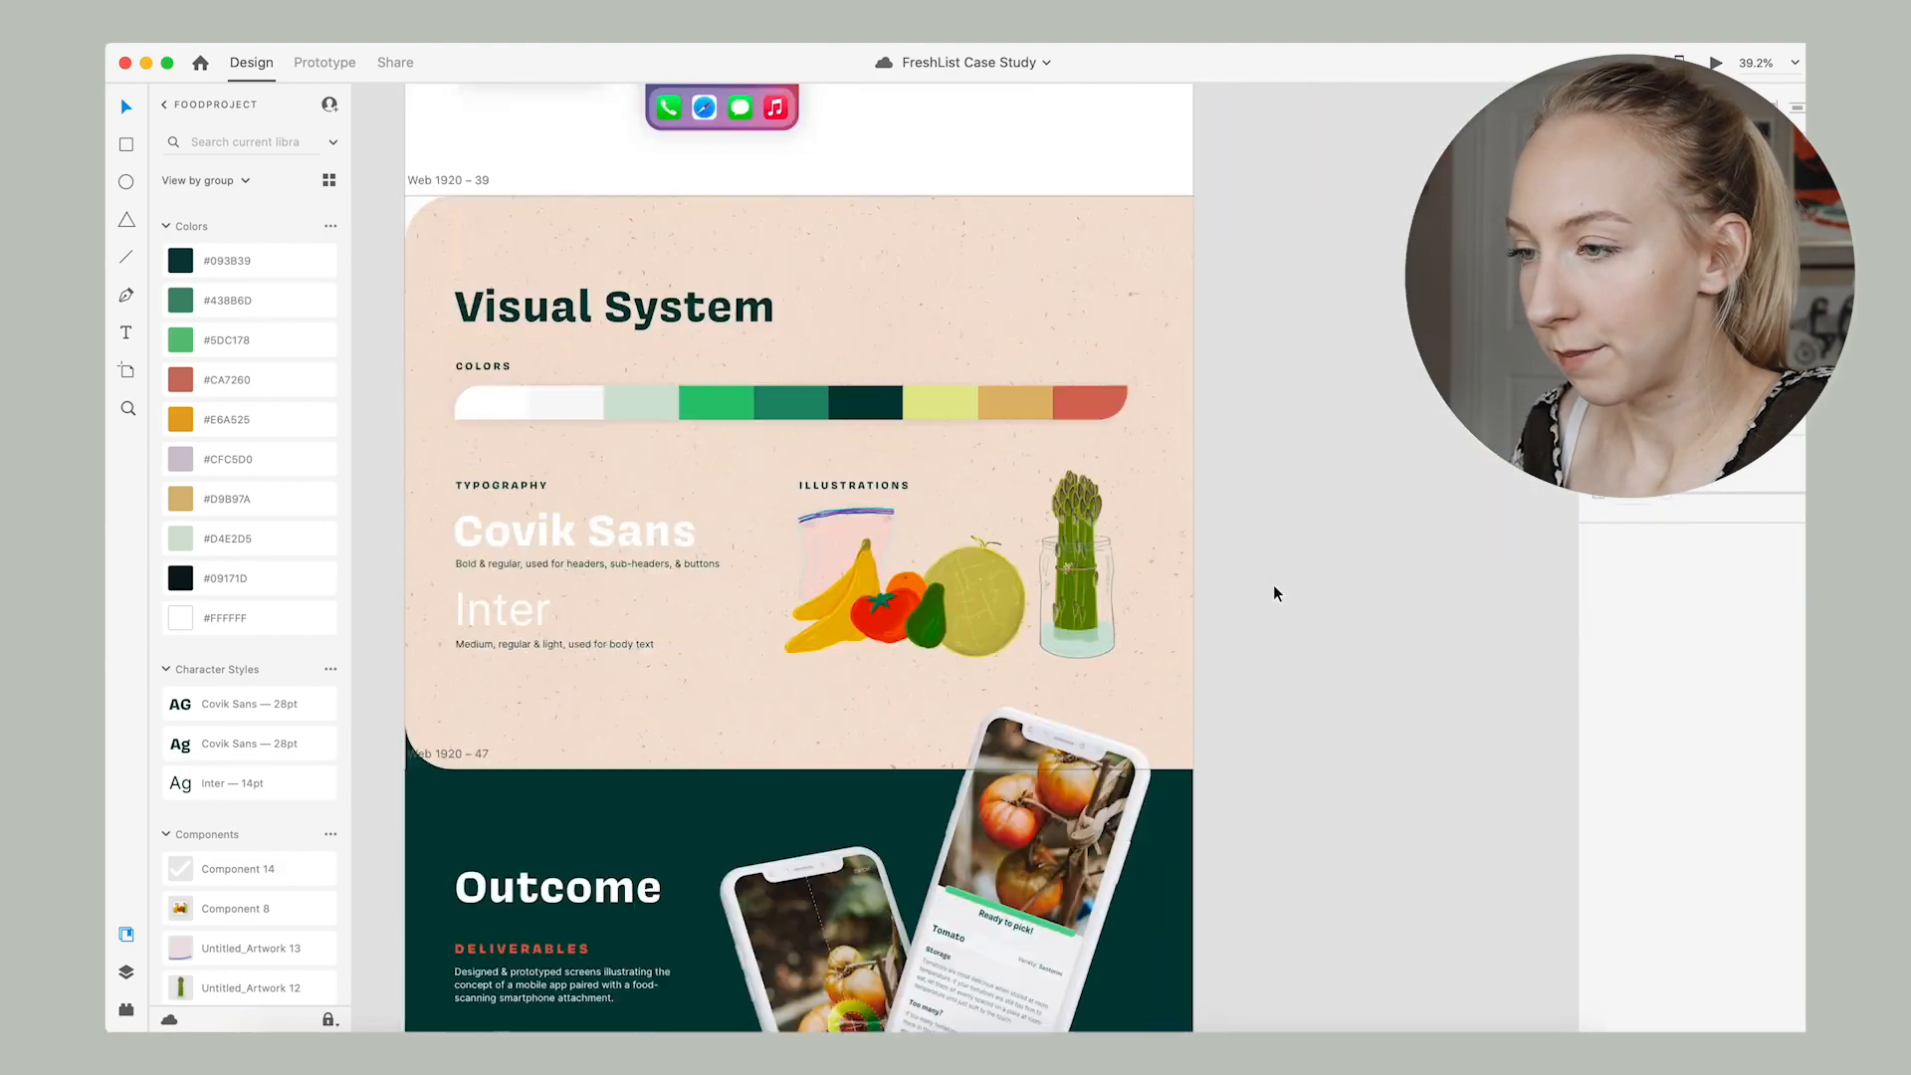
scroll("down", 3)
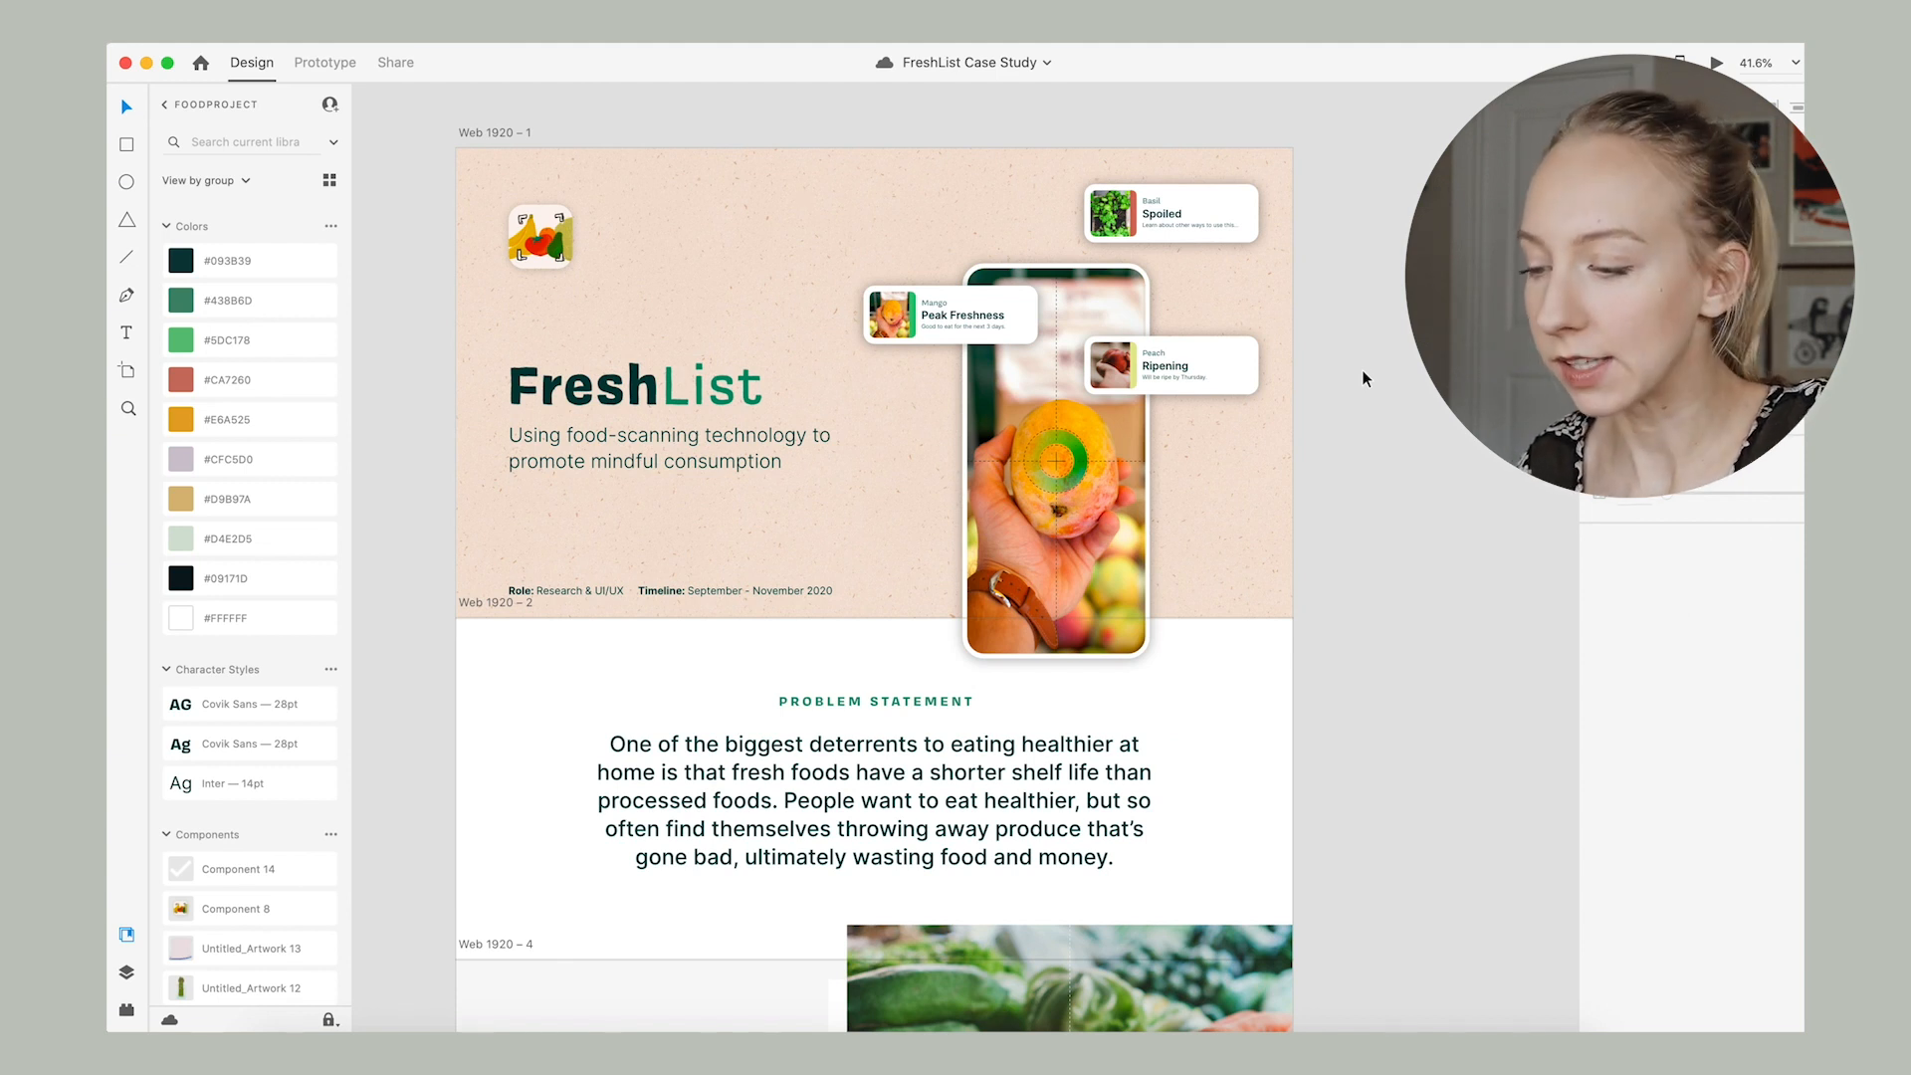
left_click(631, 388)
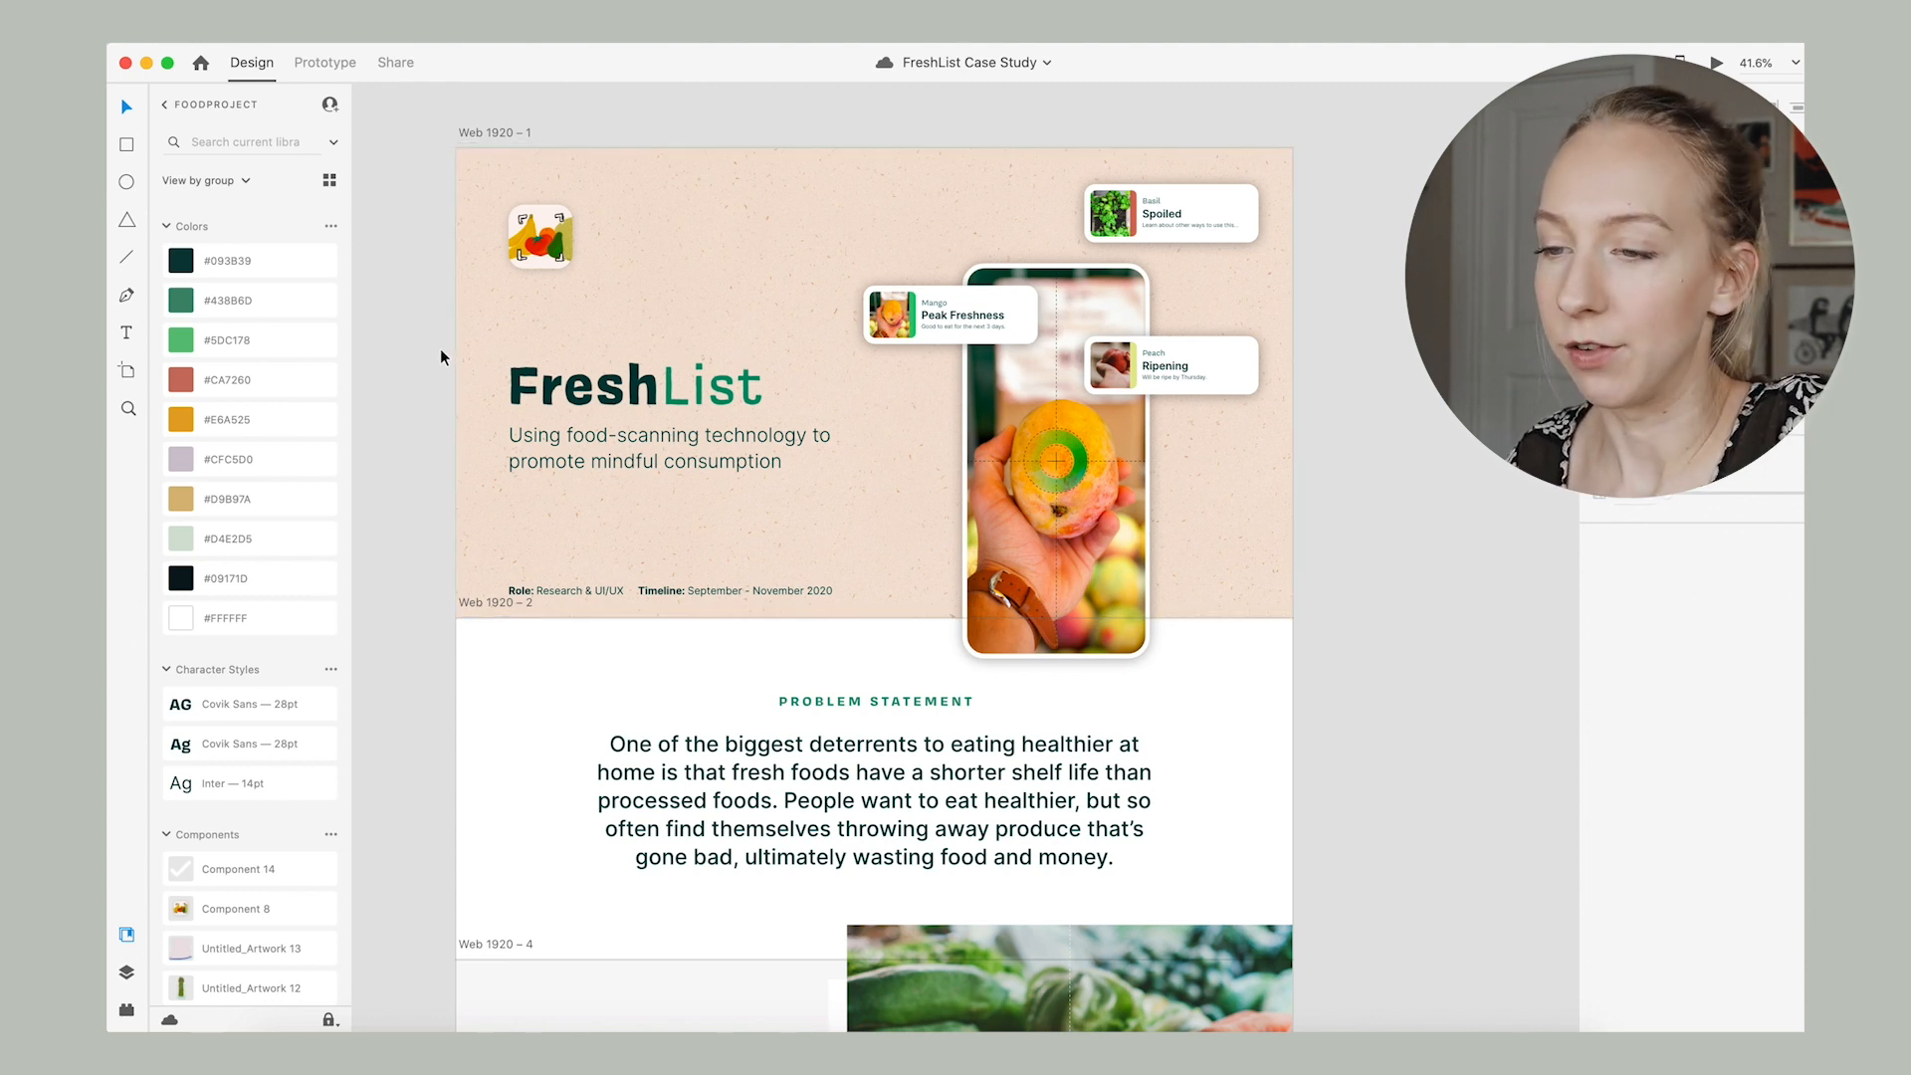
left_click(249, 497)
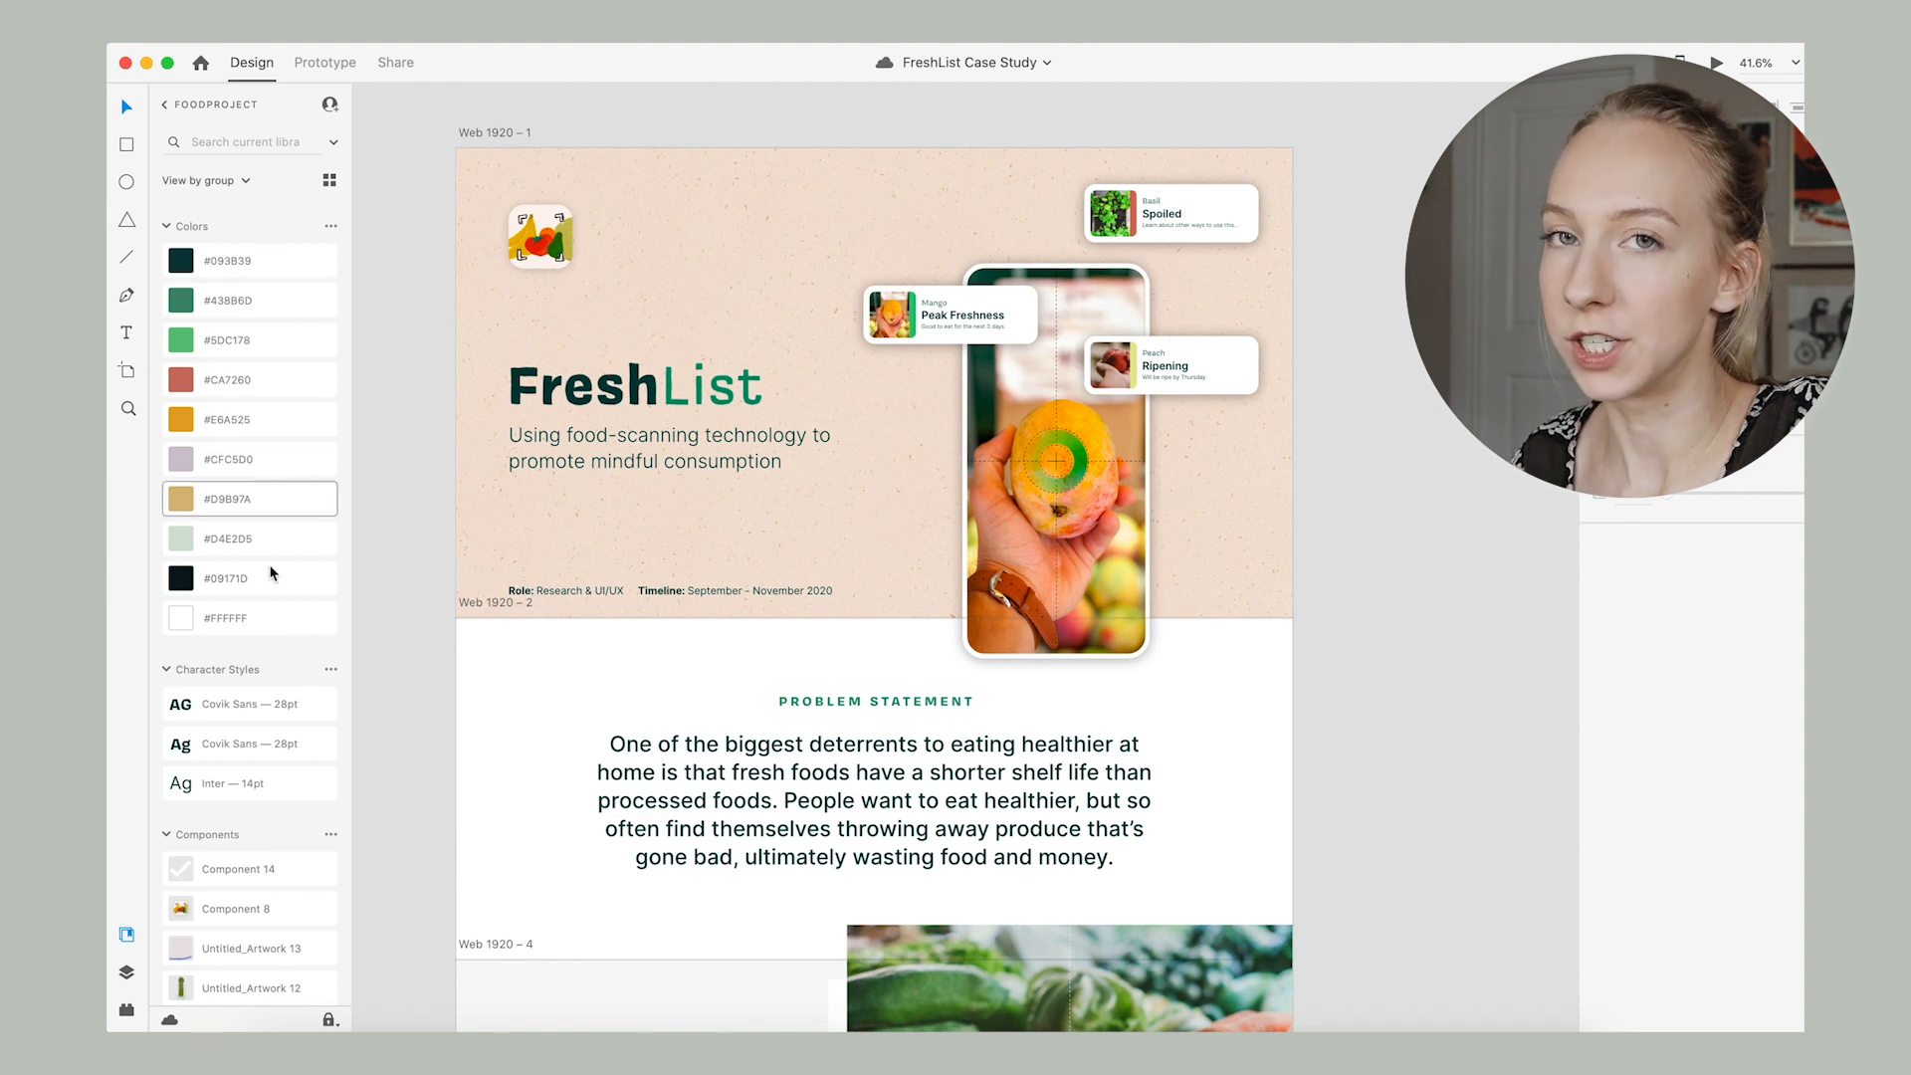
mouse_move(273, 577)
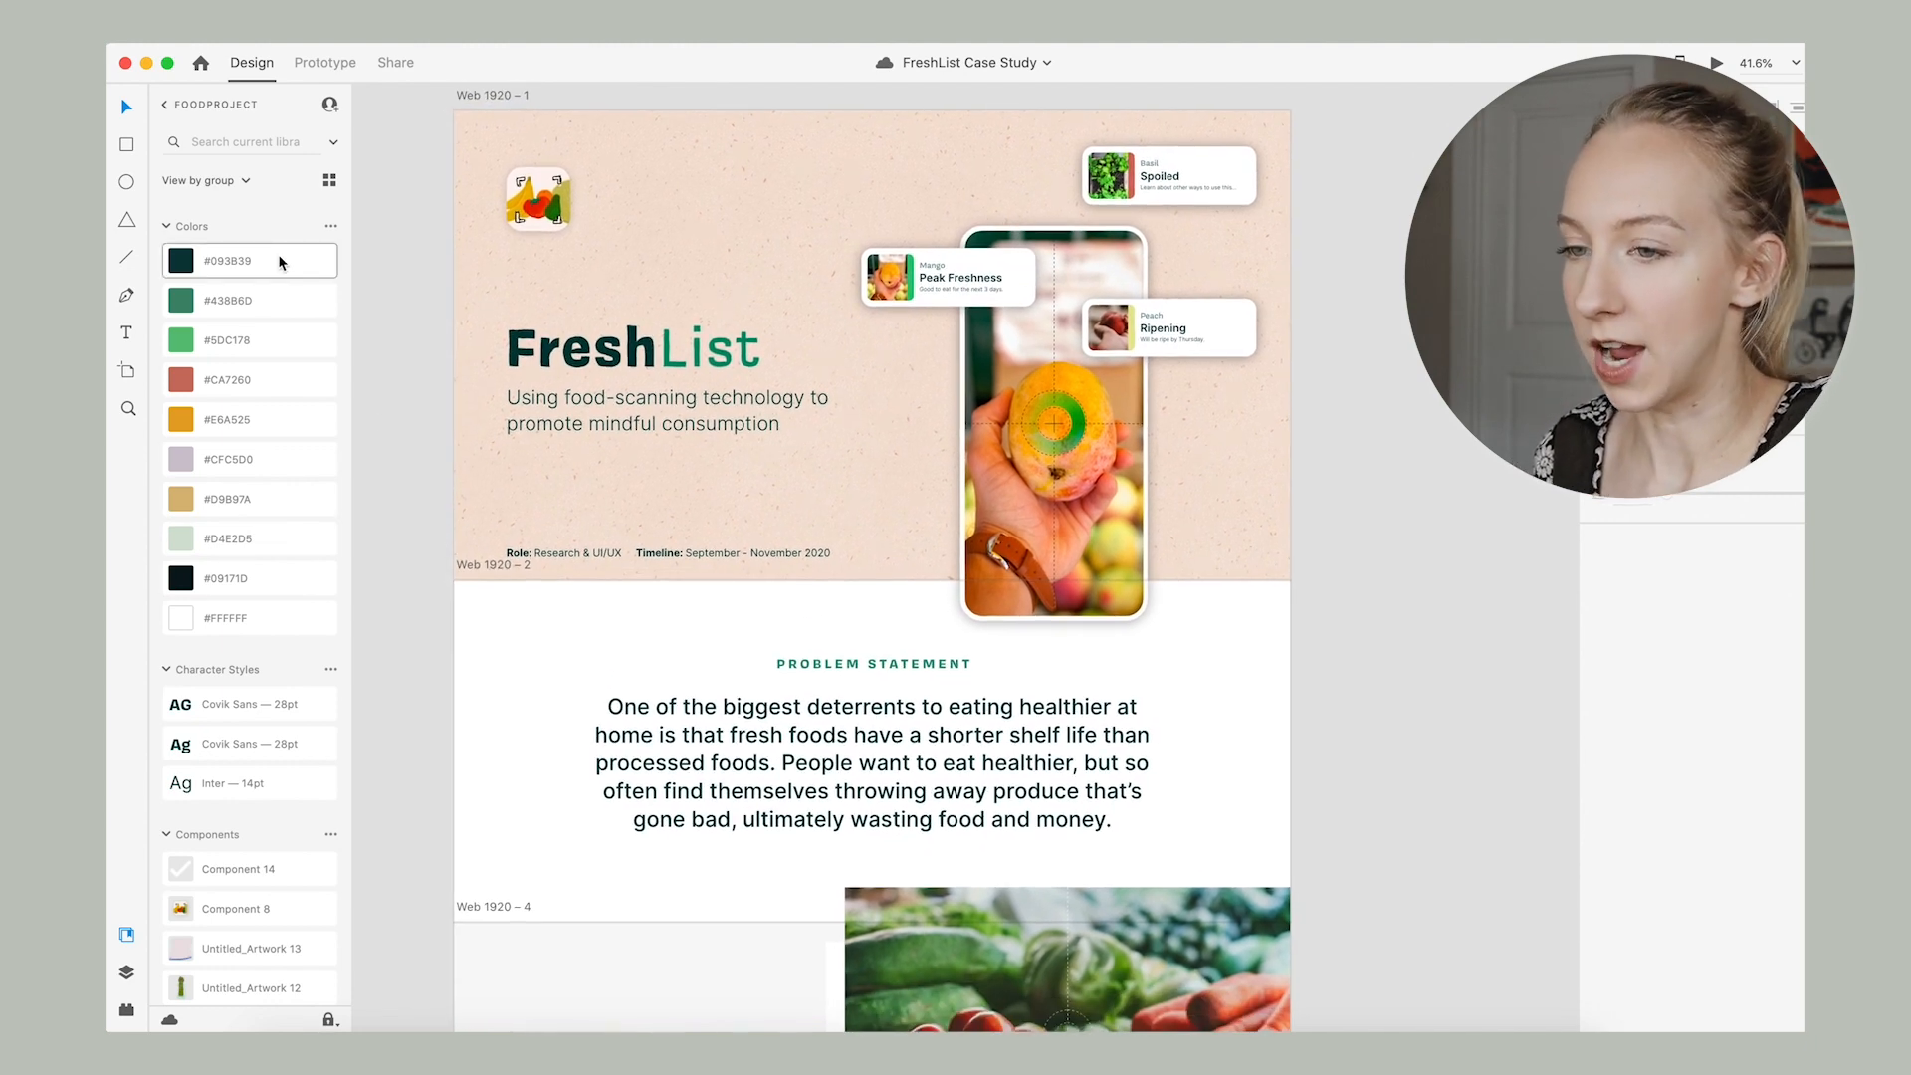
mouse_move(182, 300)
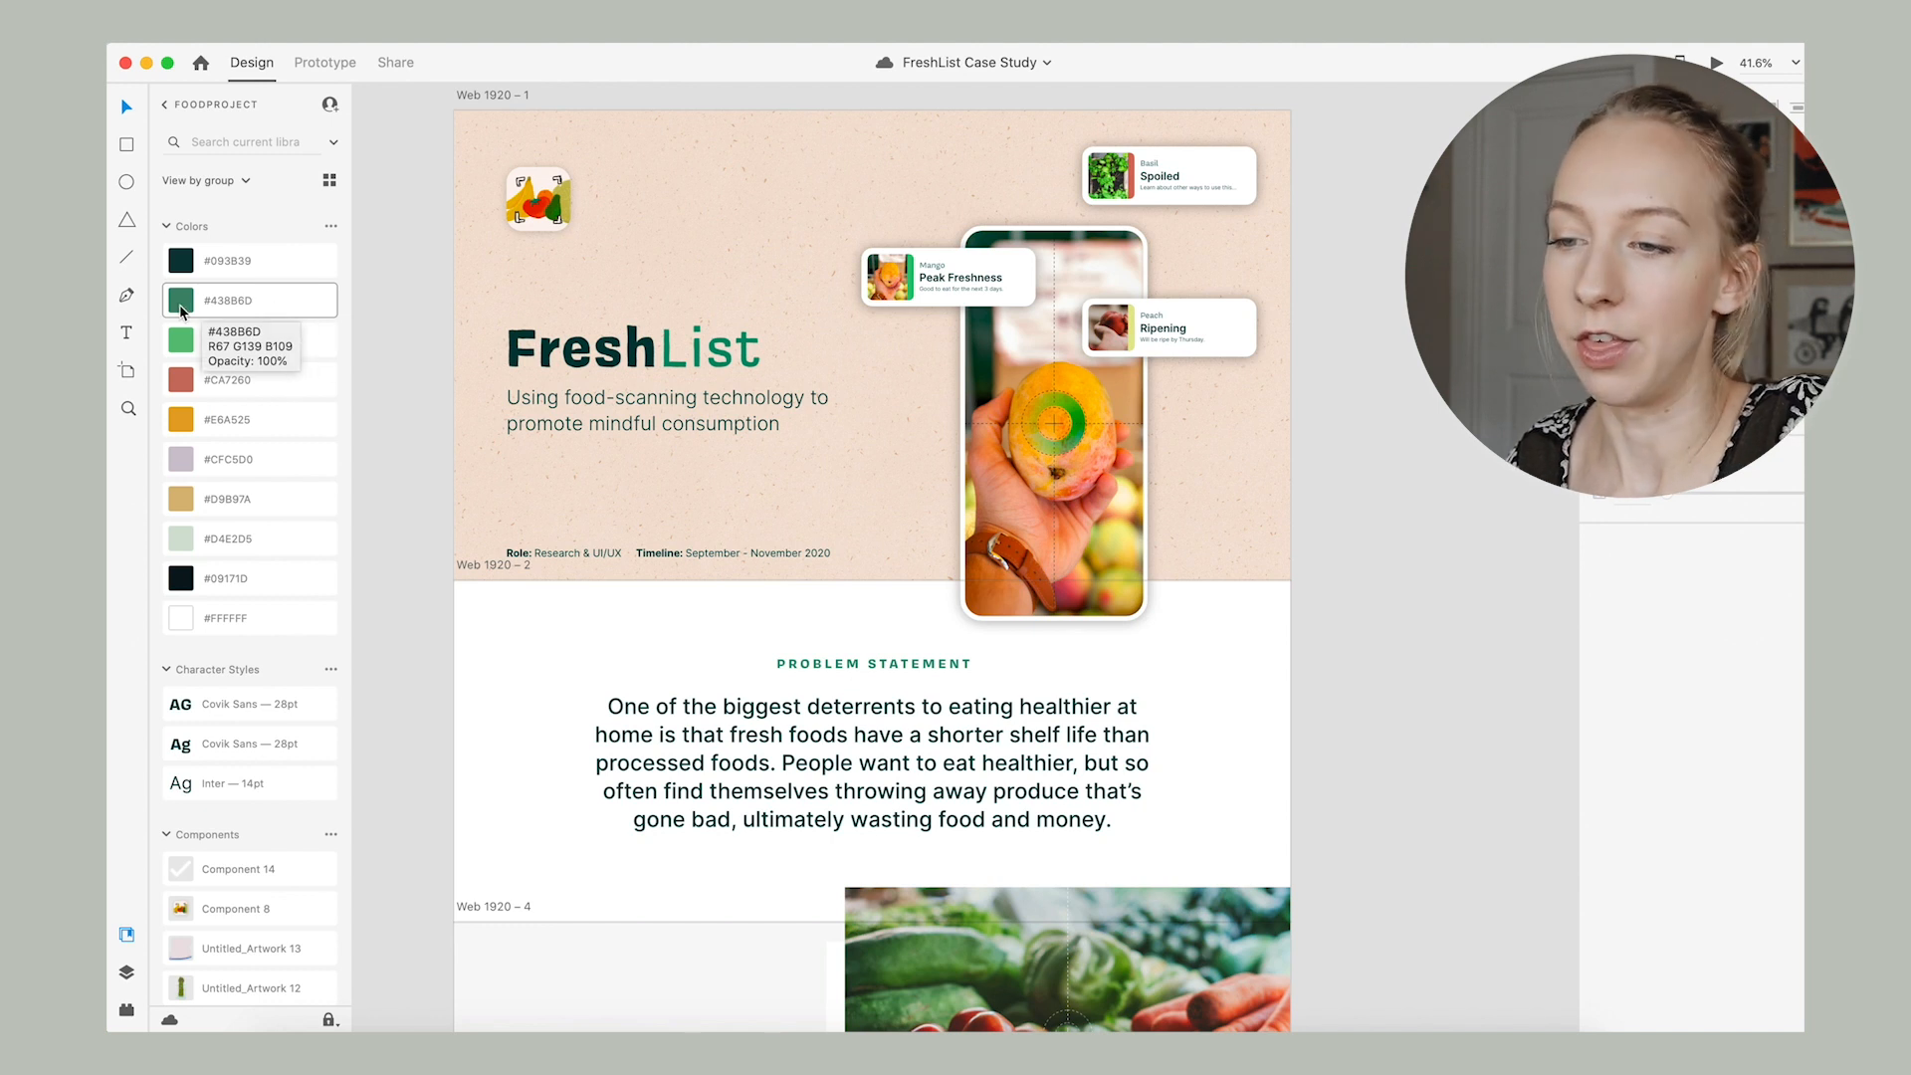
scroll("down", 3)
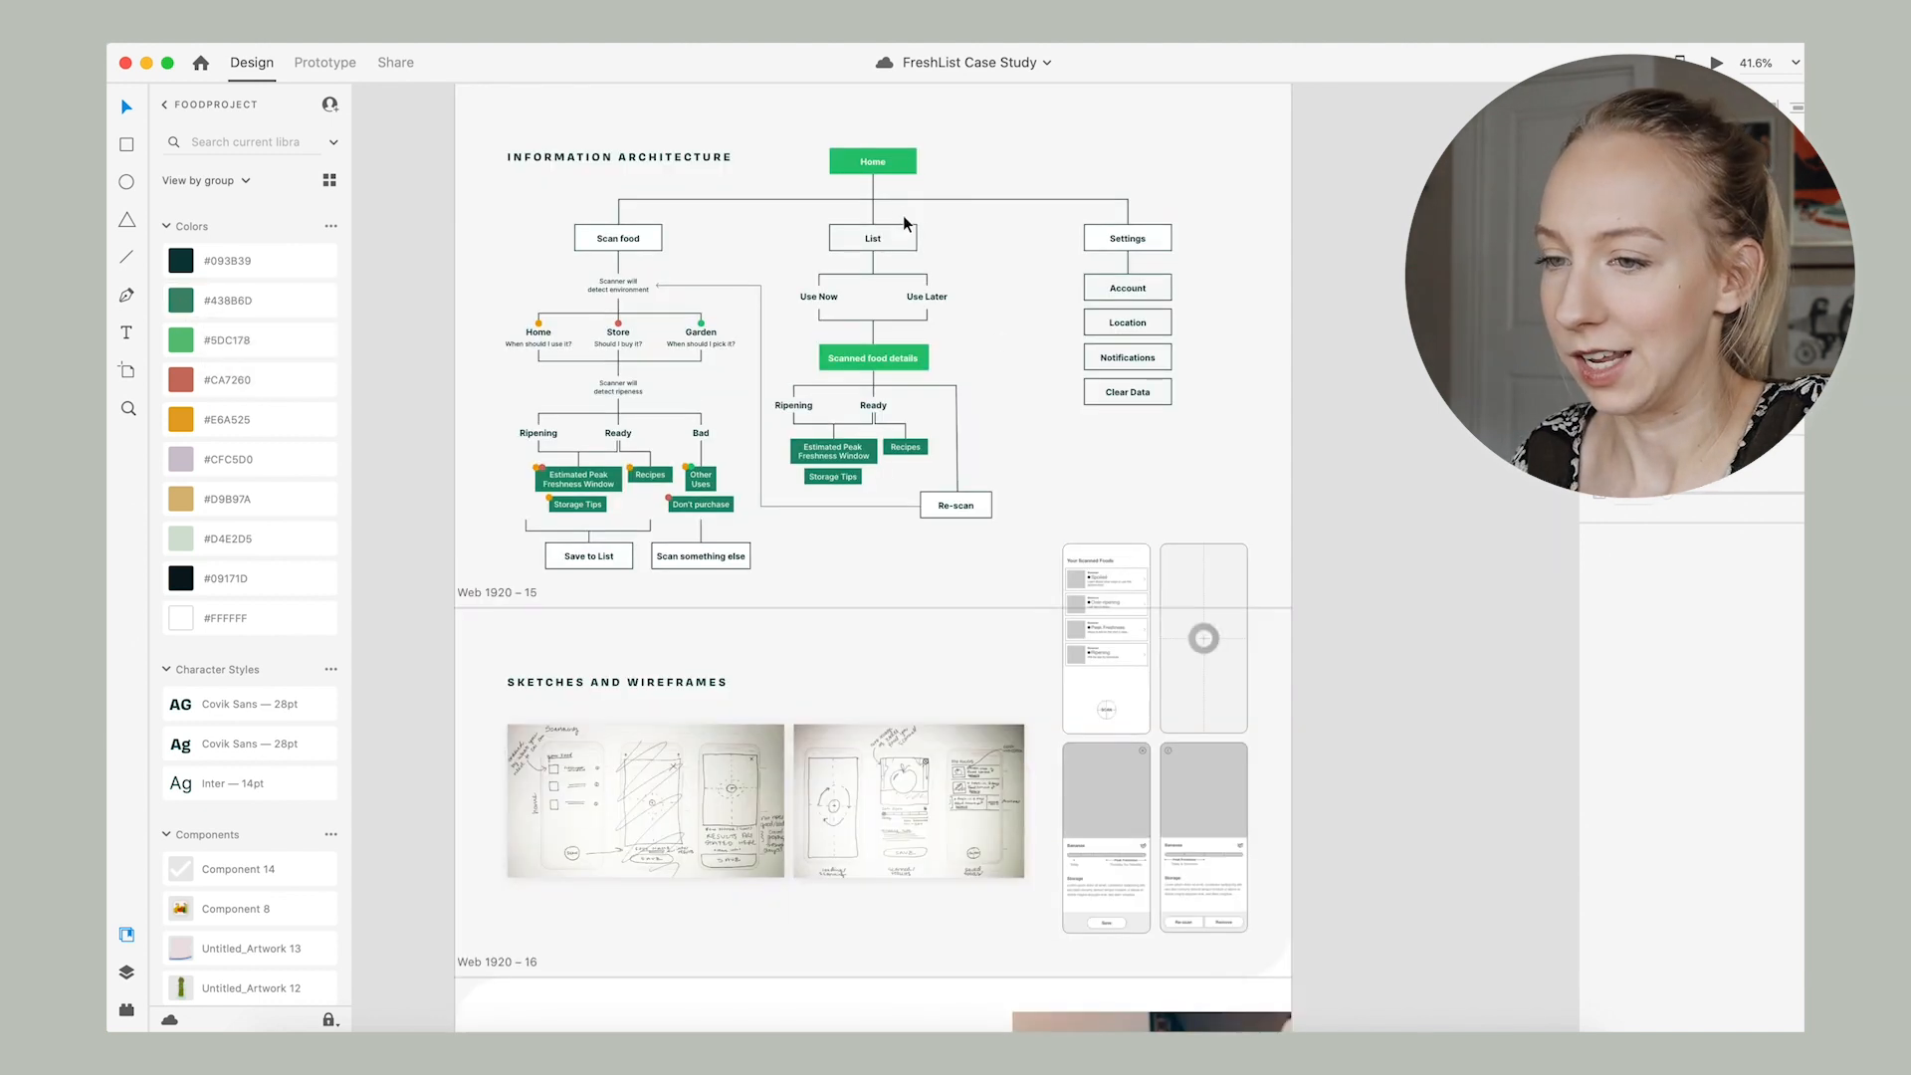
left_click(872, 161)
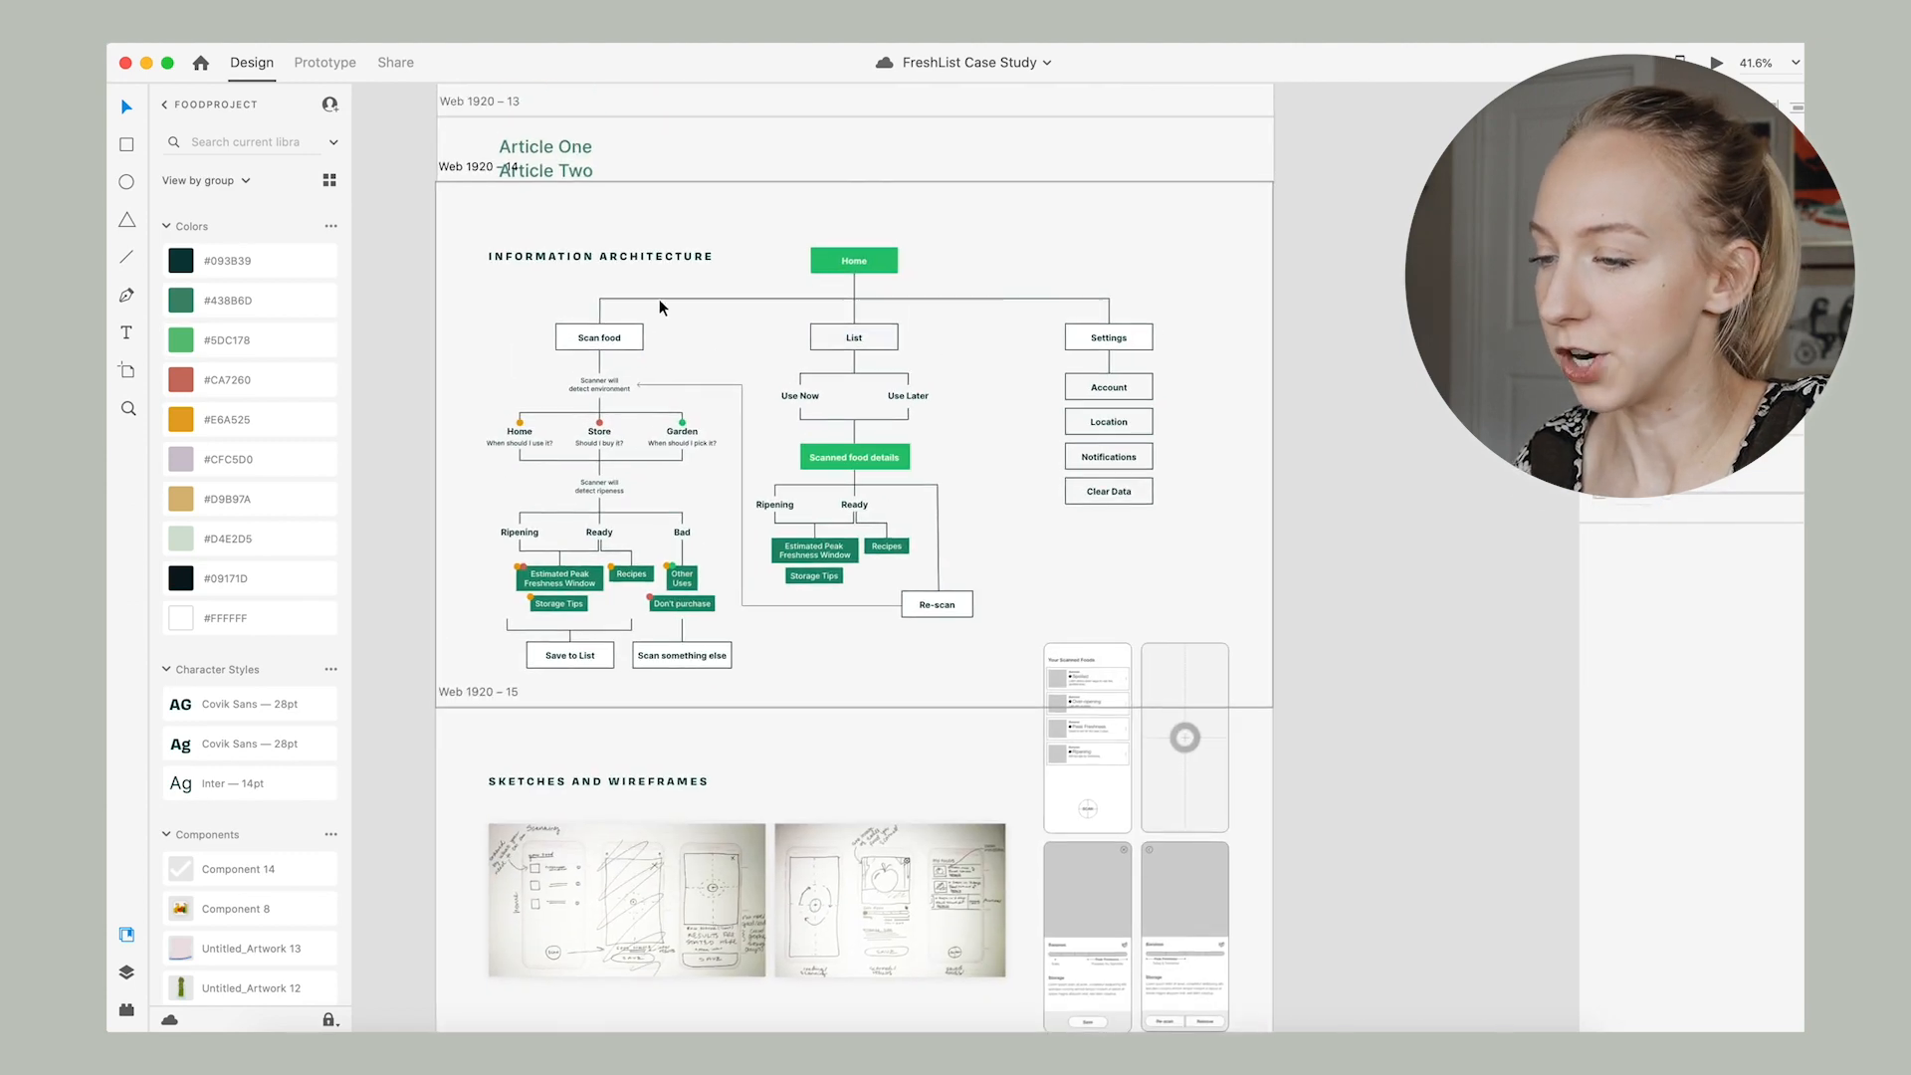
scroll("down", 3)
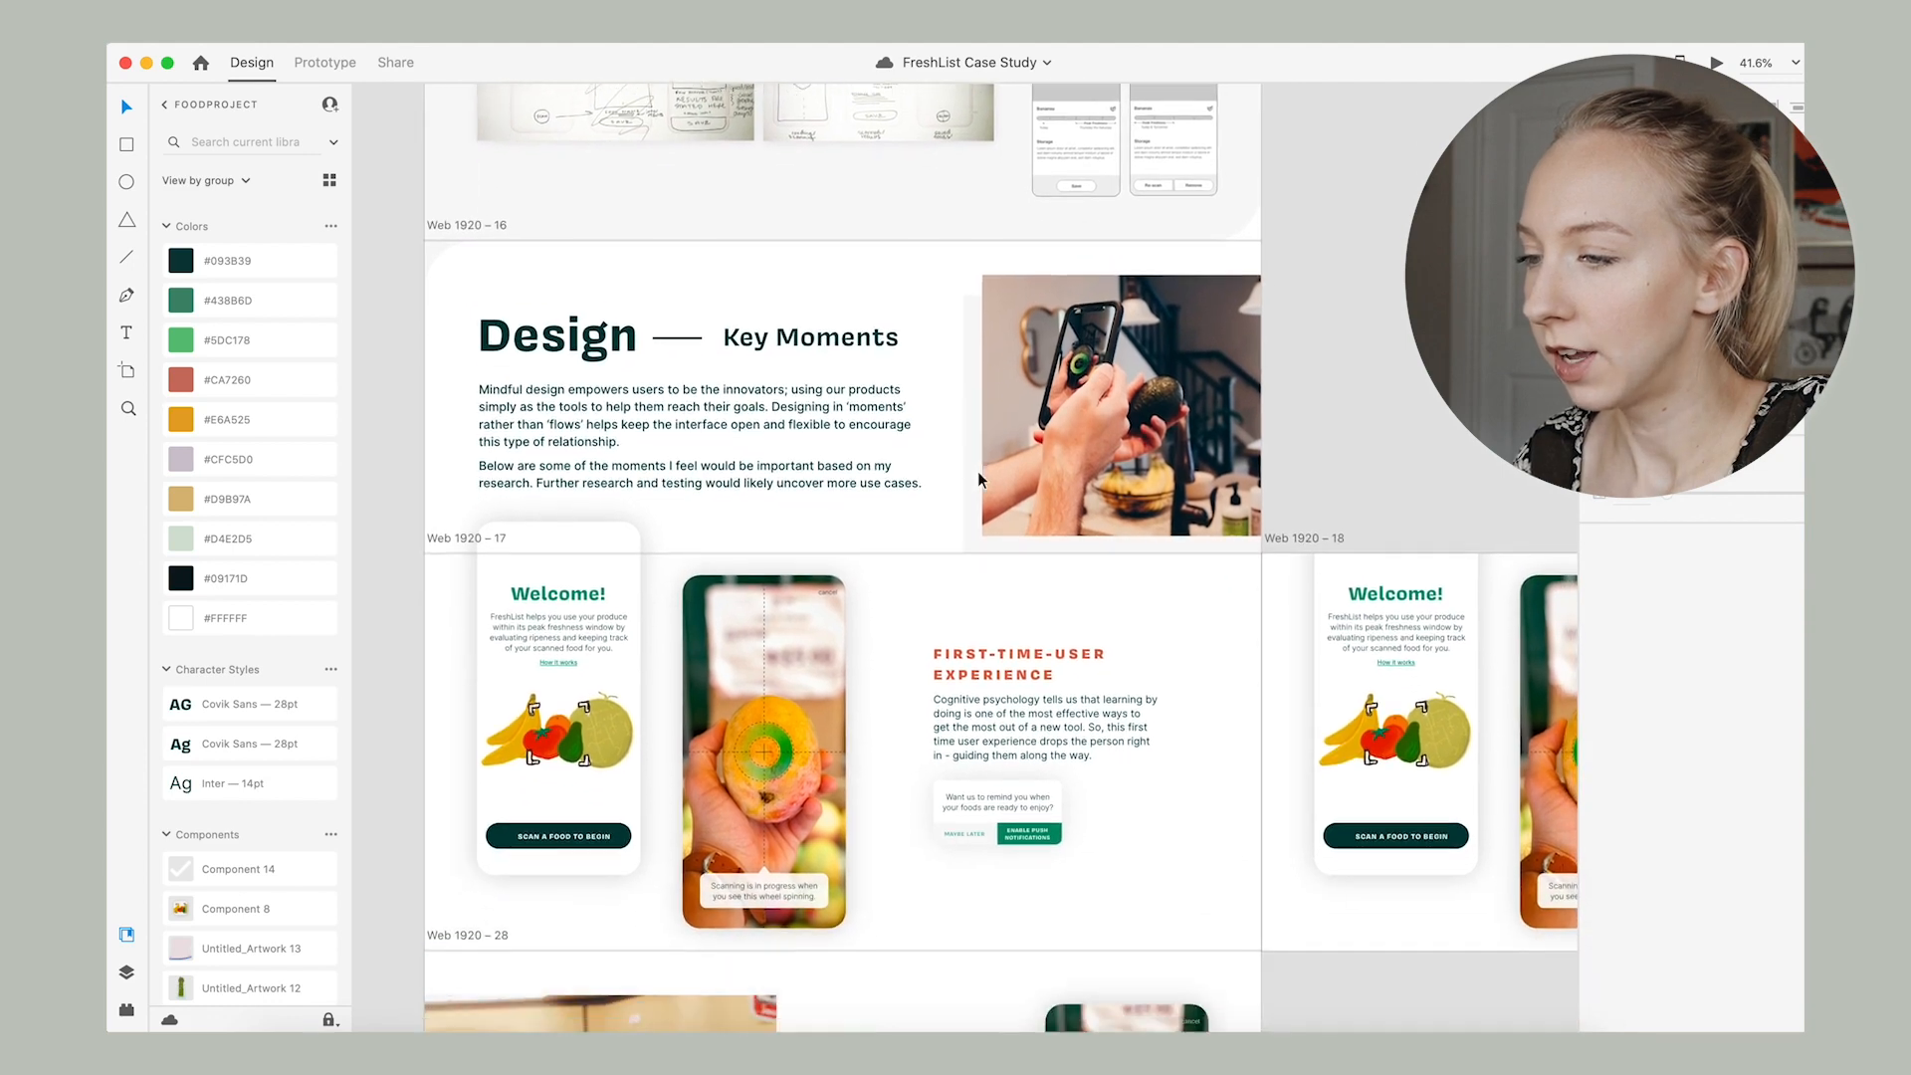
scroll("down", 3)
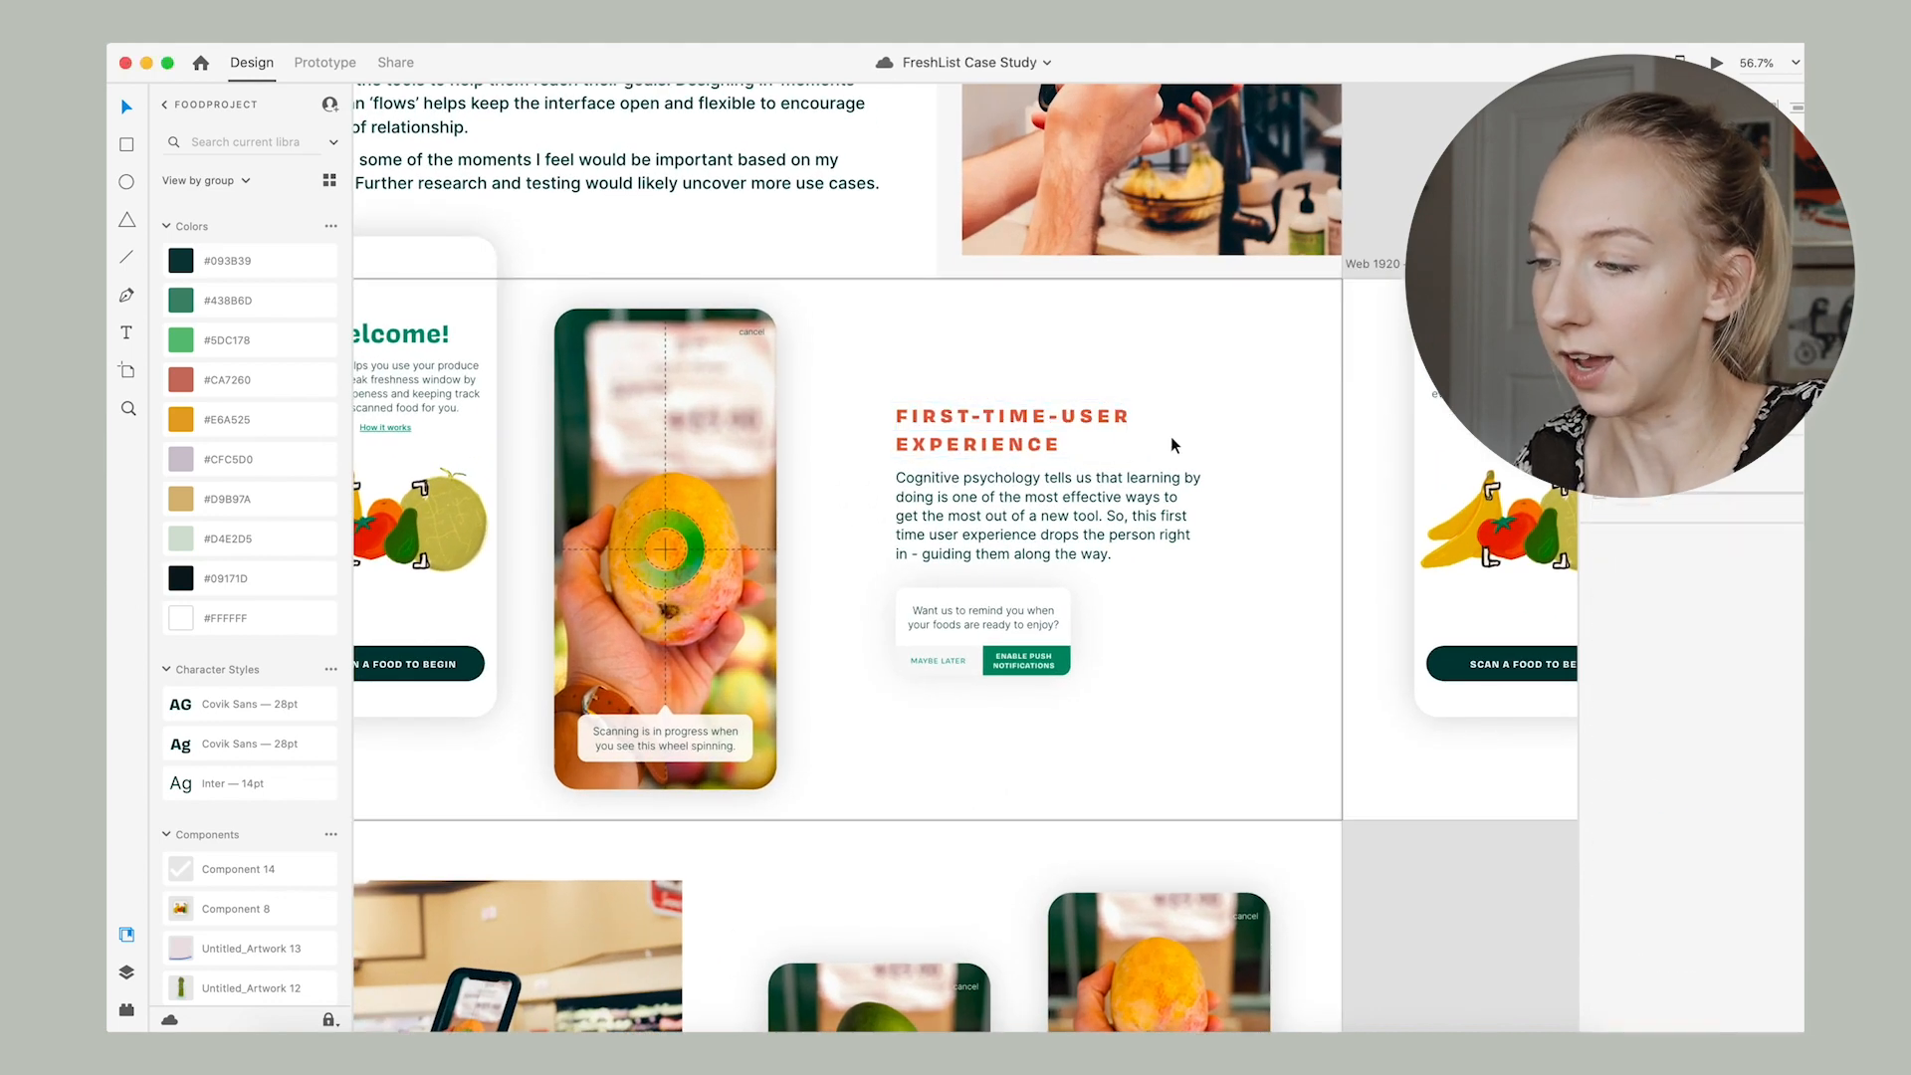
mouse_move(1200, 337)
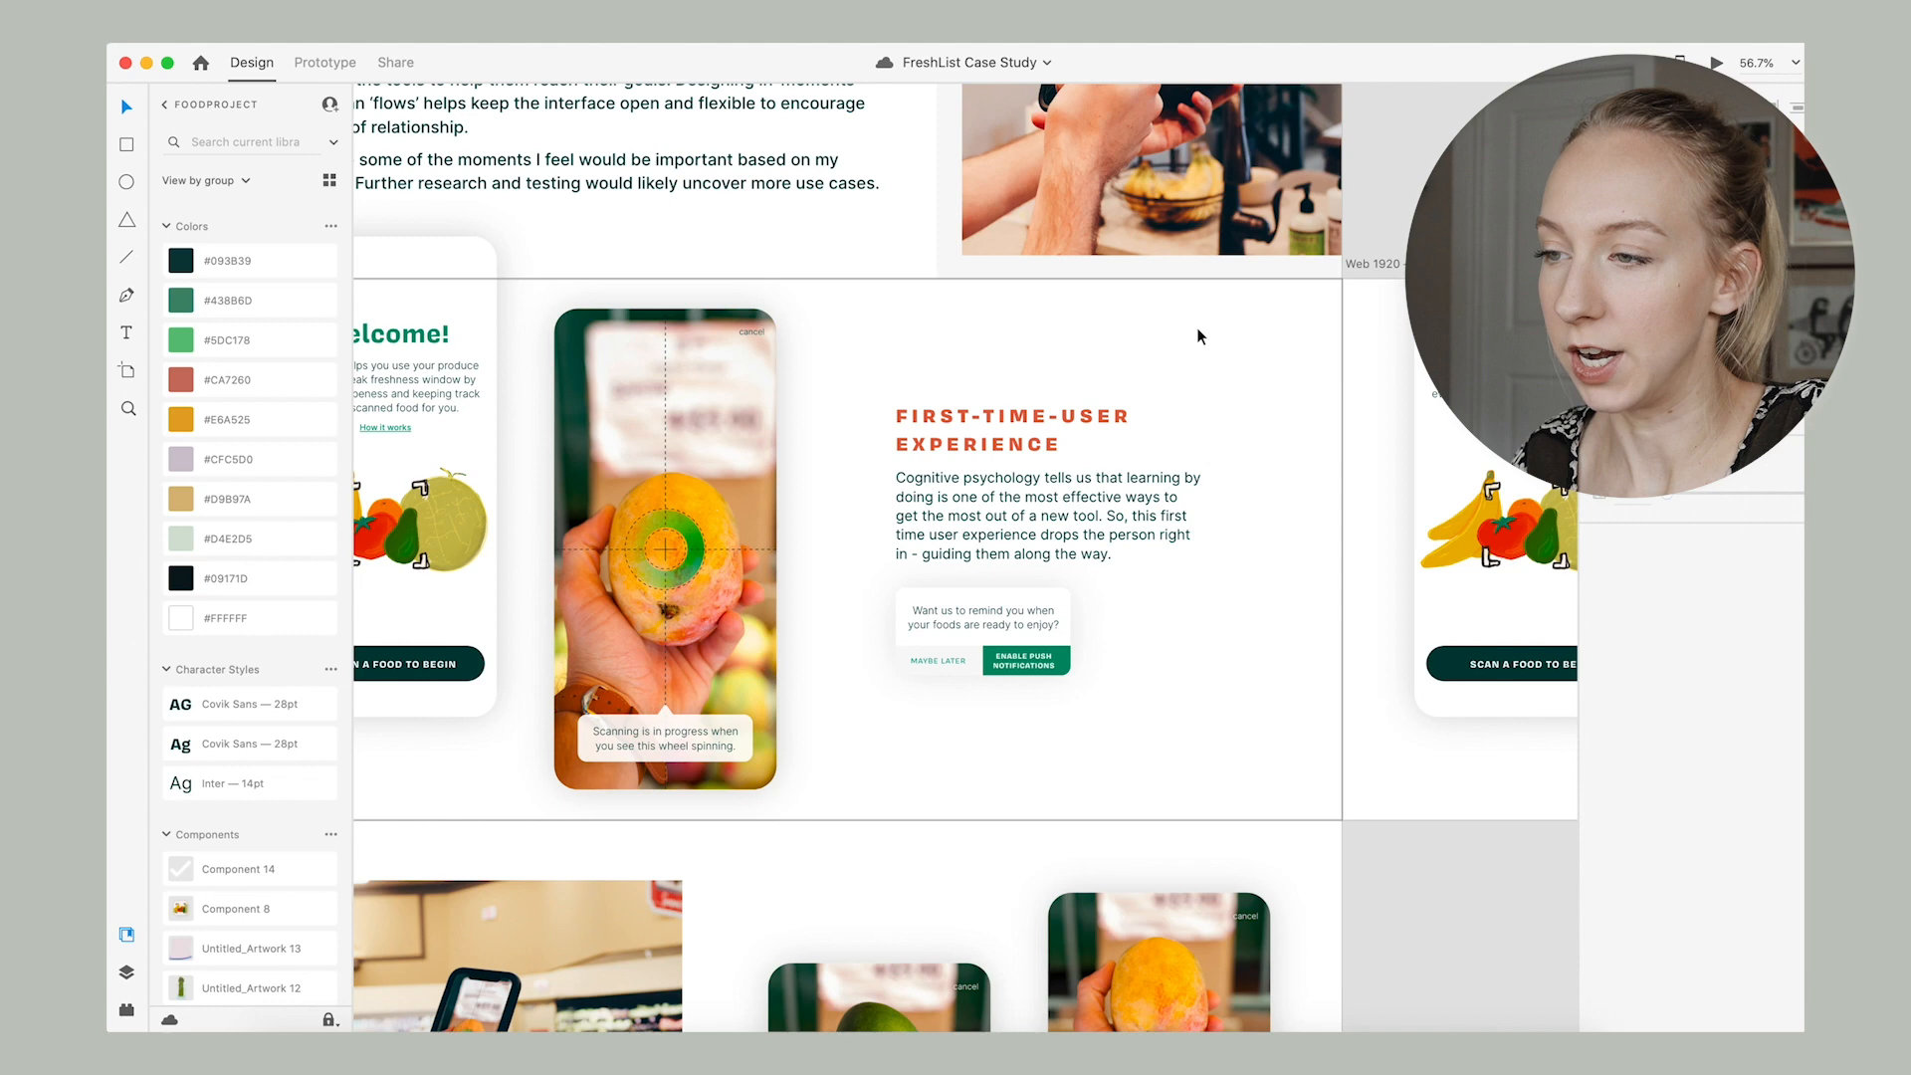
scroll("down", 3)
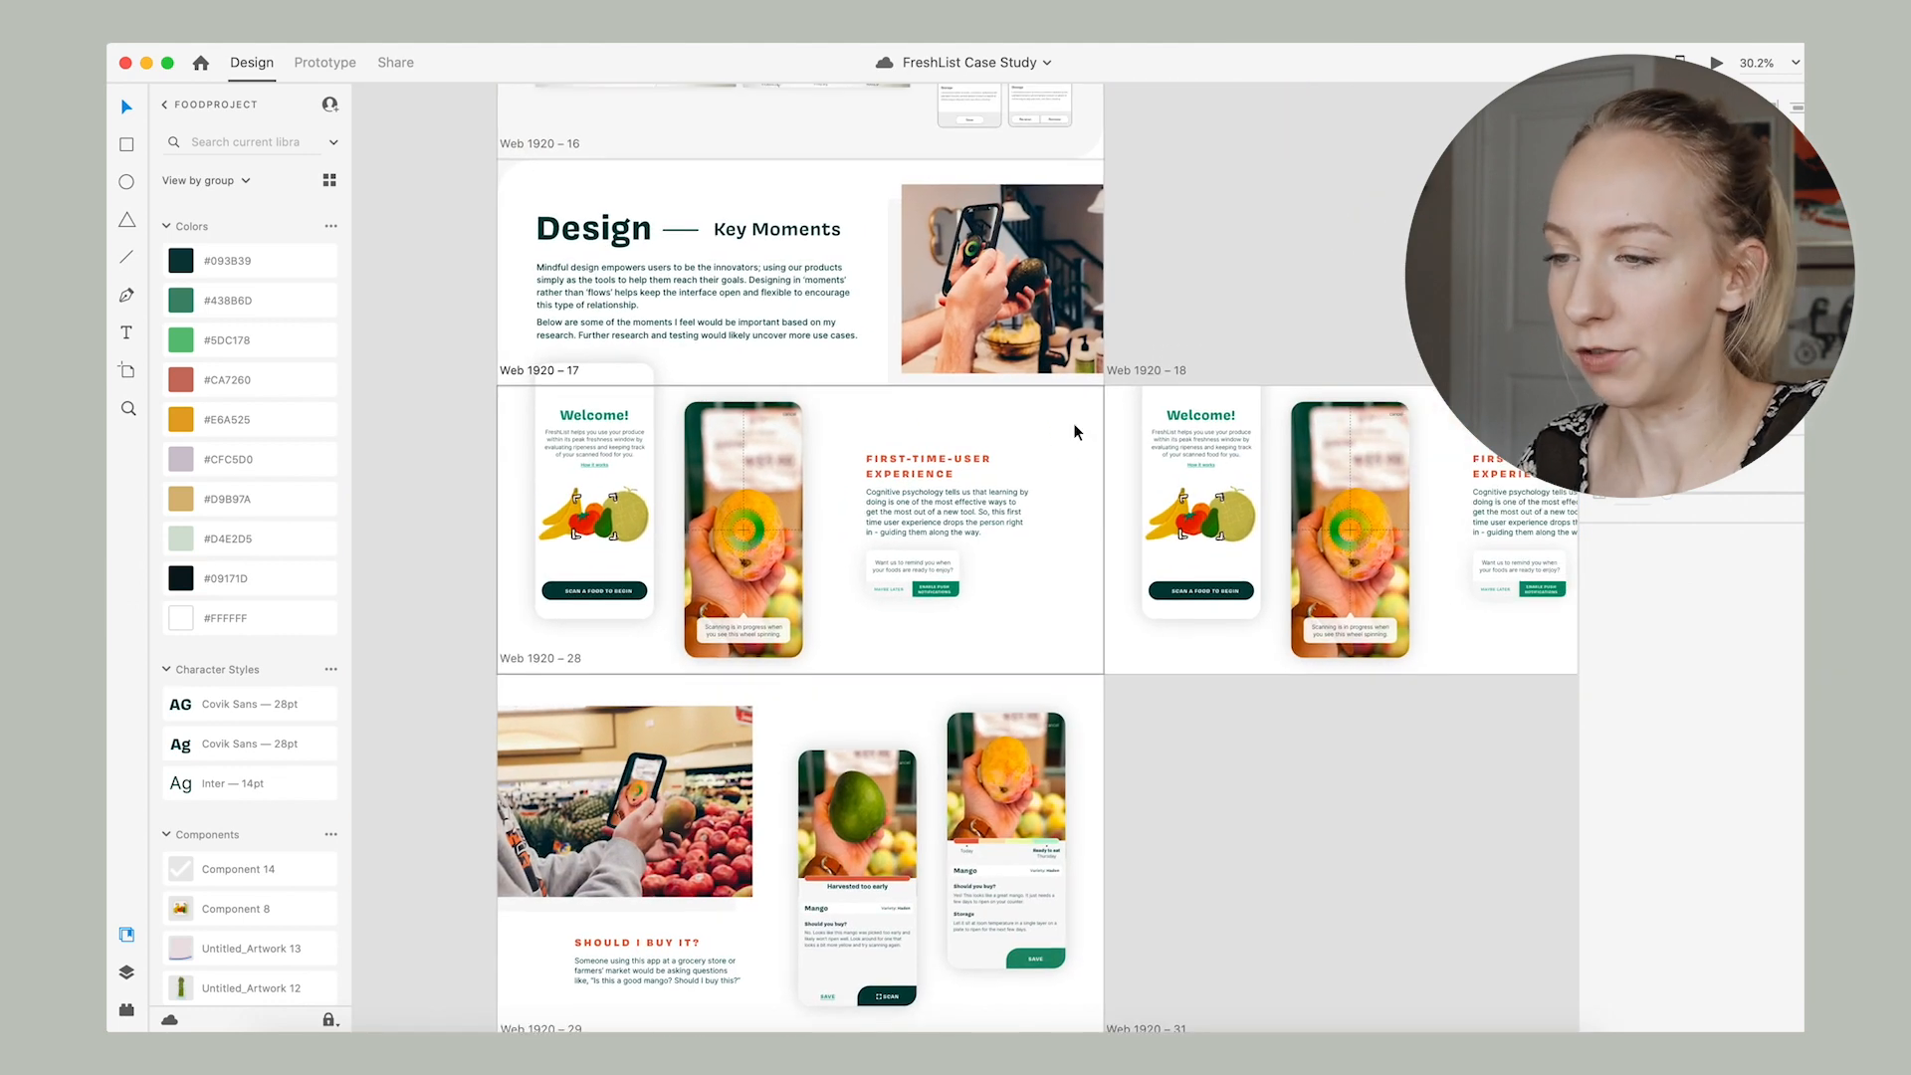
scroll("down", 3)
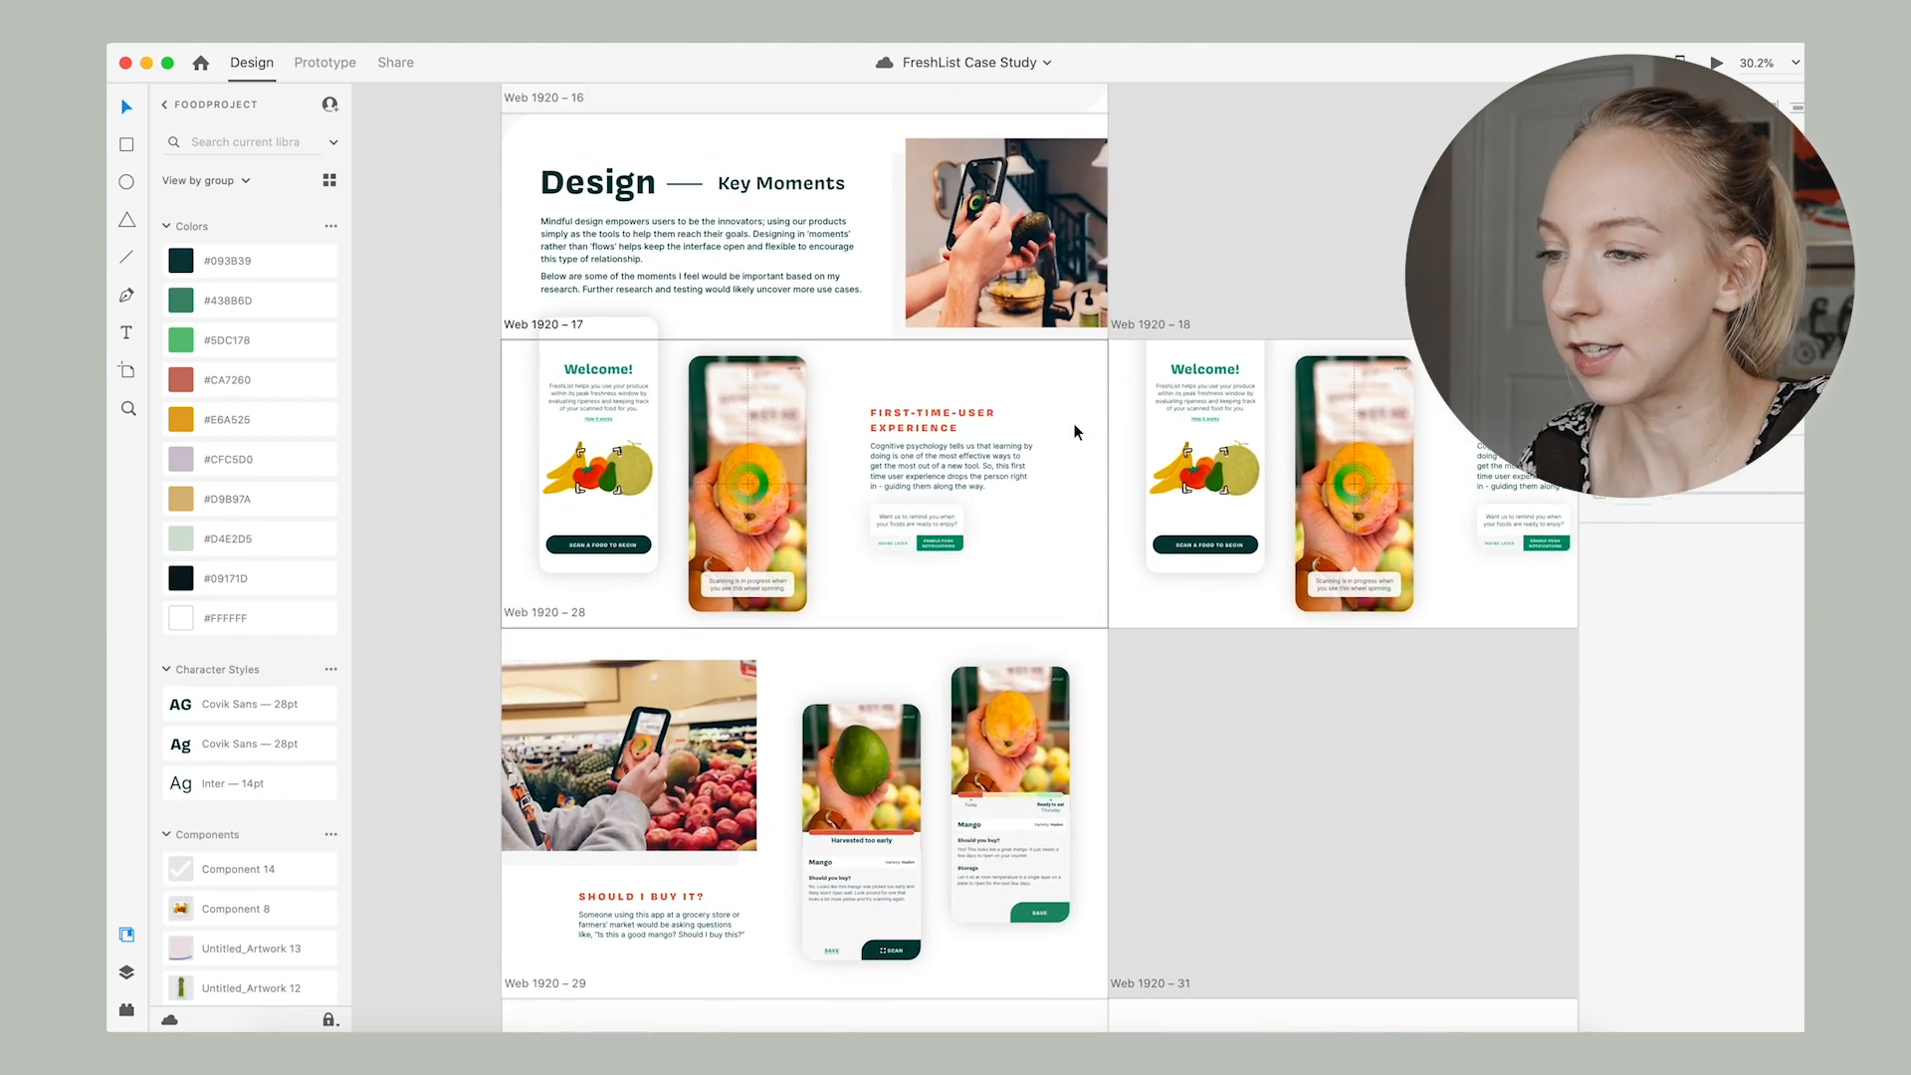
left_click(1204, 457)
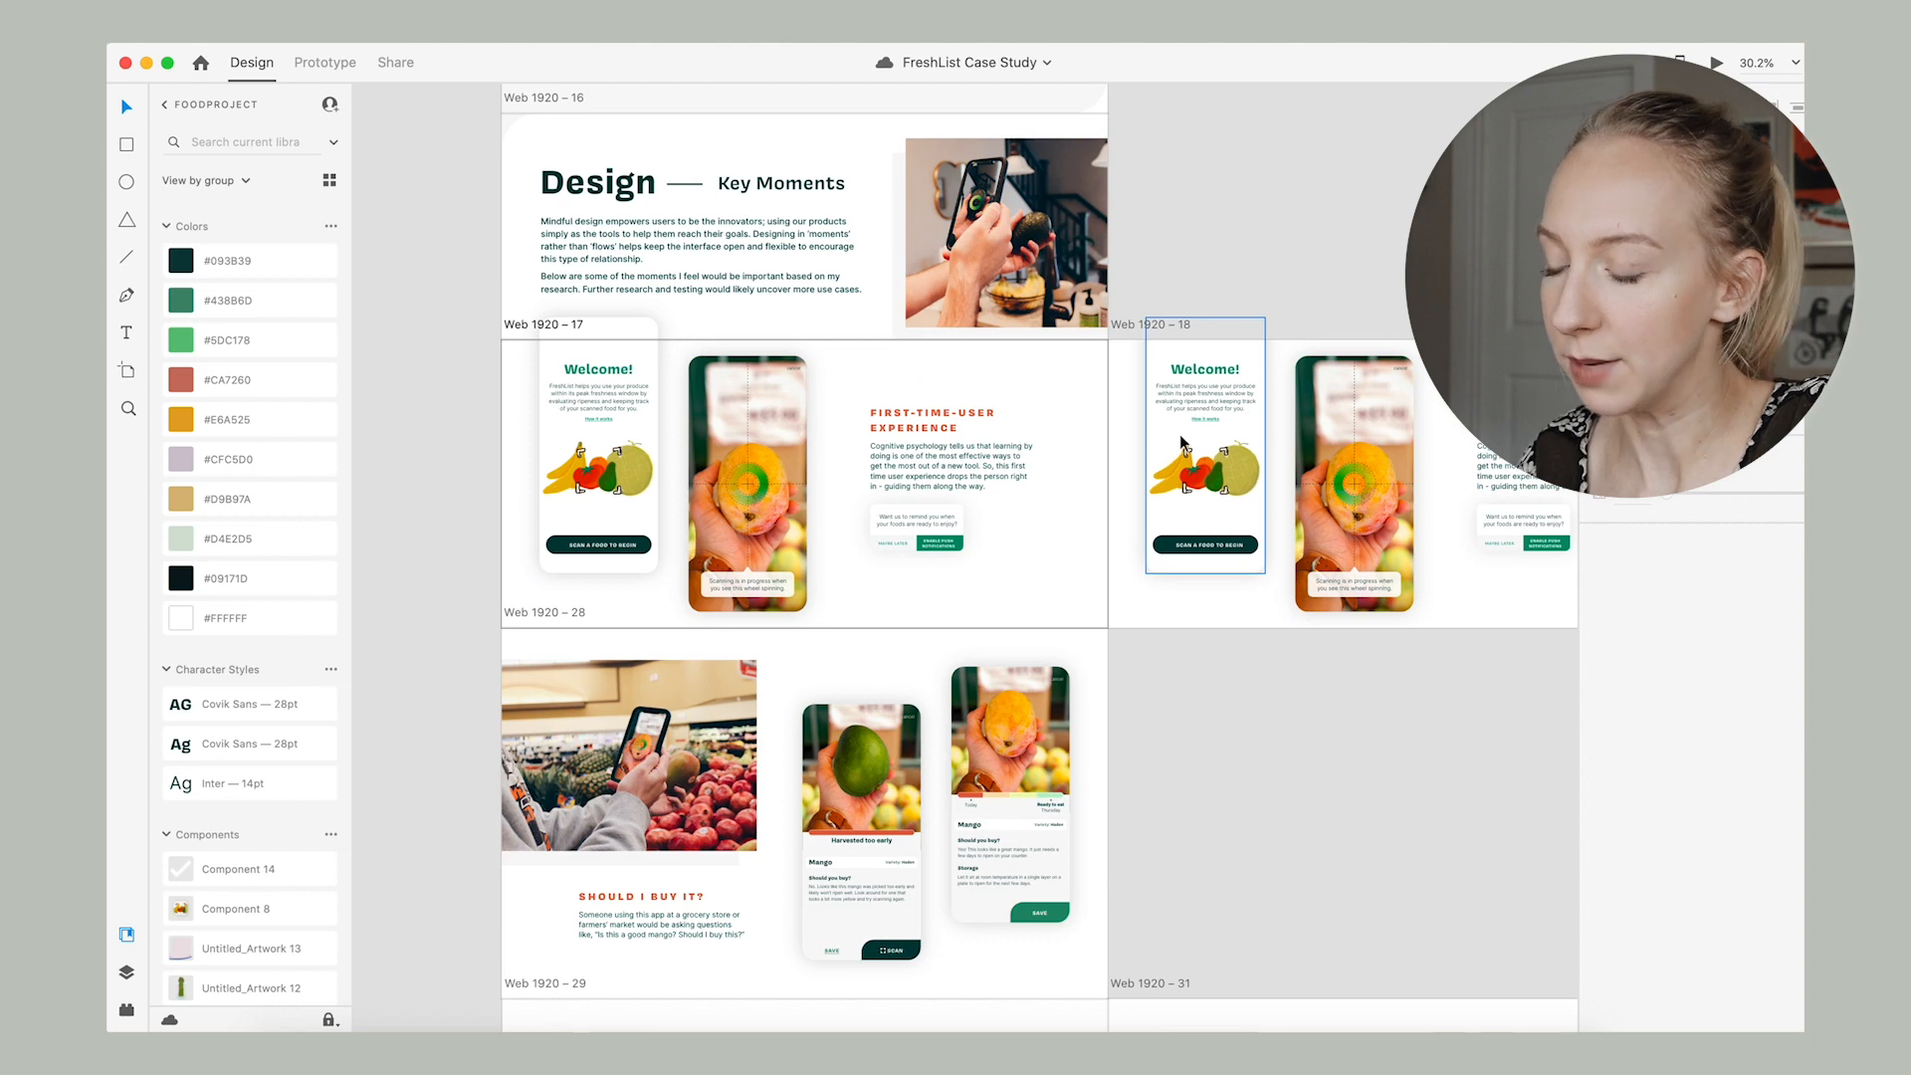
scroll("down", 3)
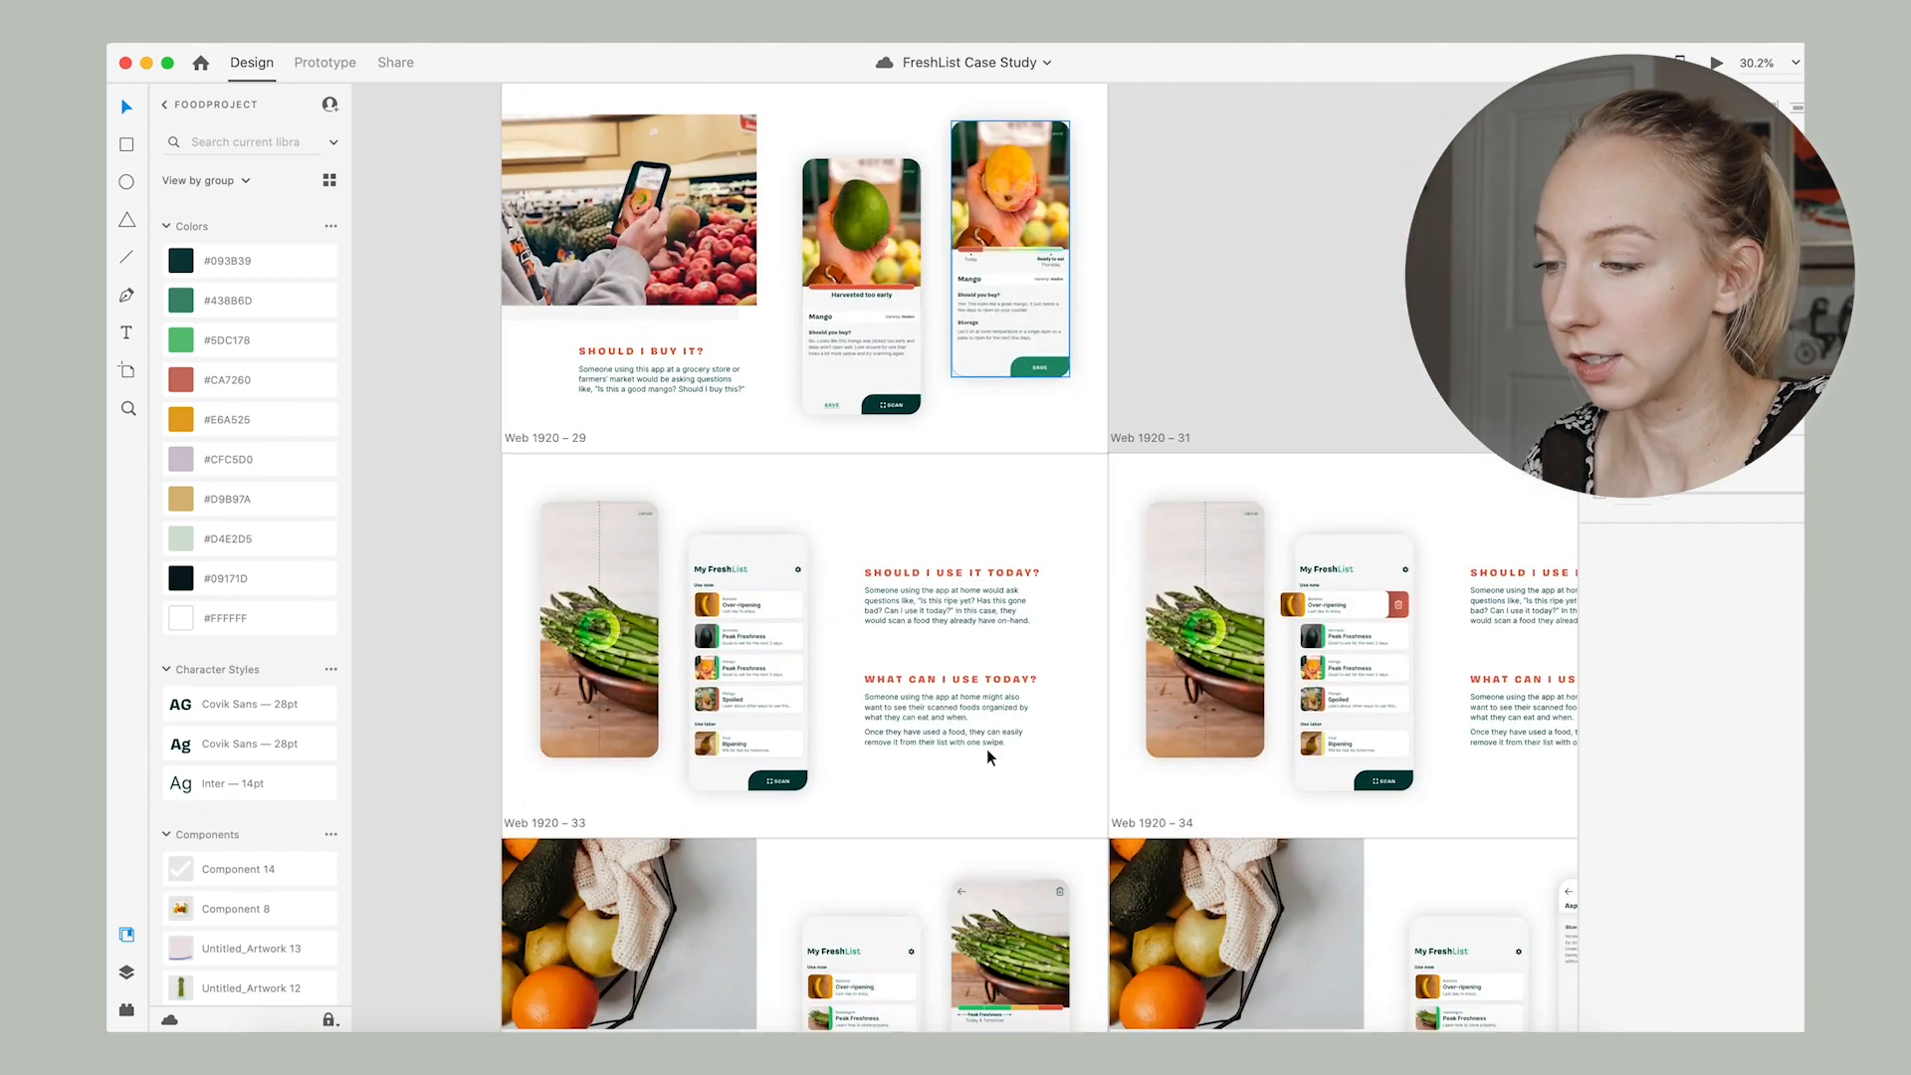
scroll("down", 3)
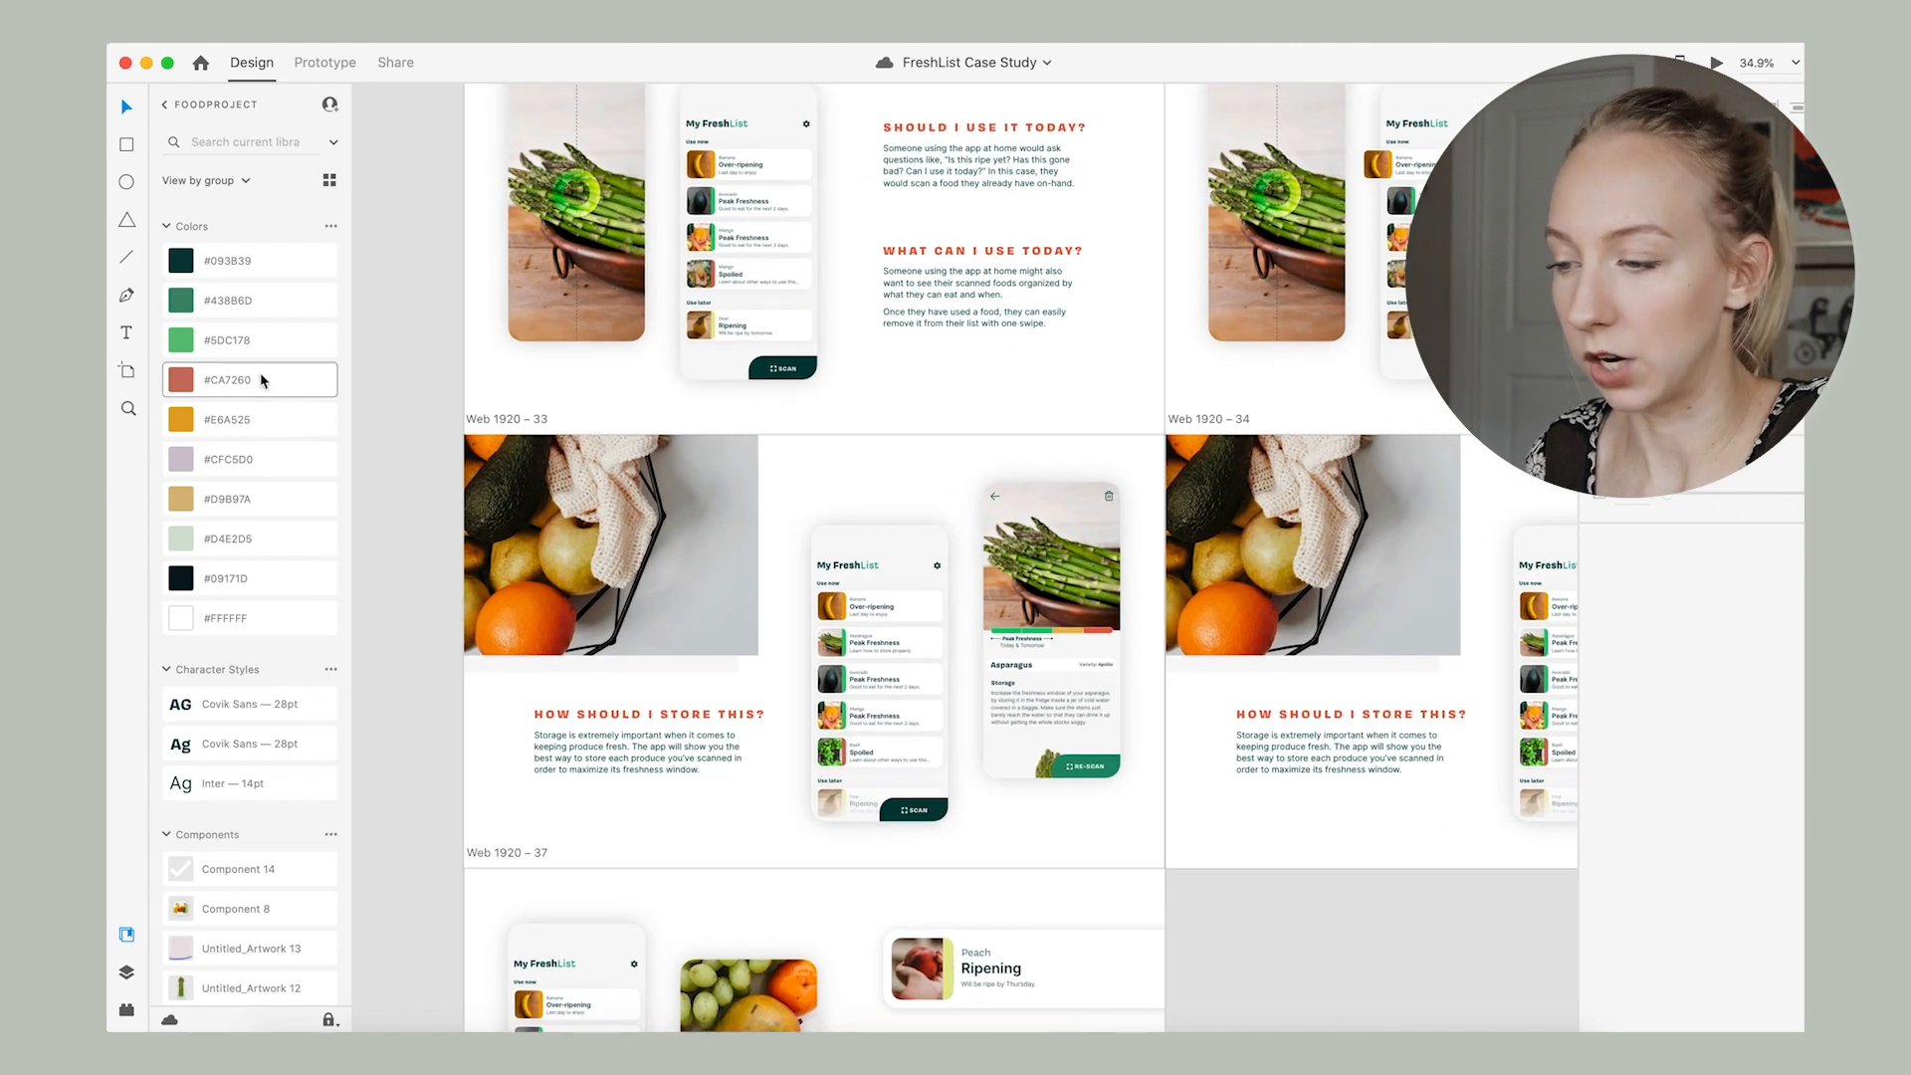
scroll("down", 3)
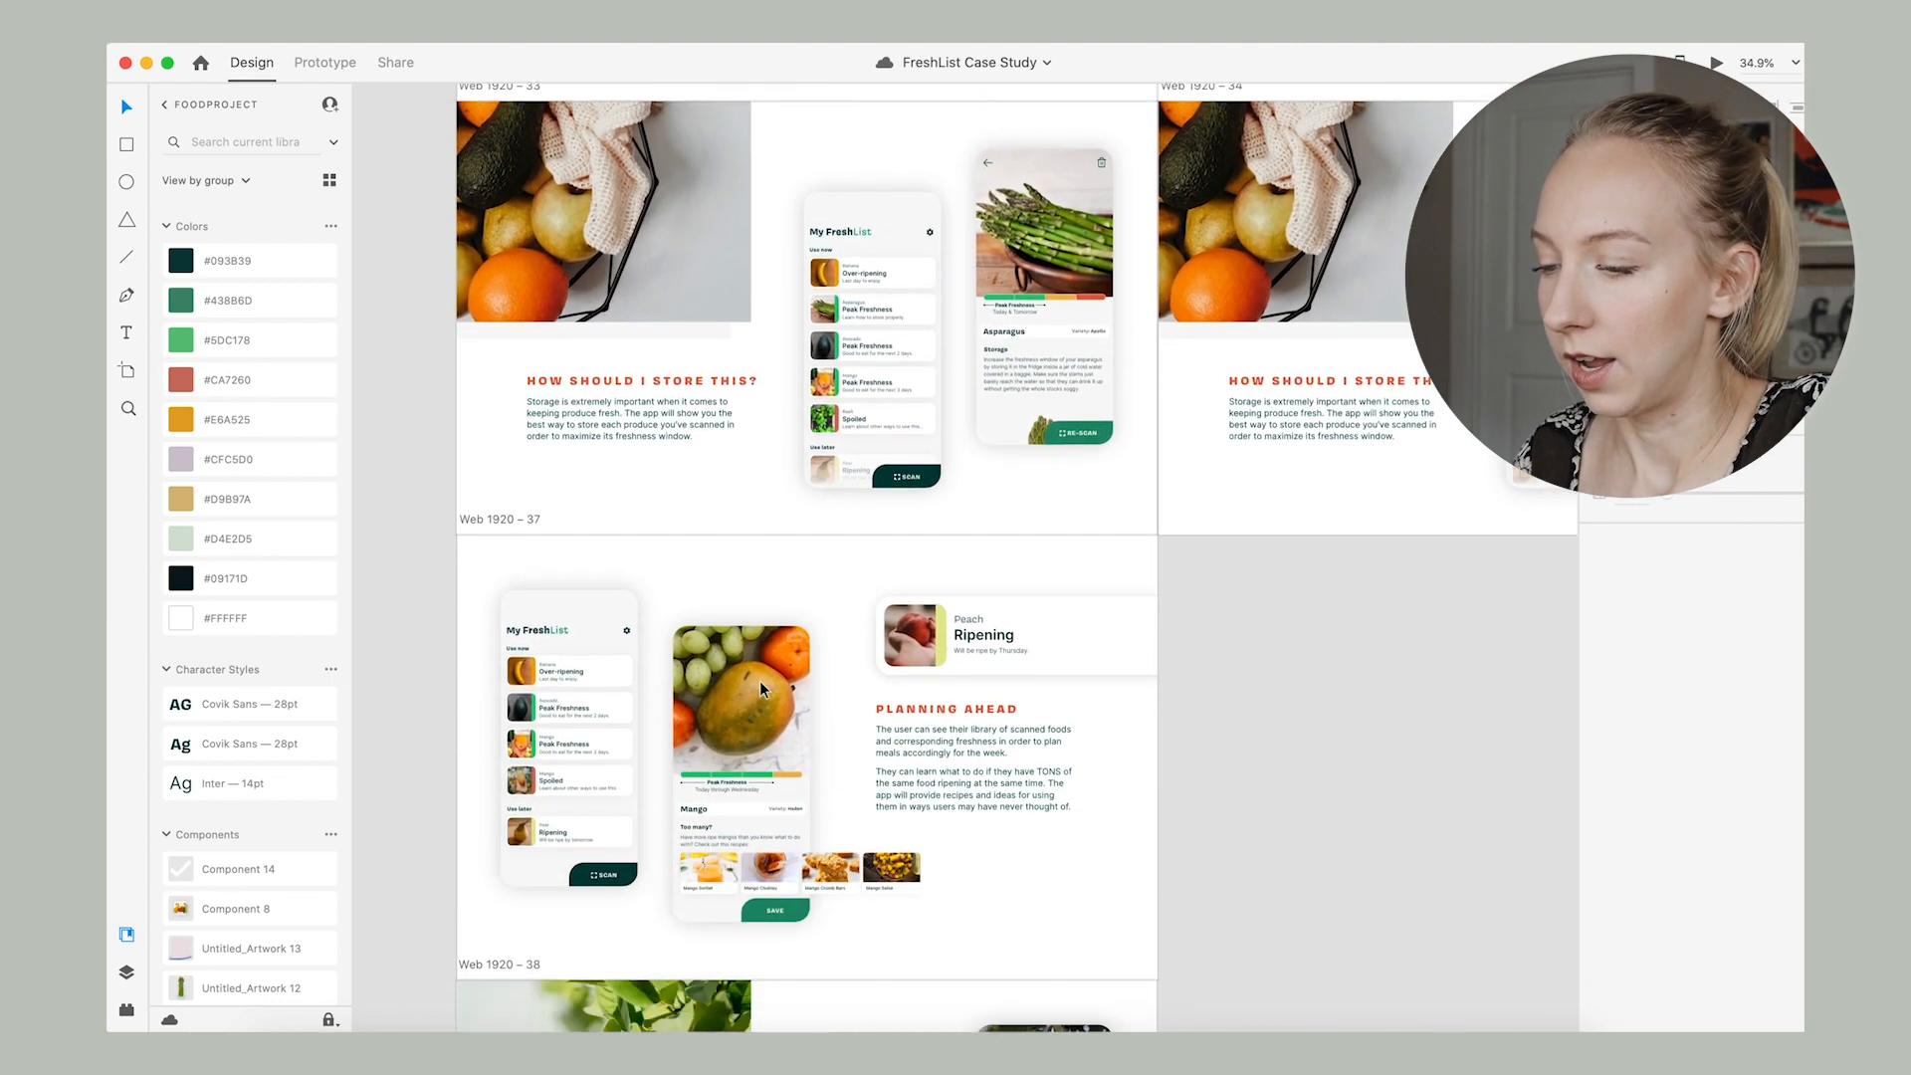
scroll("down", 3)
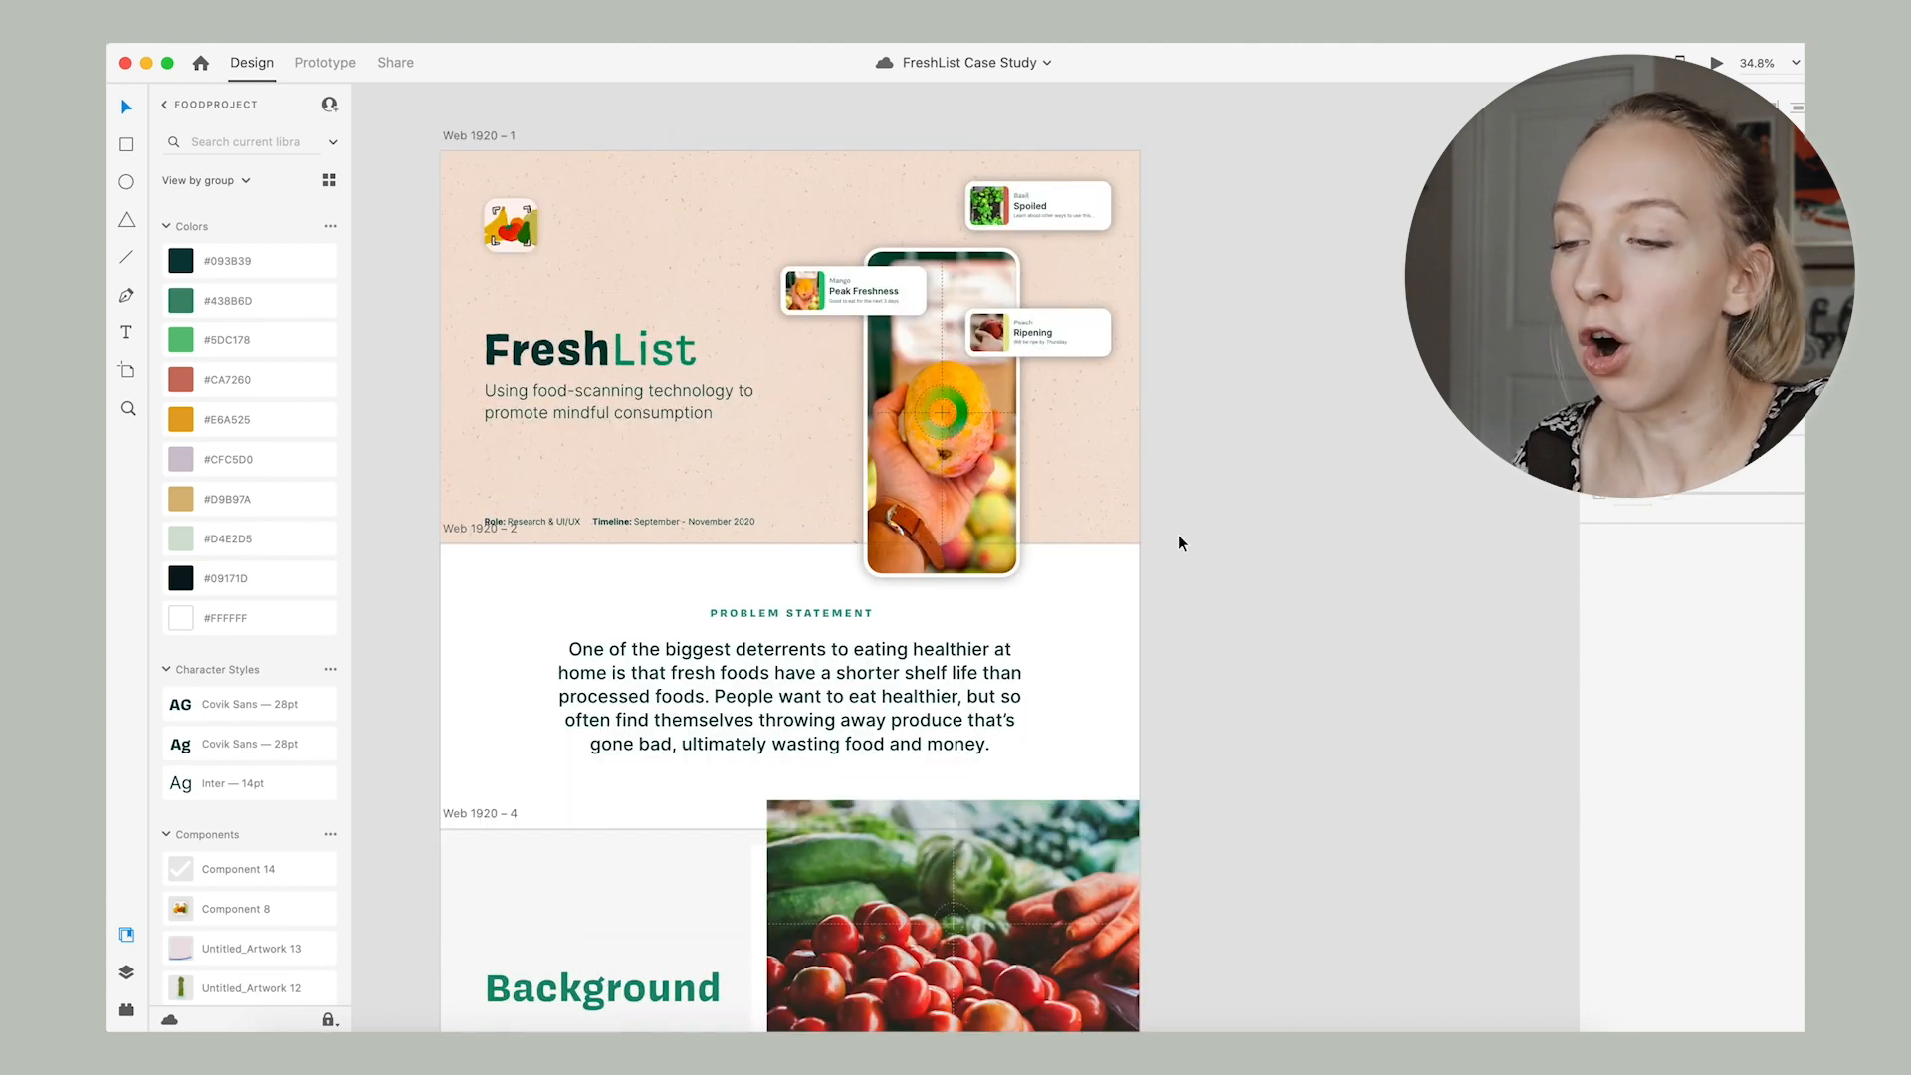
mouse_move(410, 475)
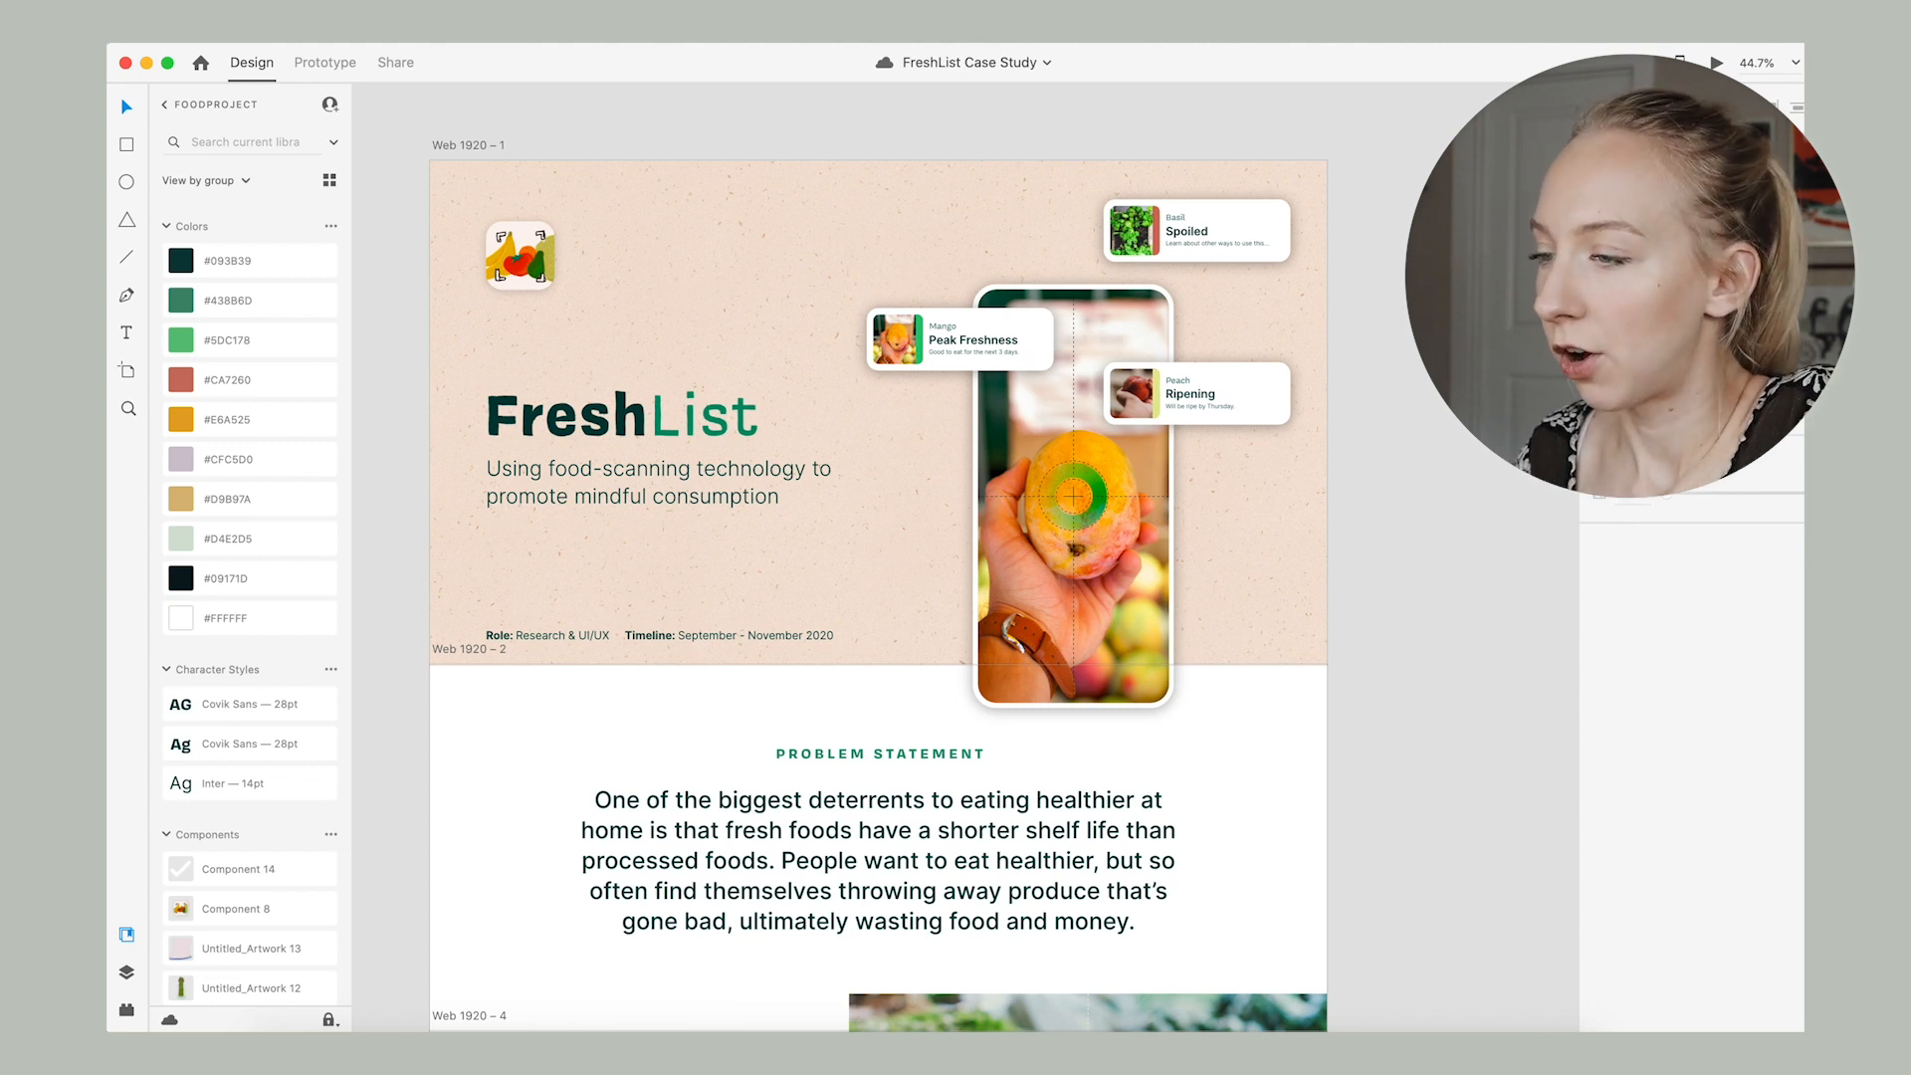
scroll("down", 3)
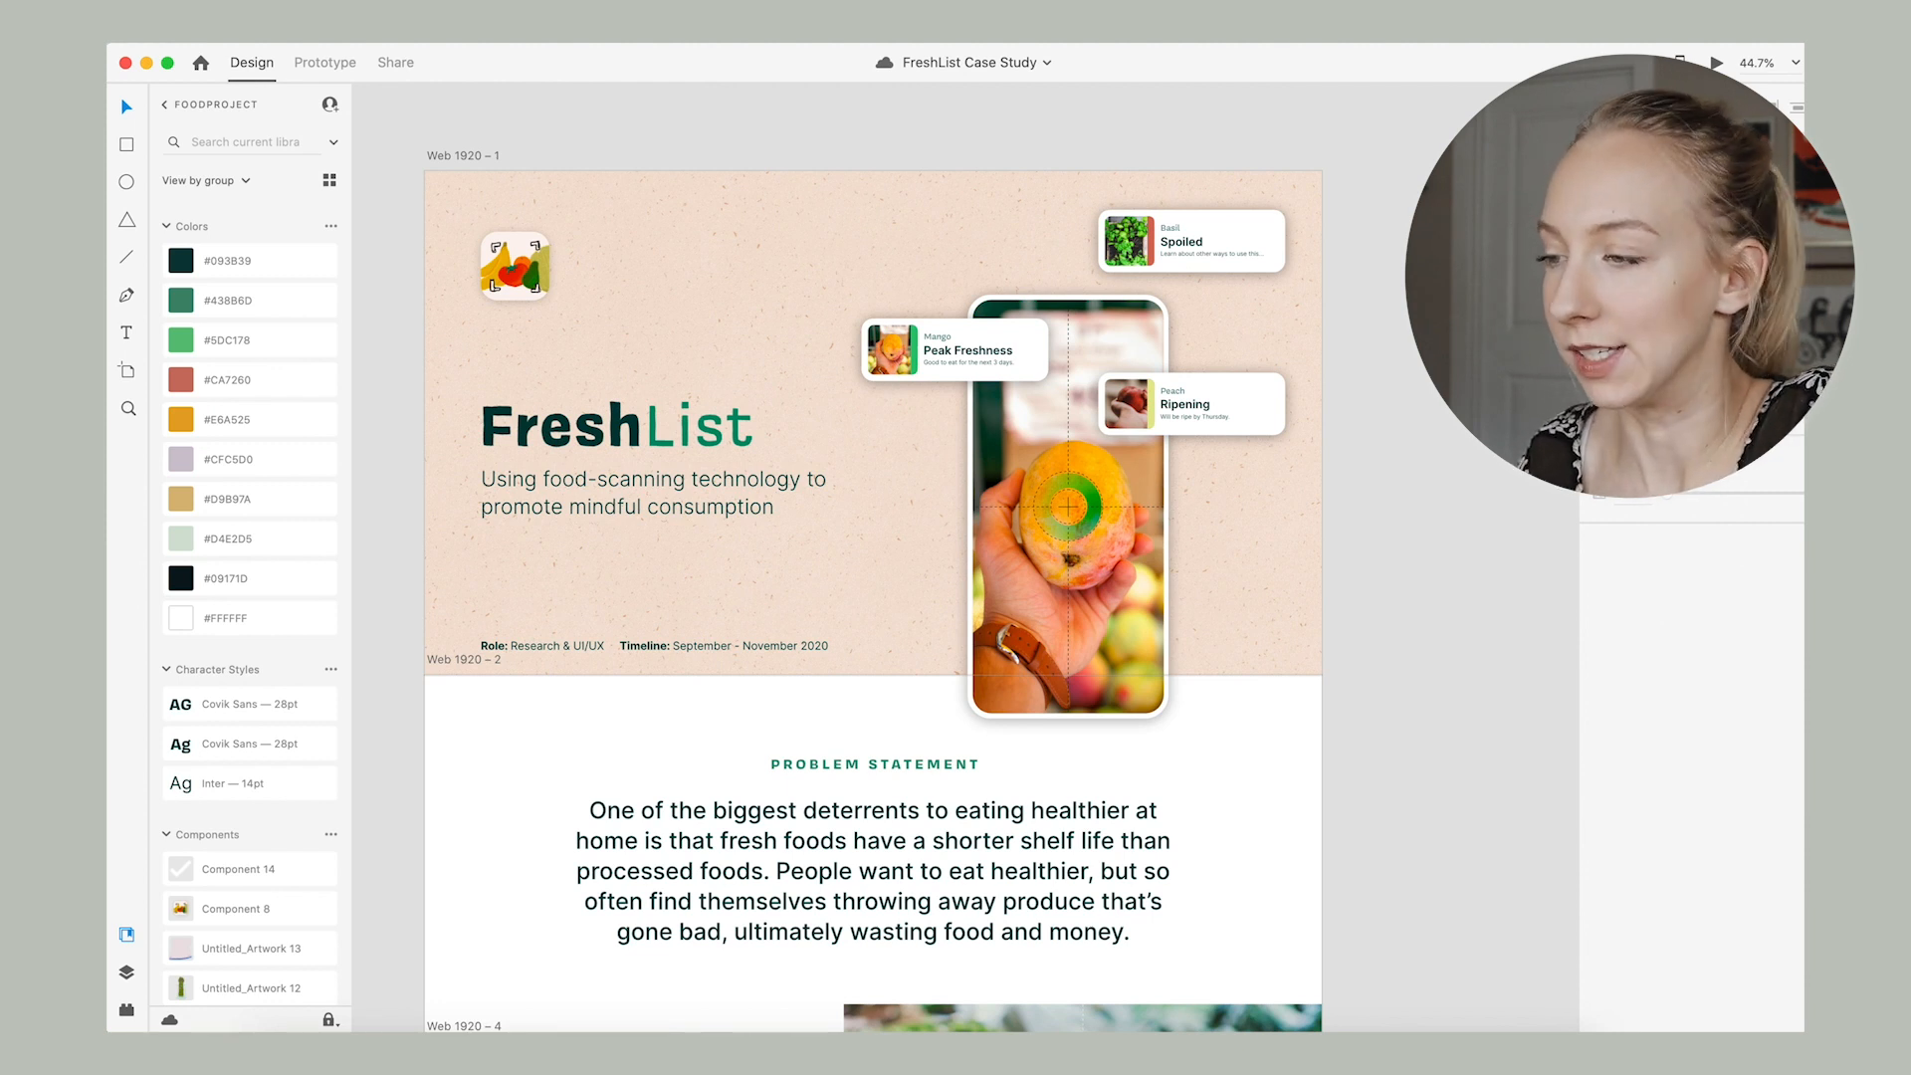
left_click(1188, 241)
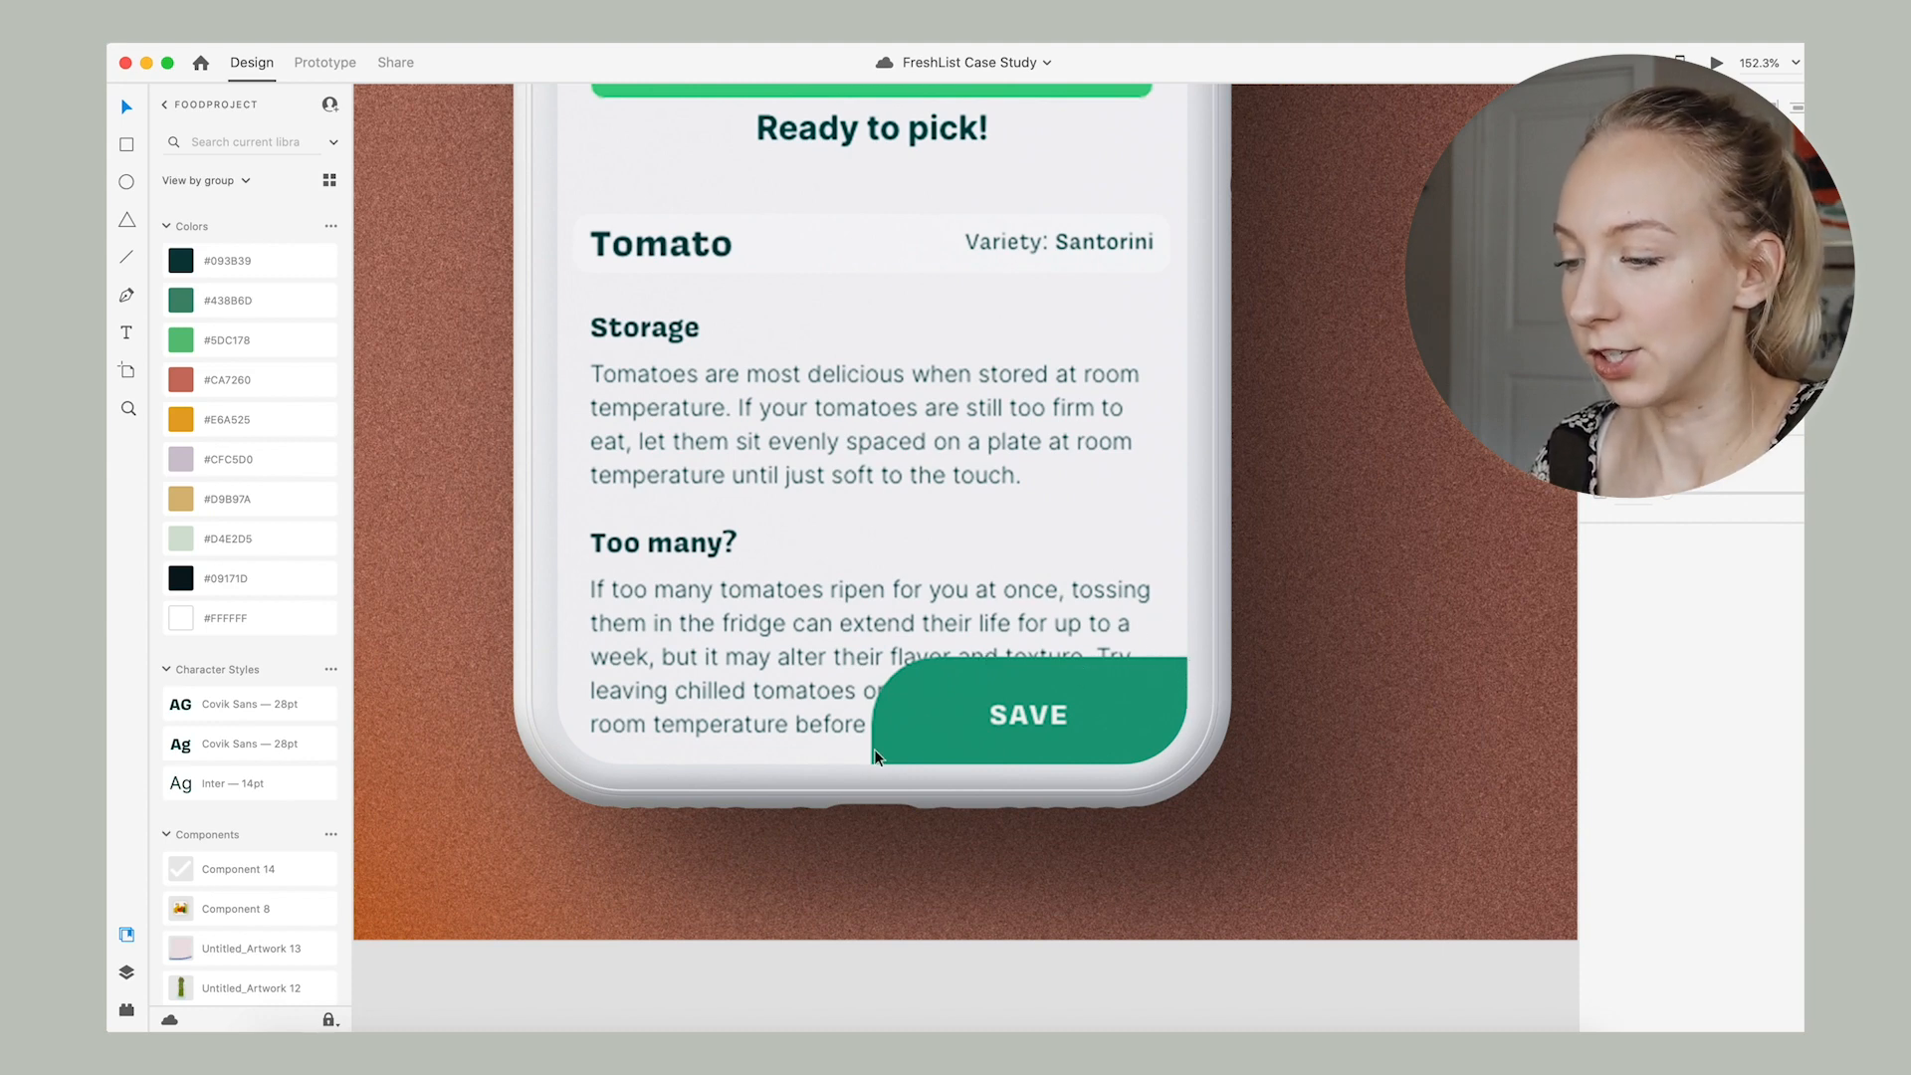
mouse_move(866, 615)
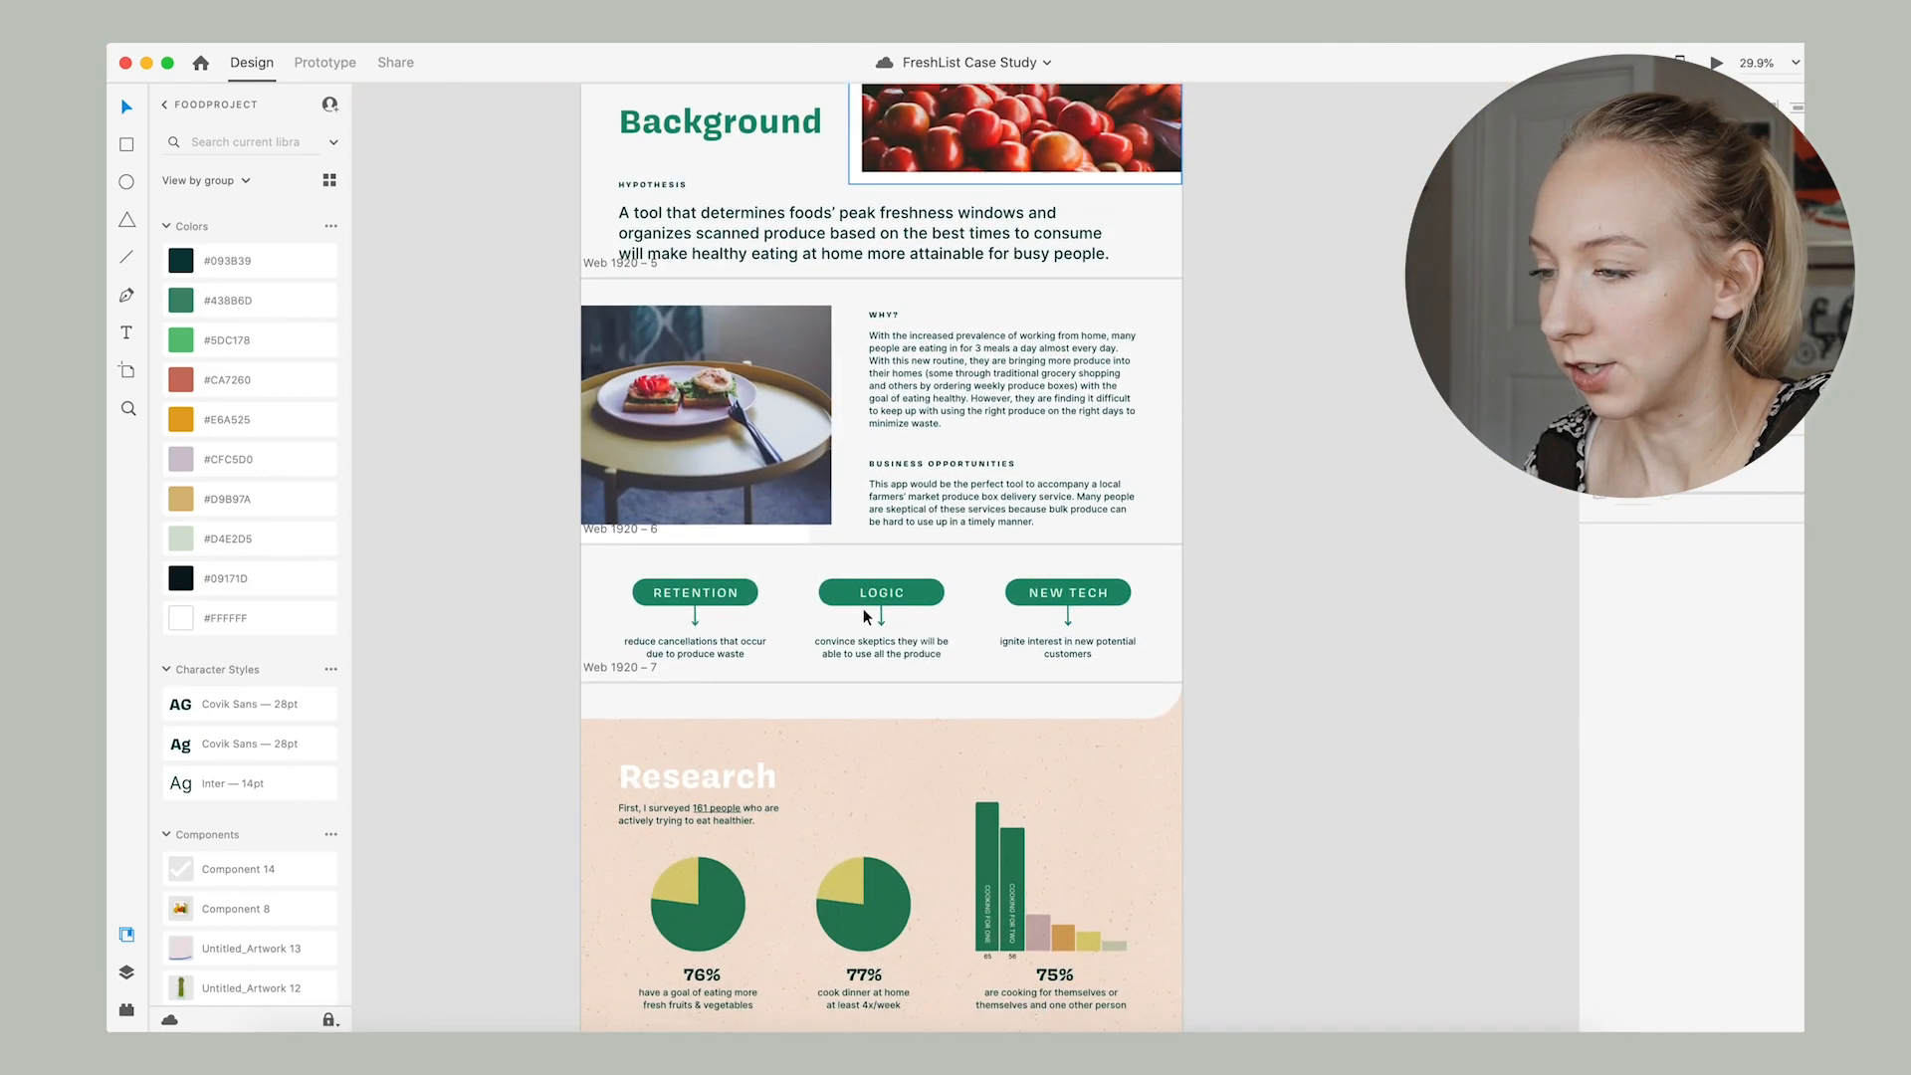
scroll("down", 3)
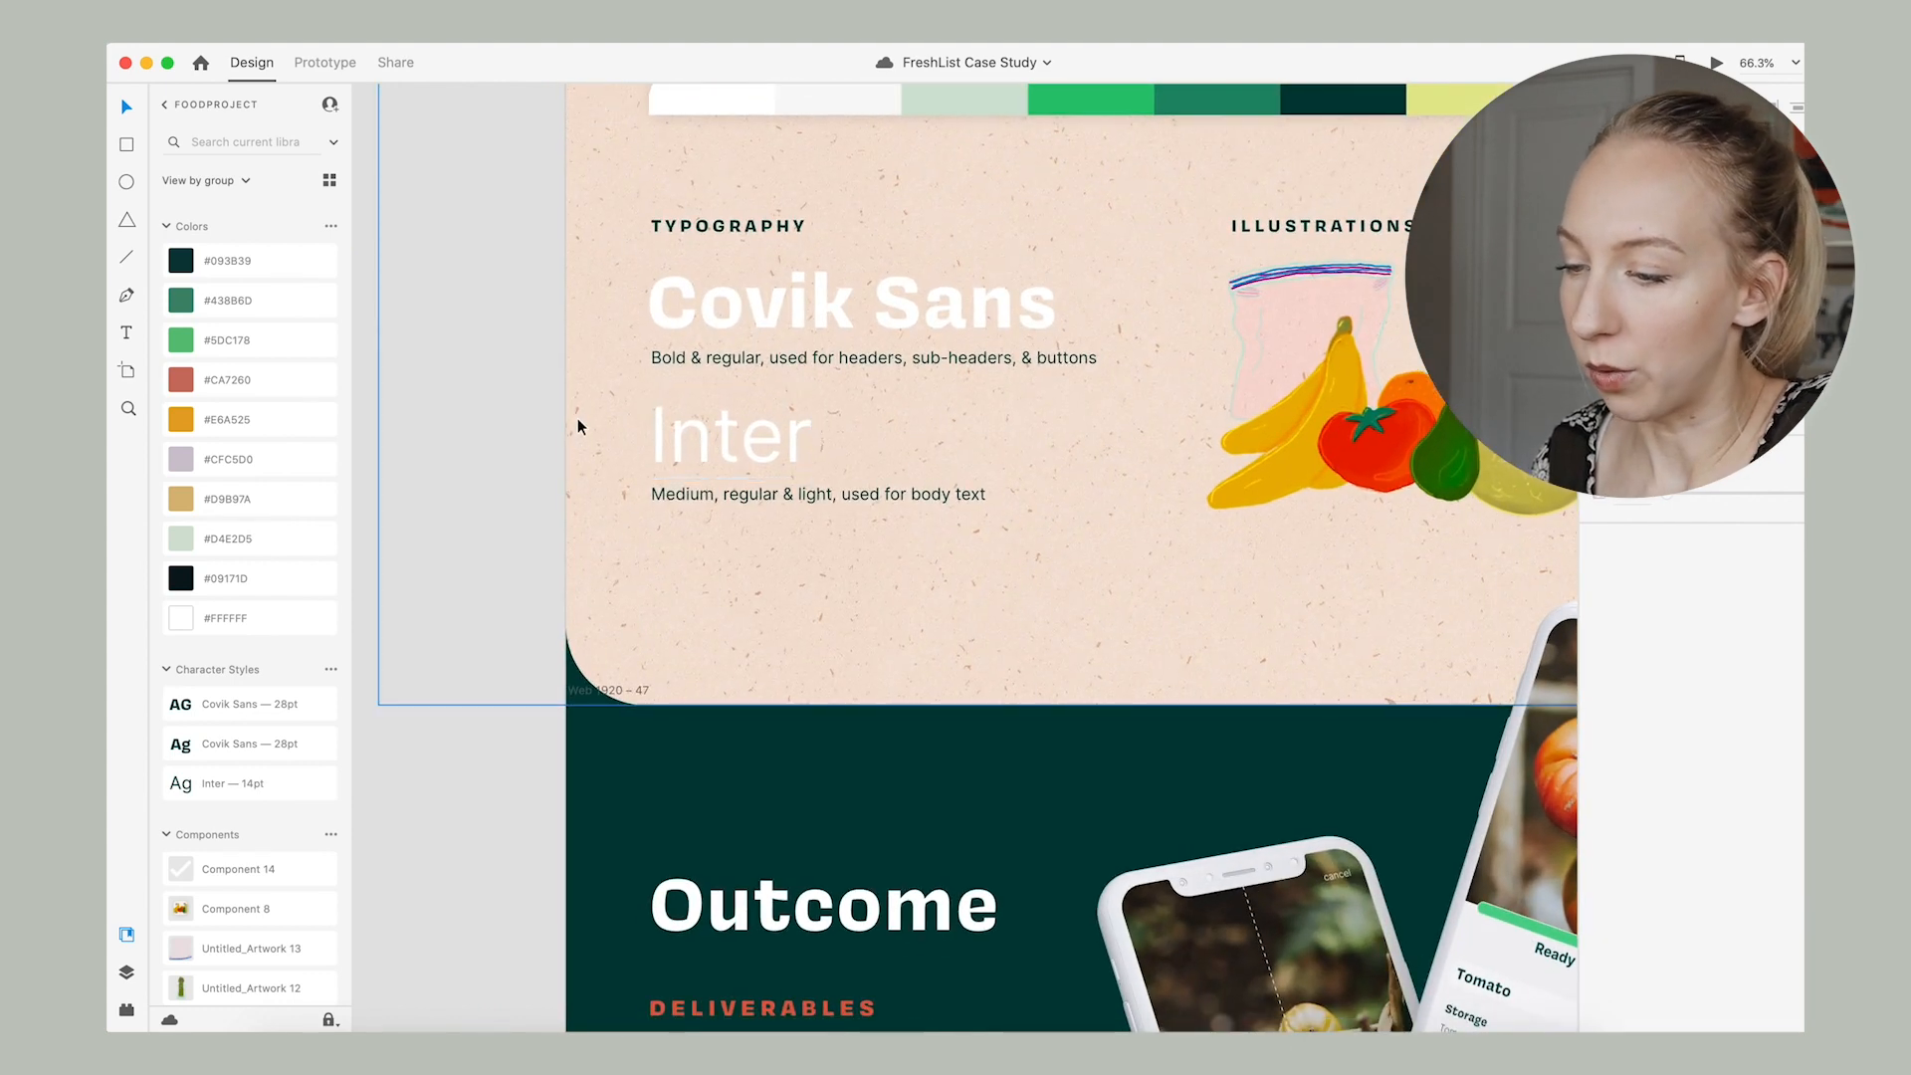
mouse_move(564, 599)
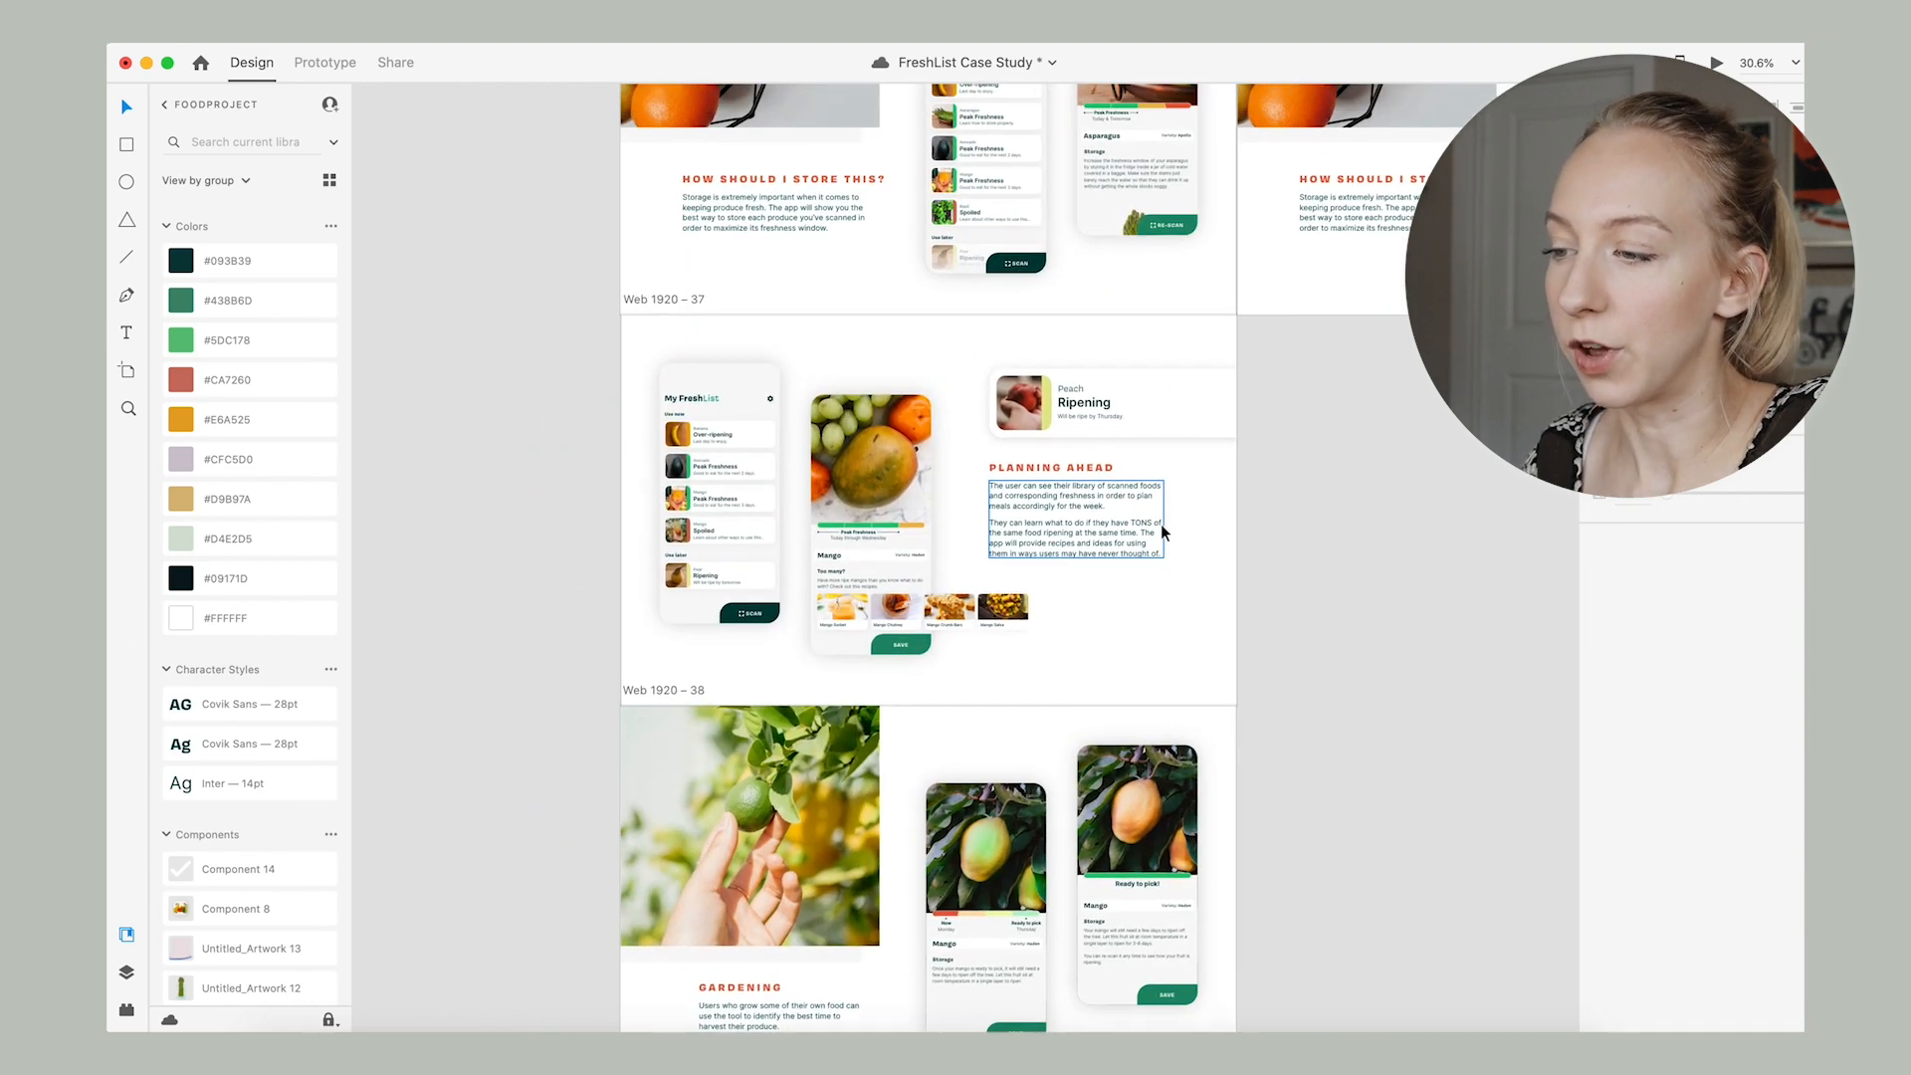
Scroll the canvas from the key-moment artboards up to Background with its Retention, Logic and New Tech goals.
scroll("down", 3)
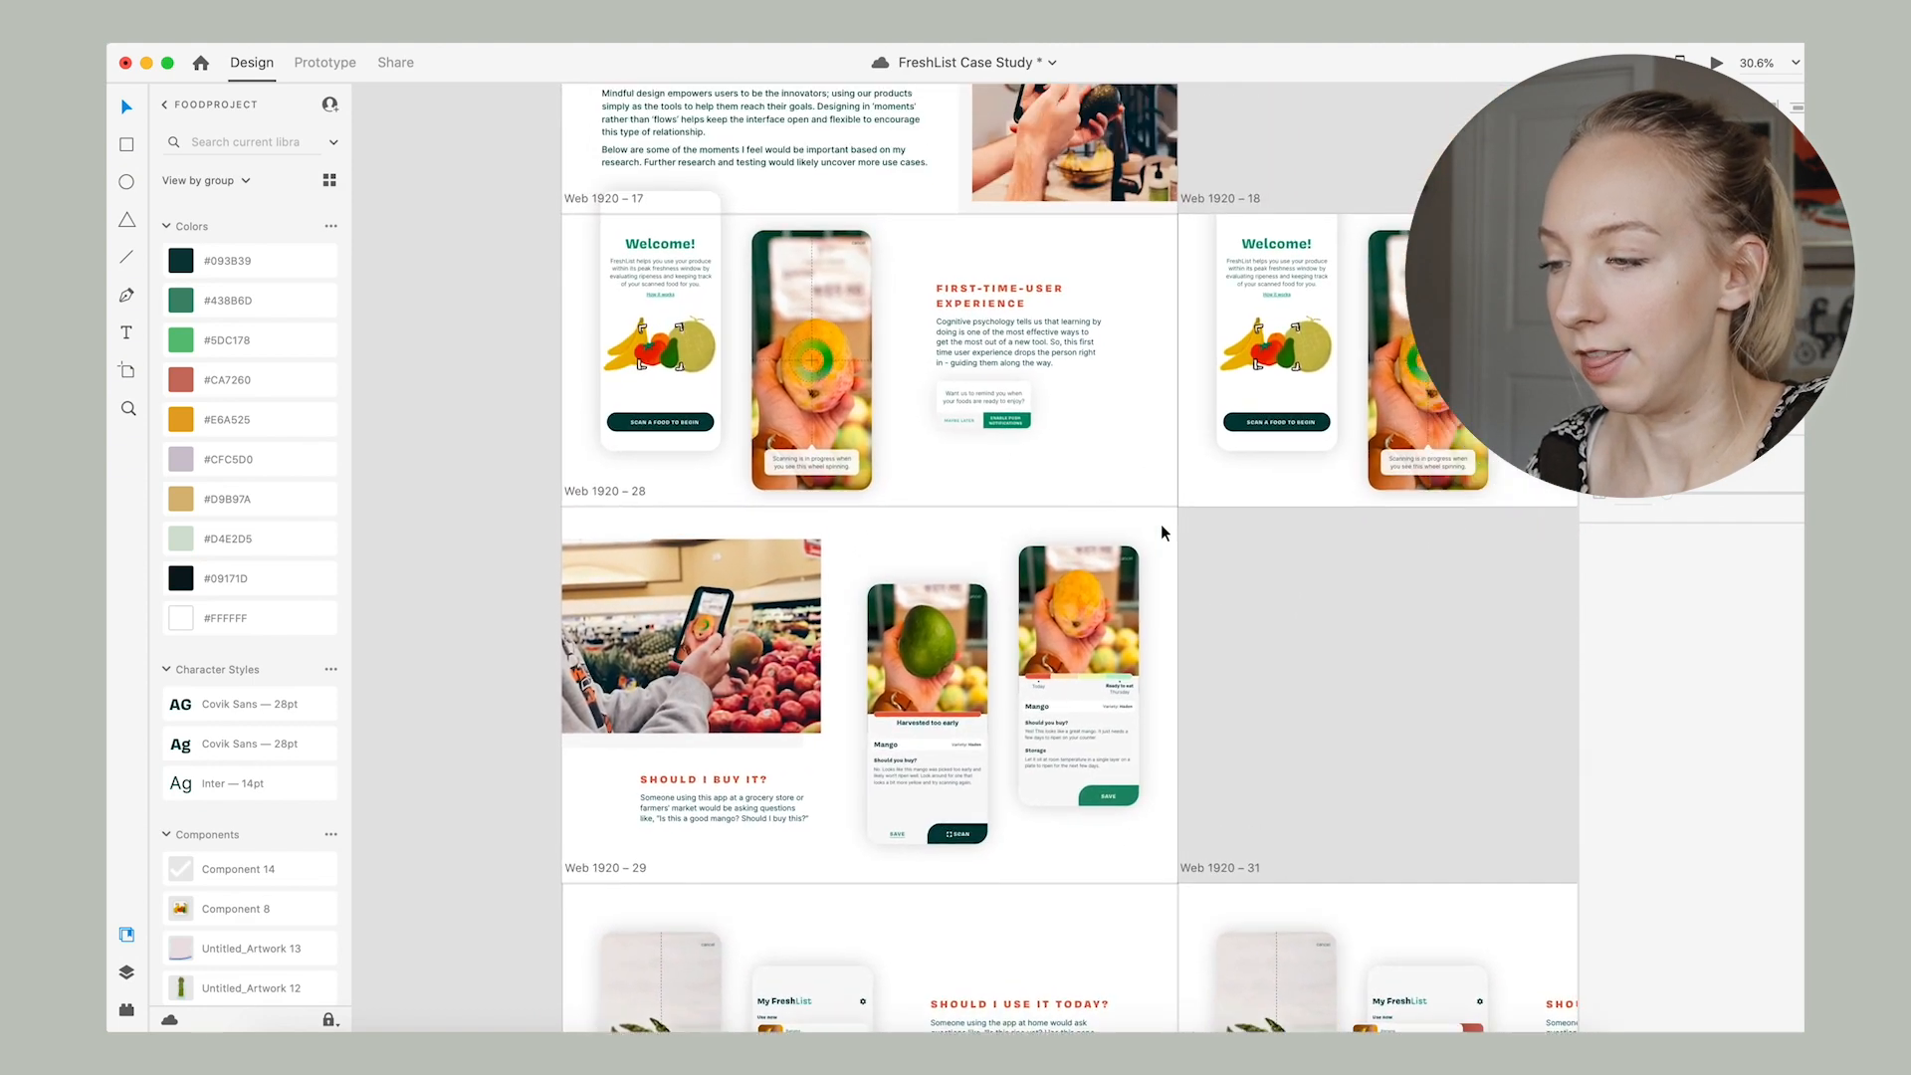
scroll("down", 3)
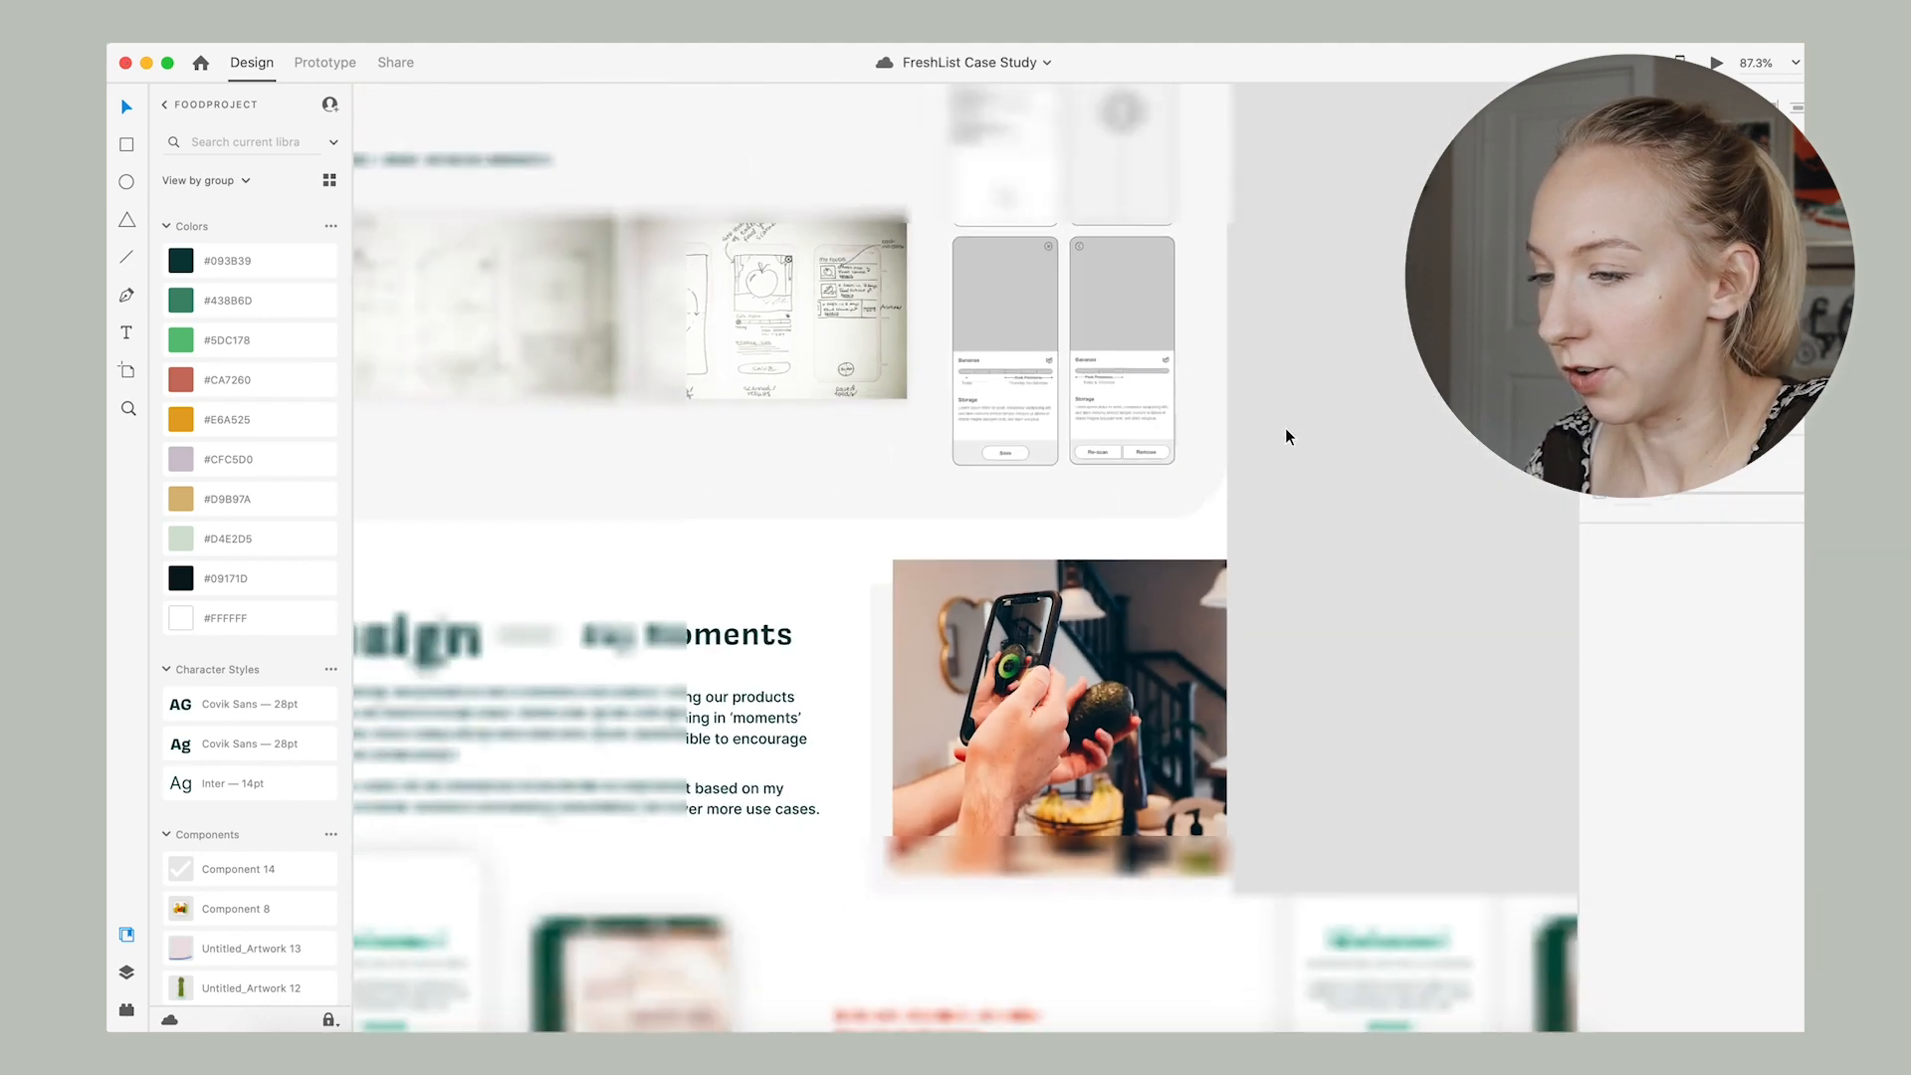
scroll("down", 3)
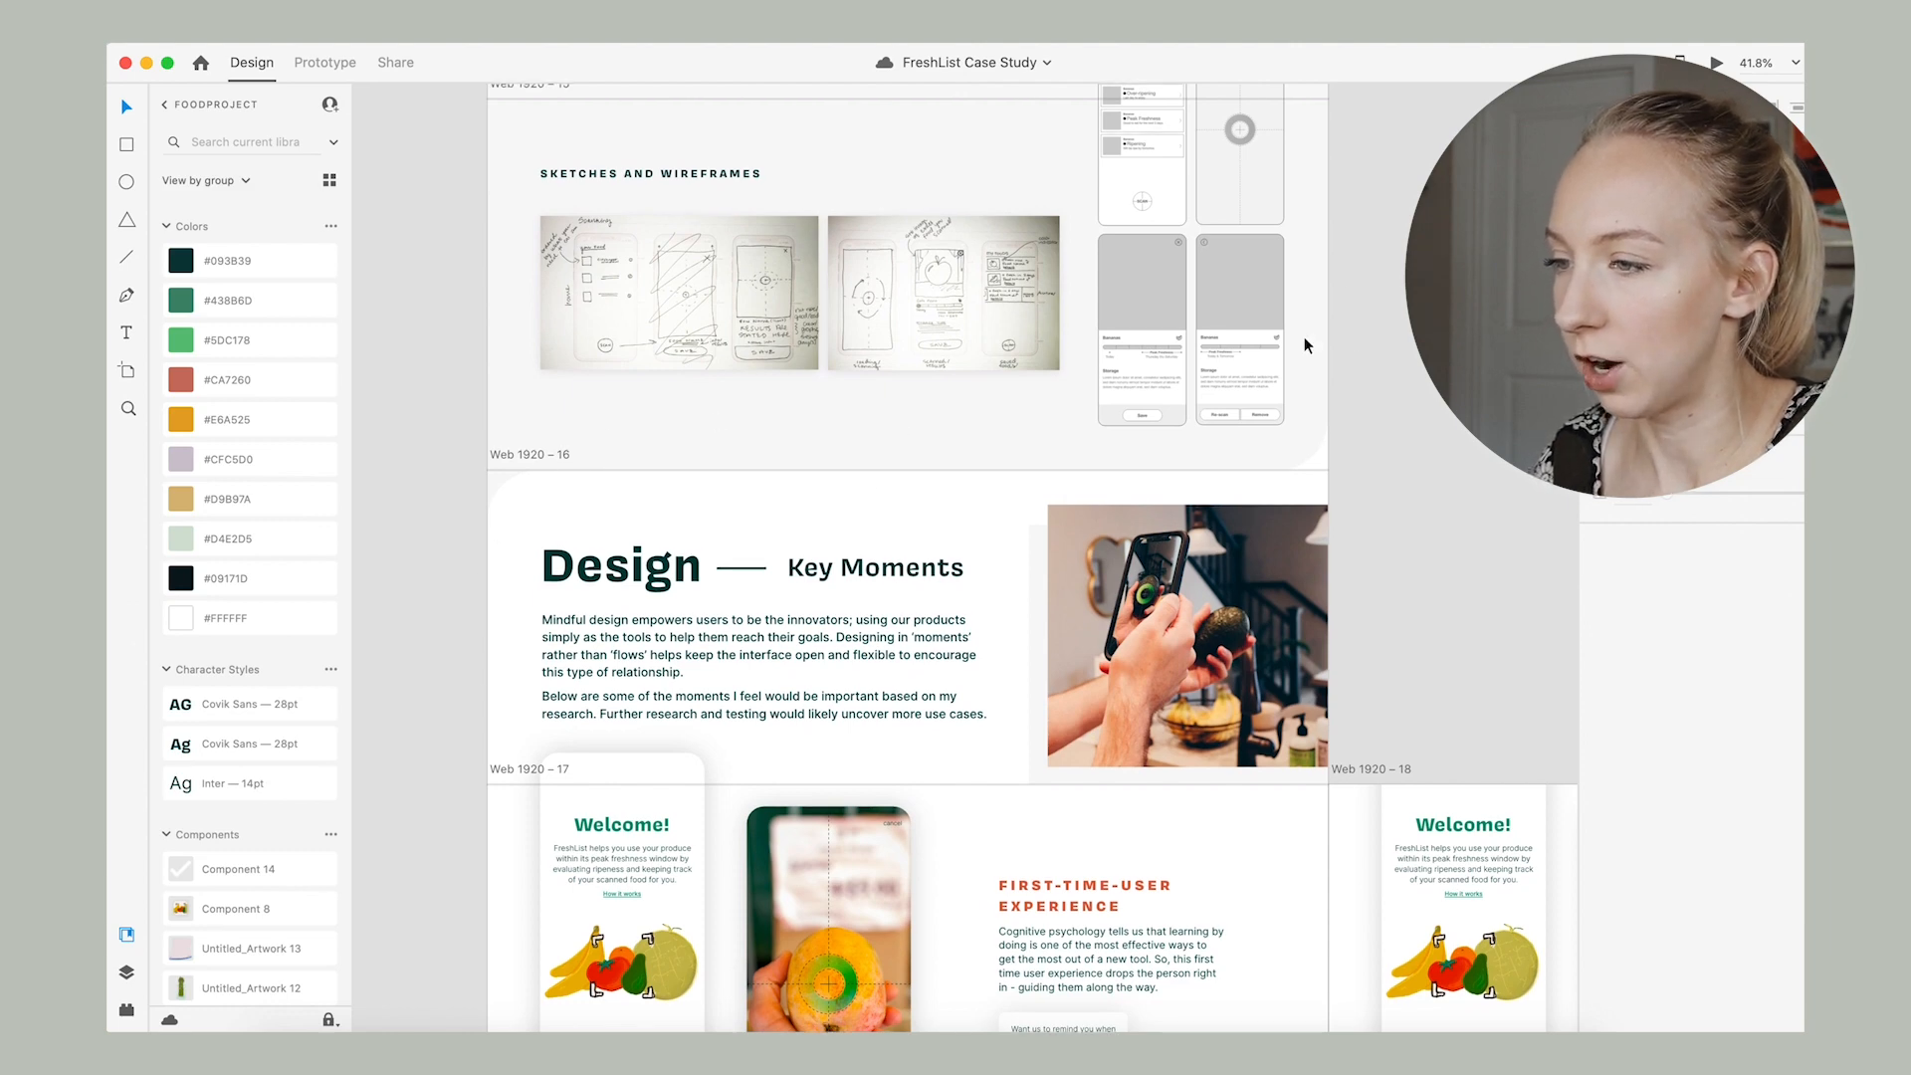
scroll("down", 3)
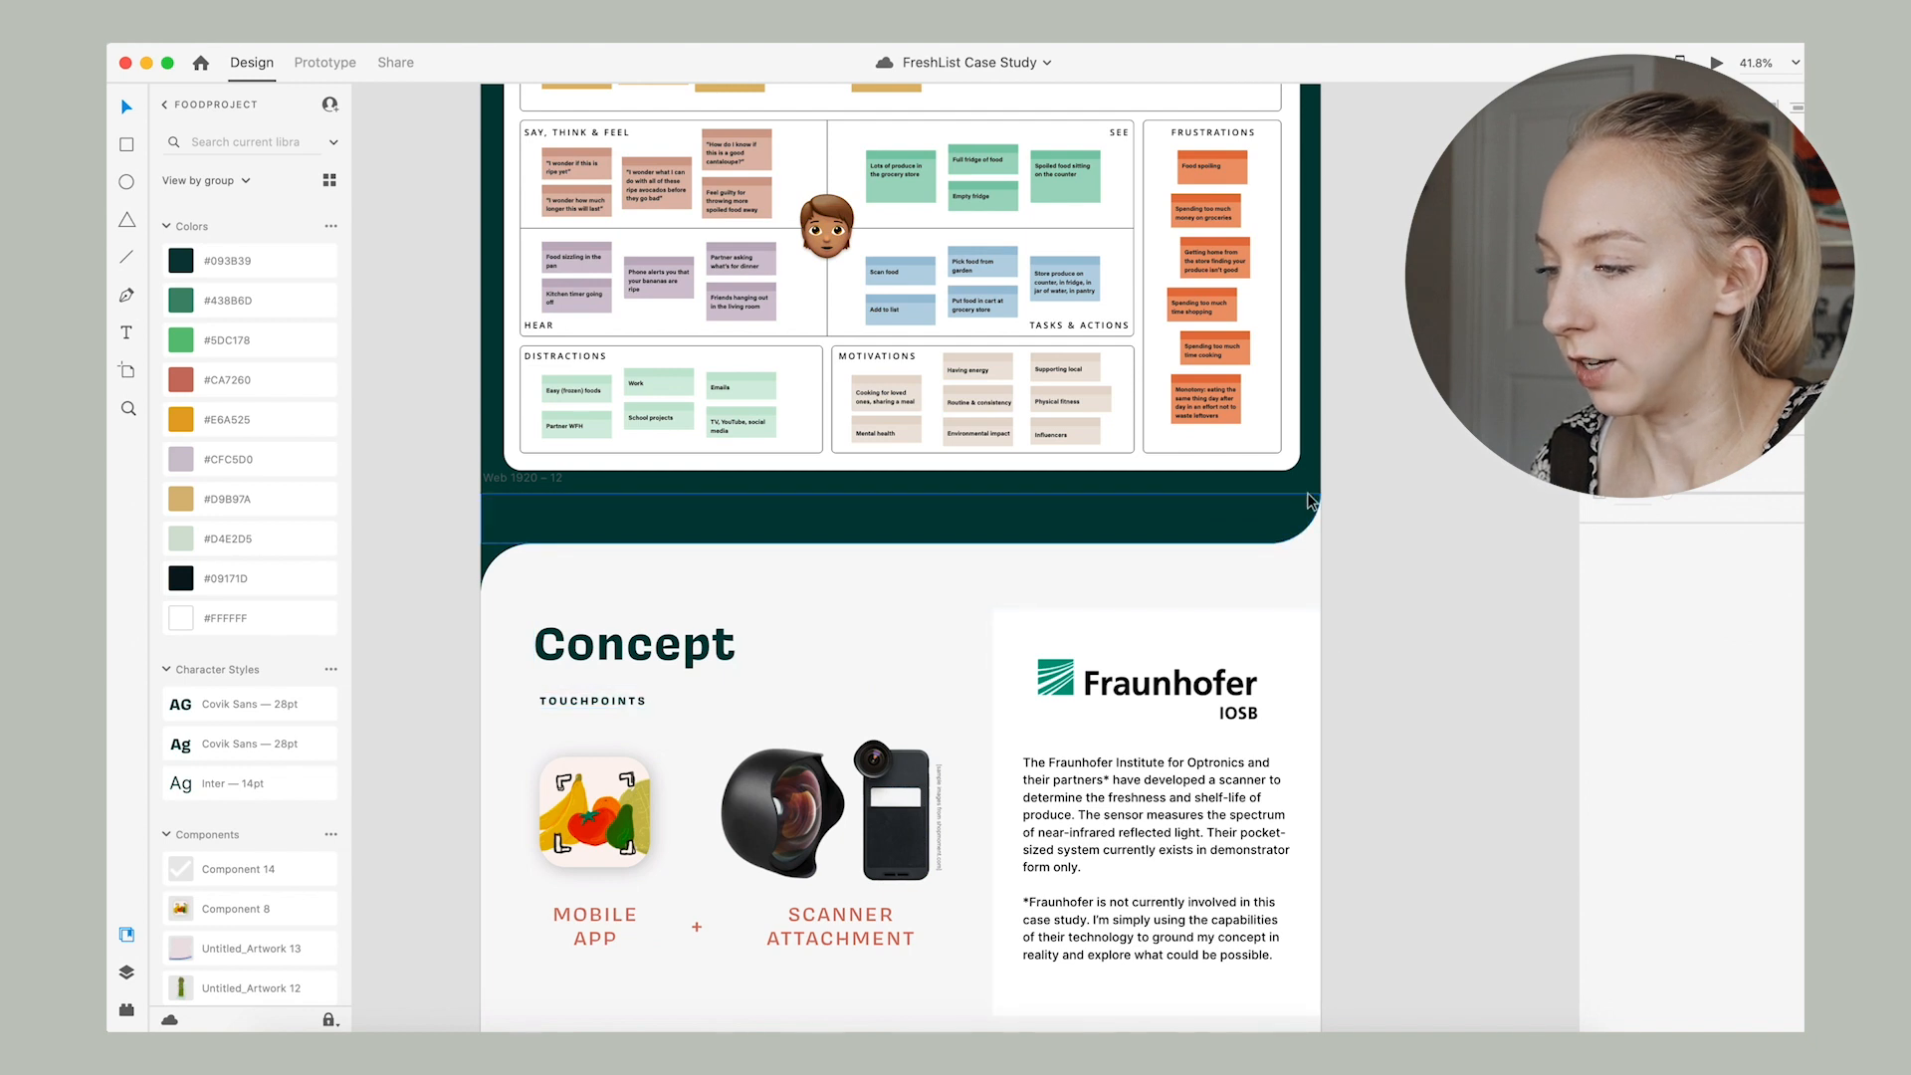
left_click(991, 551)
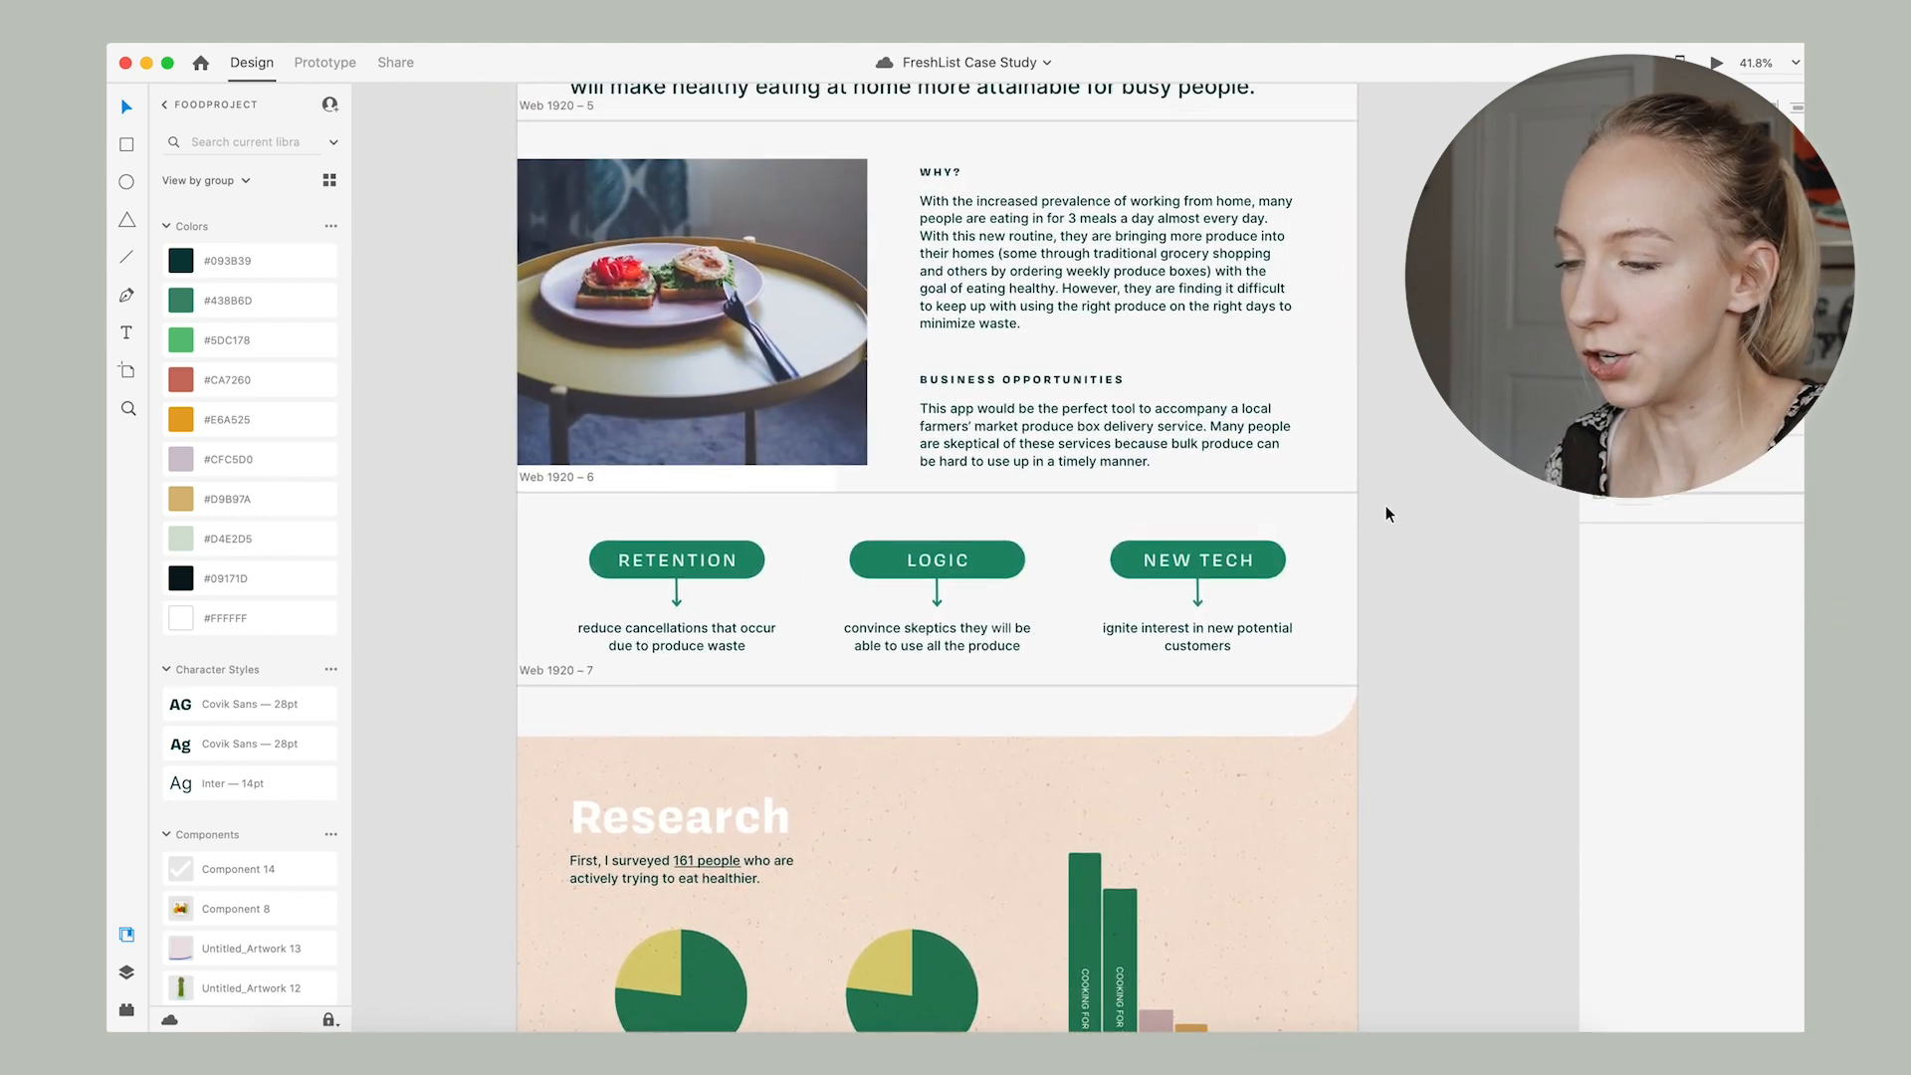
scroll("down", 3)
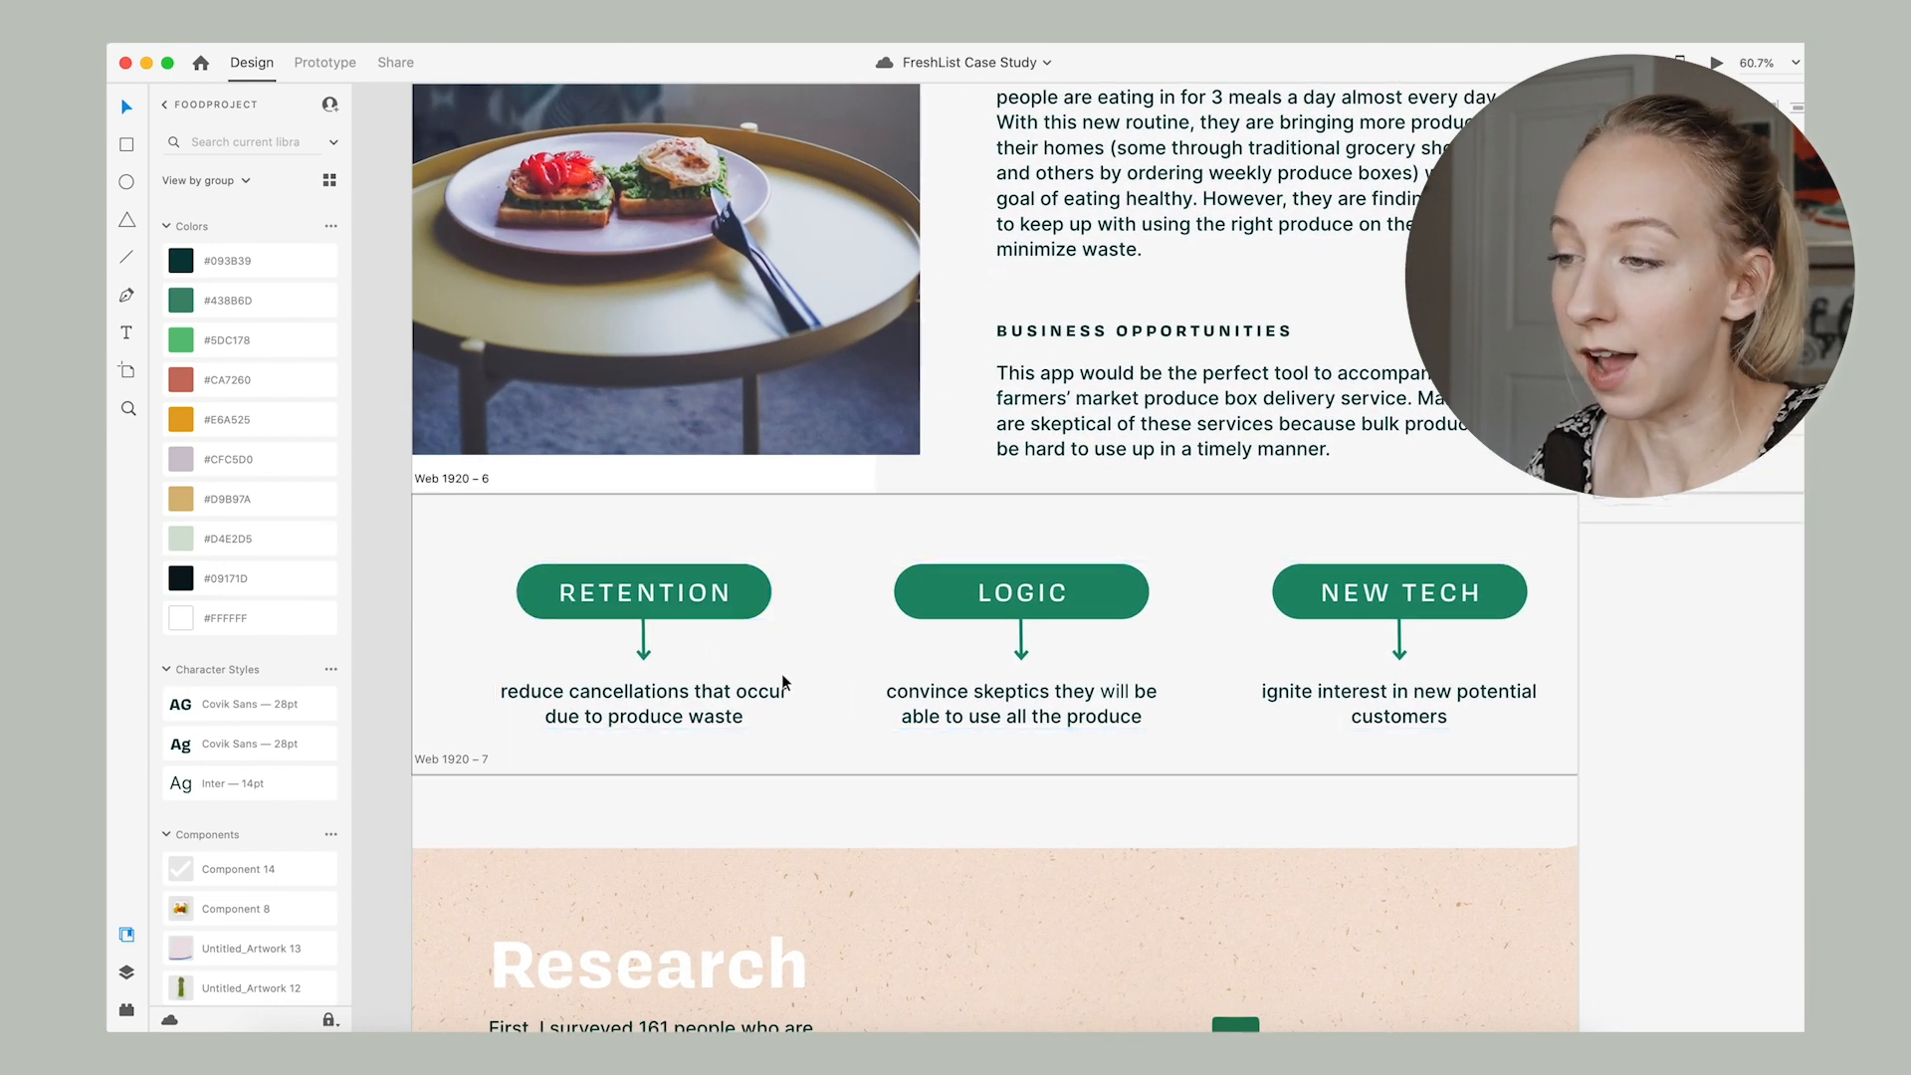
scroll("down", 3)
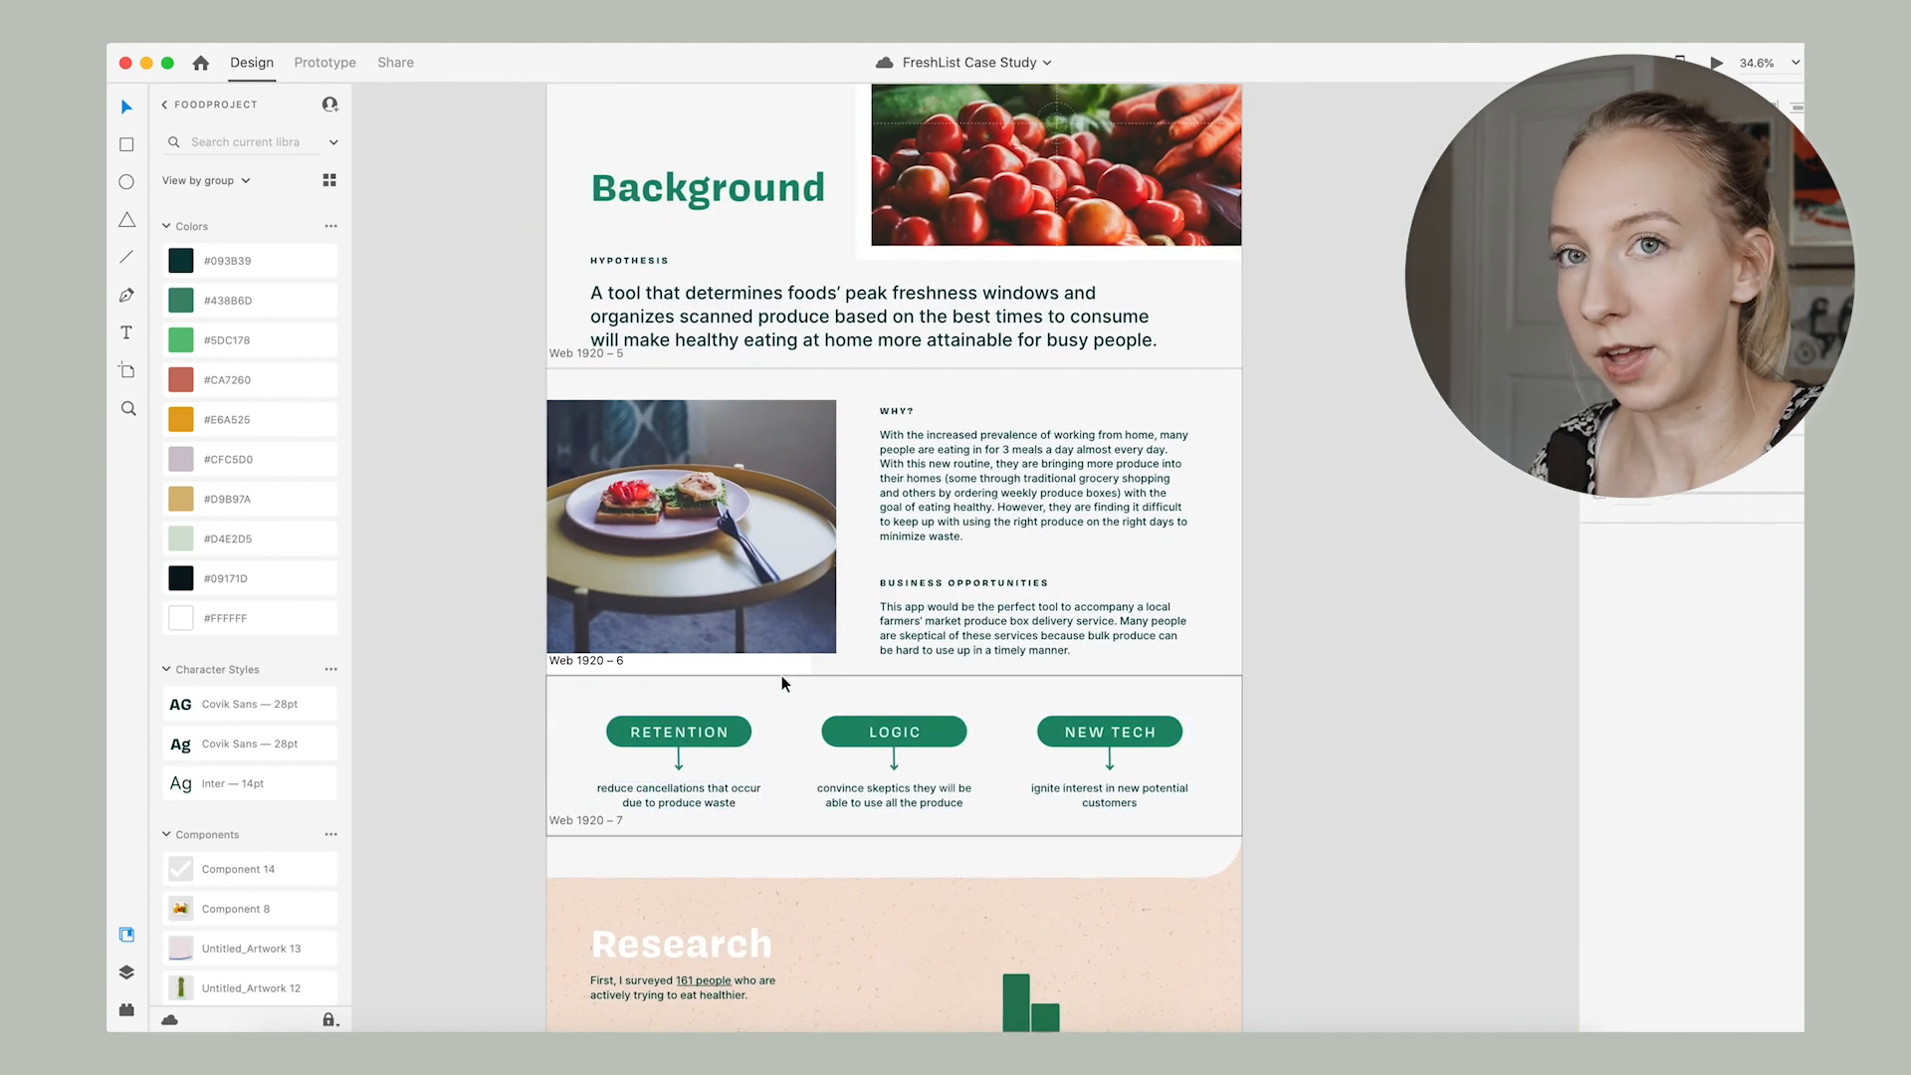
scroll("down", 3)
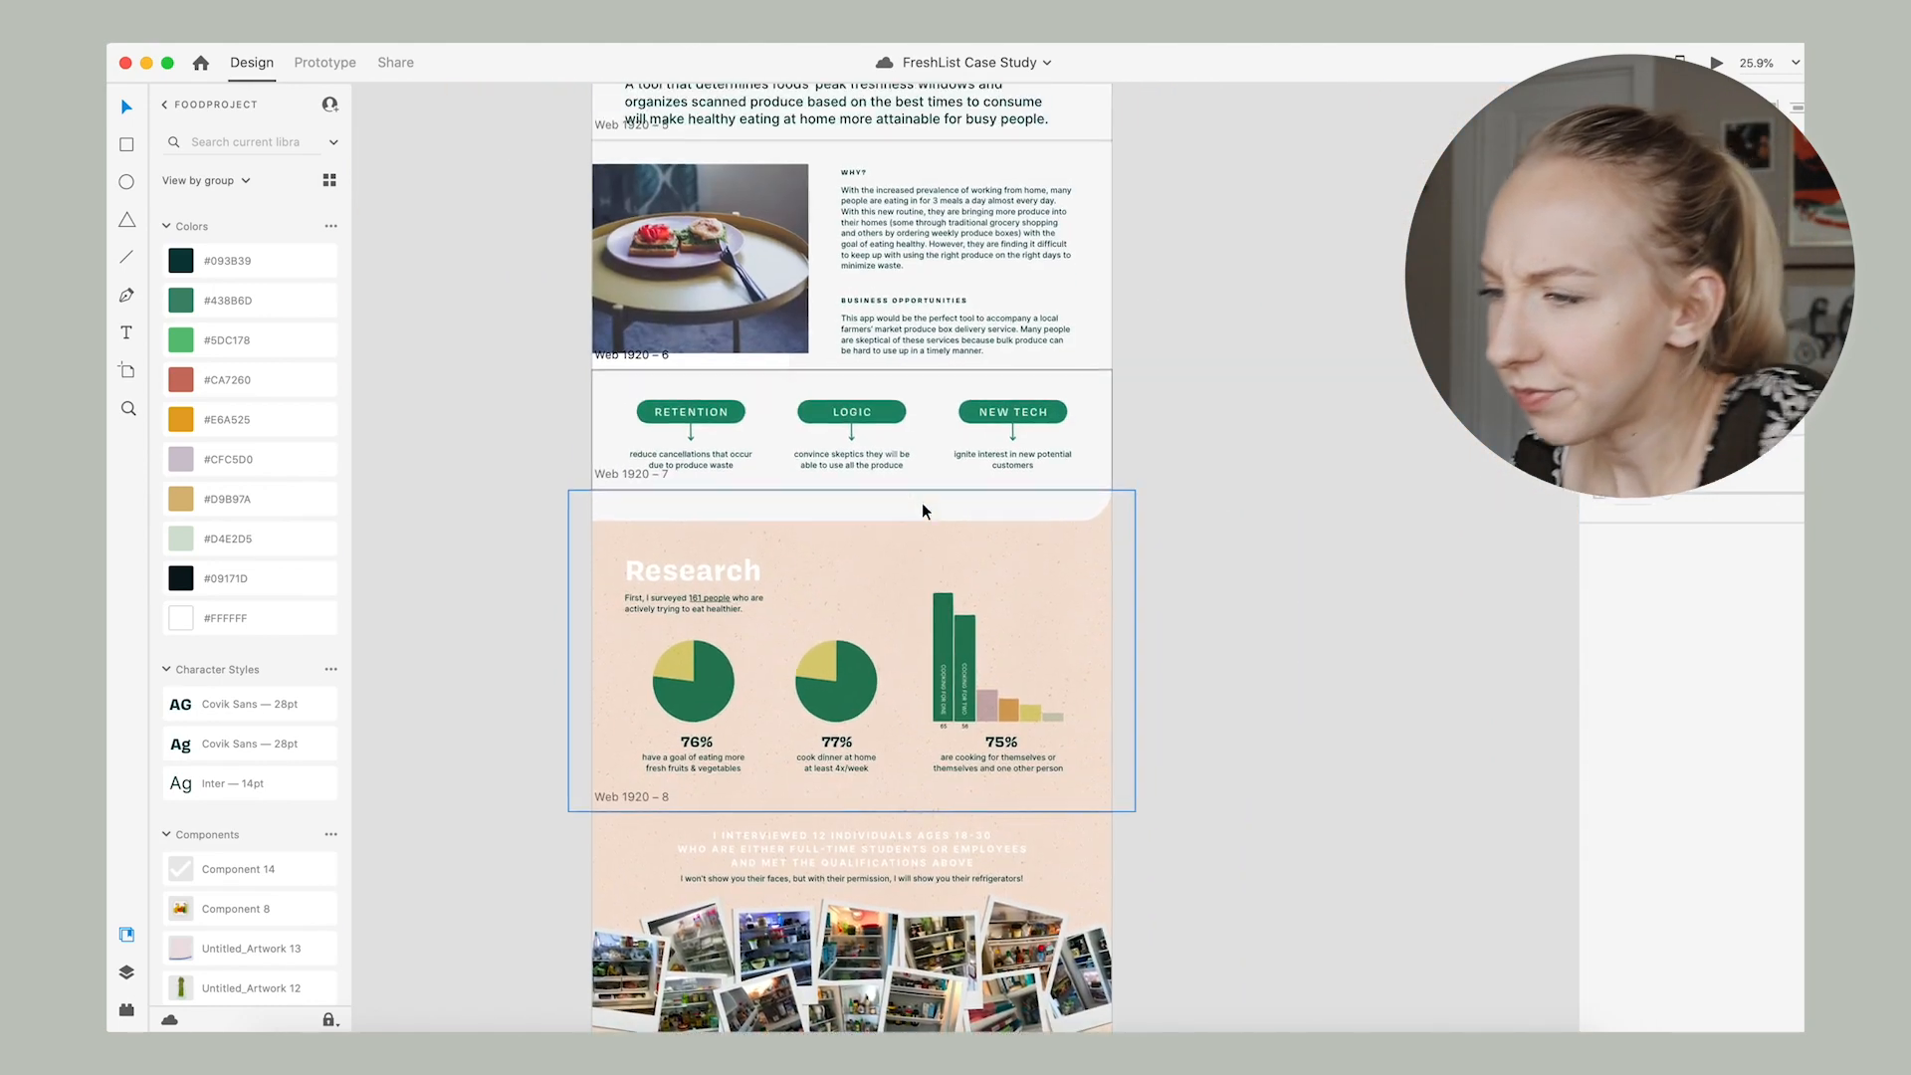
Scroll back up through the artboards to the Web 1920 – 1 title artboard.
scroll("down", 3)
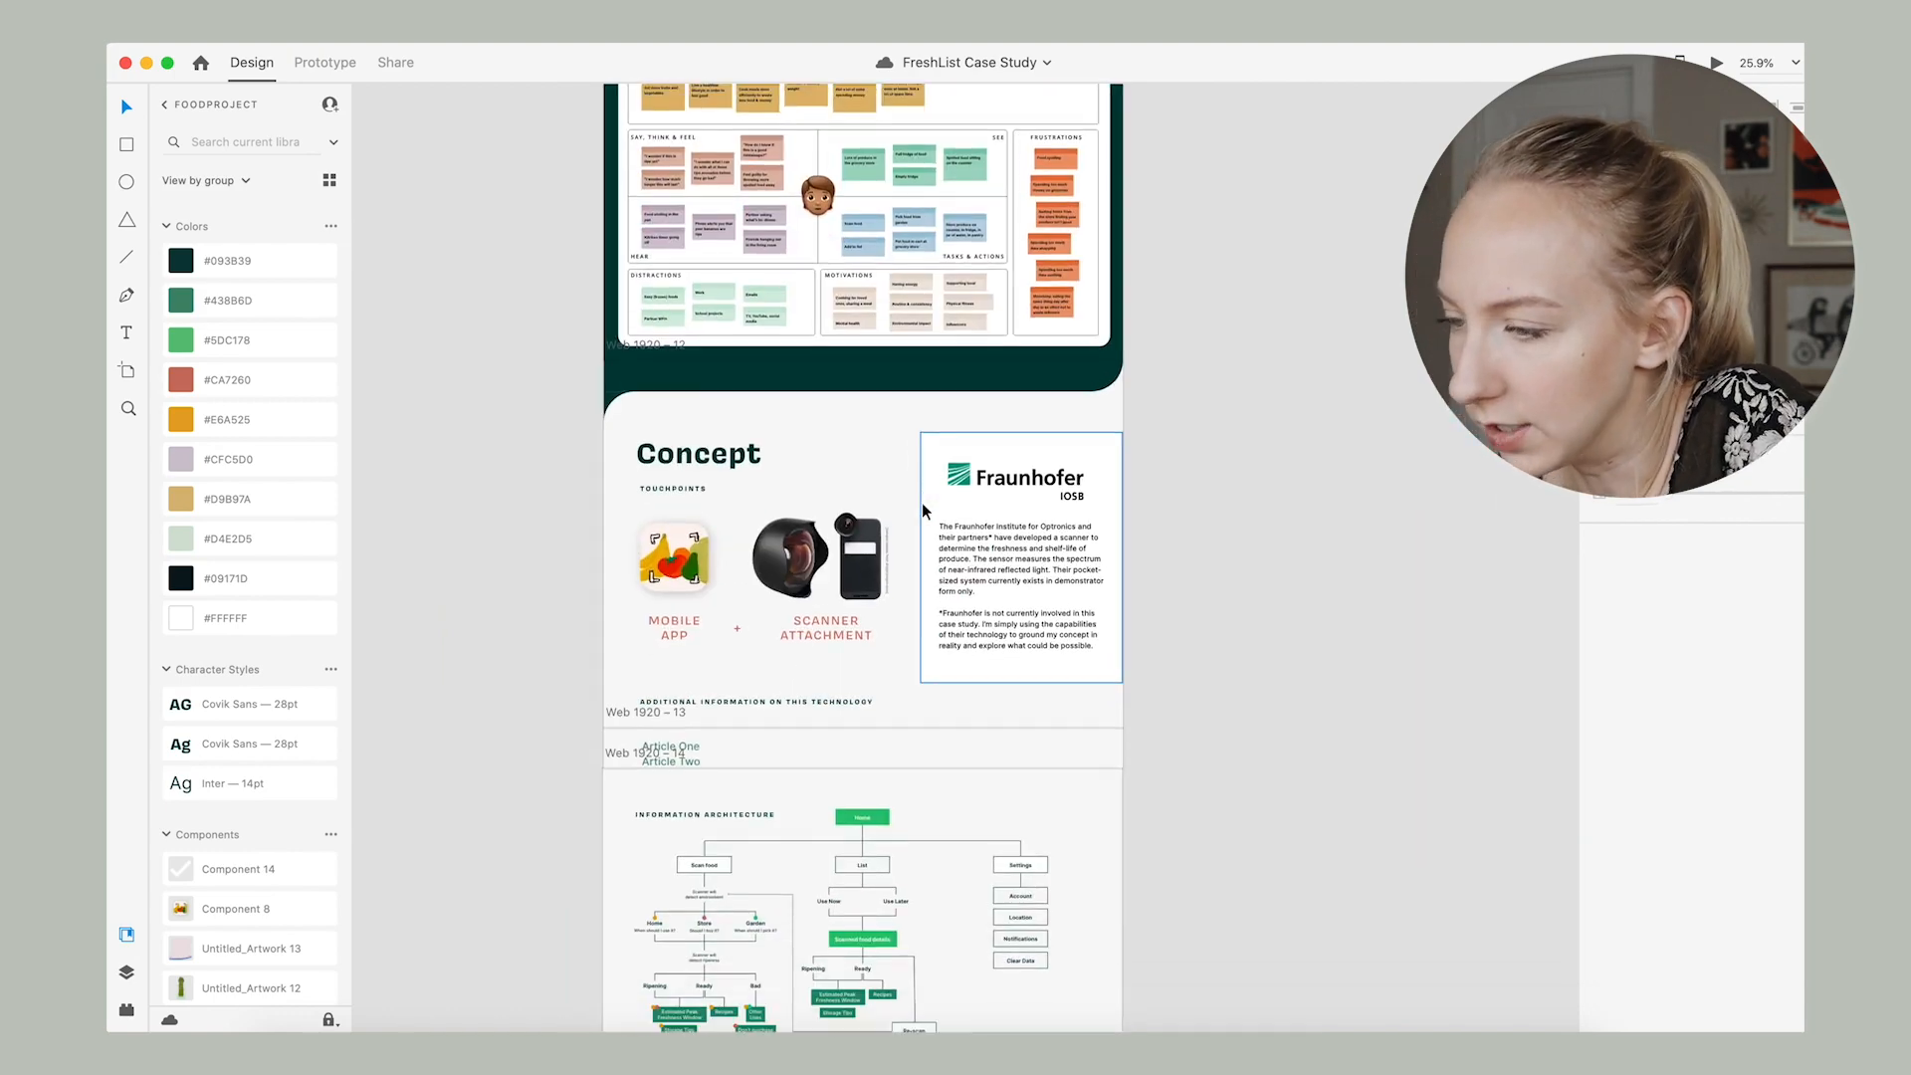
scroll("down", 3)
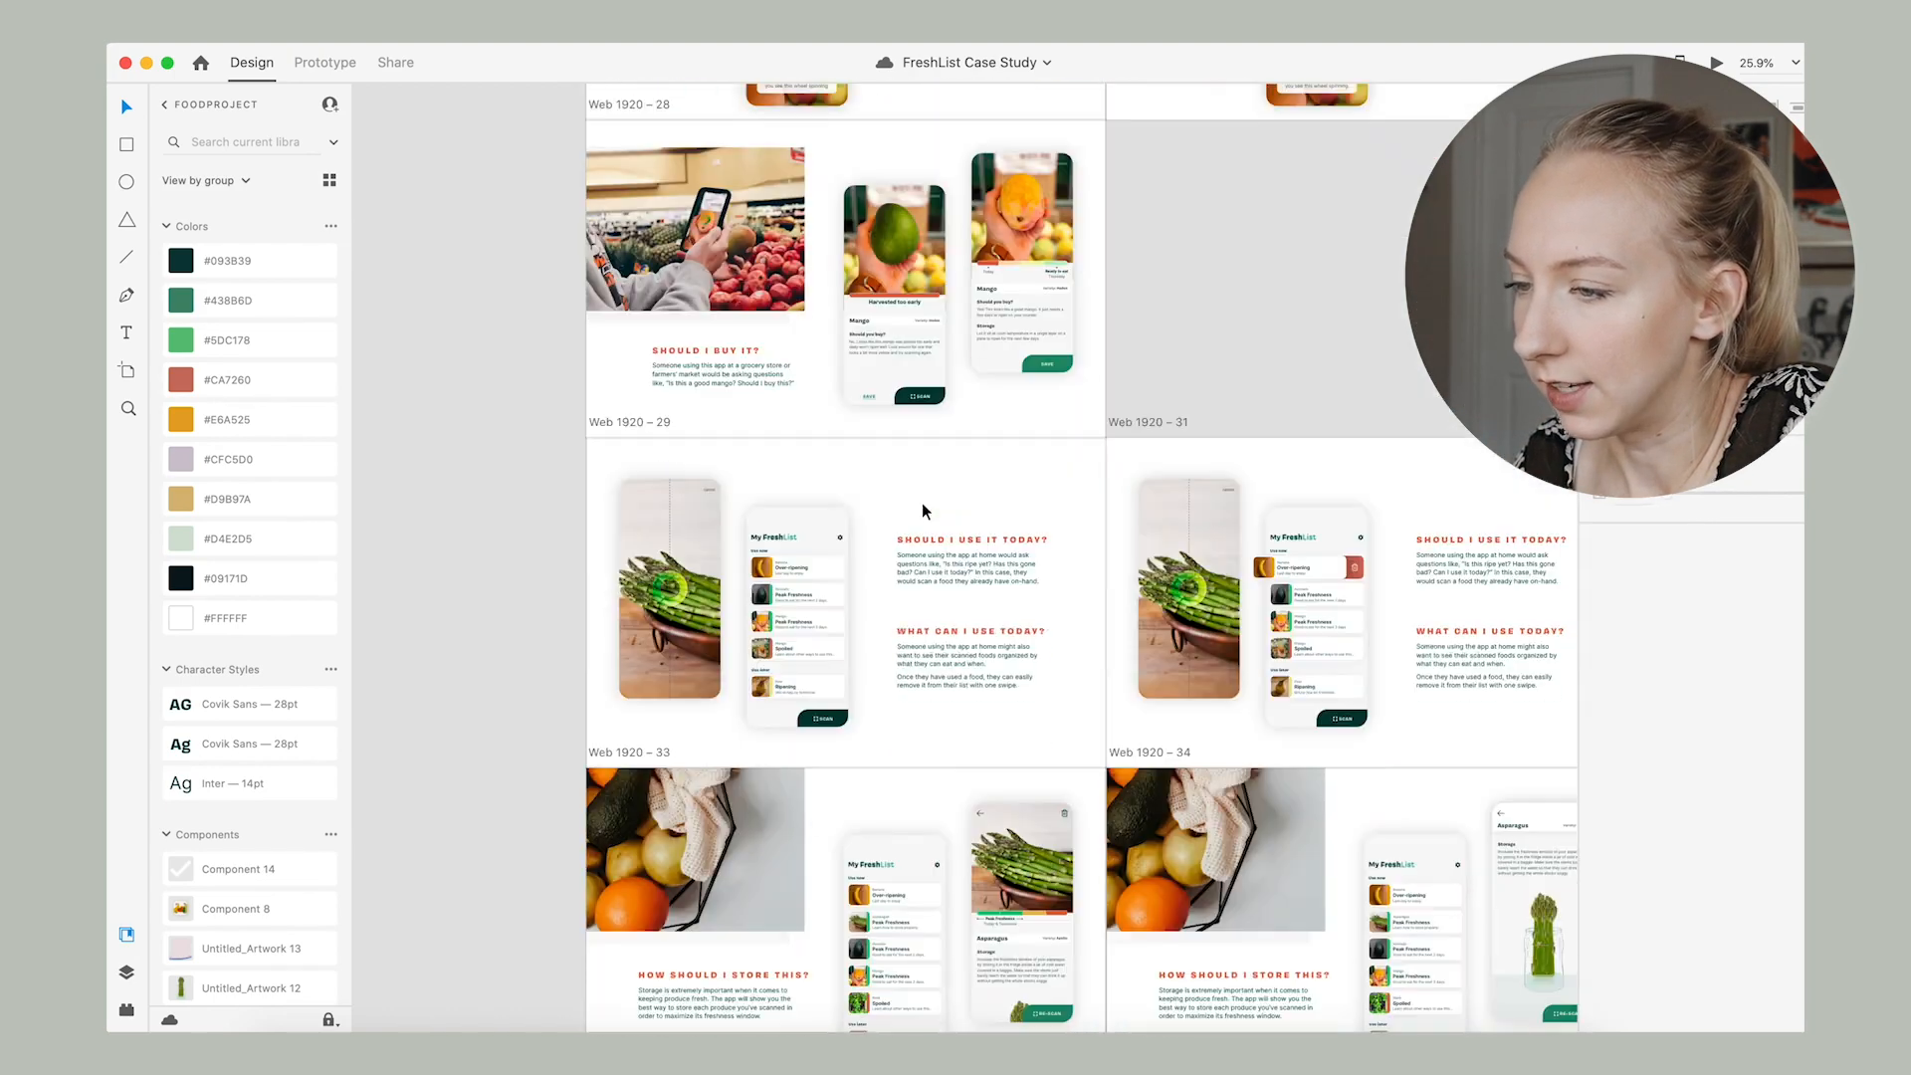
scroll("down", 3)
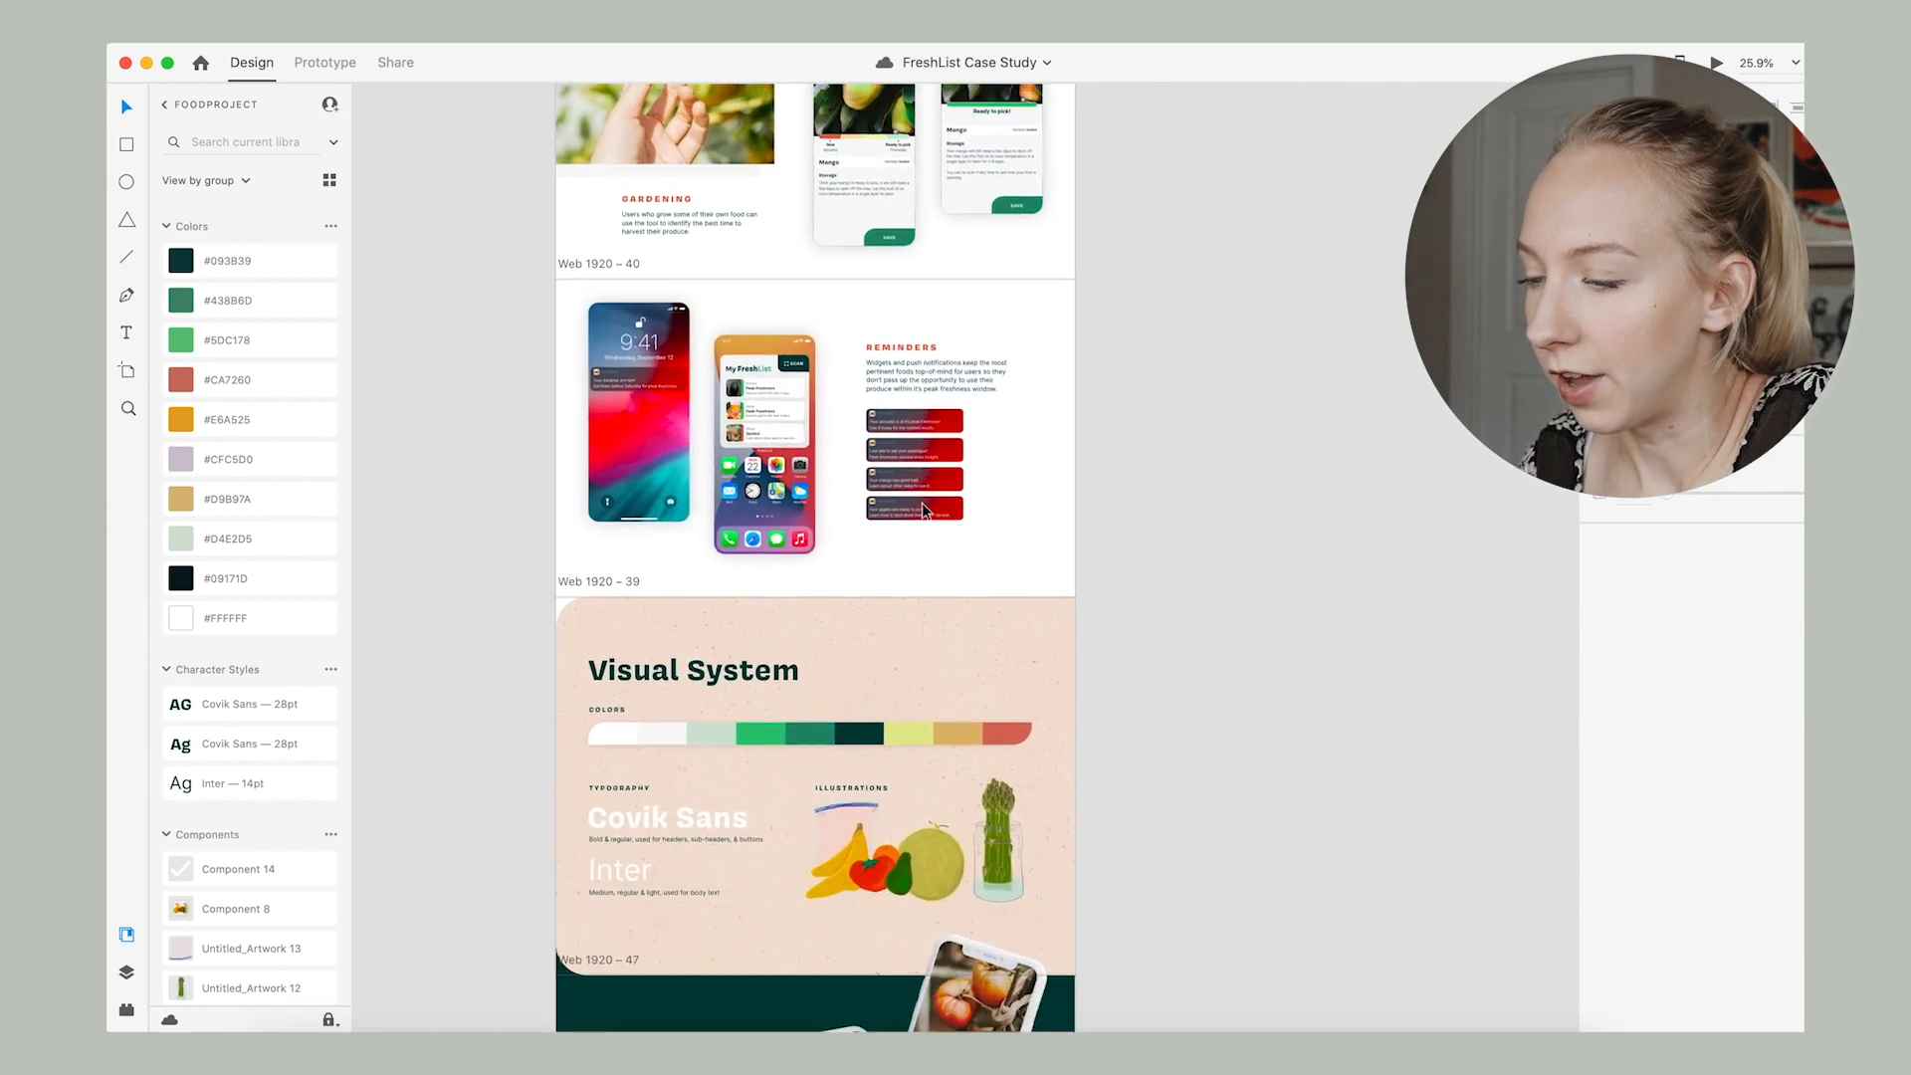
scroll("down", 3)
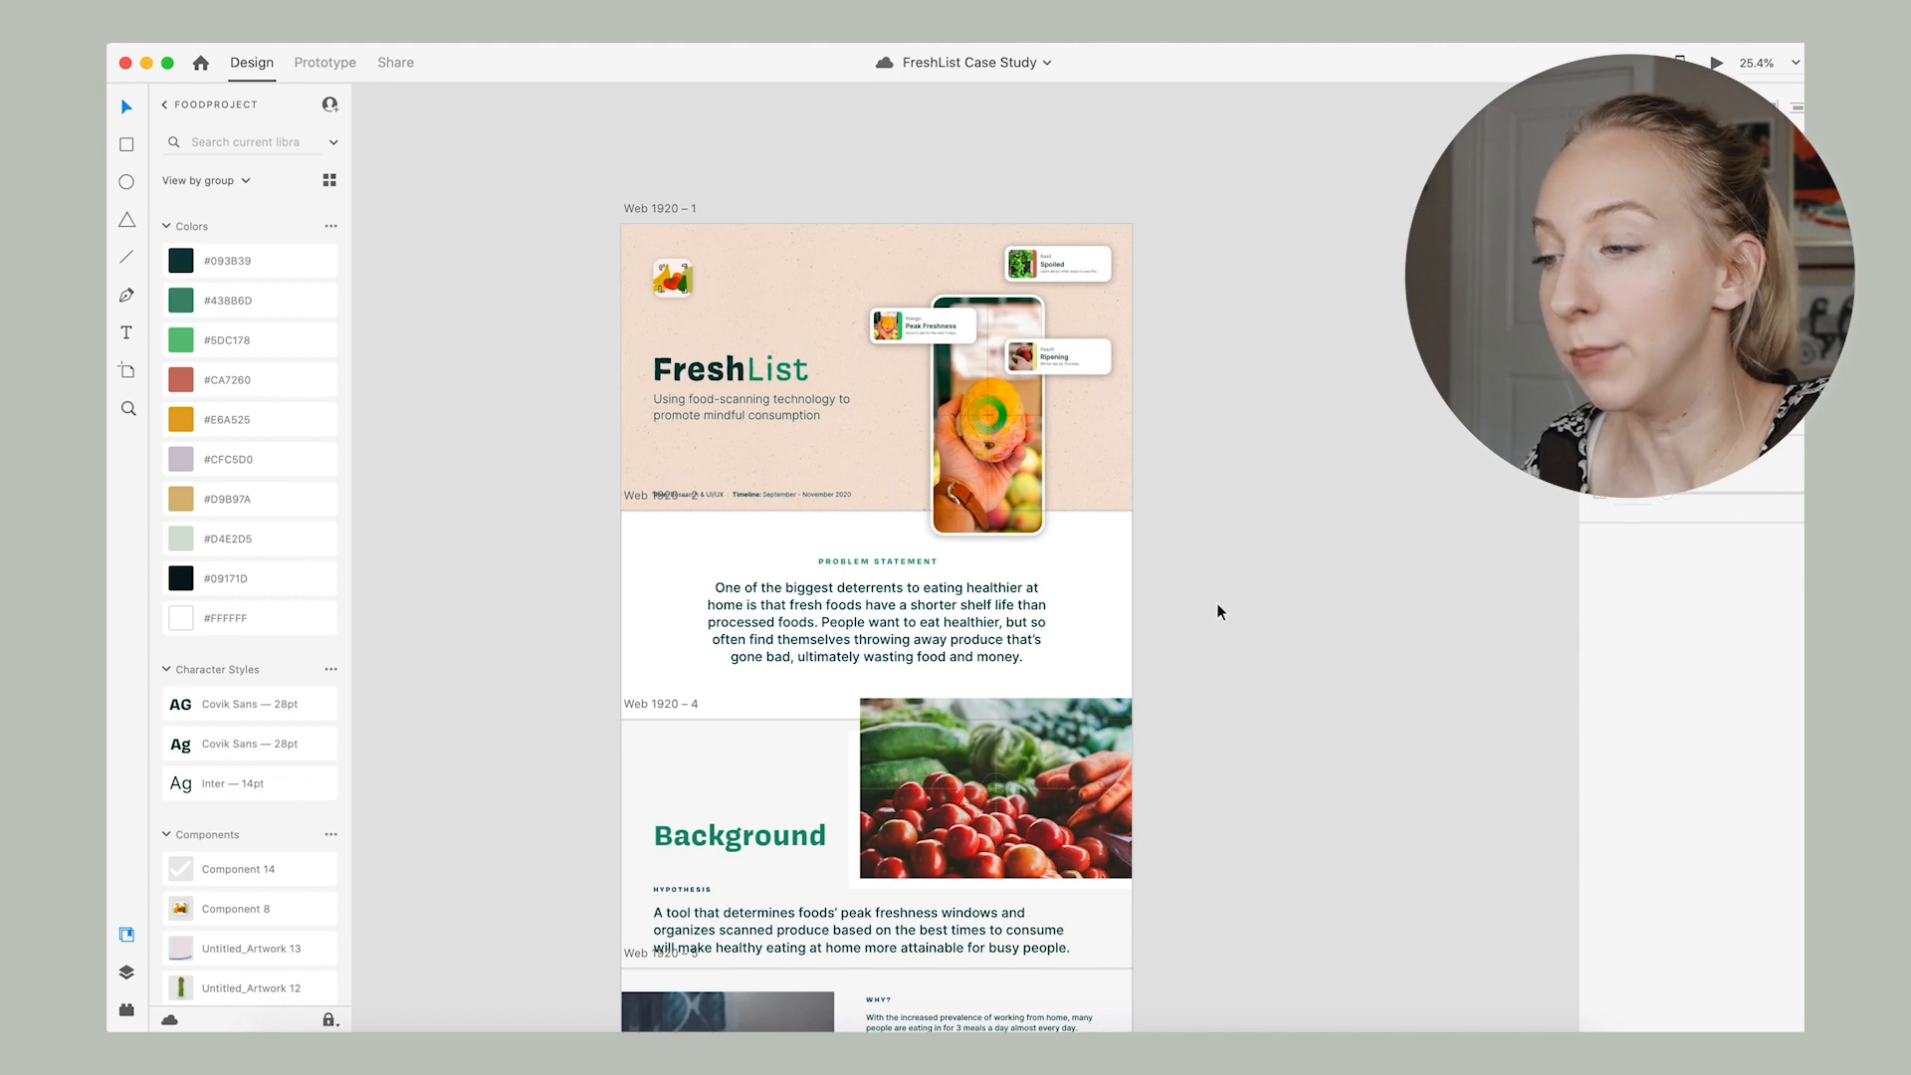
Scroll down past the hero photos to the Insights, empathy map and Concept artboards.
scroll("down", 3)
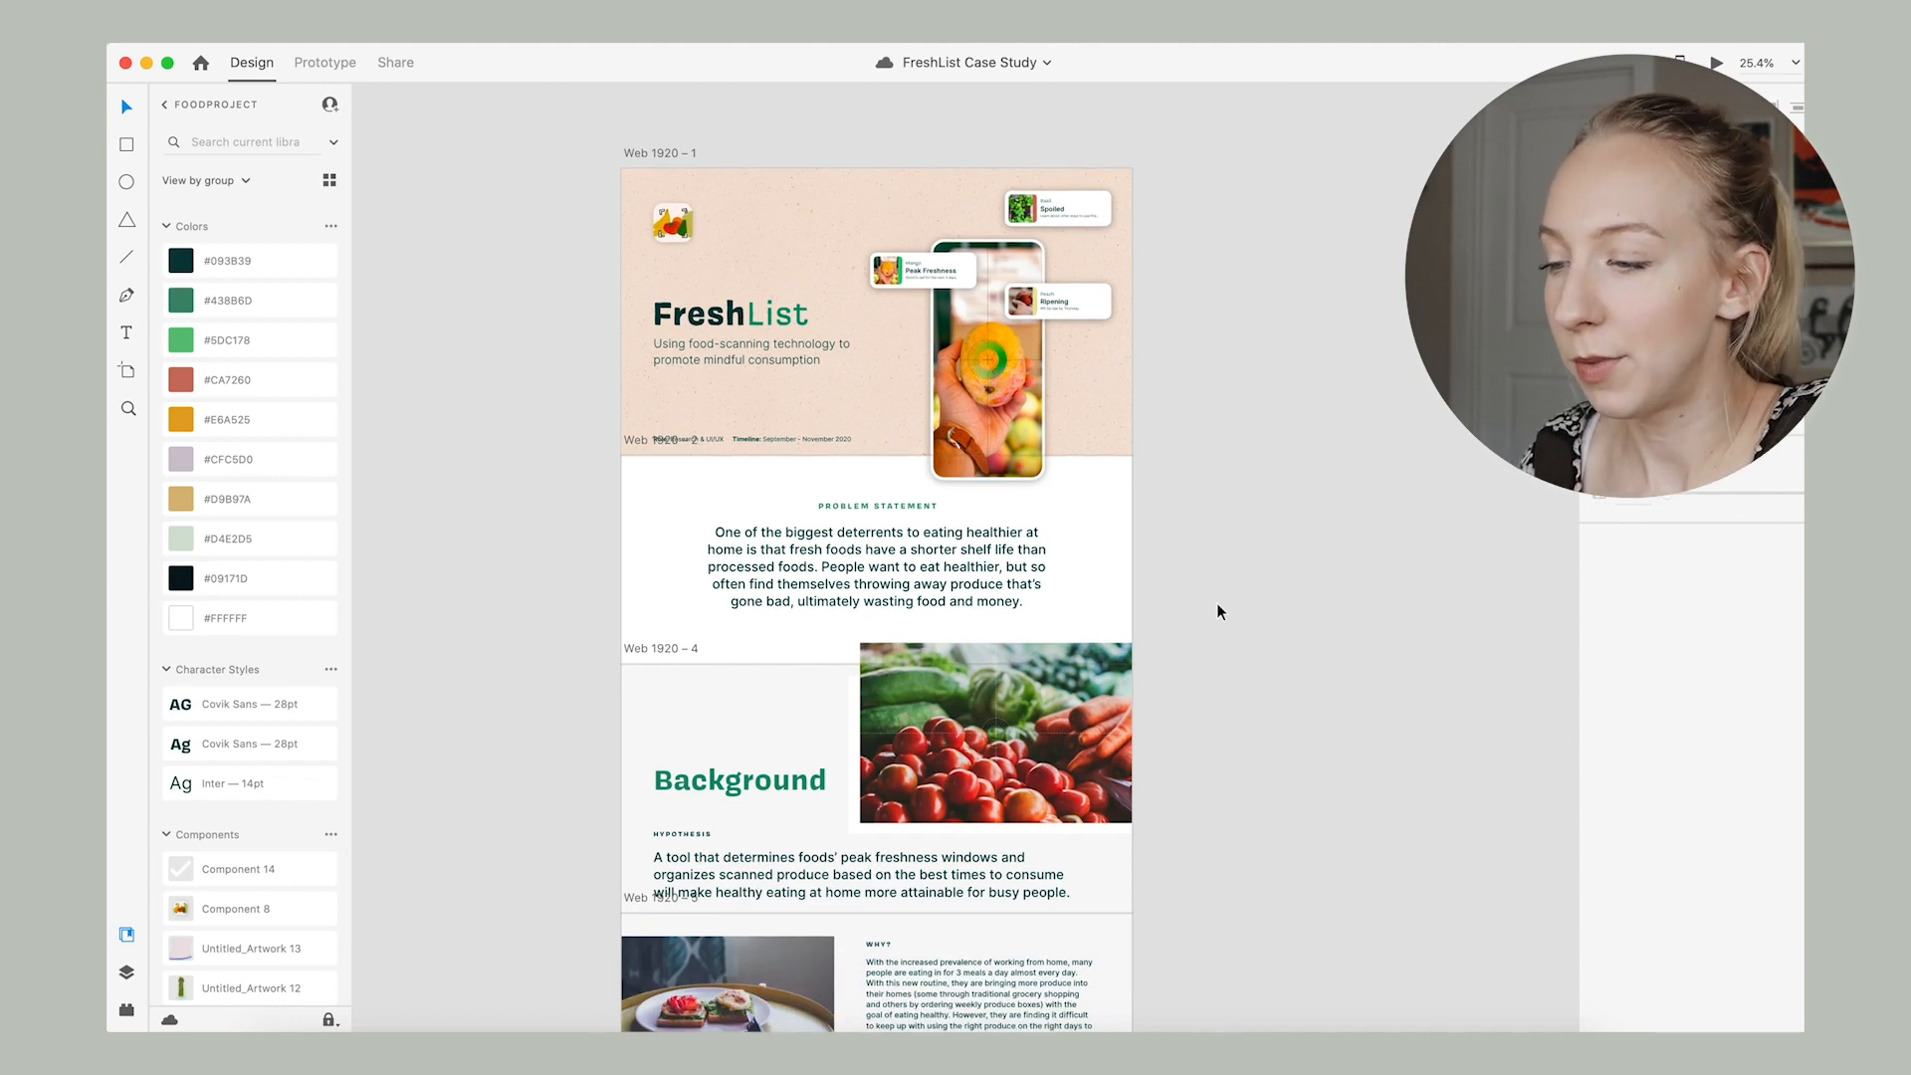
scroll("down", 3)
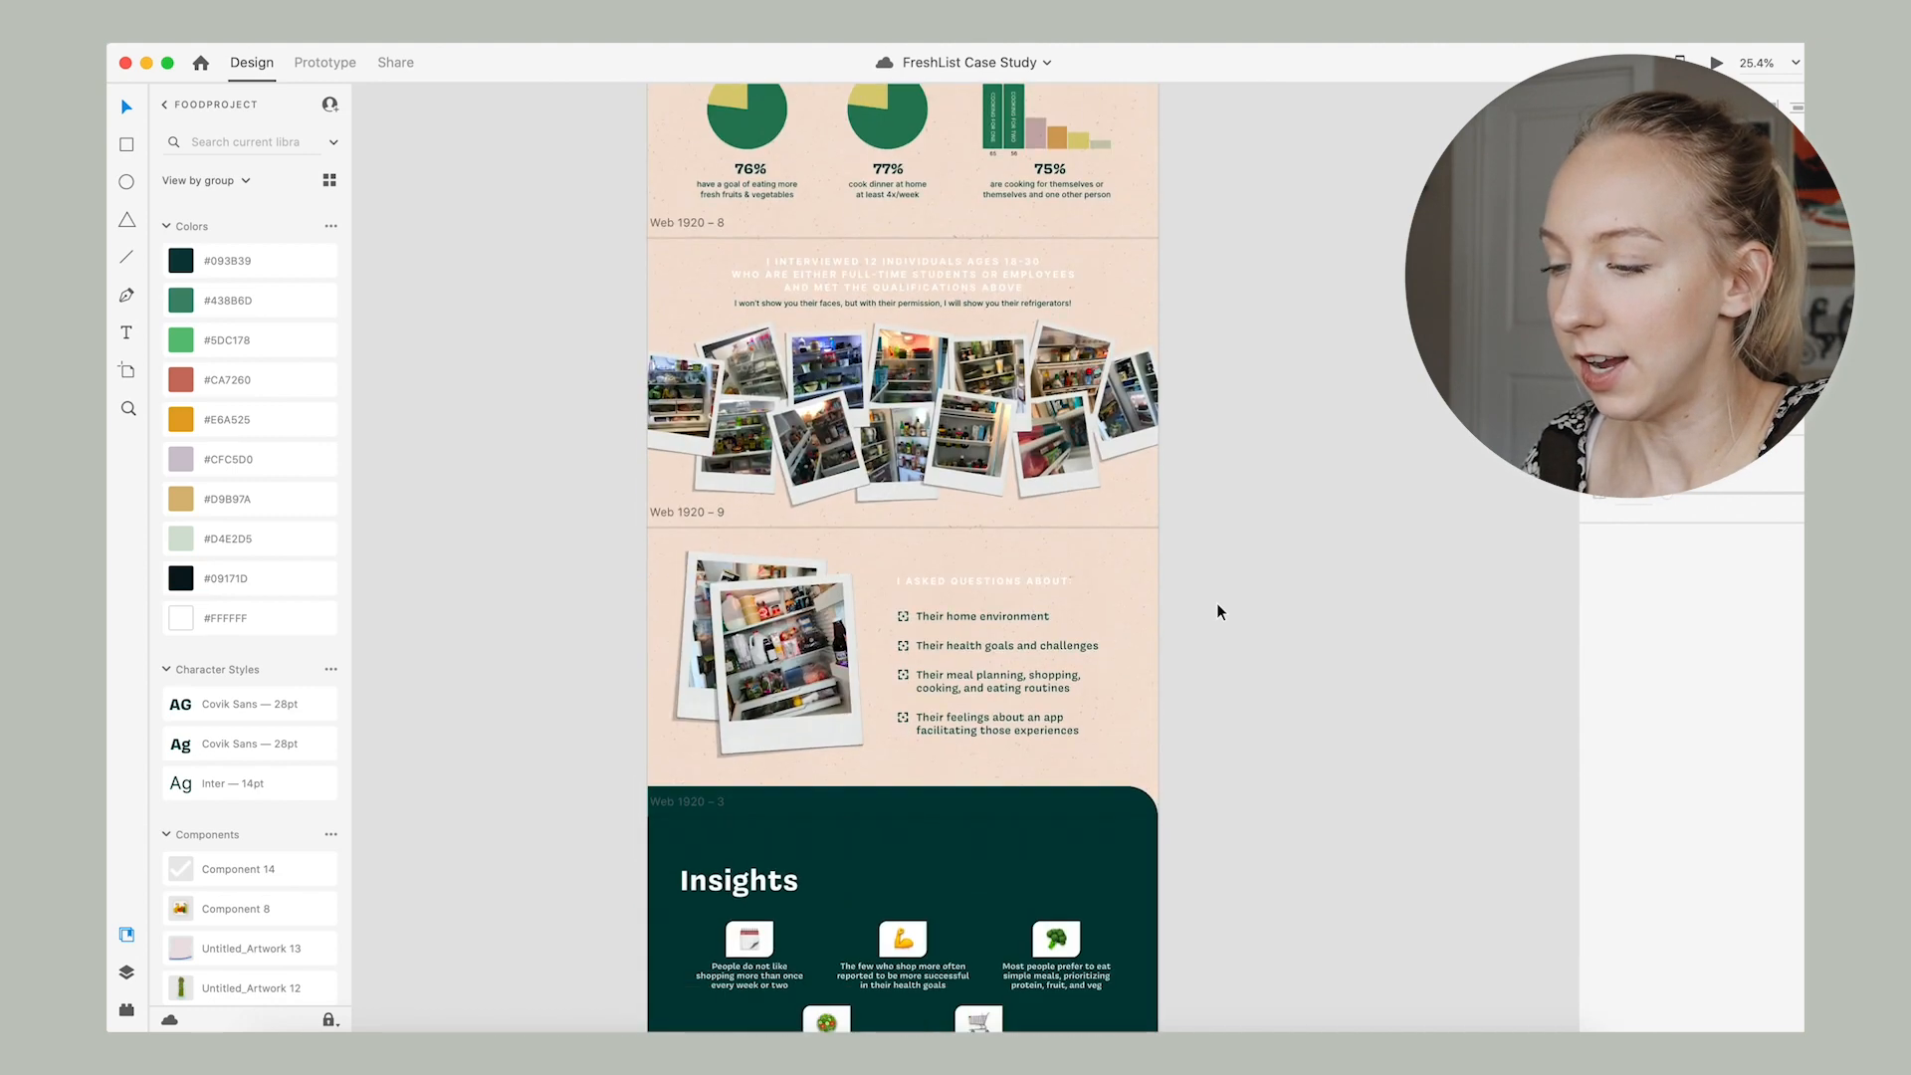
scroll("down", 3)
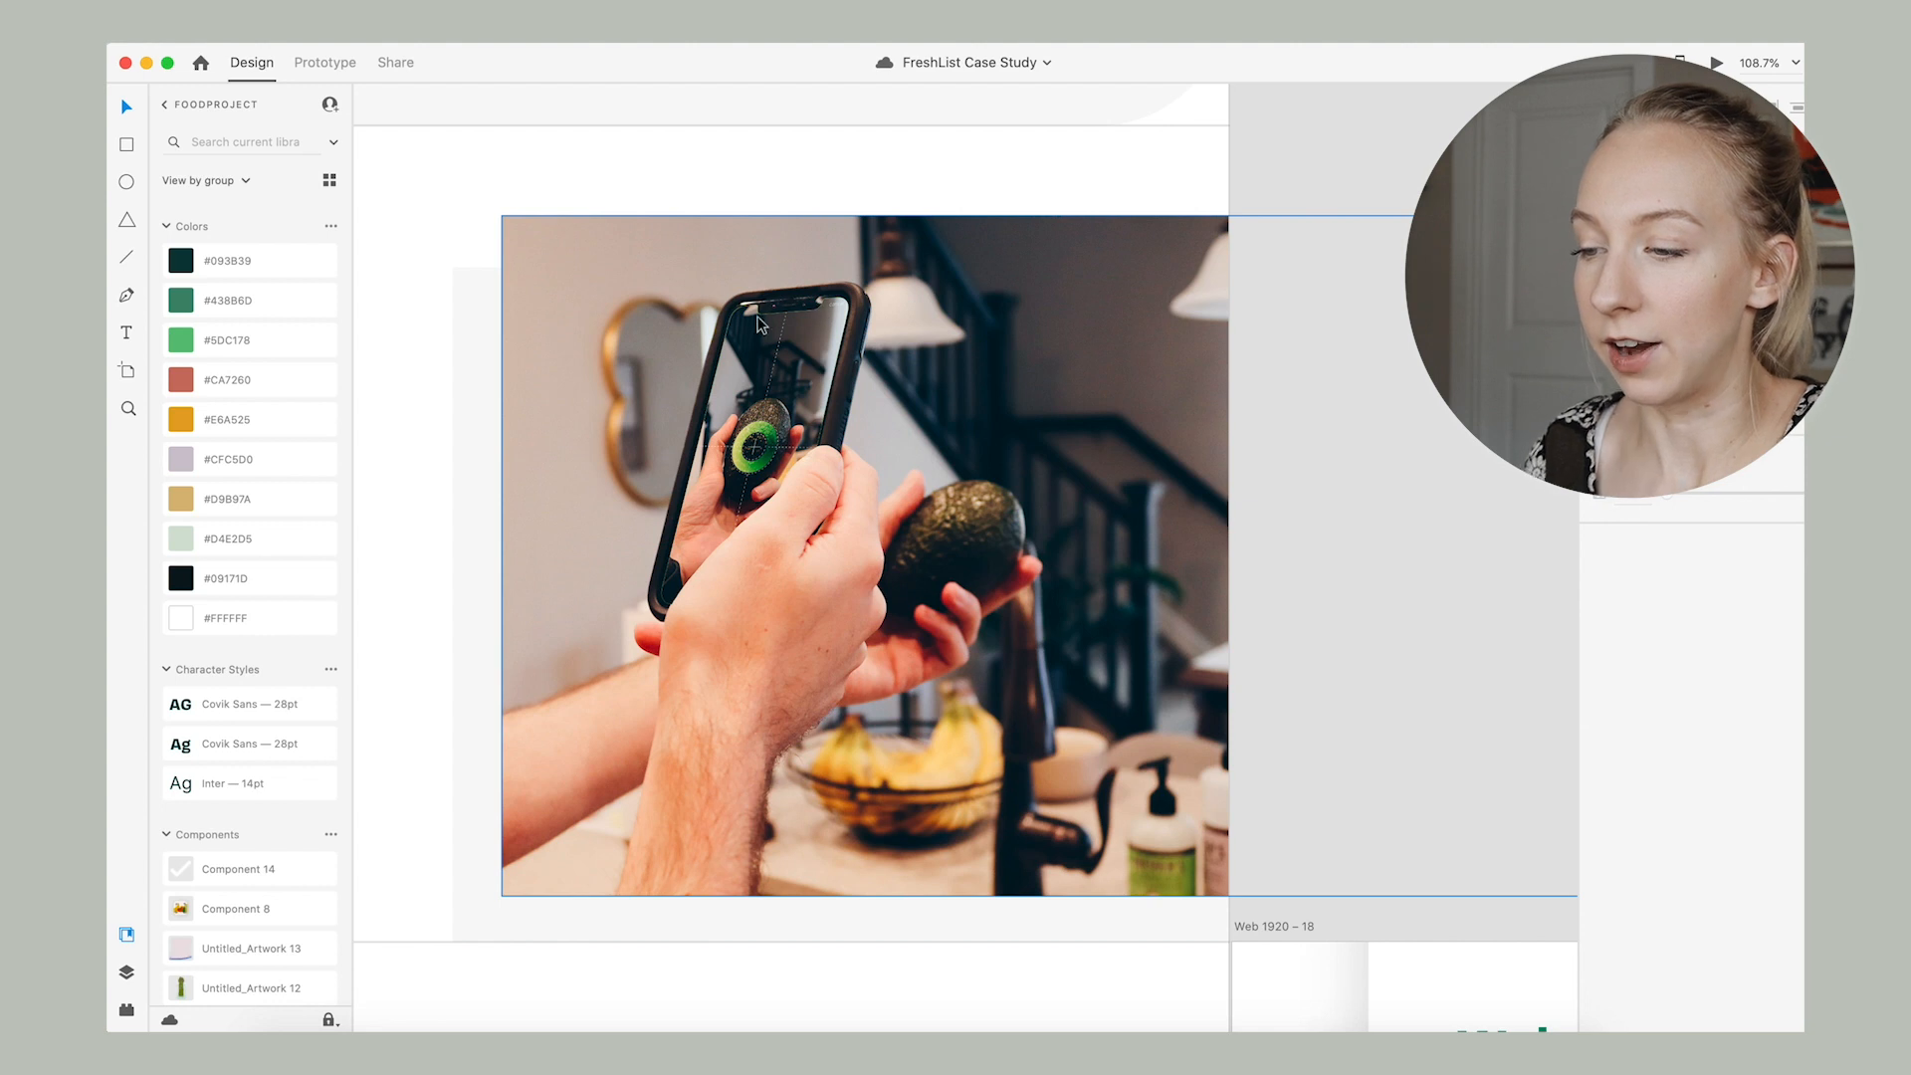
mouse_move(707, 454)
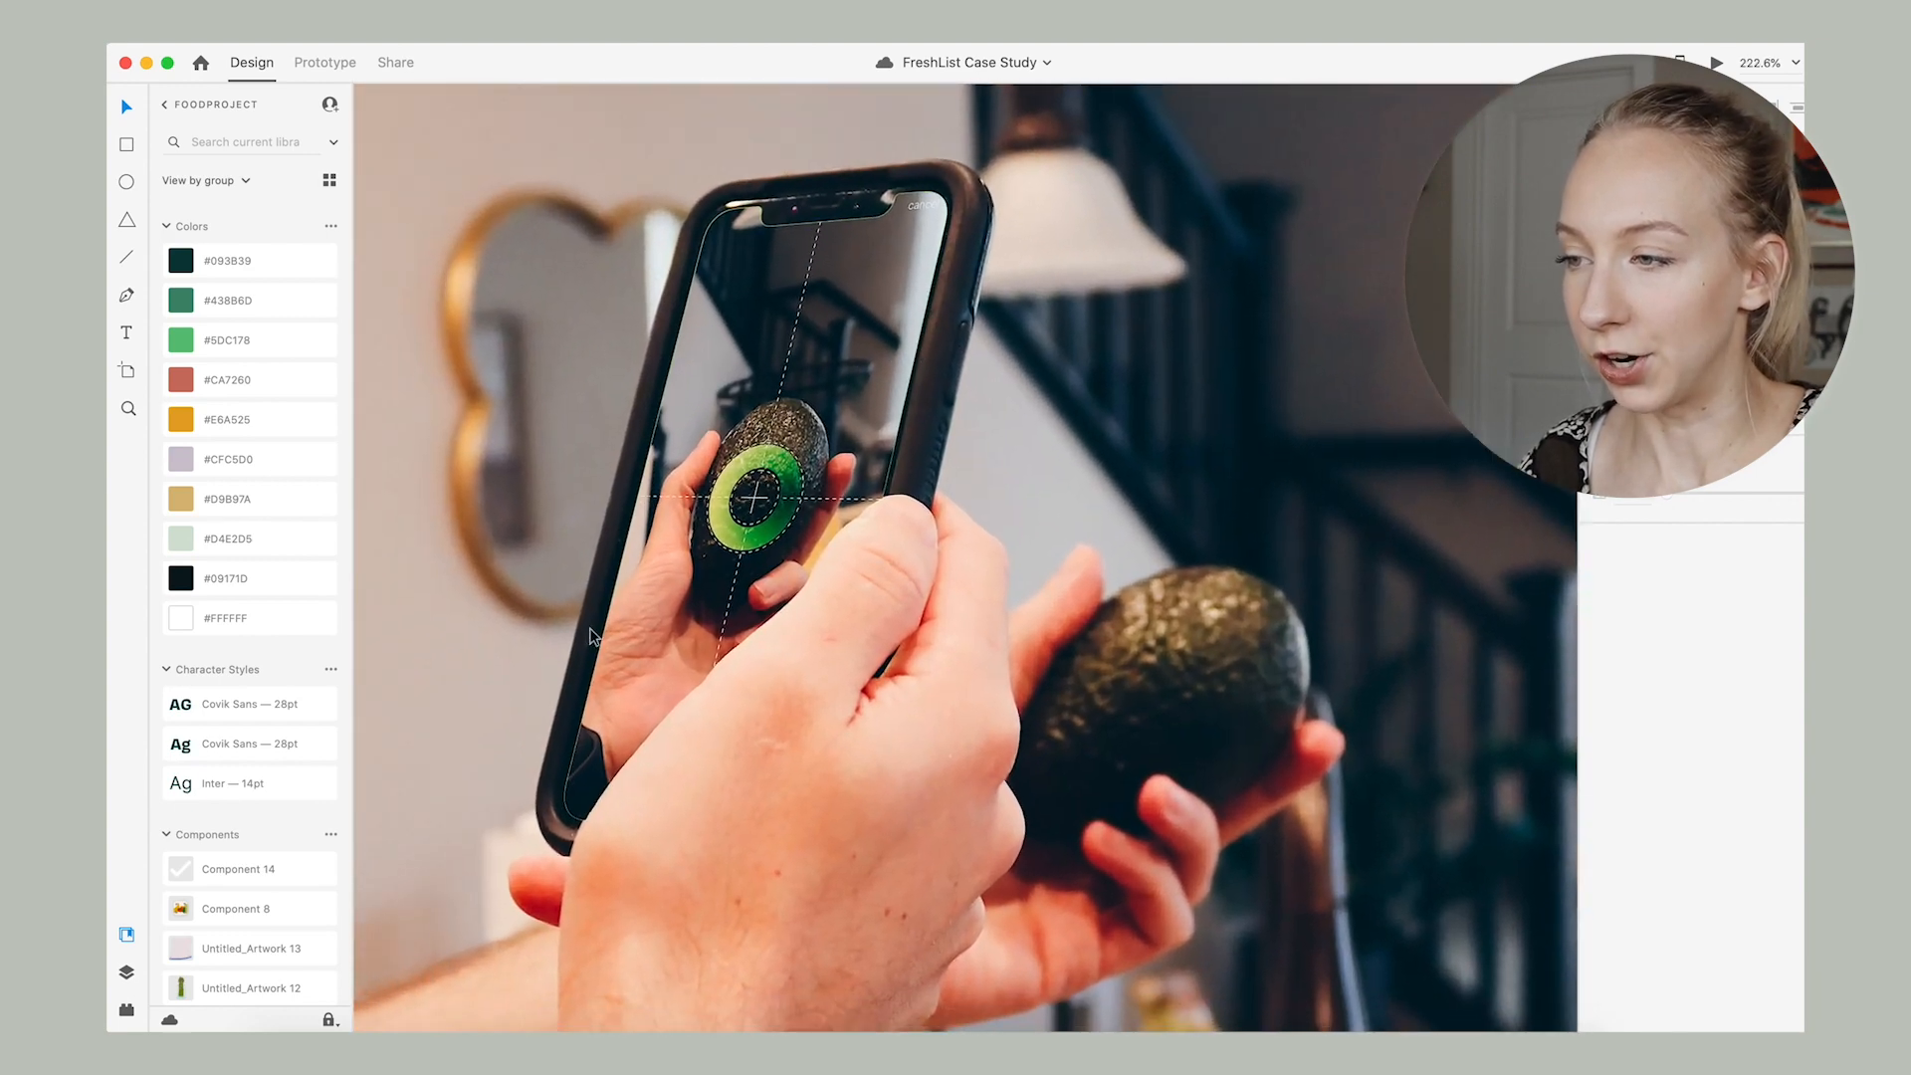
mouse_move(866, 561)
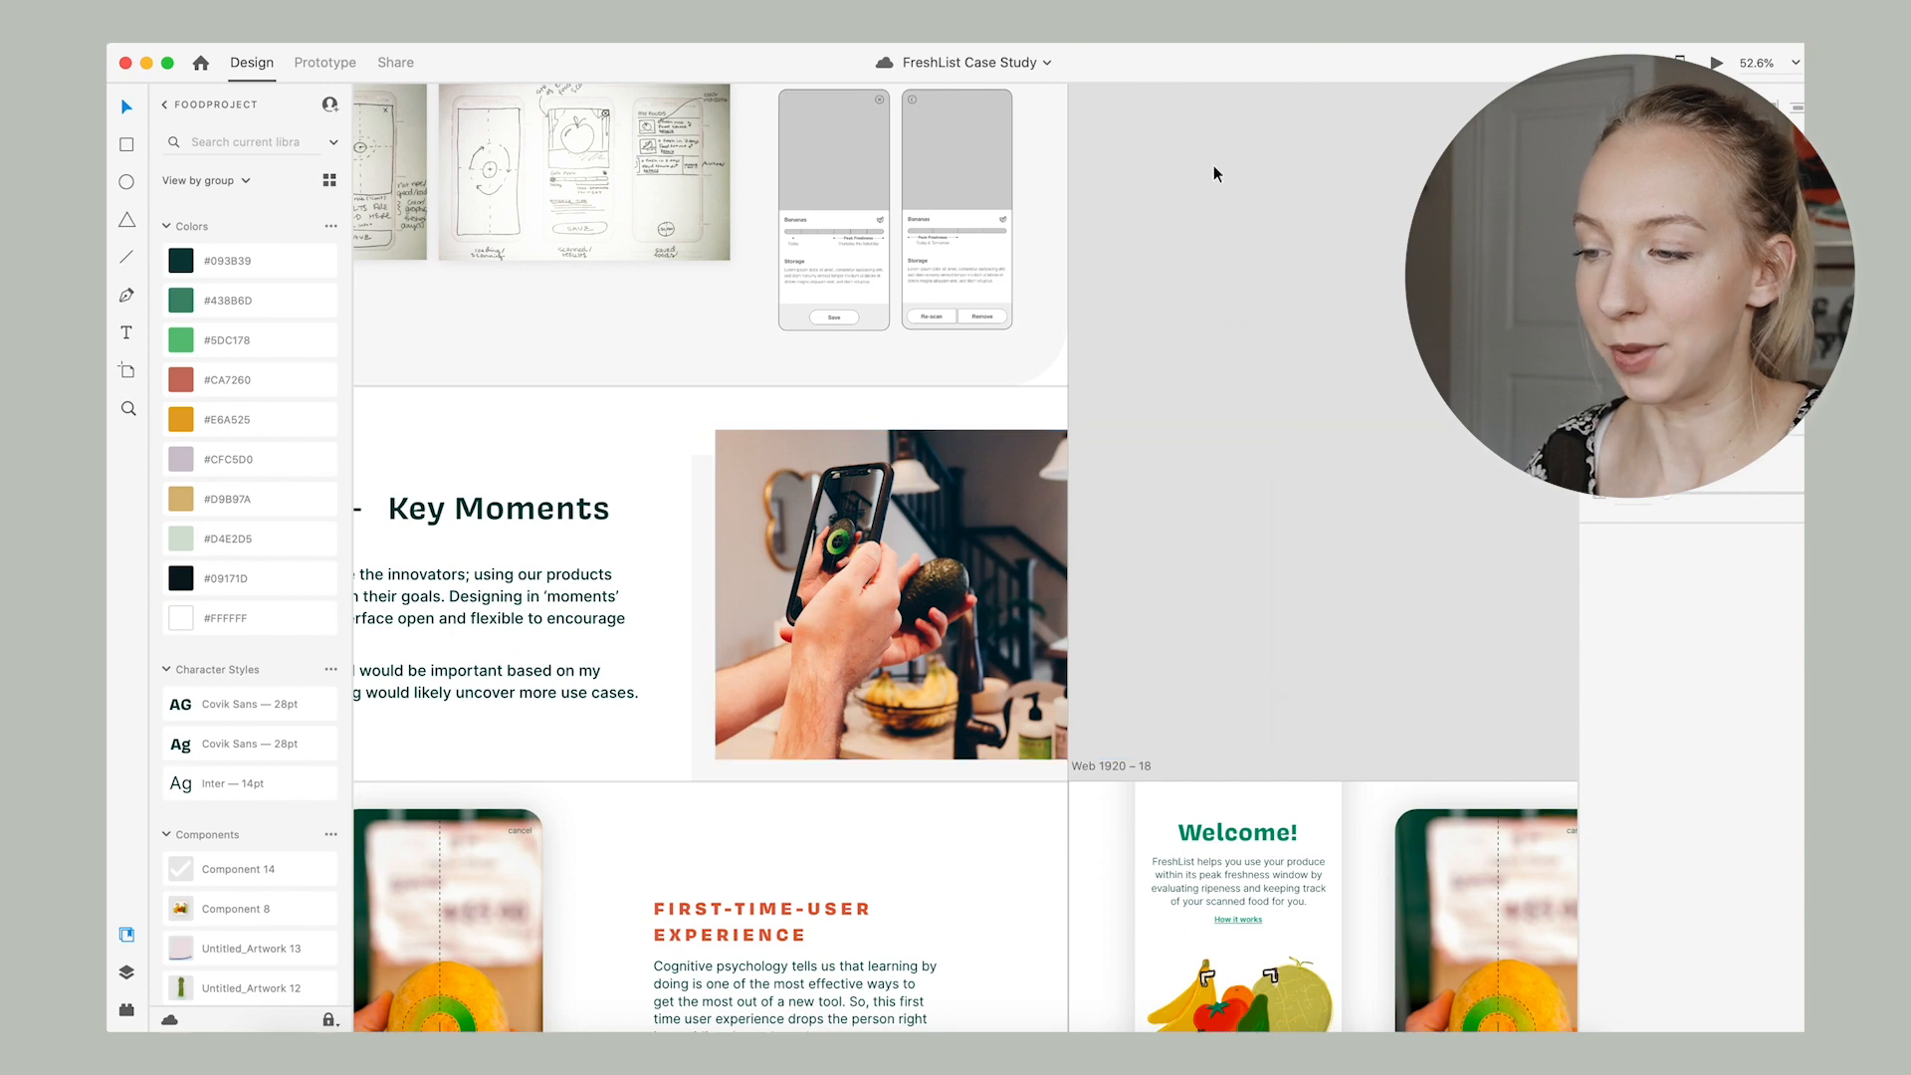
mouse_move(1195, 223)
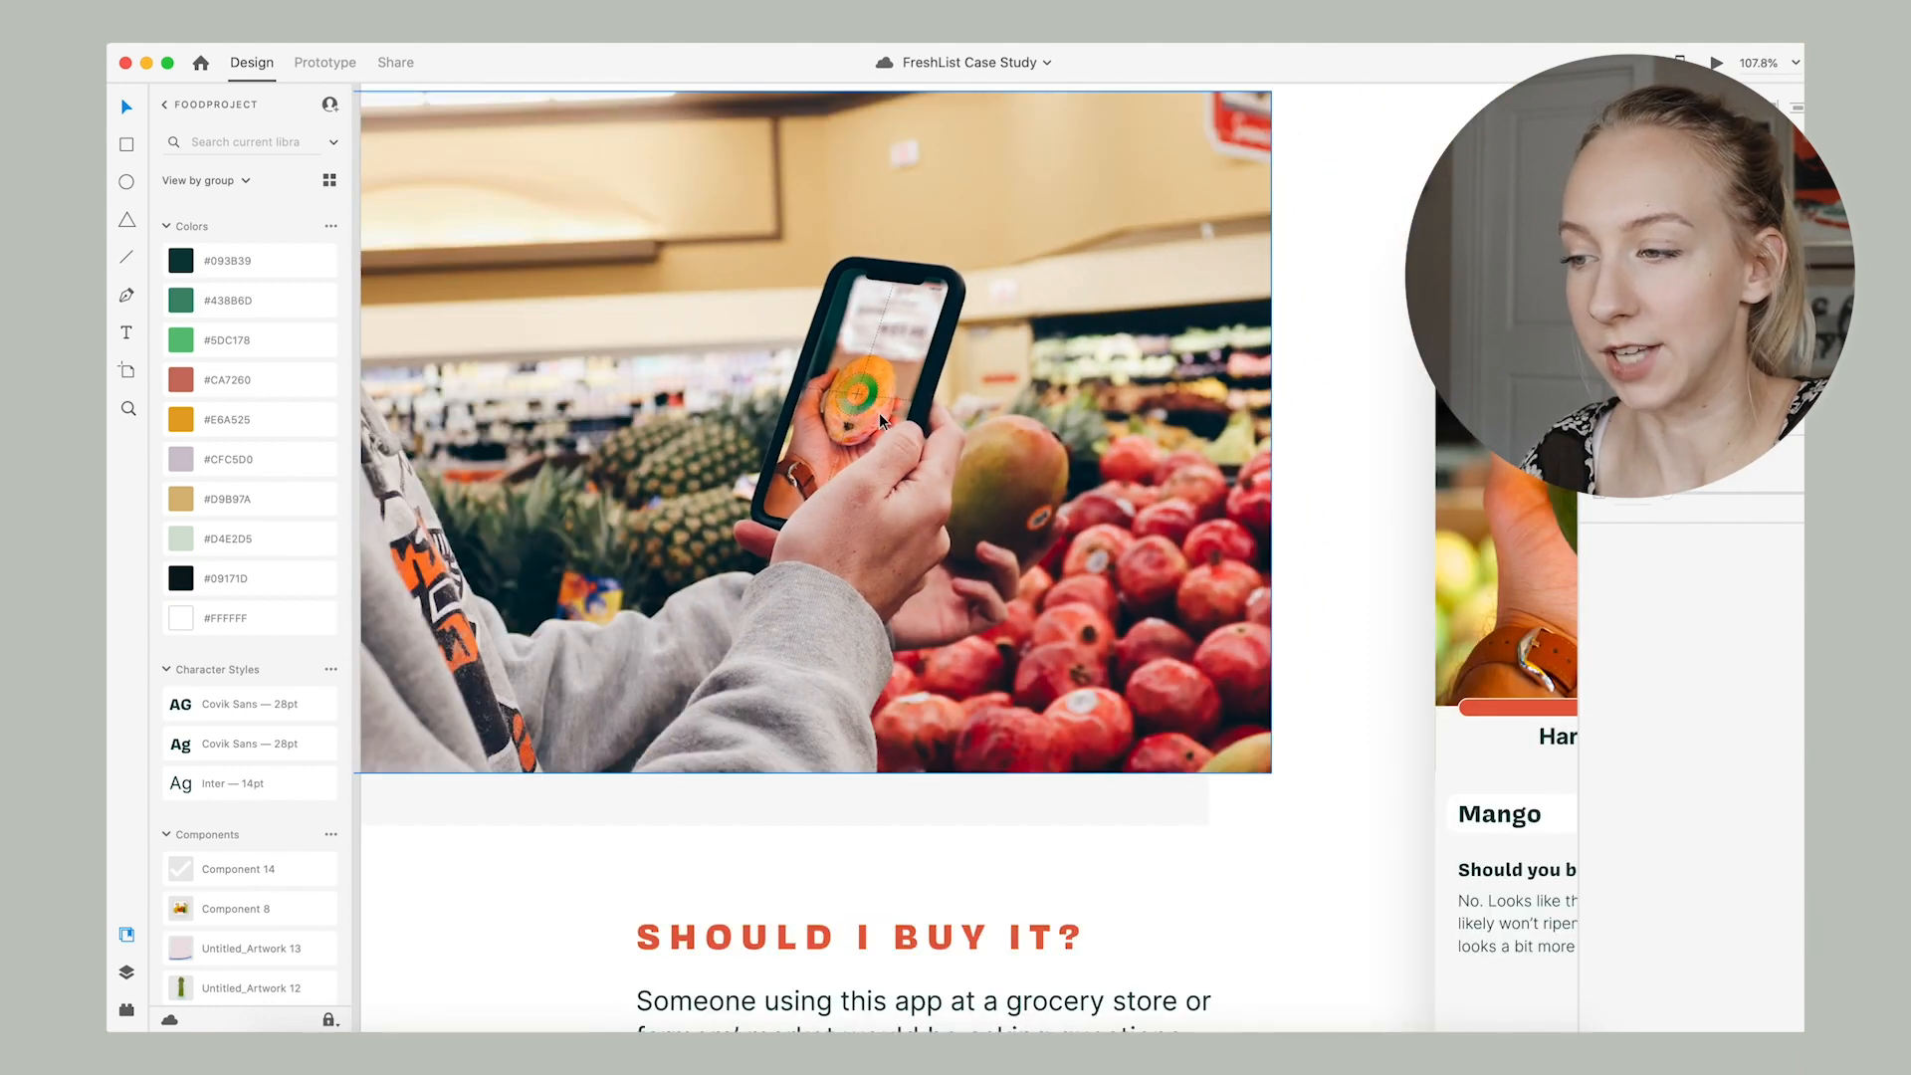
scroll("down", 3)
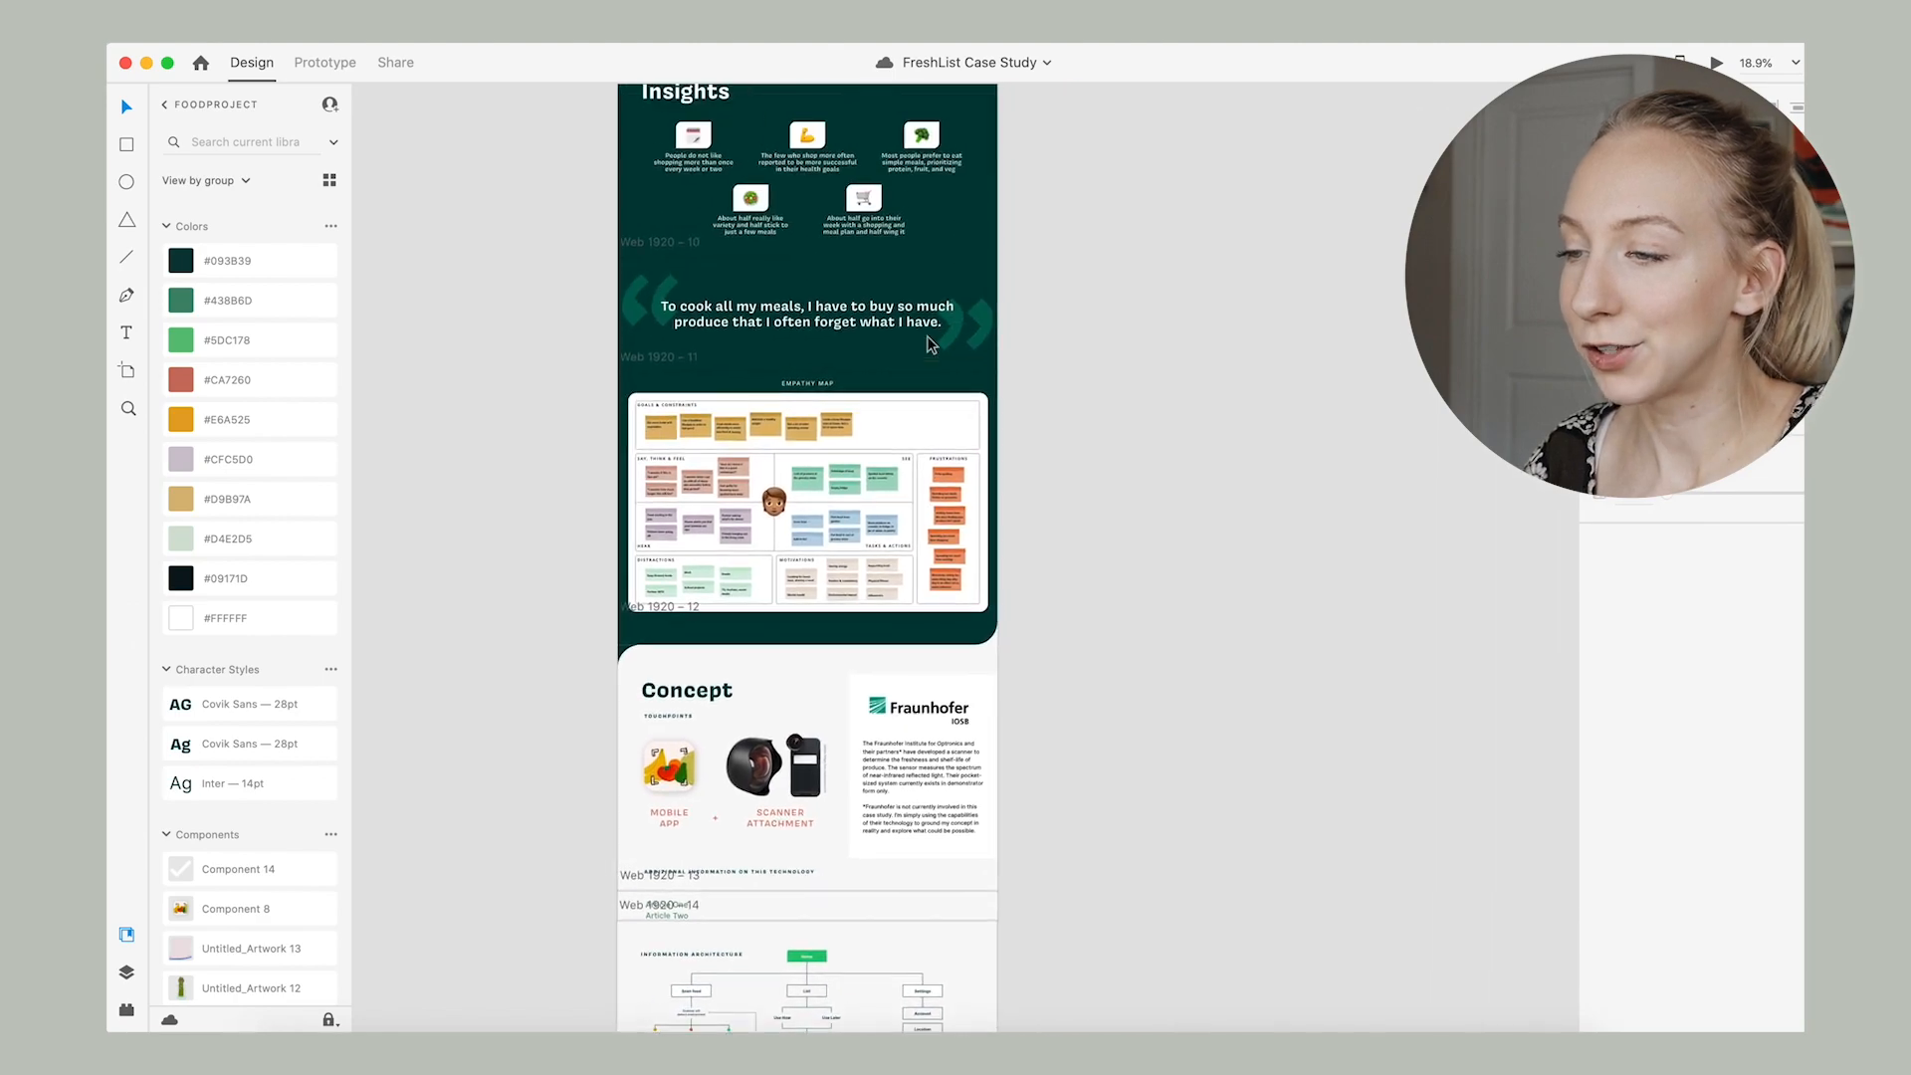
Scroll through the gardening and reminders screens, then back up to the problem statement and Background.
scroll("down", 3)
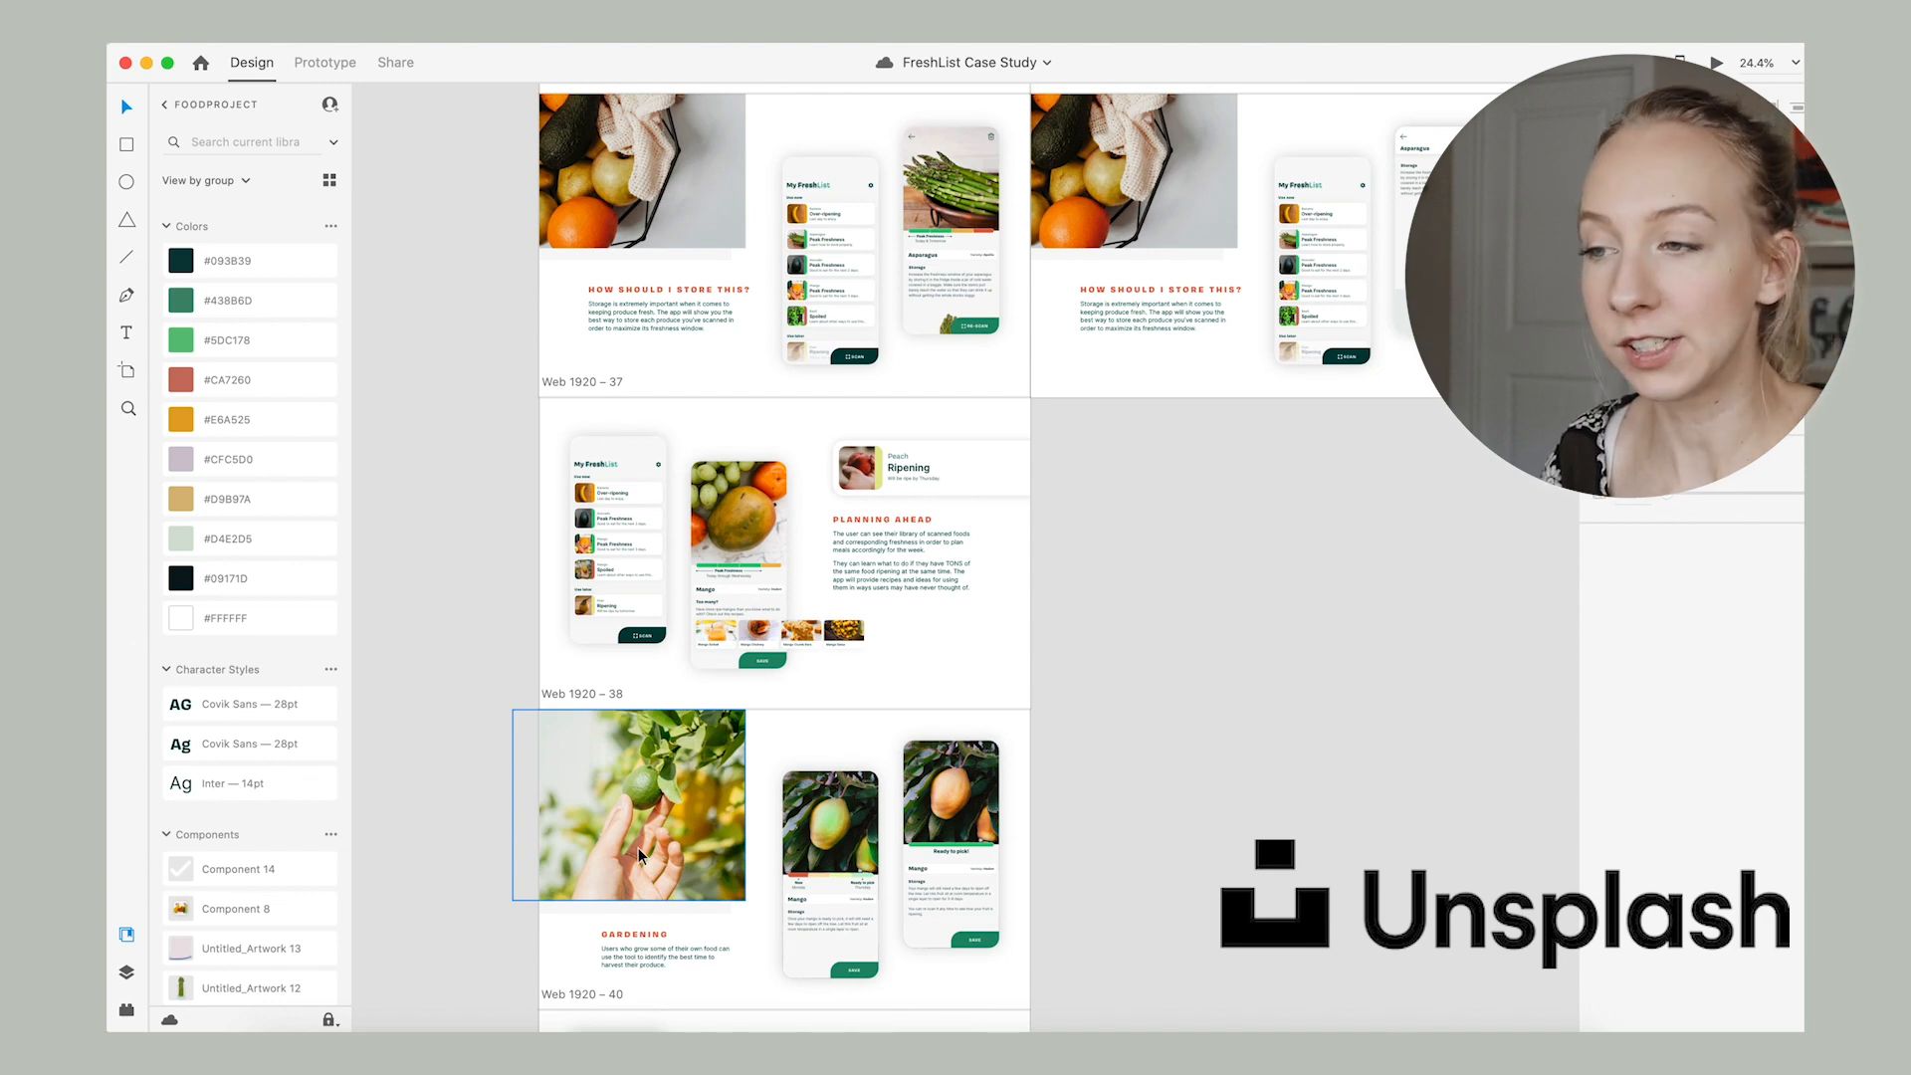
scroll("down", 3)
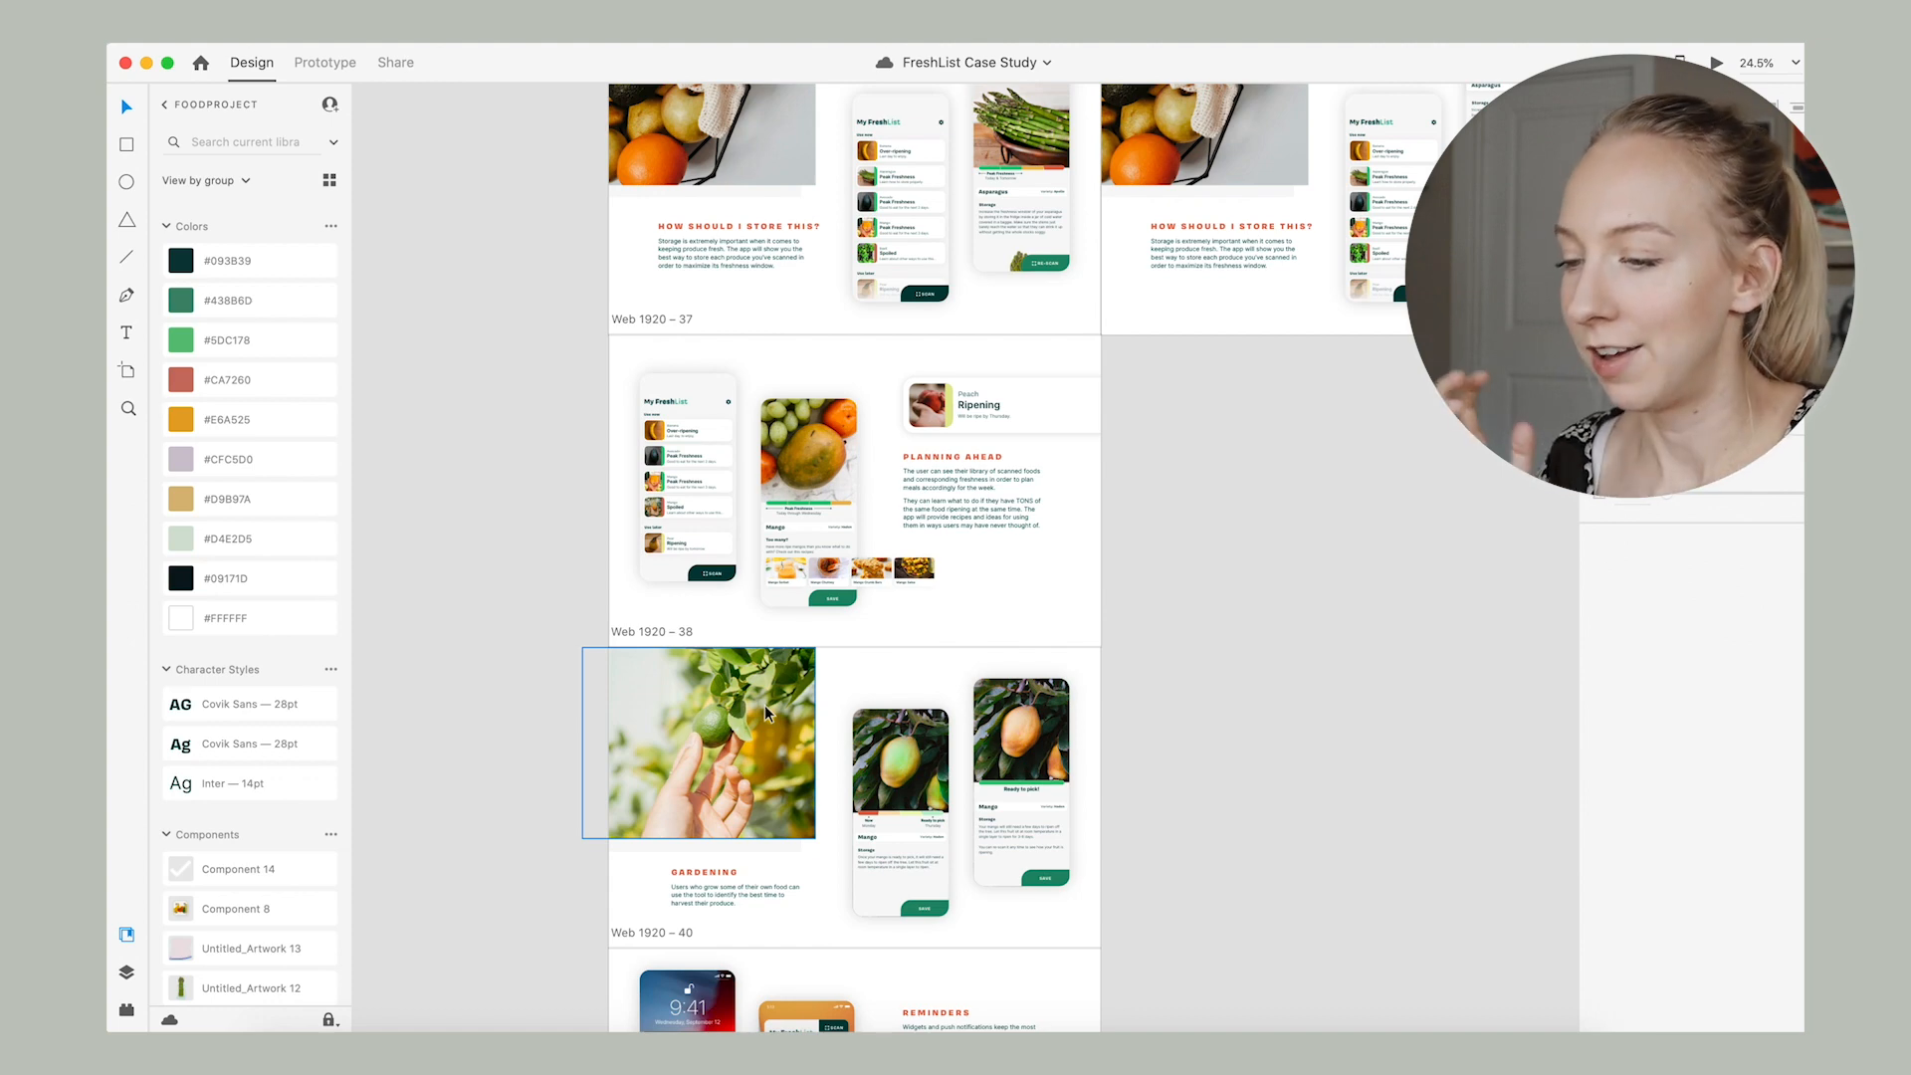
scroll("down", 3)
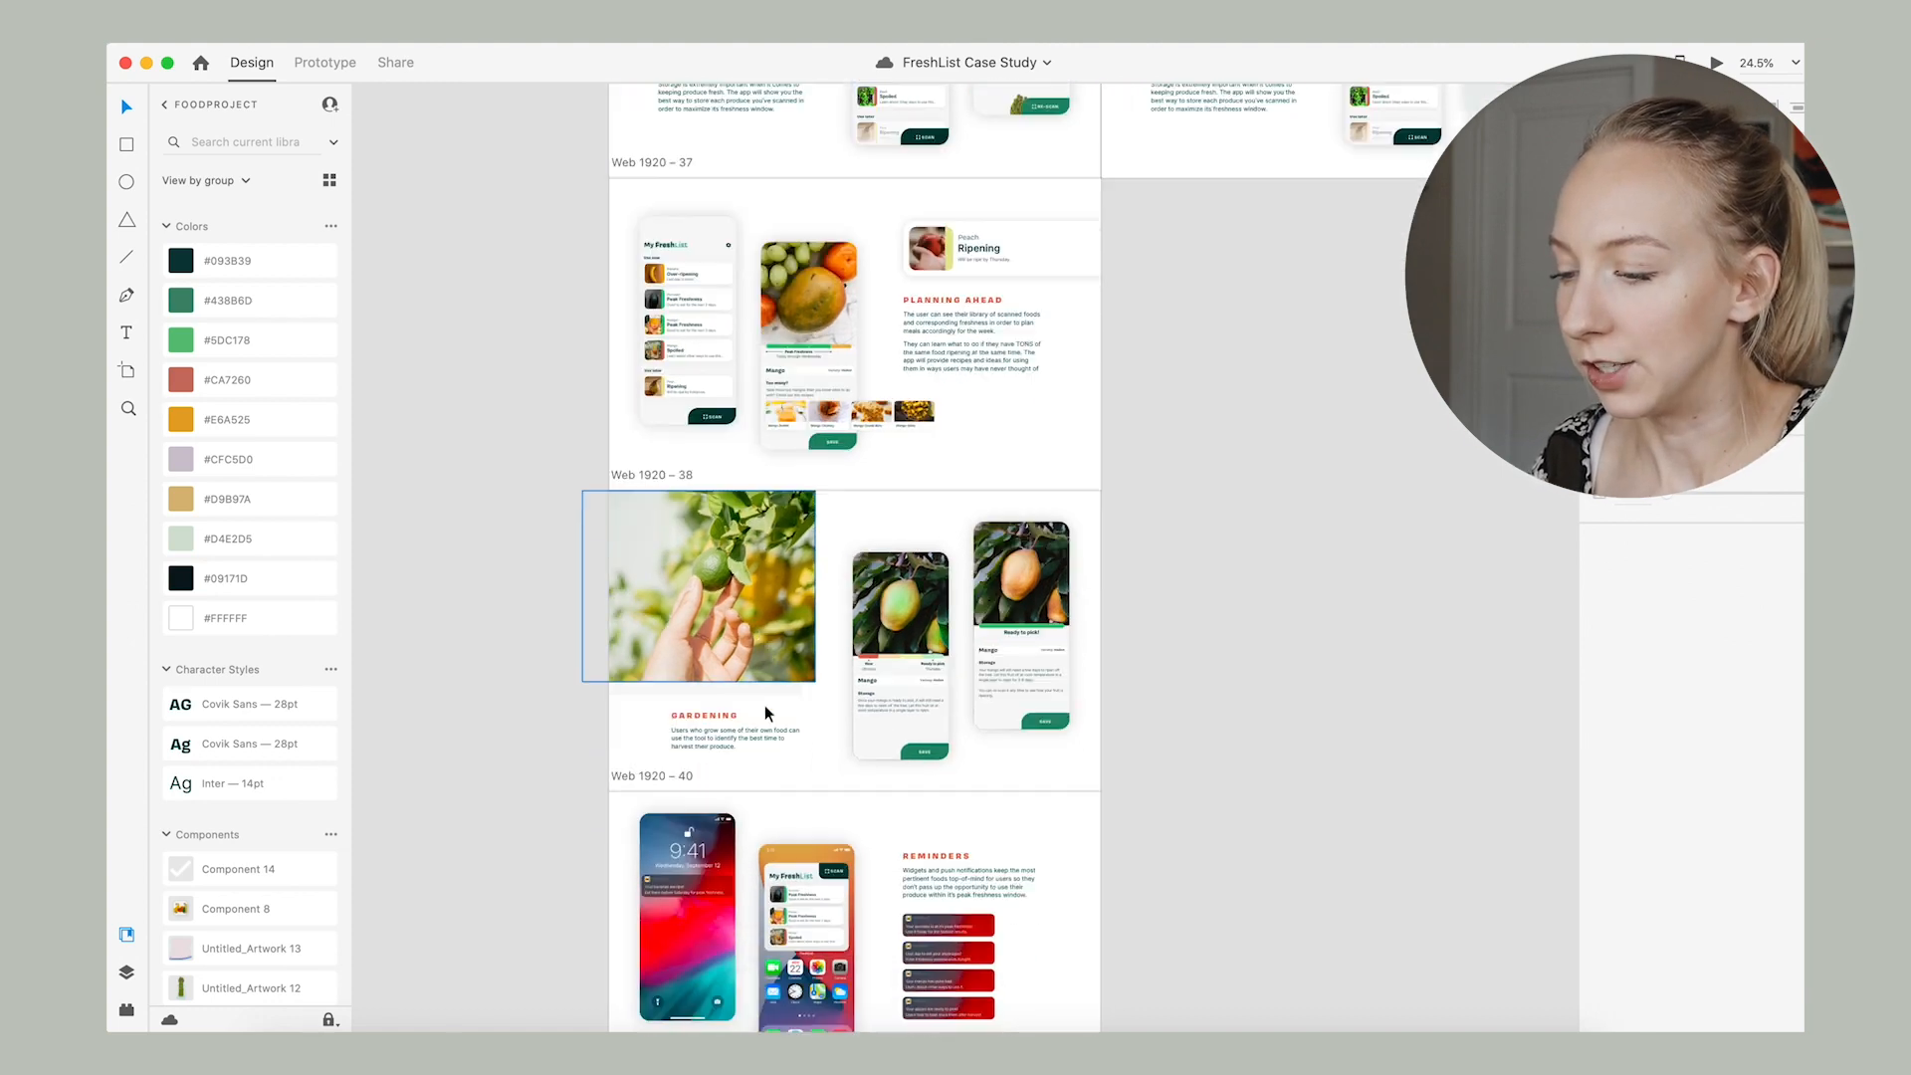
scroll("down", 3)
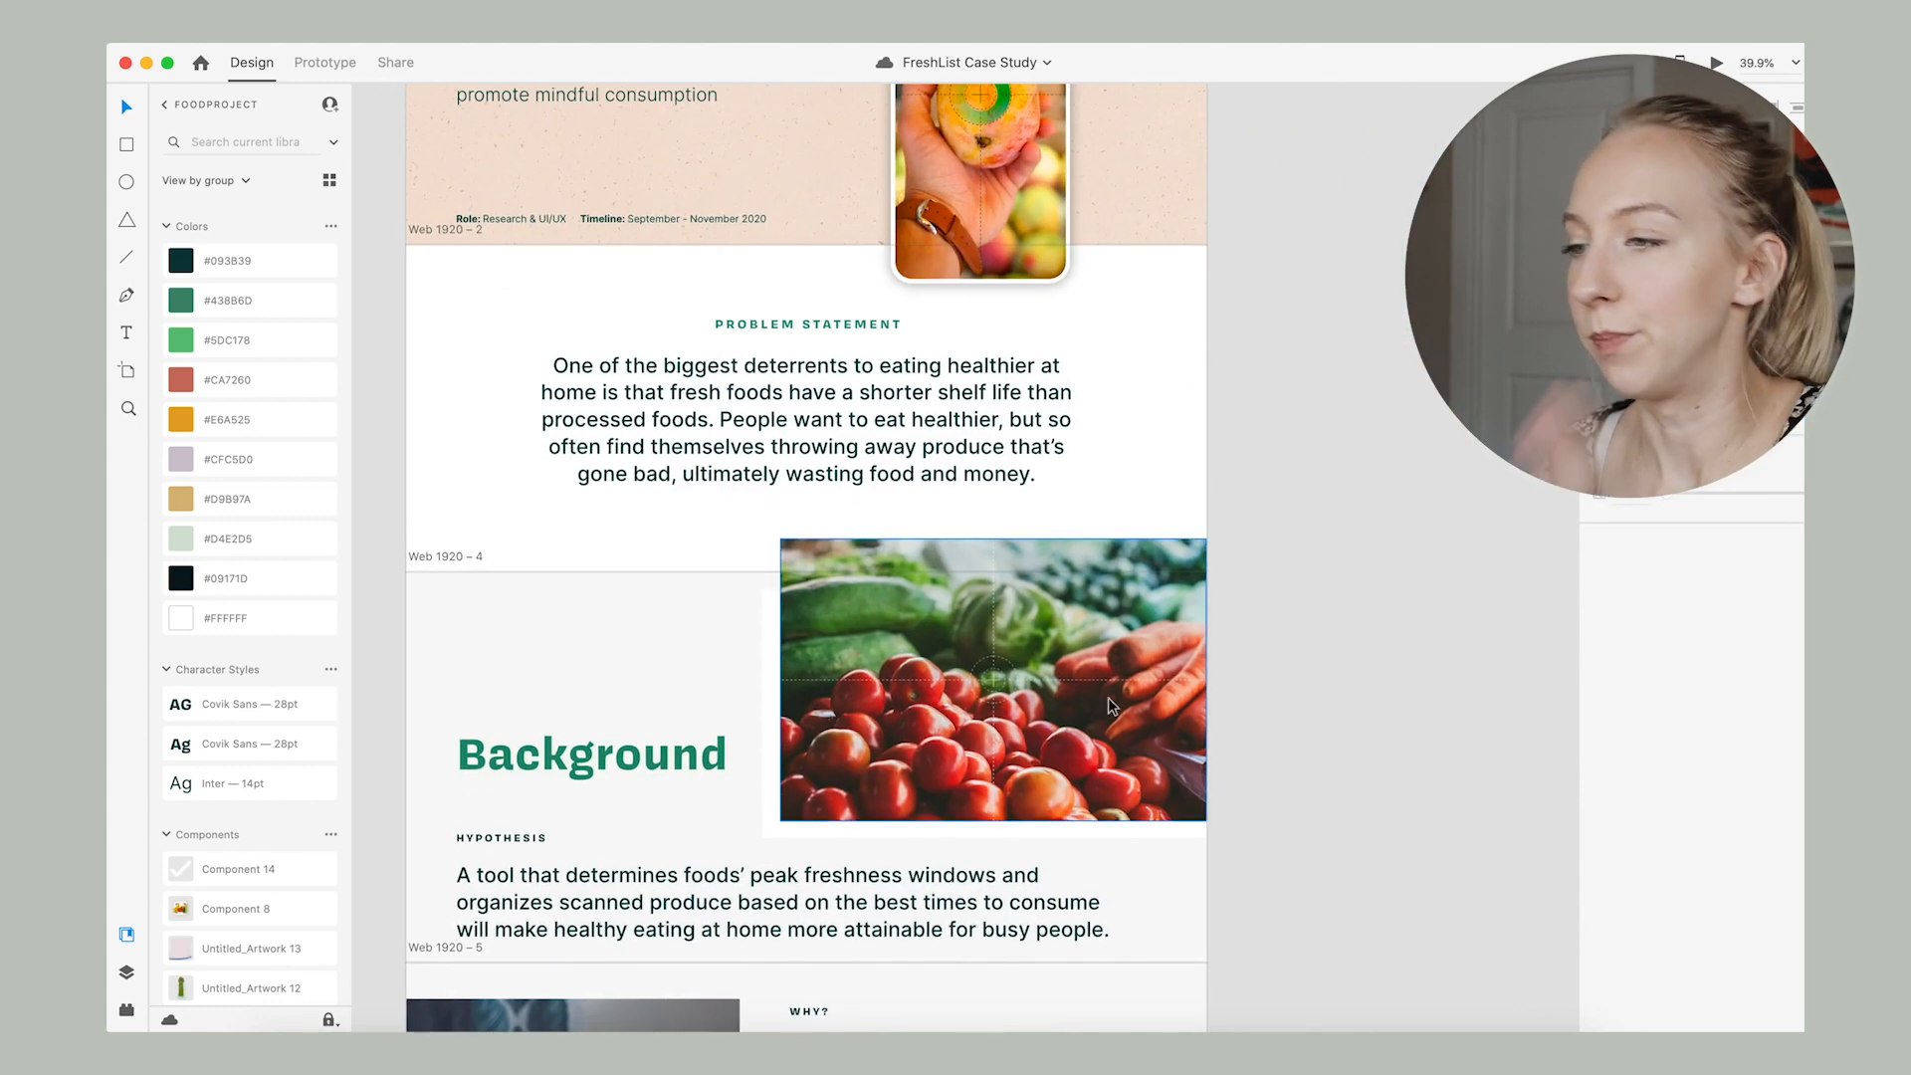
Select the problem statement text and scroll down to the Web 1920 – 9 interview artboards with fridge photos.
scroll("down", 3)
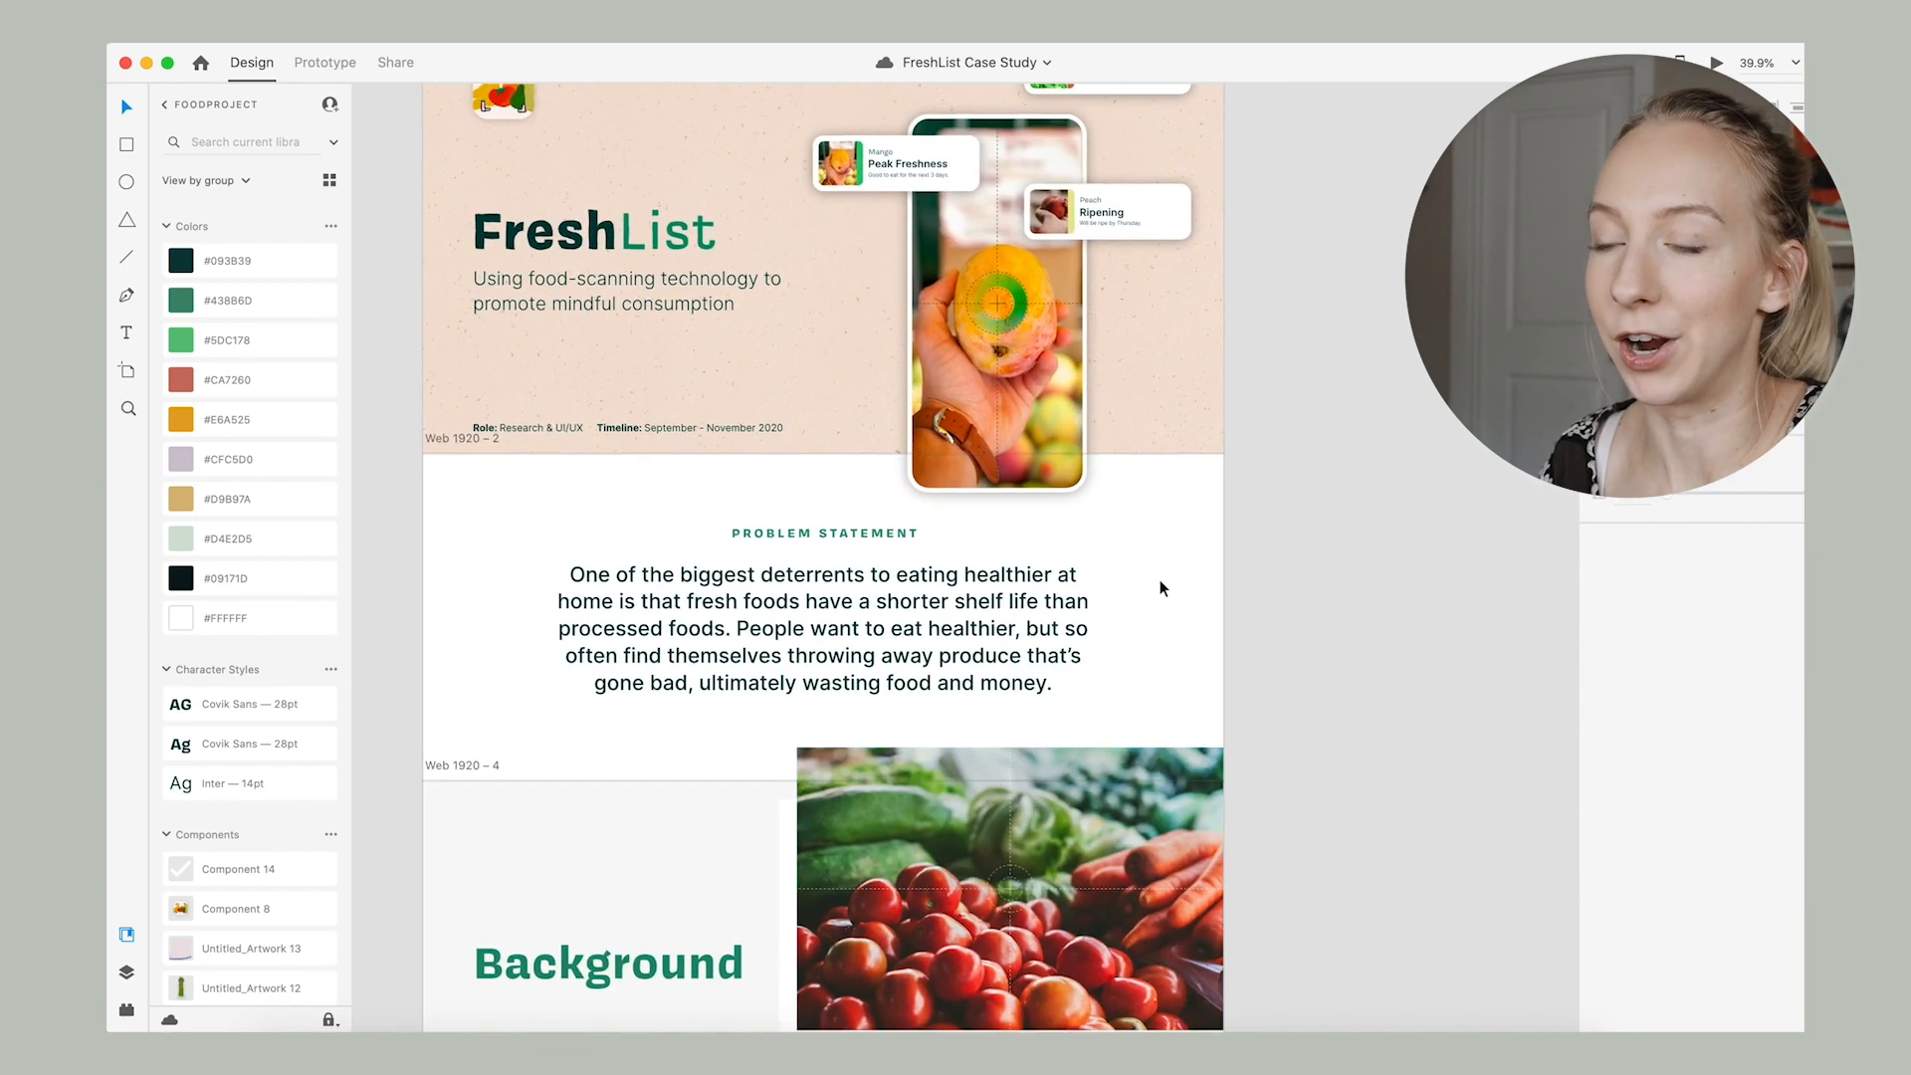
left_click(824, 533)
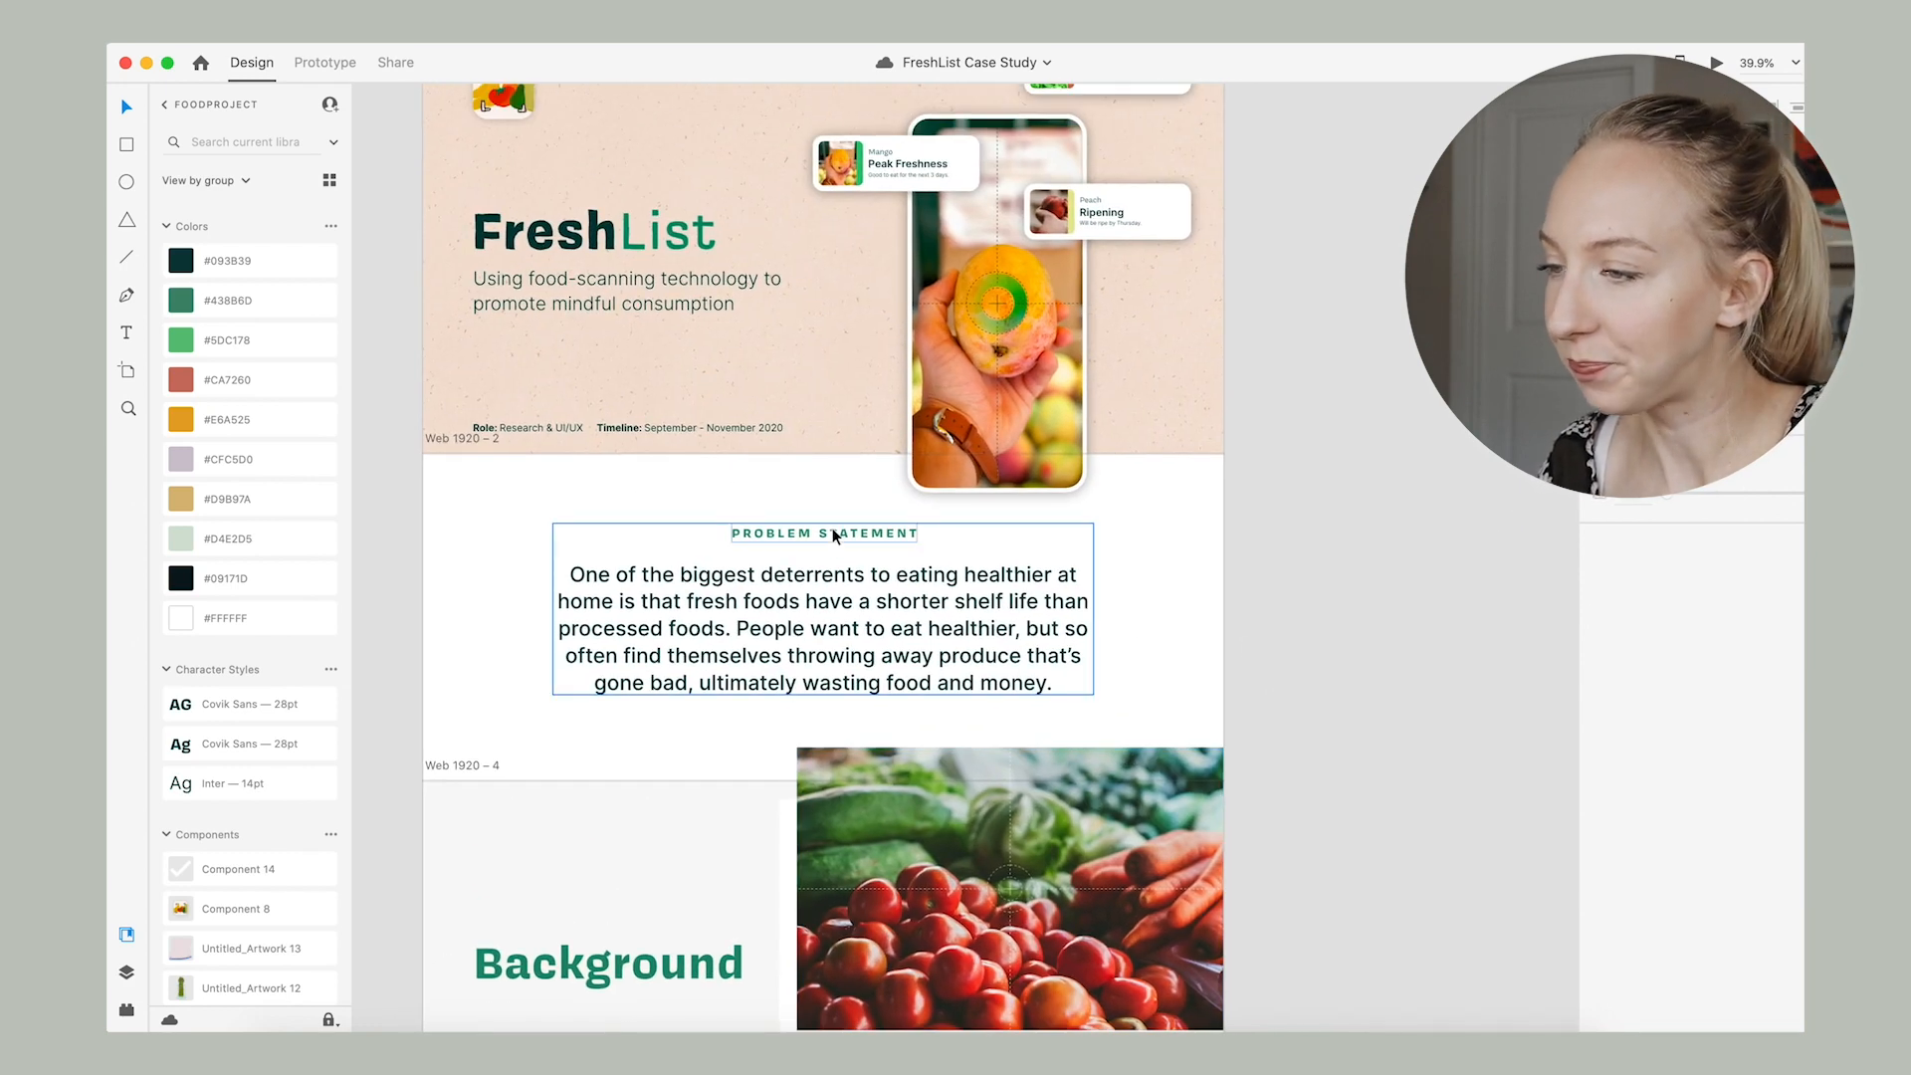
scroll("down", 3)
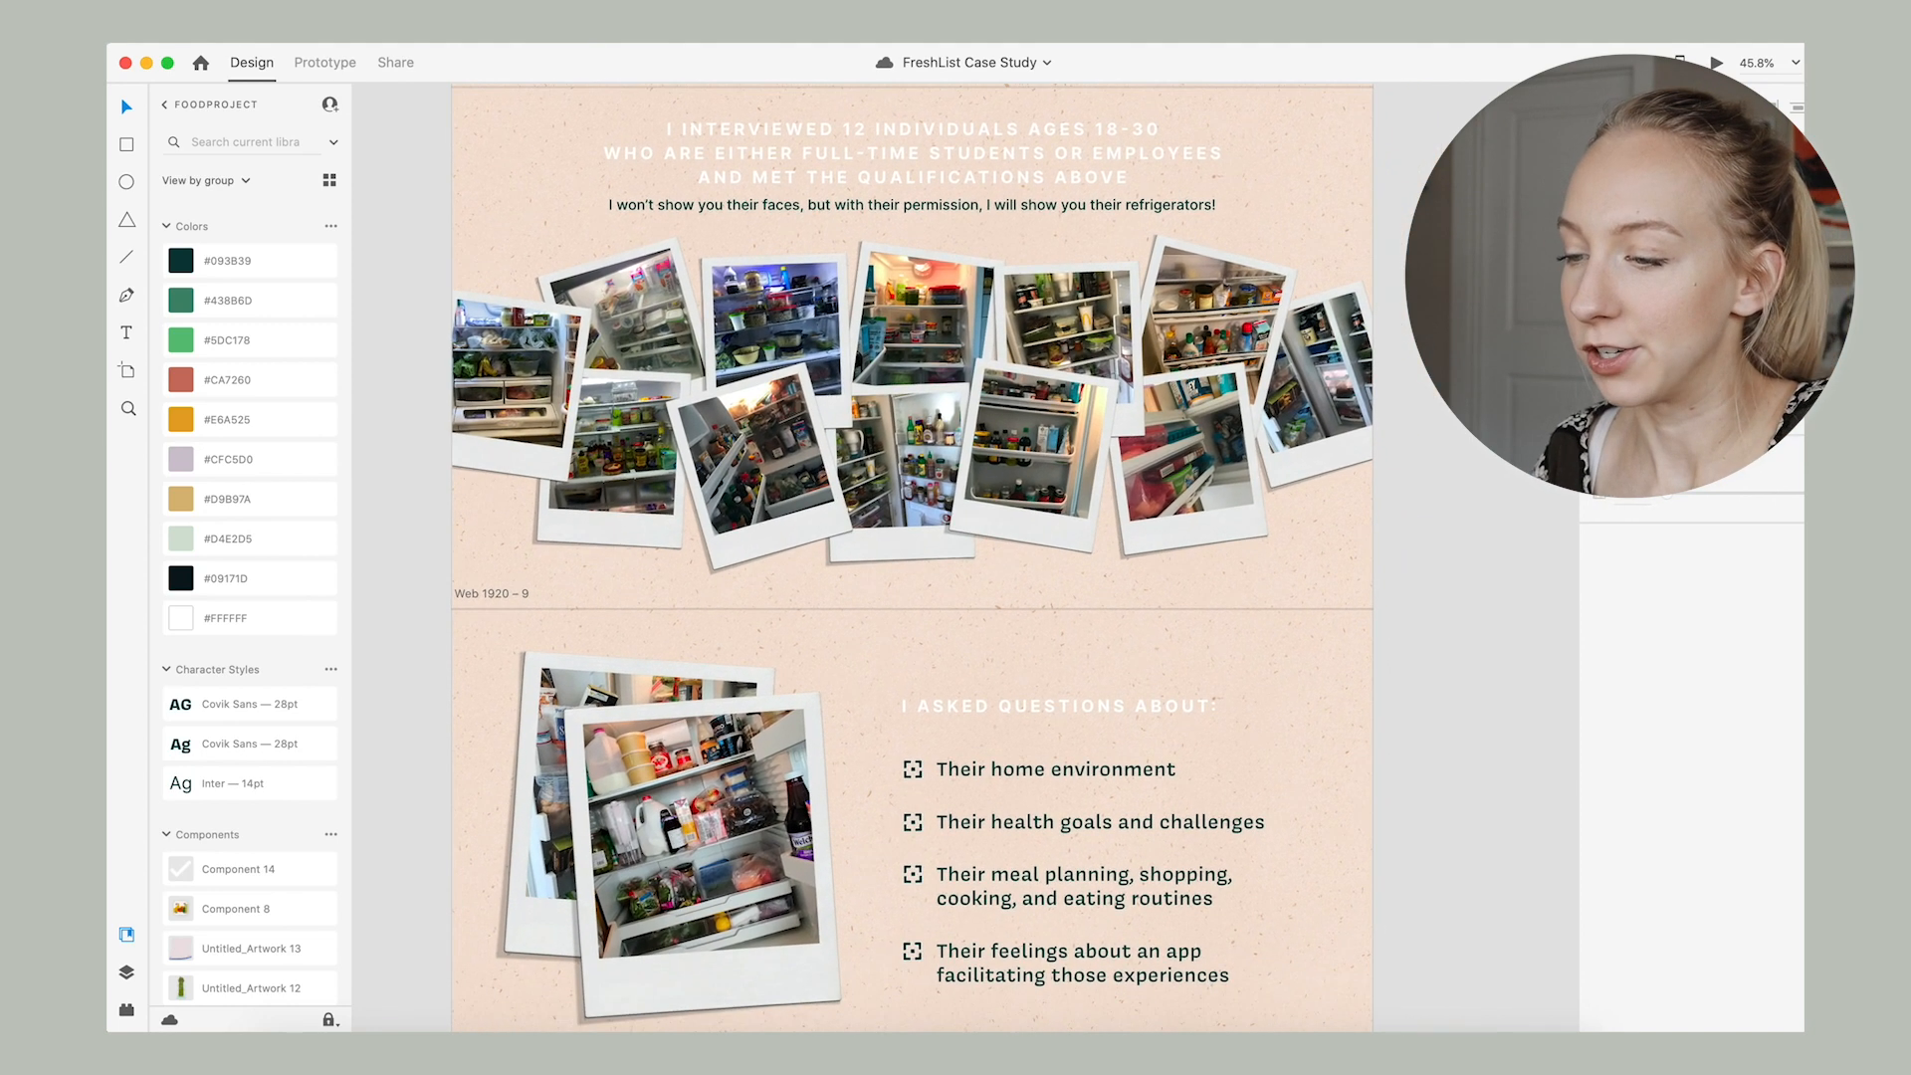
scroll("down", 3)
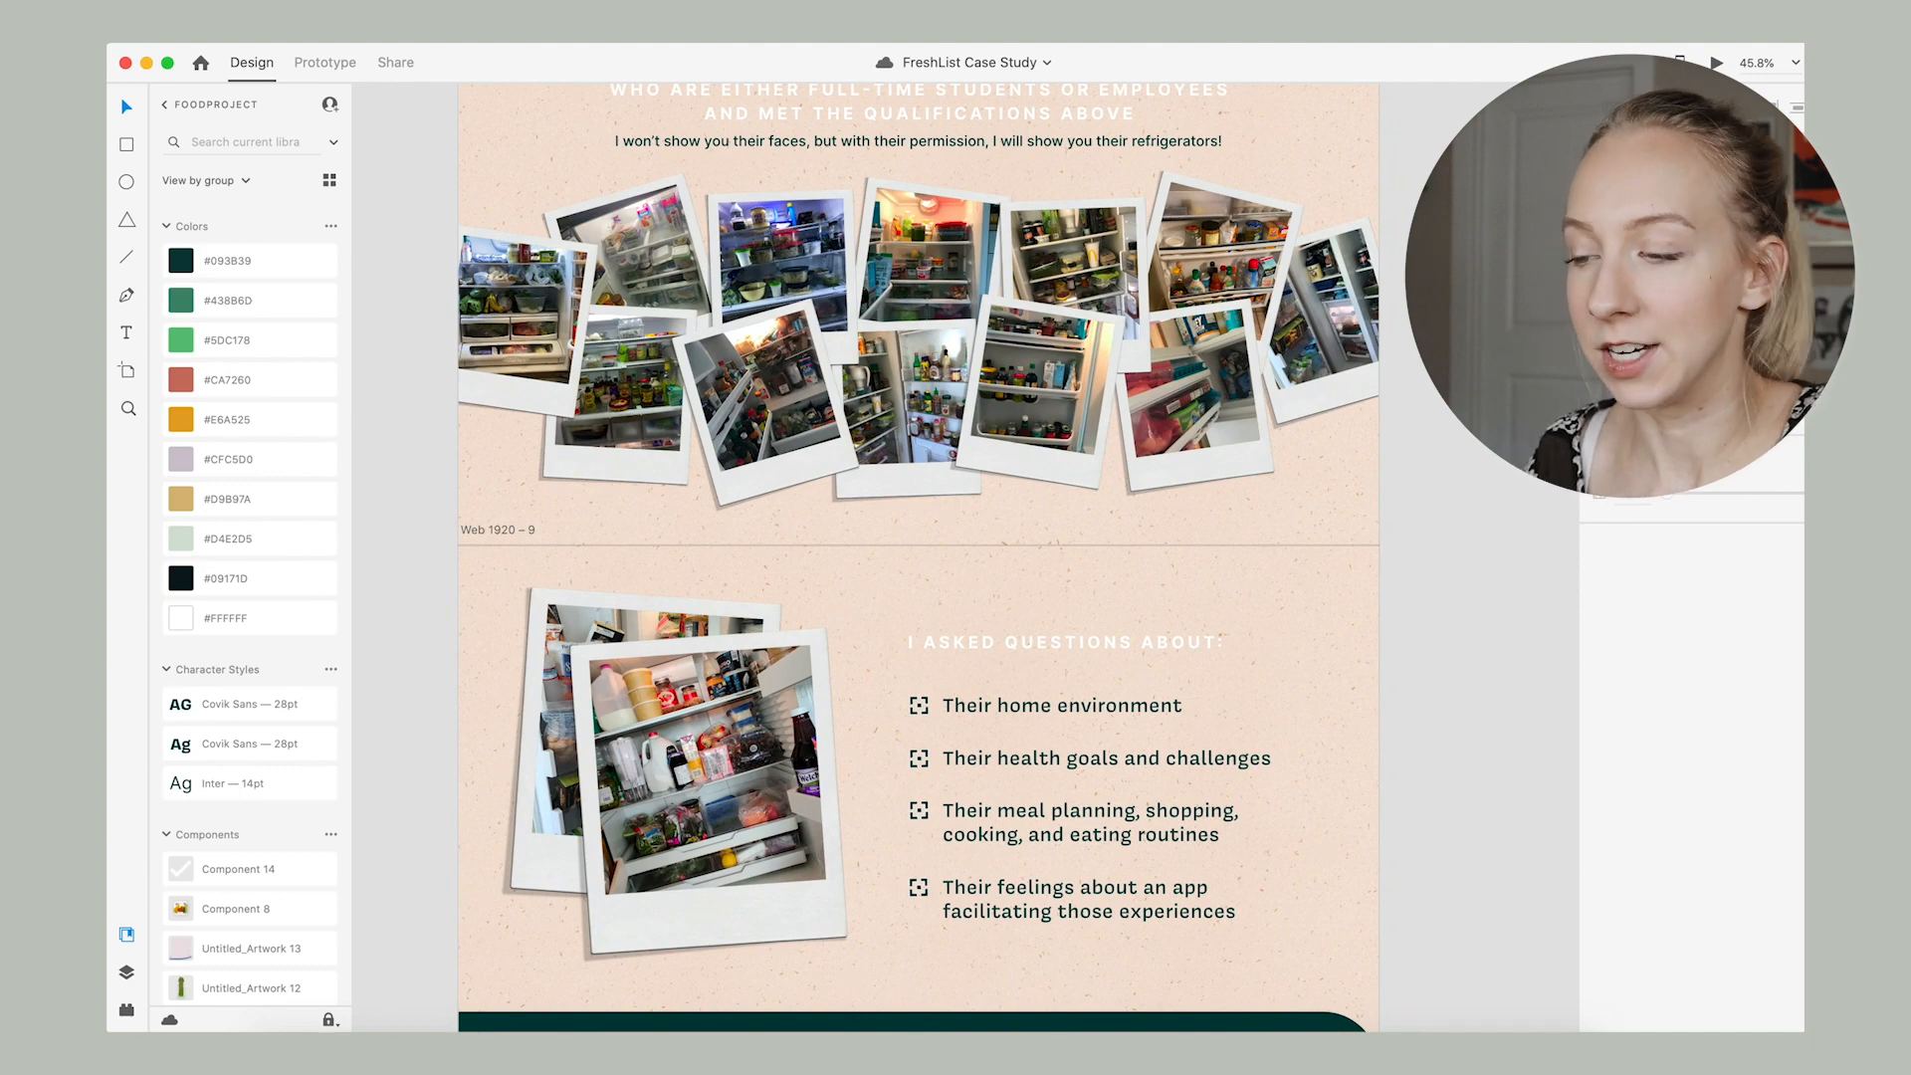